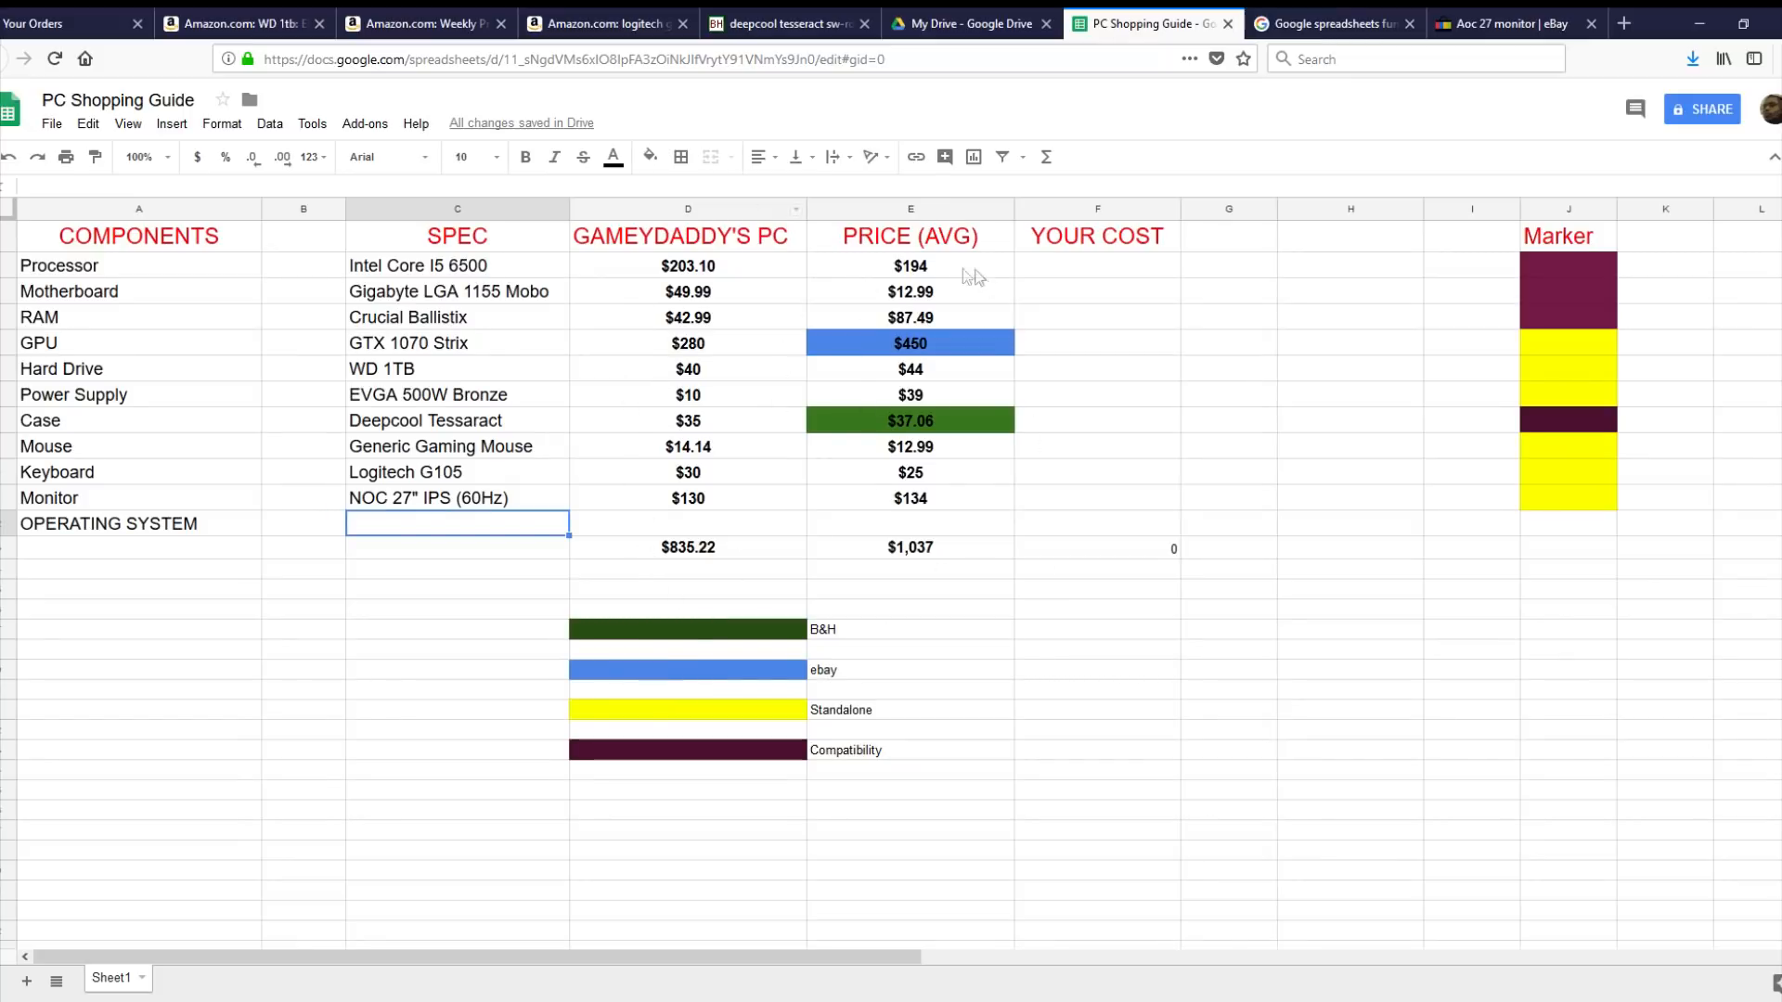
pyautogui.moveTo(282, 642)
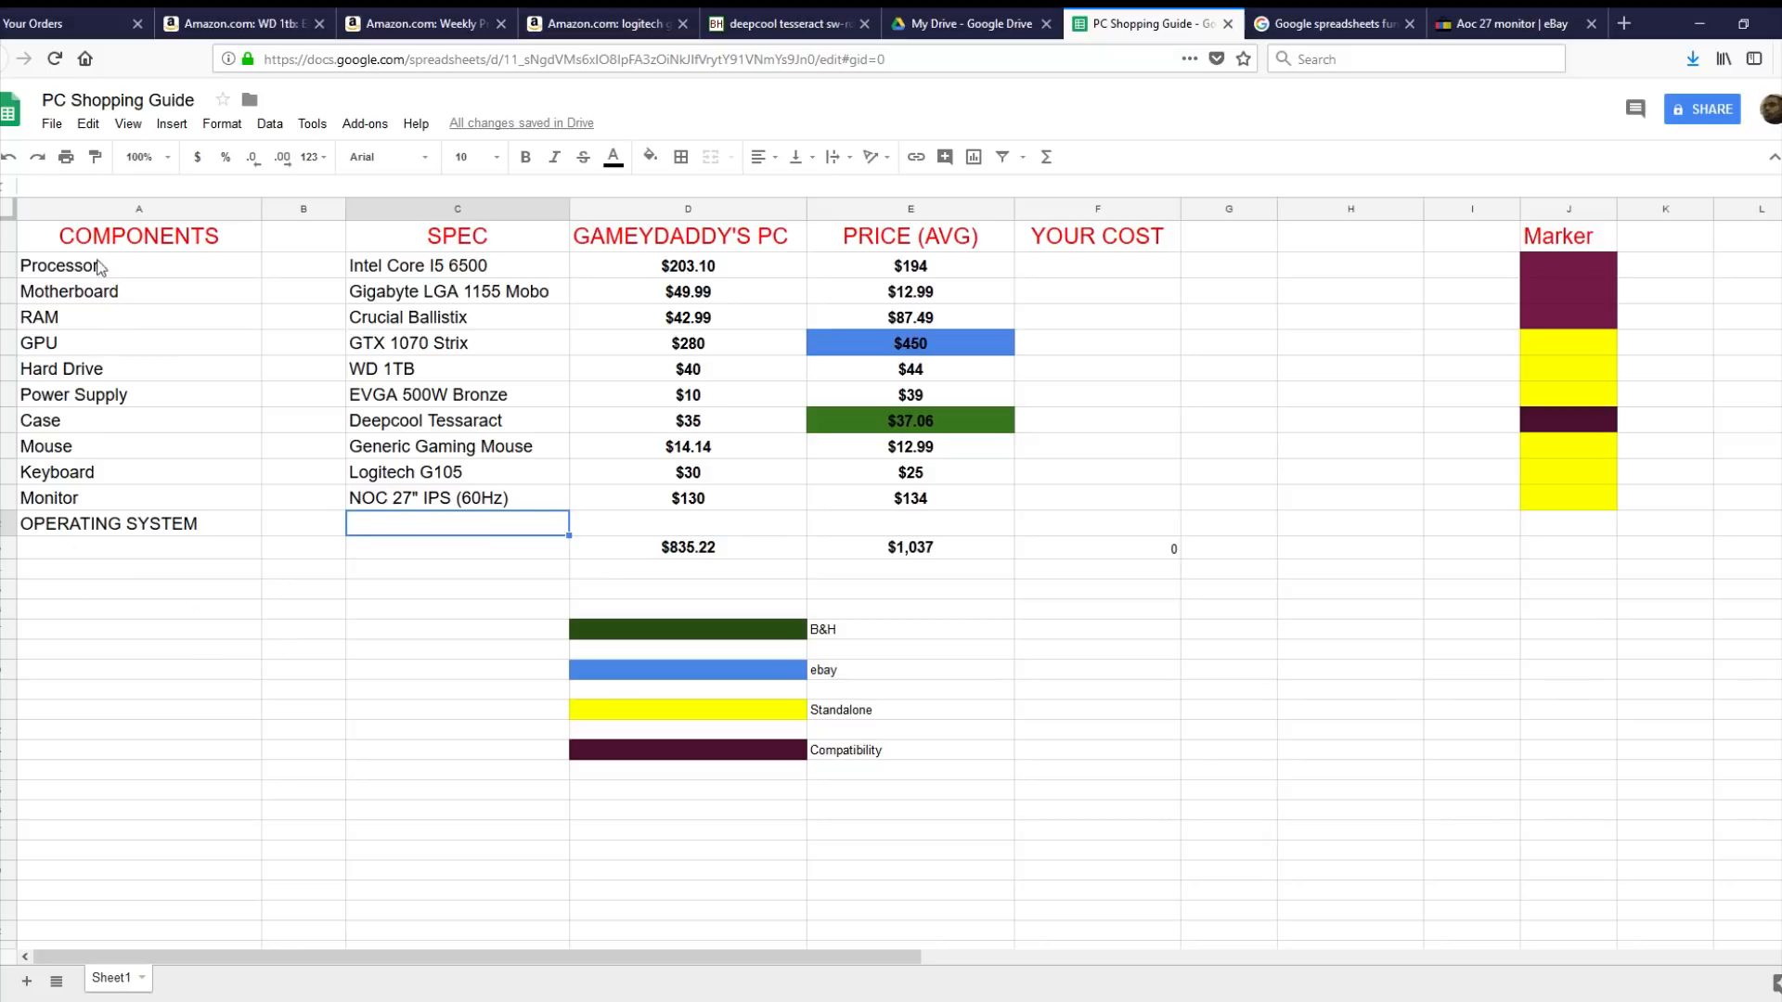
pyautogui.moveTo(89, 472)
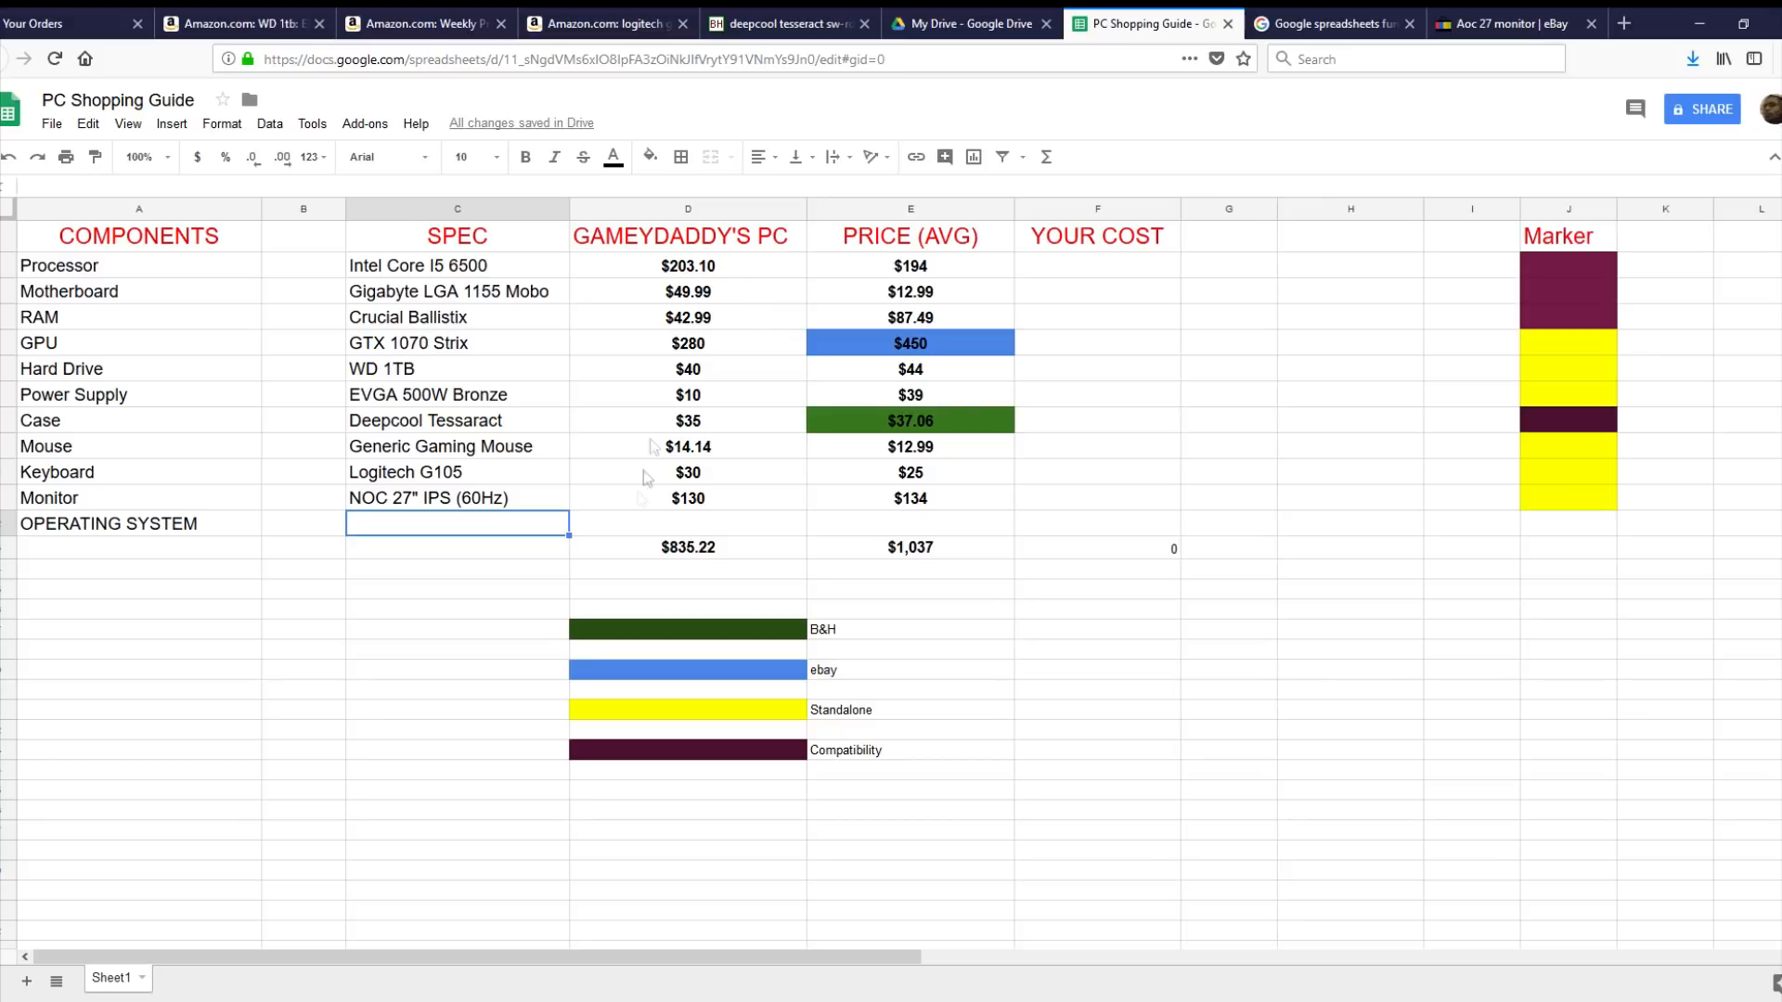
pyautogui.moveTo(644, 352)
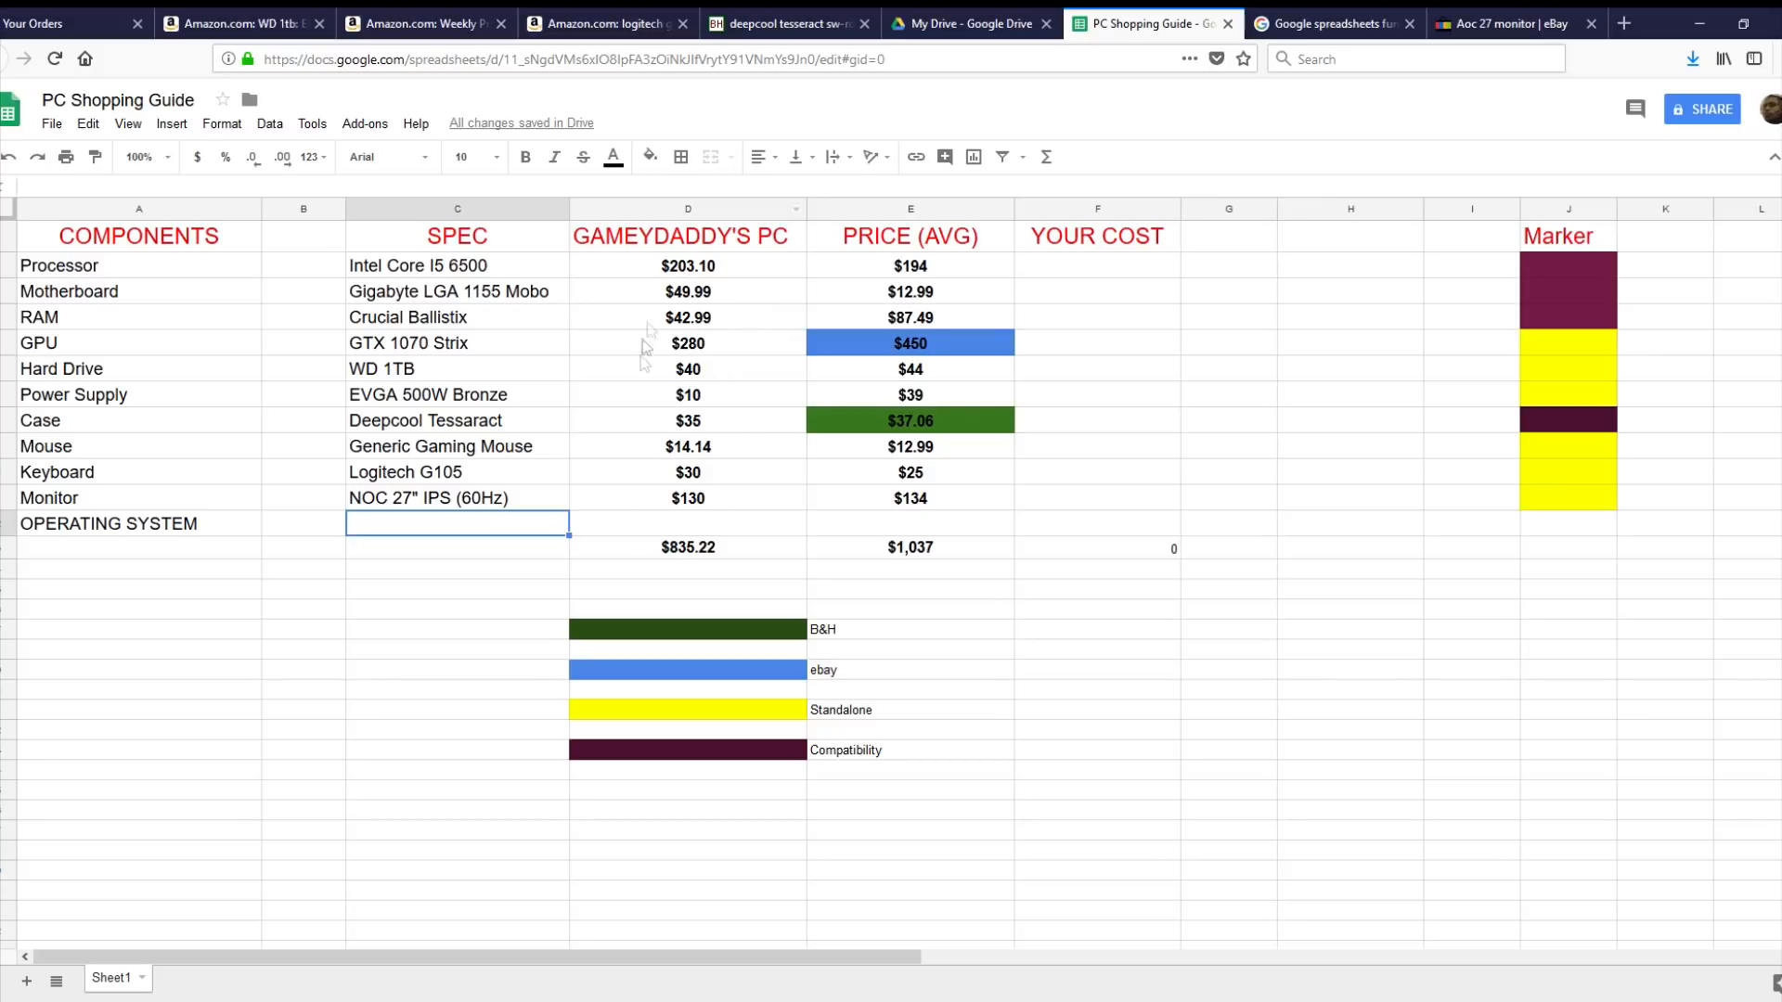
pyautogui.moveTo(965, 449)
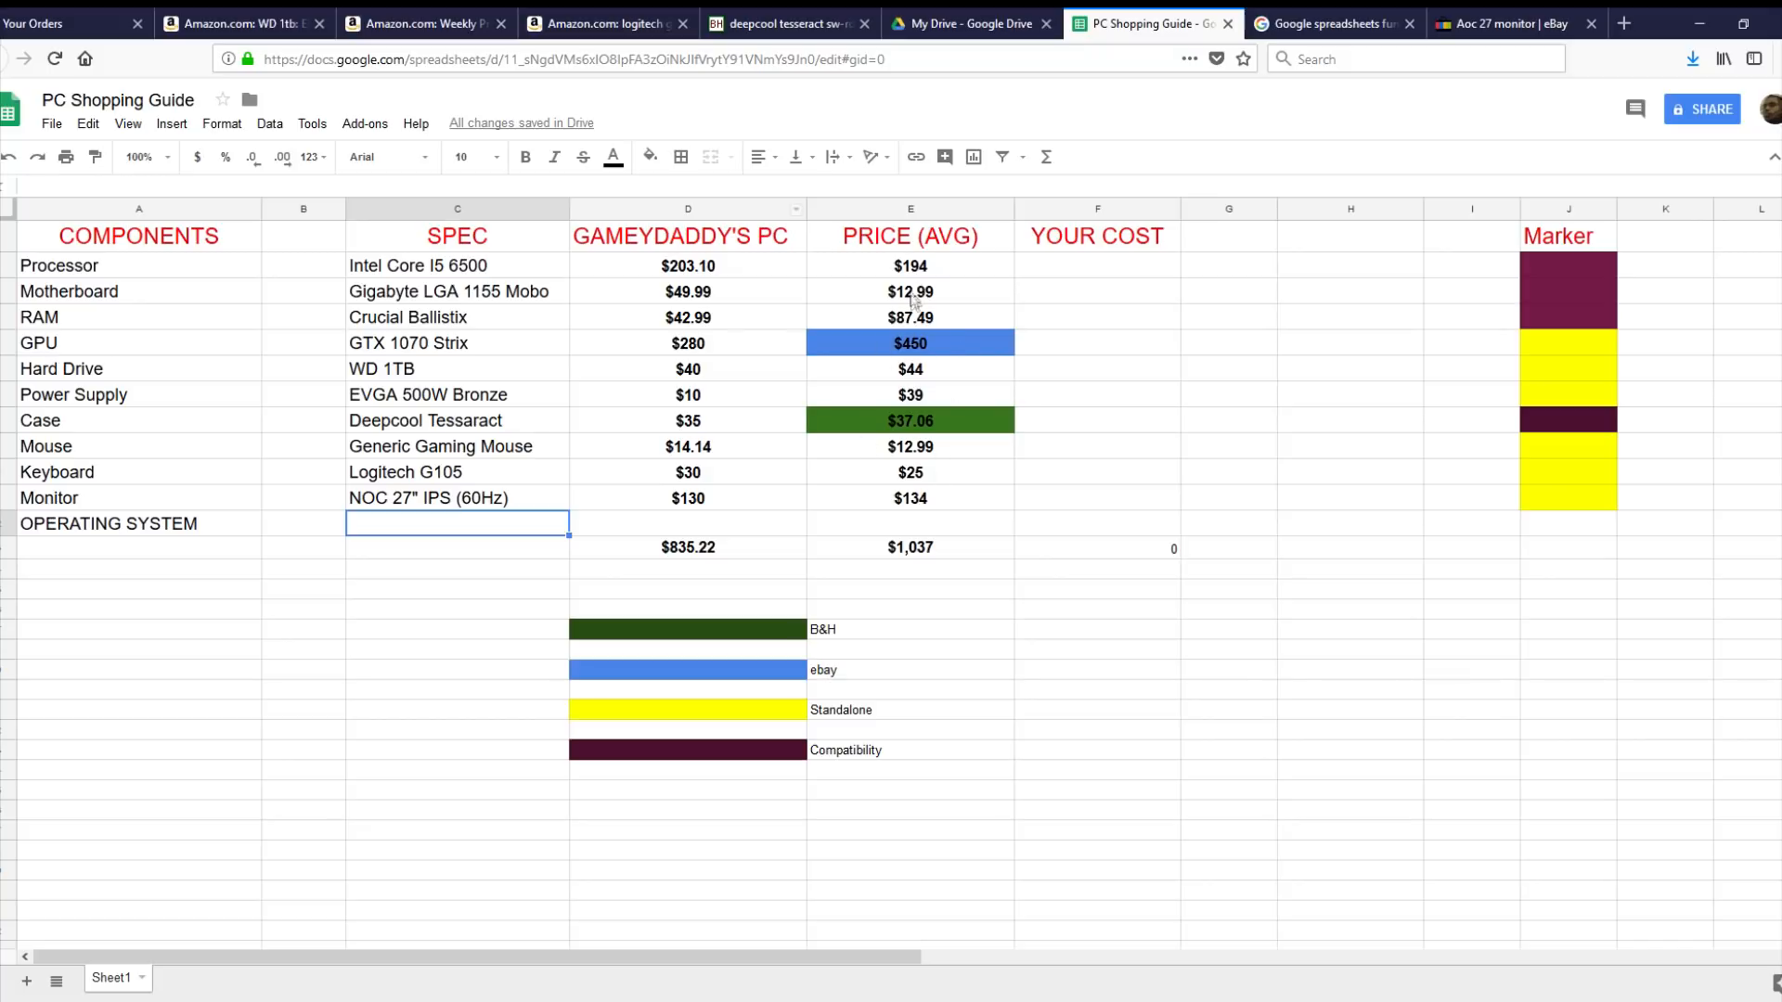
pyautogui.moveTo(1097, 269)
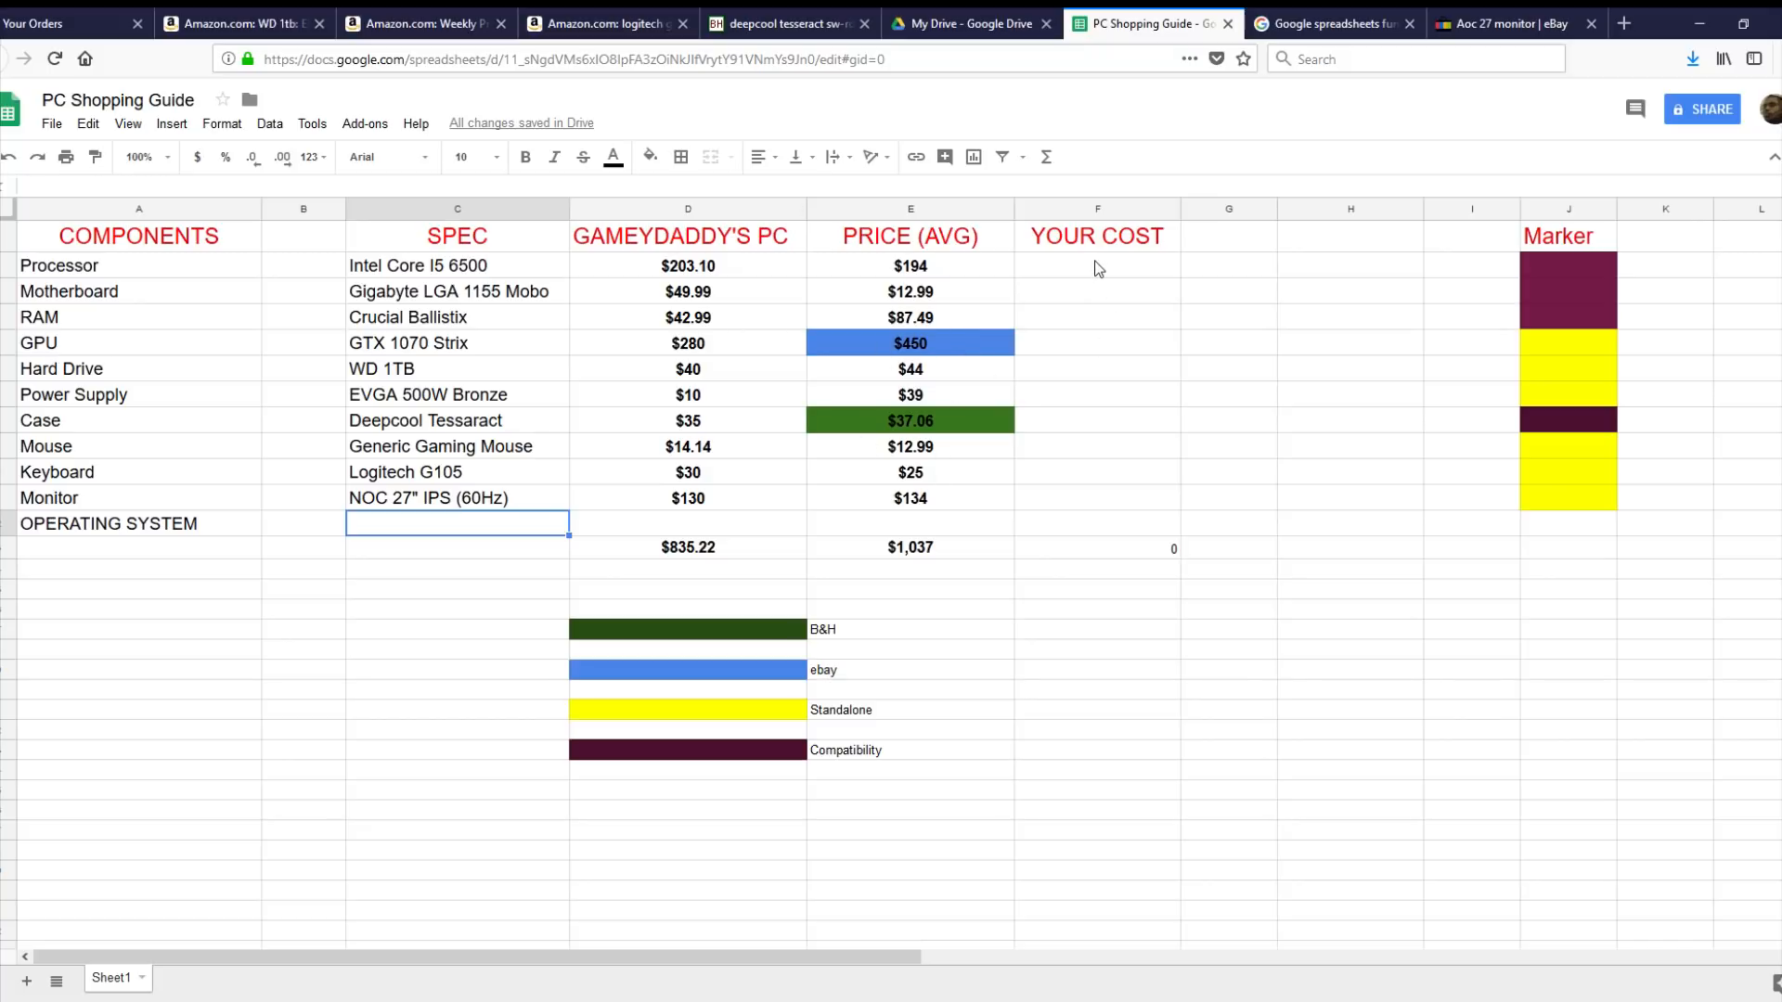
pyautogui.moveTo(1090, 512)
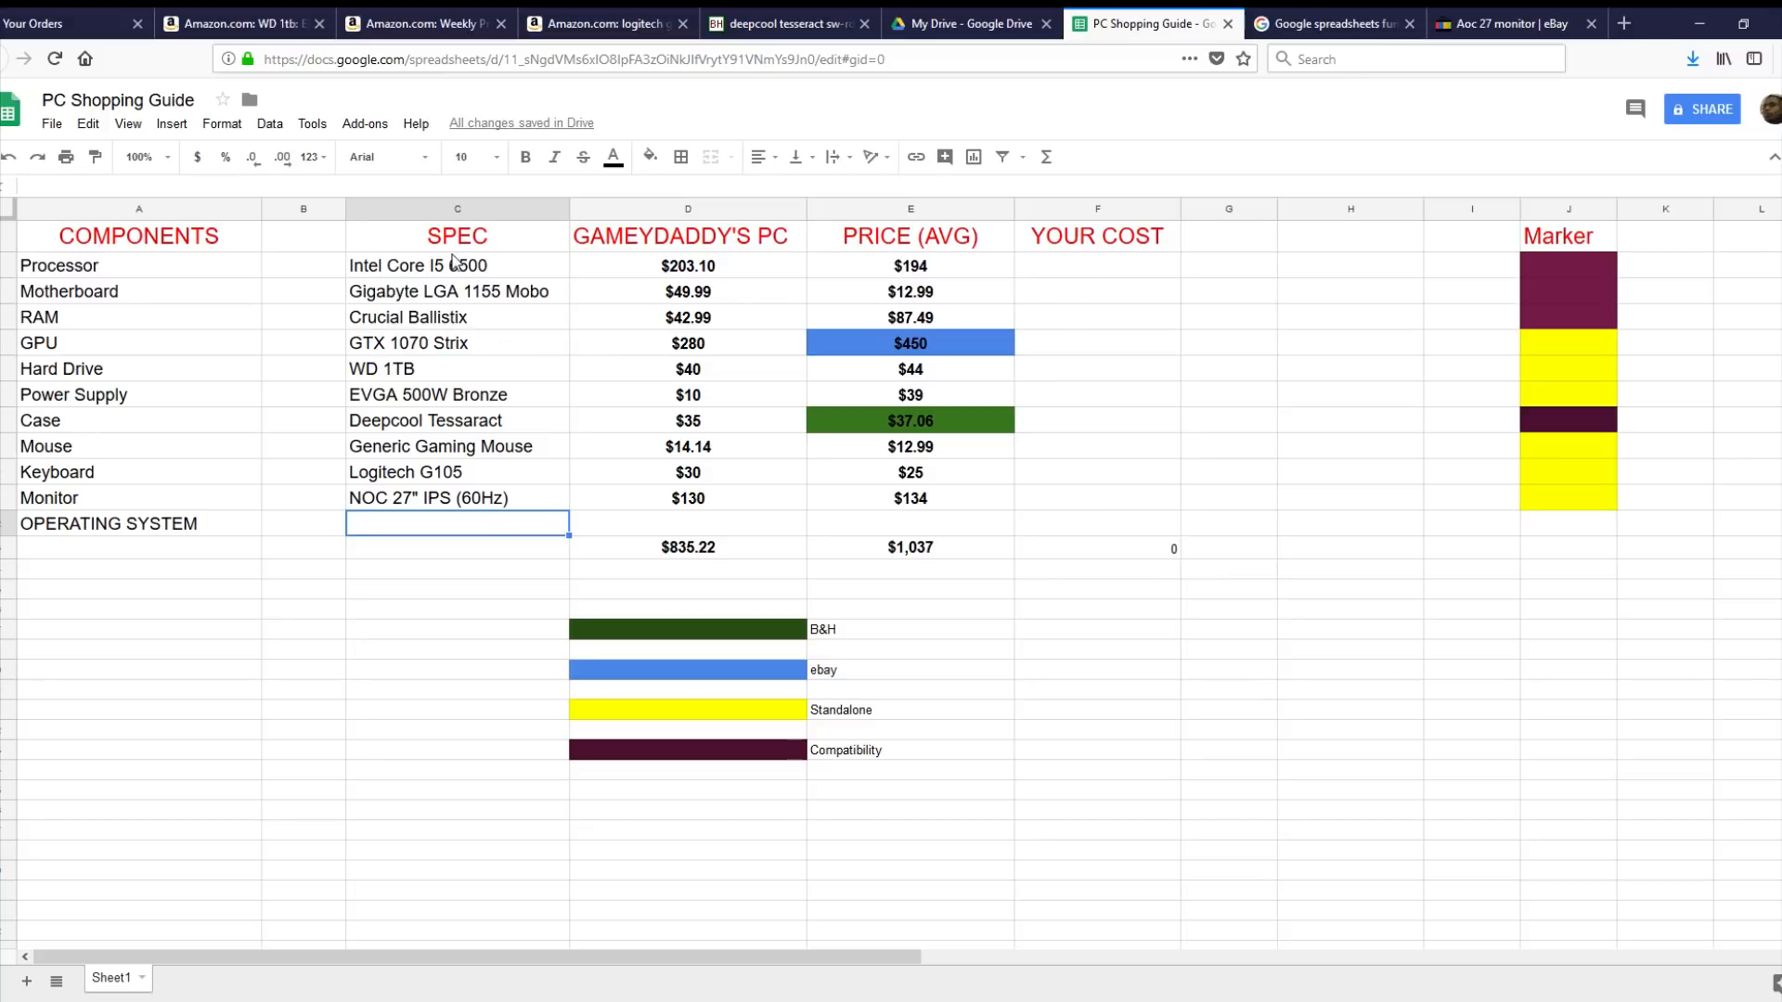
pyautogui.moveTo(477, 282)
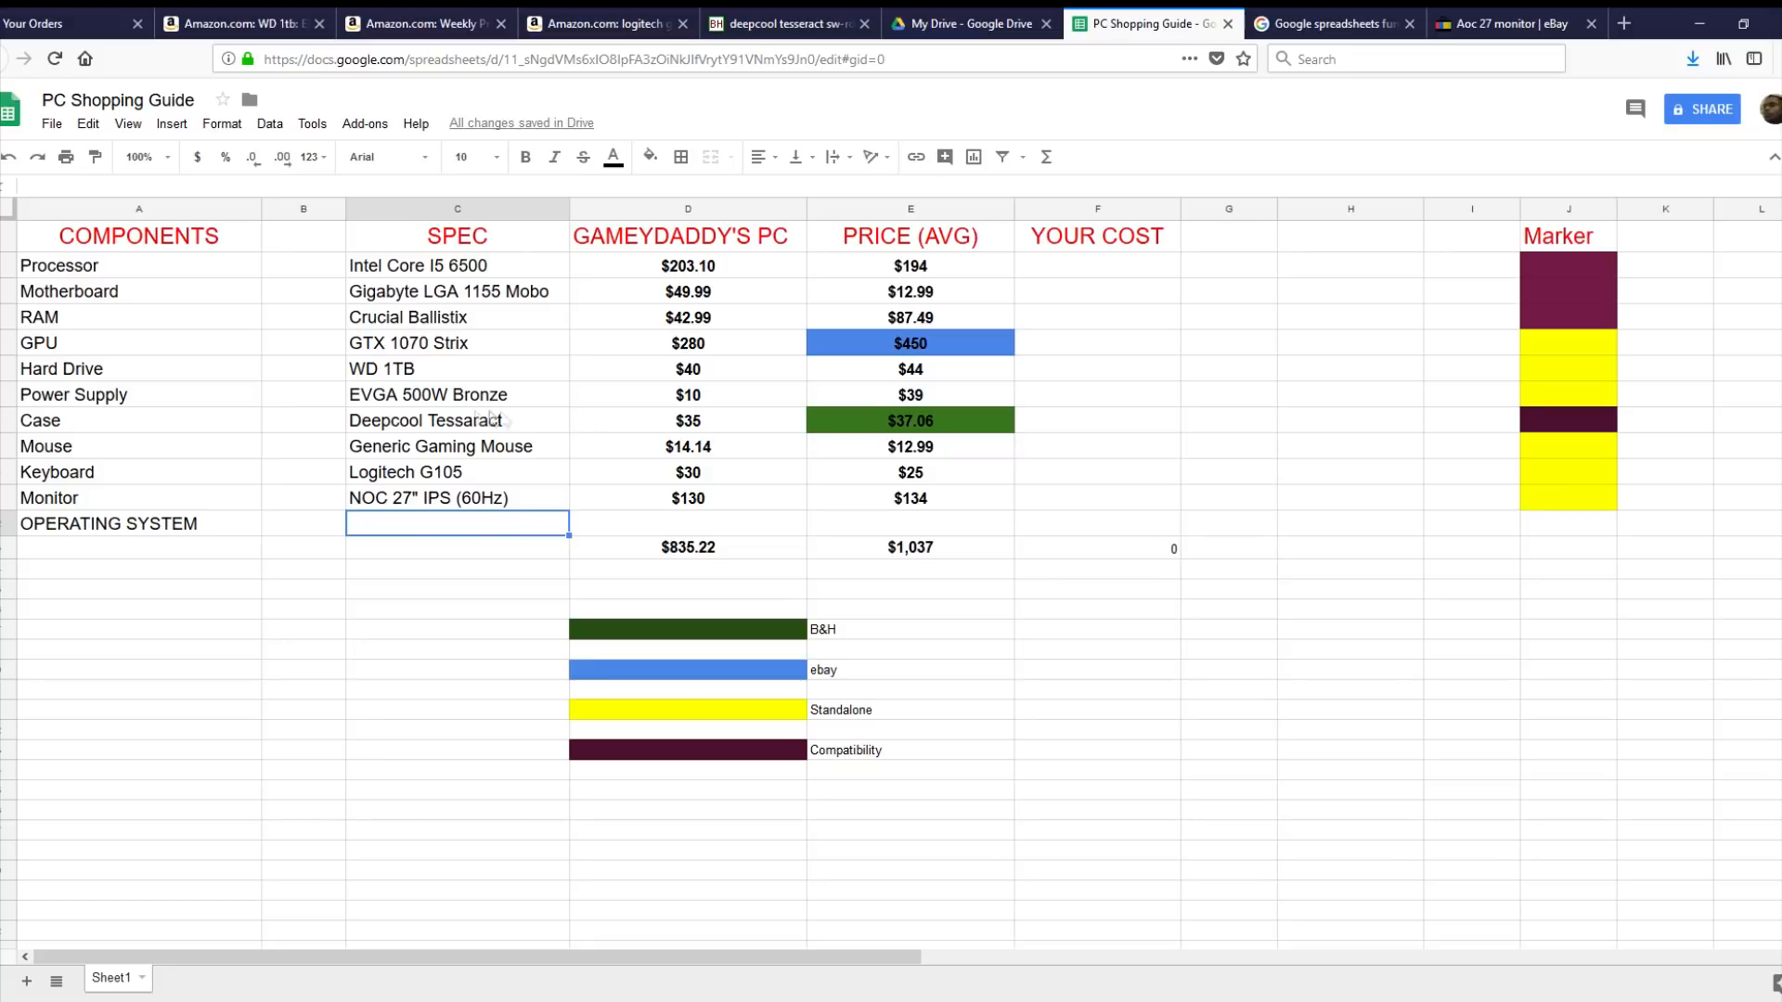
pyautogui.moveTo(1086, 561)
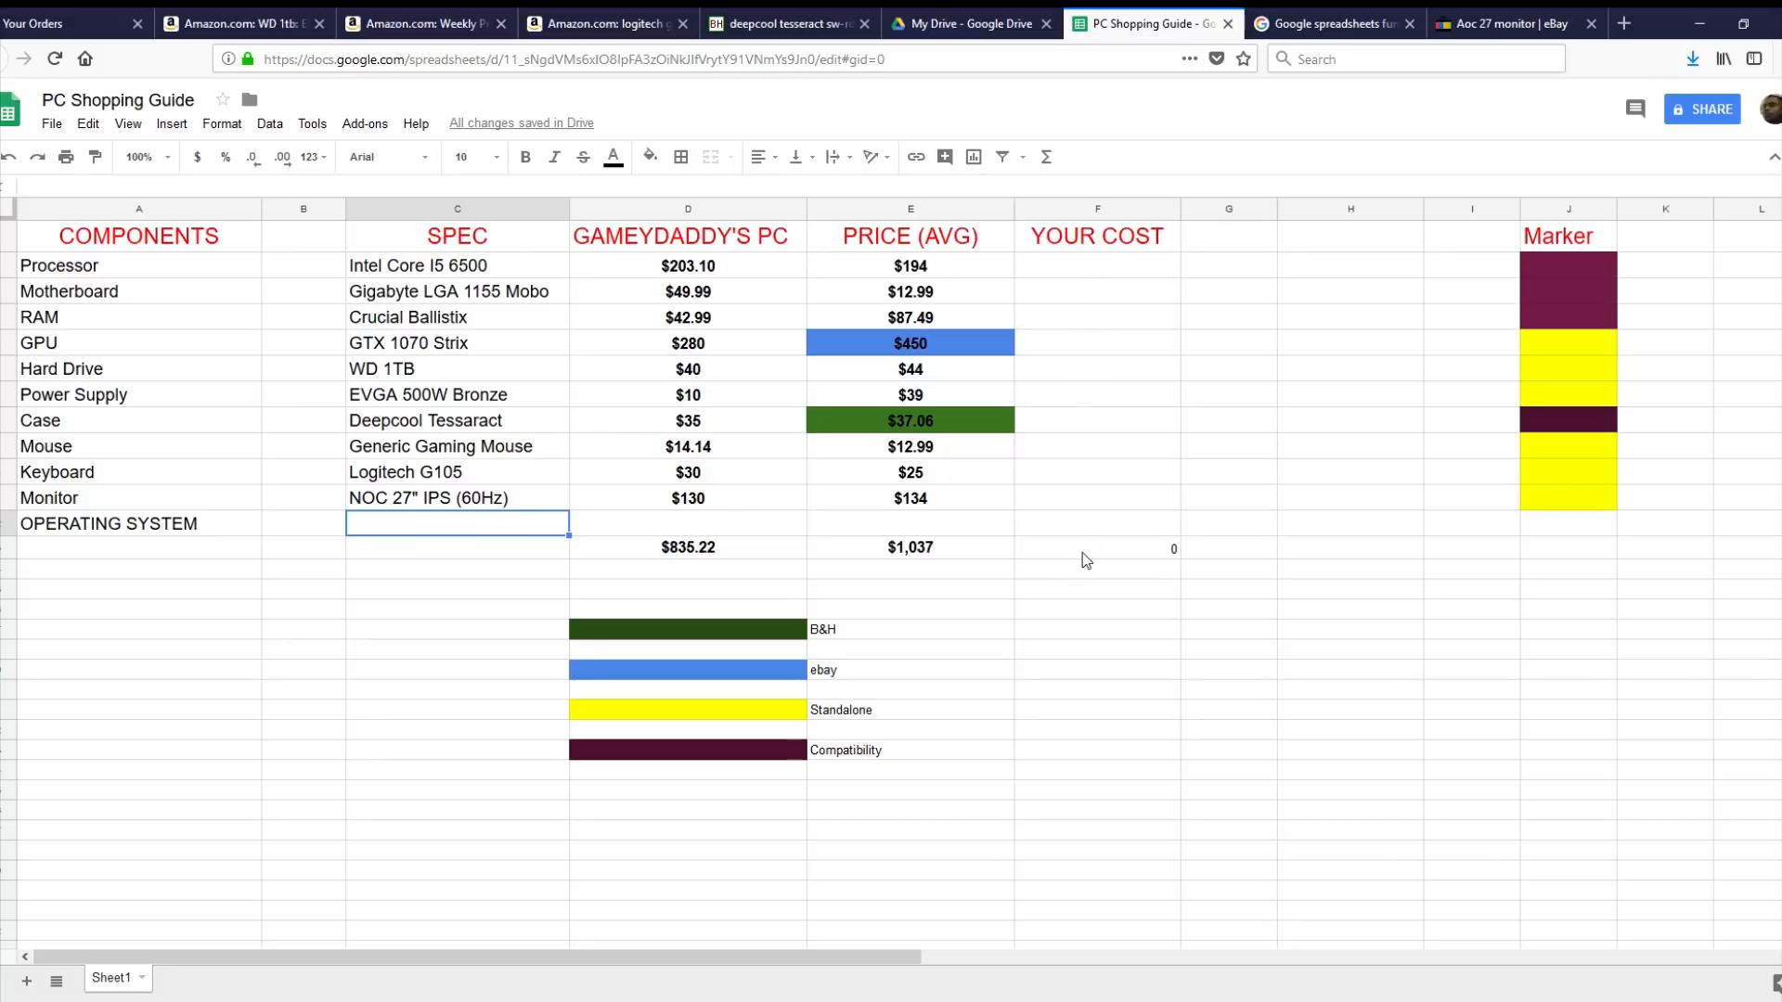
pyautogui.moveTo(1076, 565)
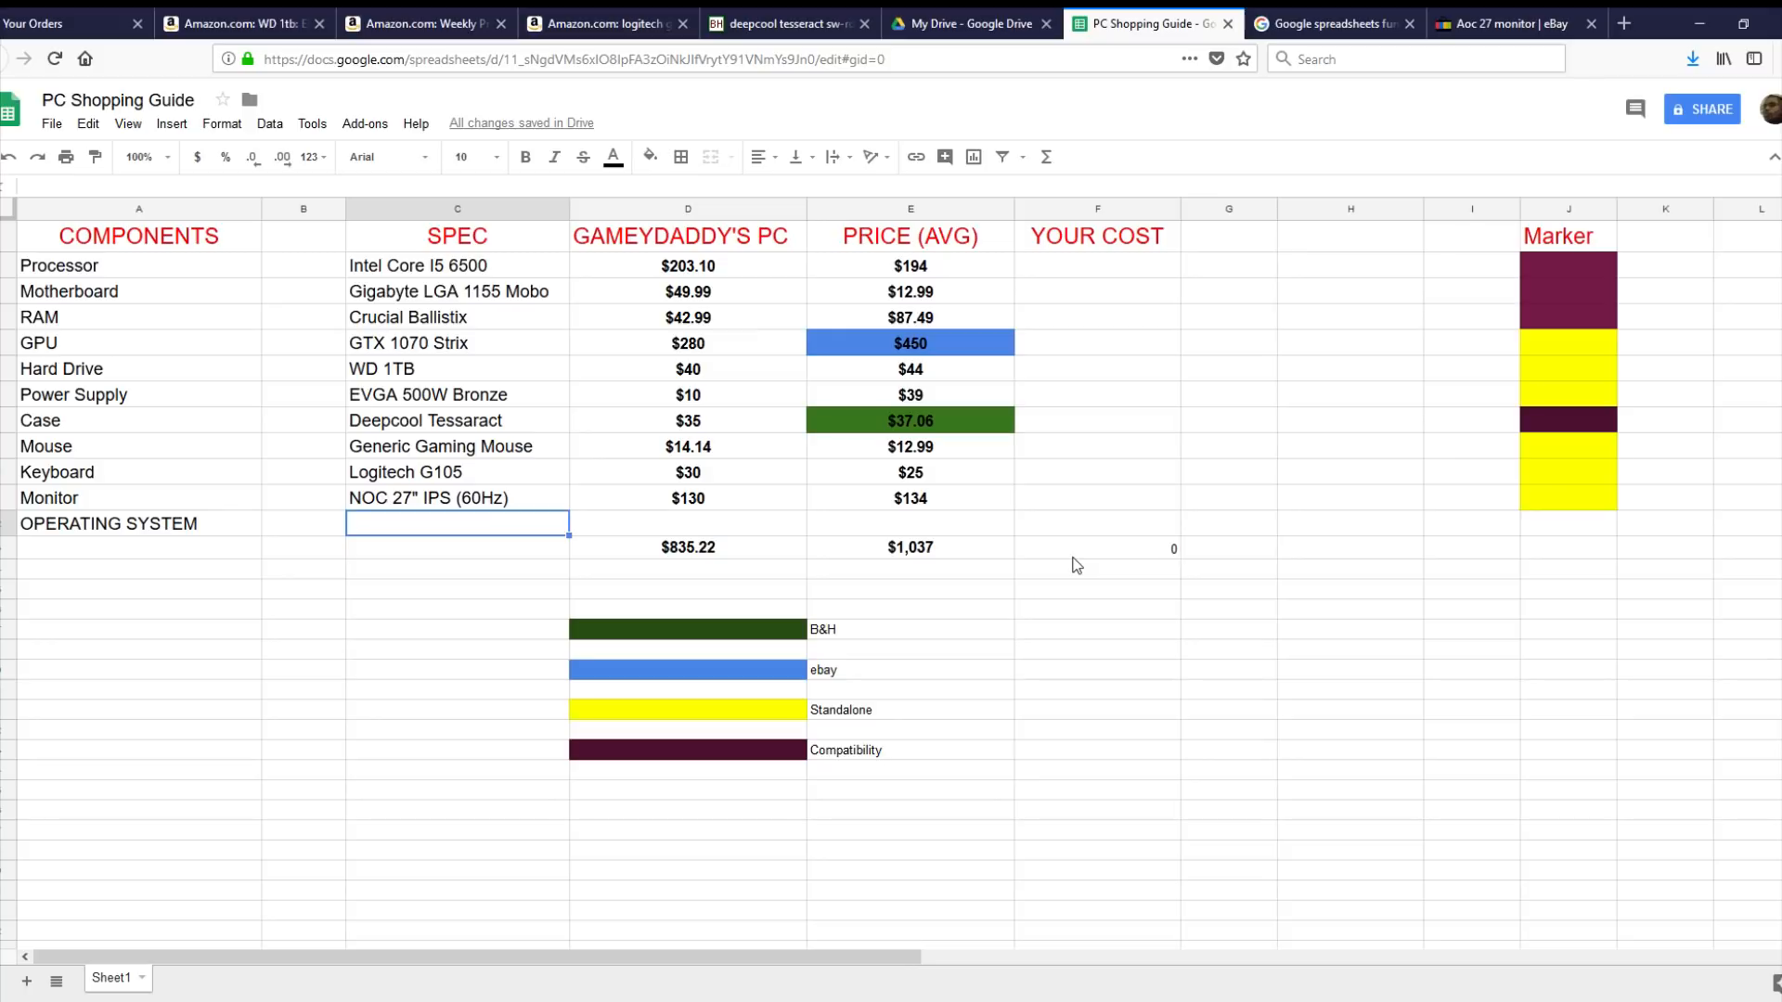
pyautogui.moveTo(391, 277)
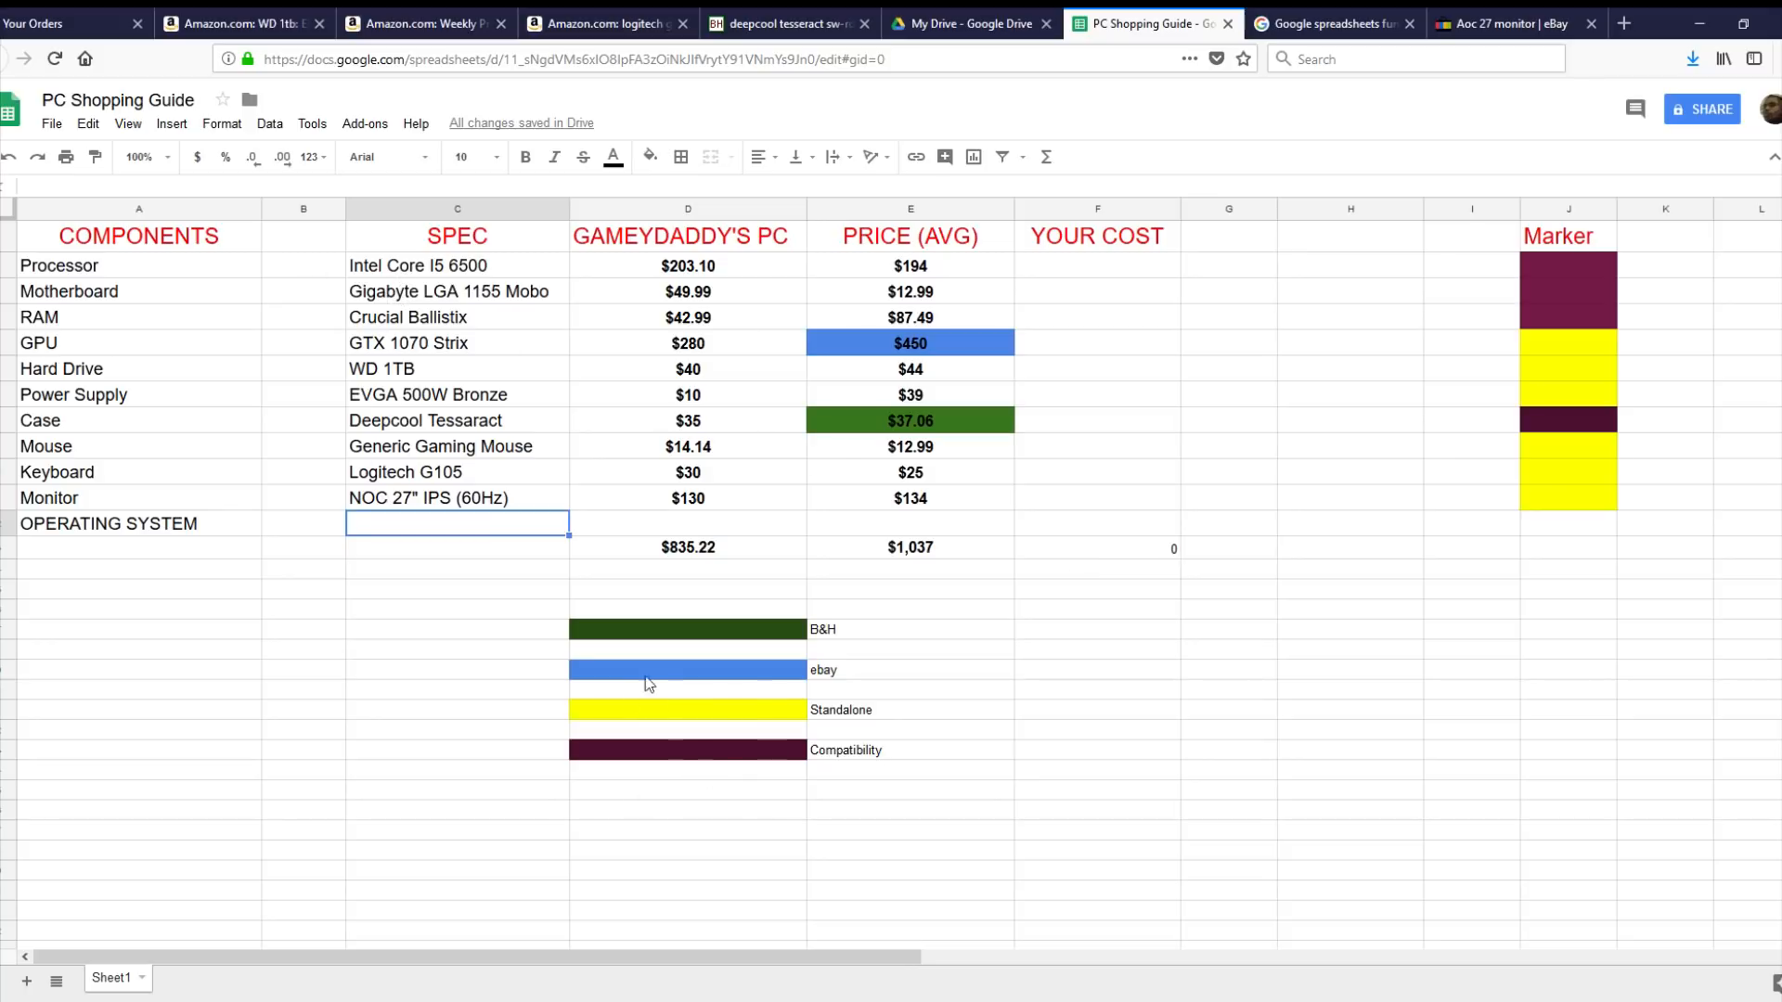
pyautogui.moveTo(665, 685)
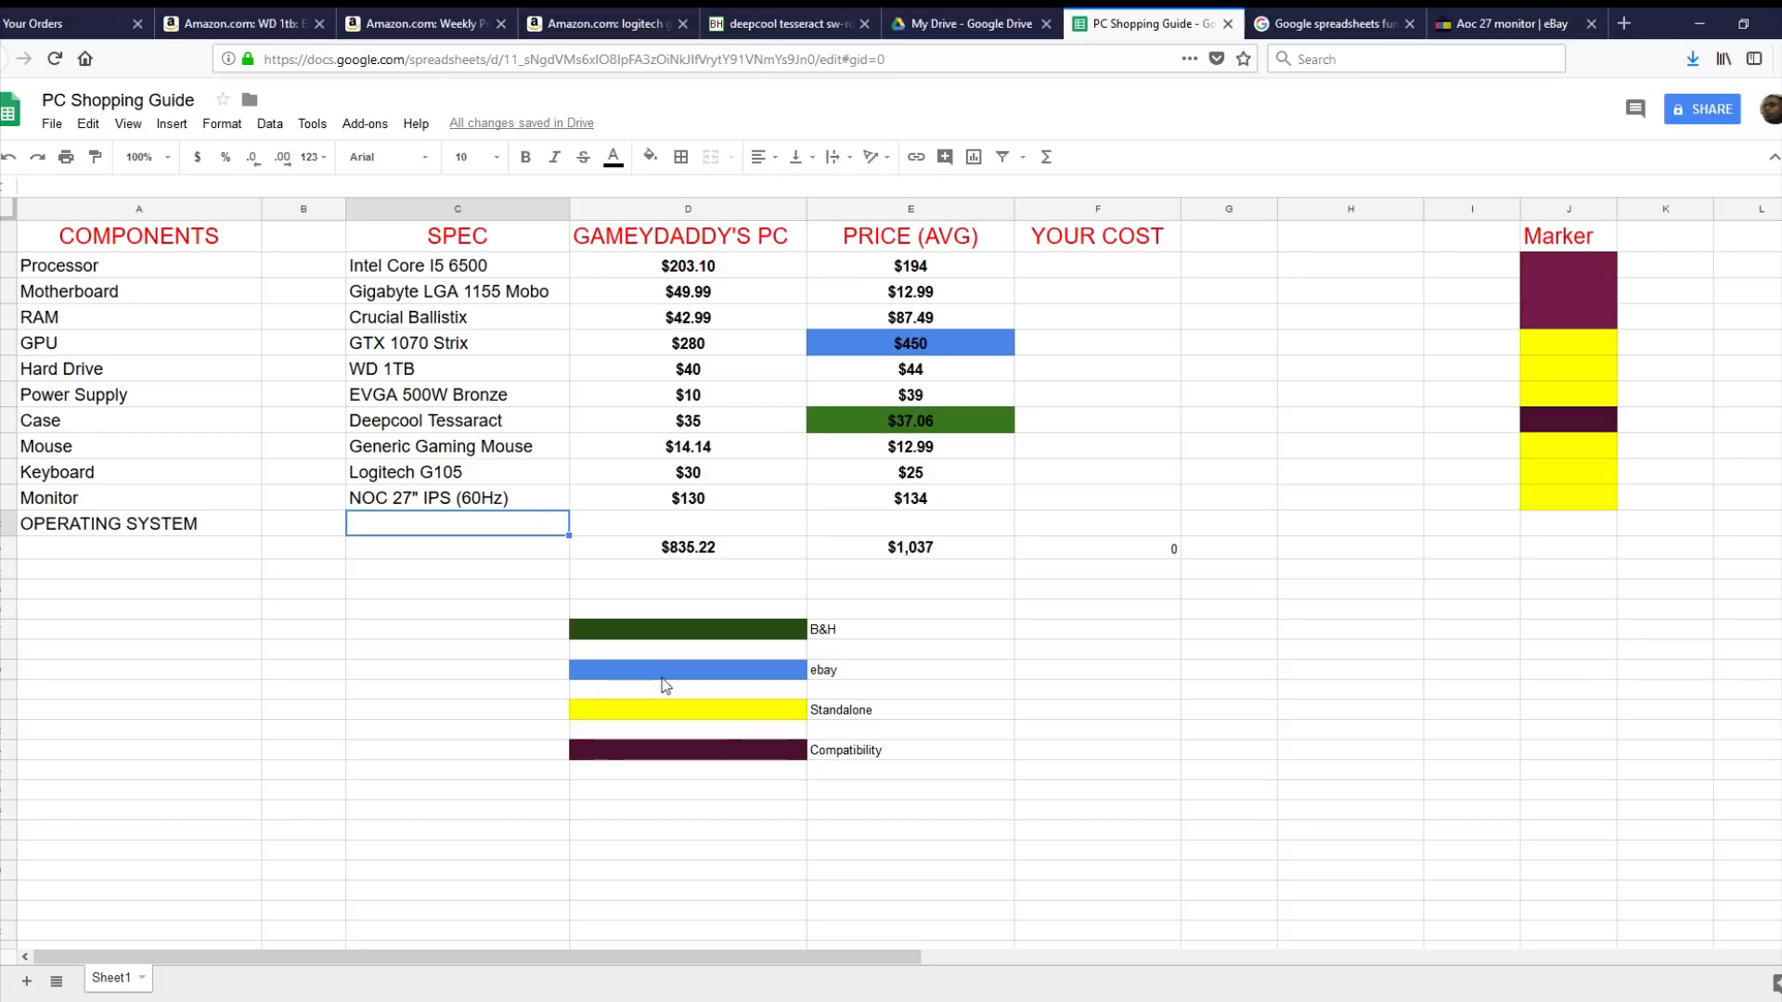
pyautogui.moveTo(681, 634)
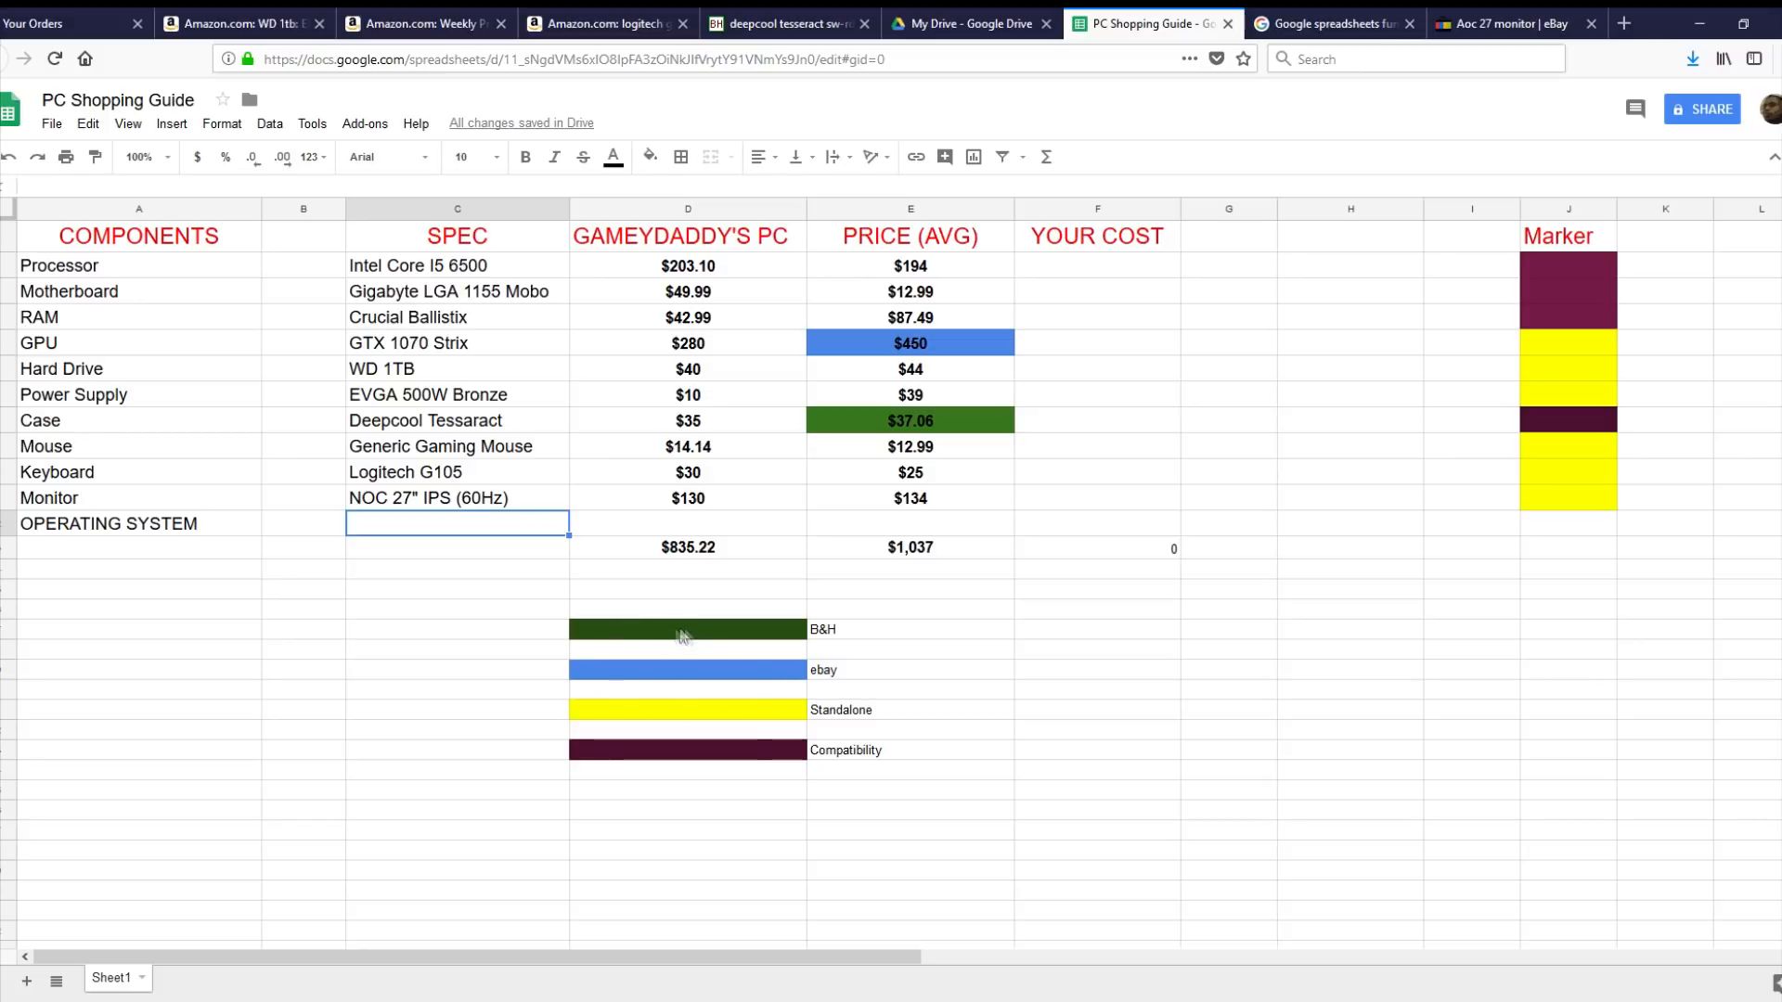
pyautogui.moveTo(828, 639)
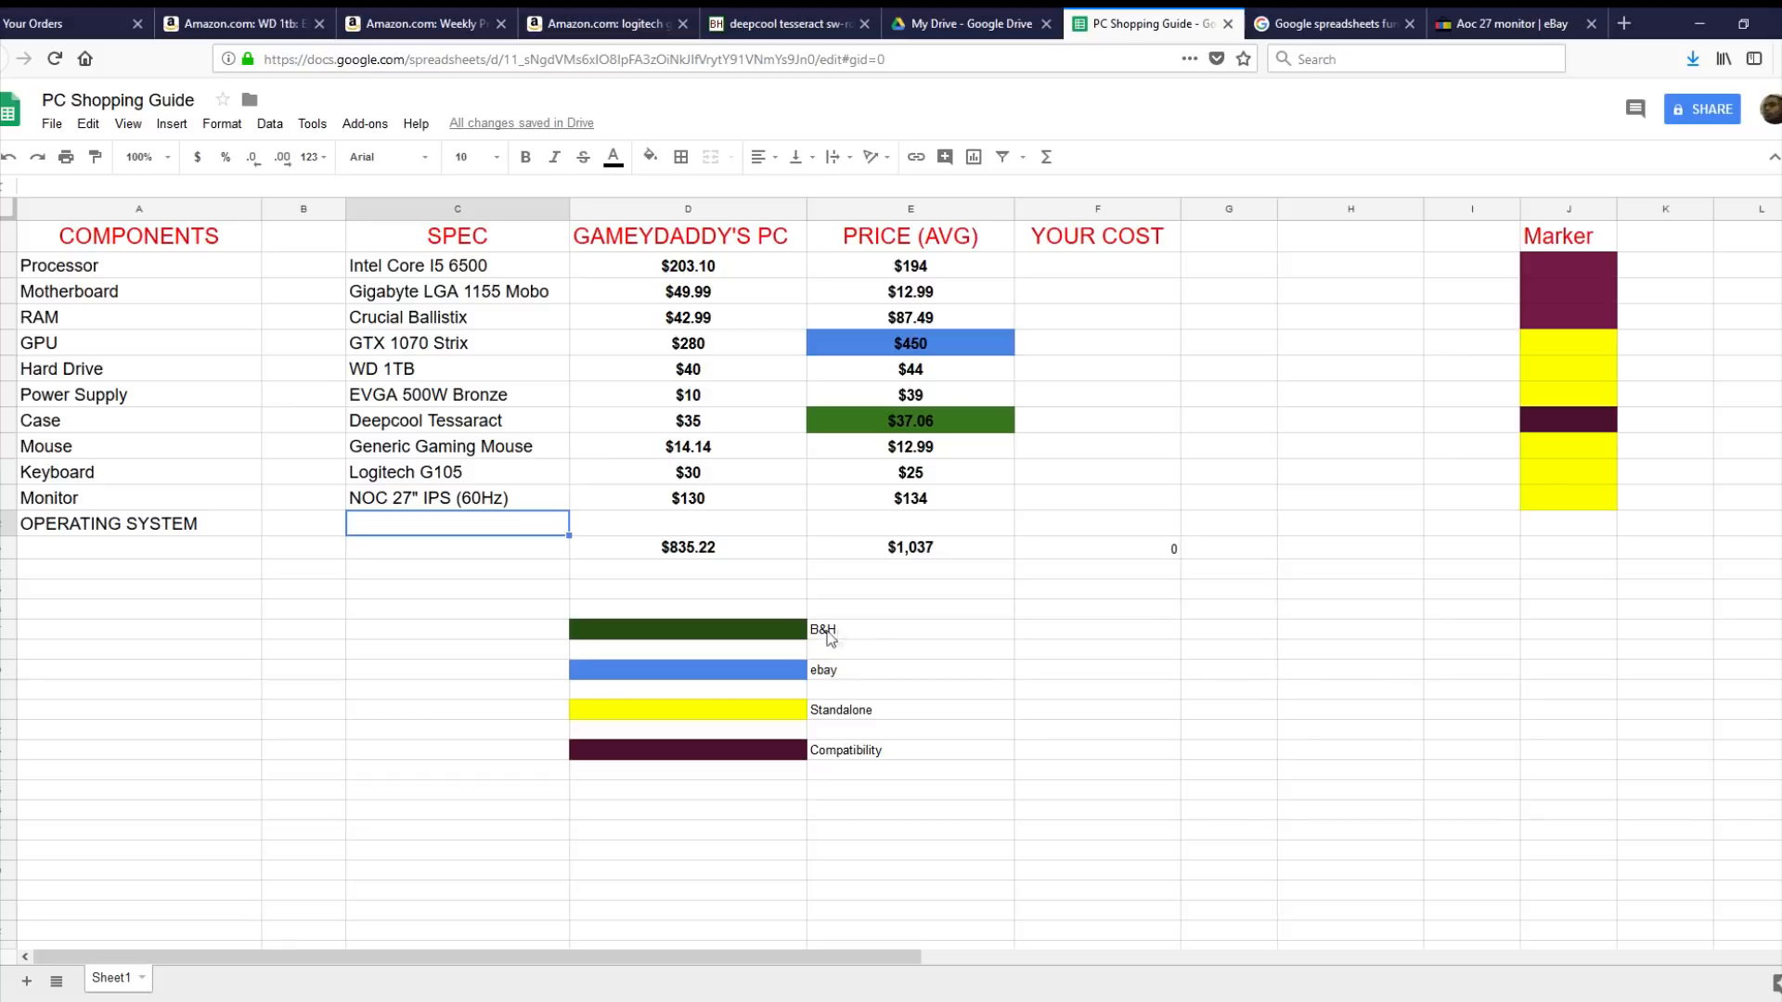
pyautogui.moveTo(887, 643)
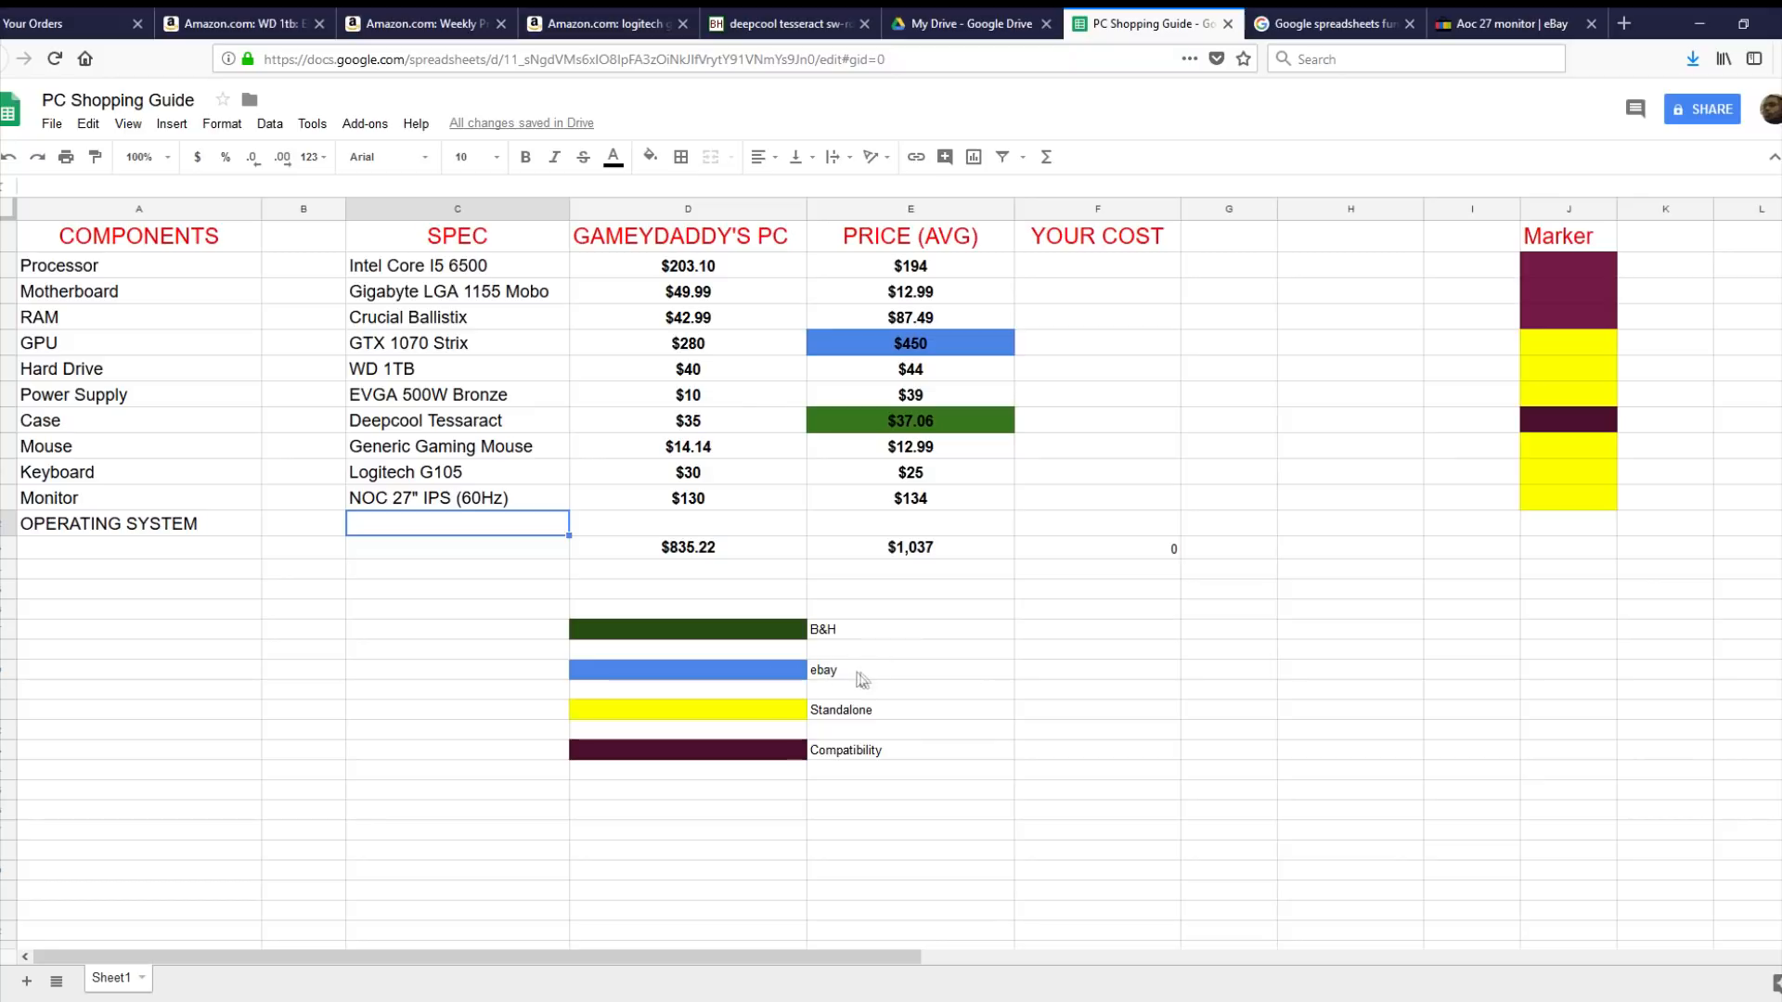
pyautogui.moveTo(737, 719)
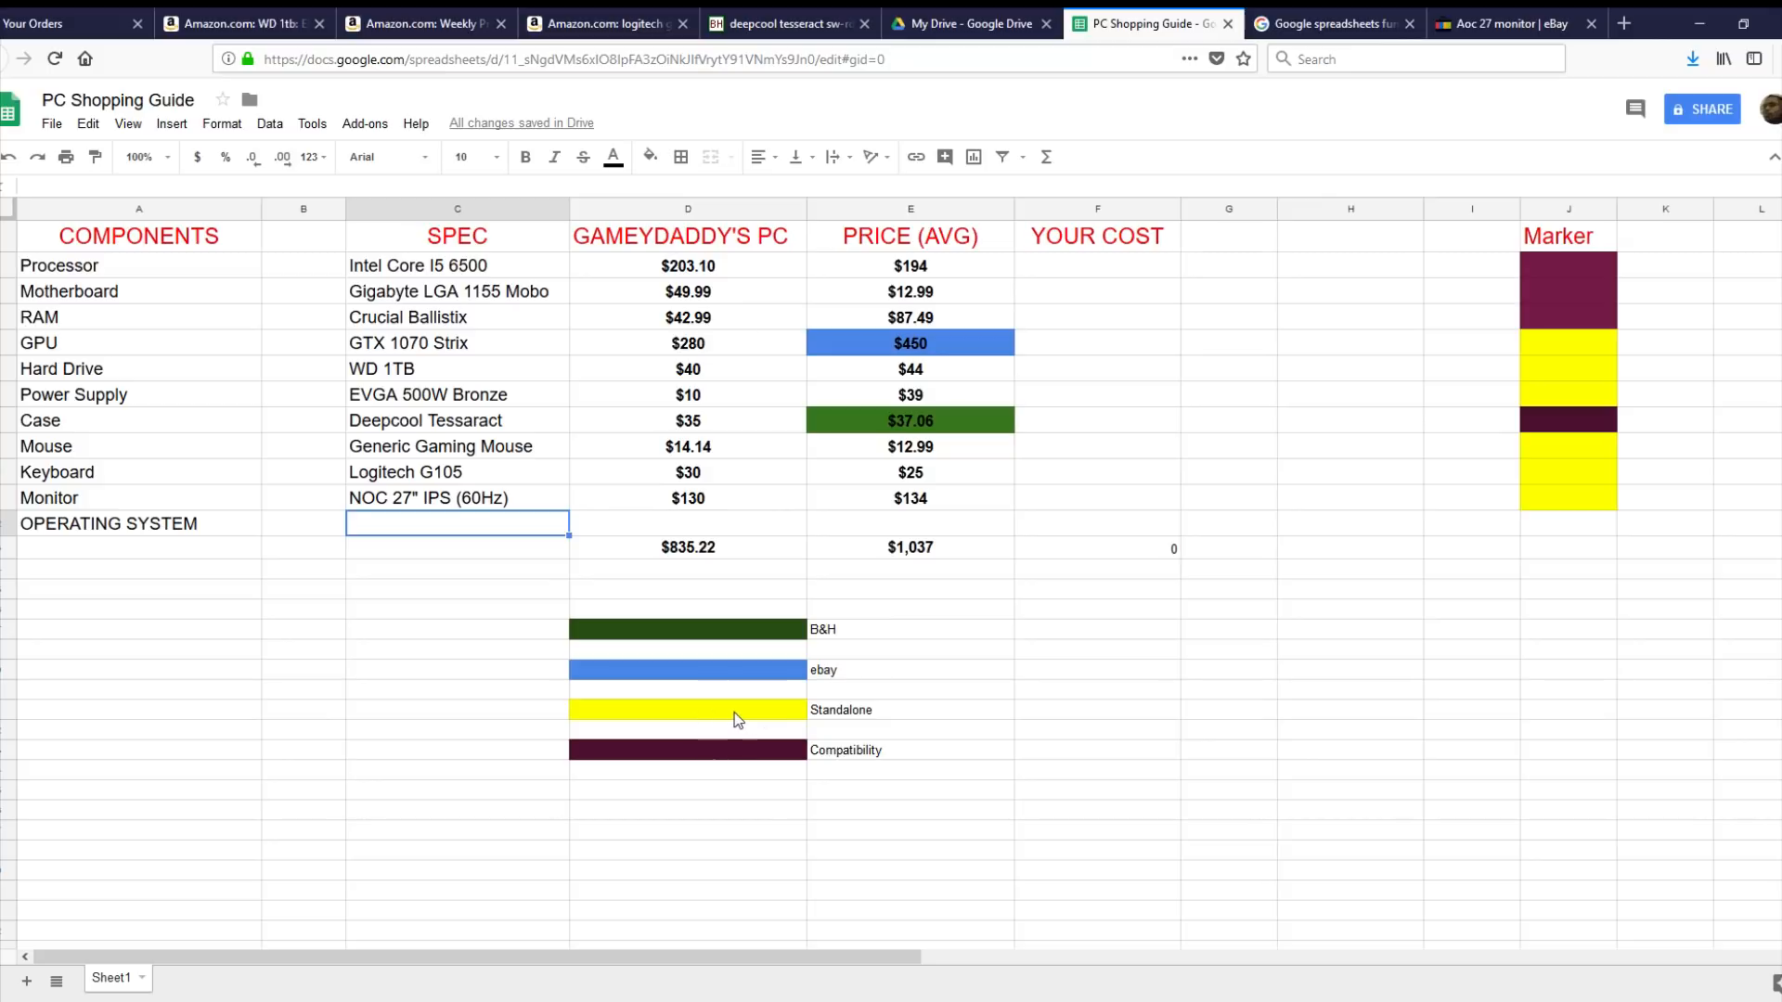
pyautogui.moveTo(804, 700)
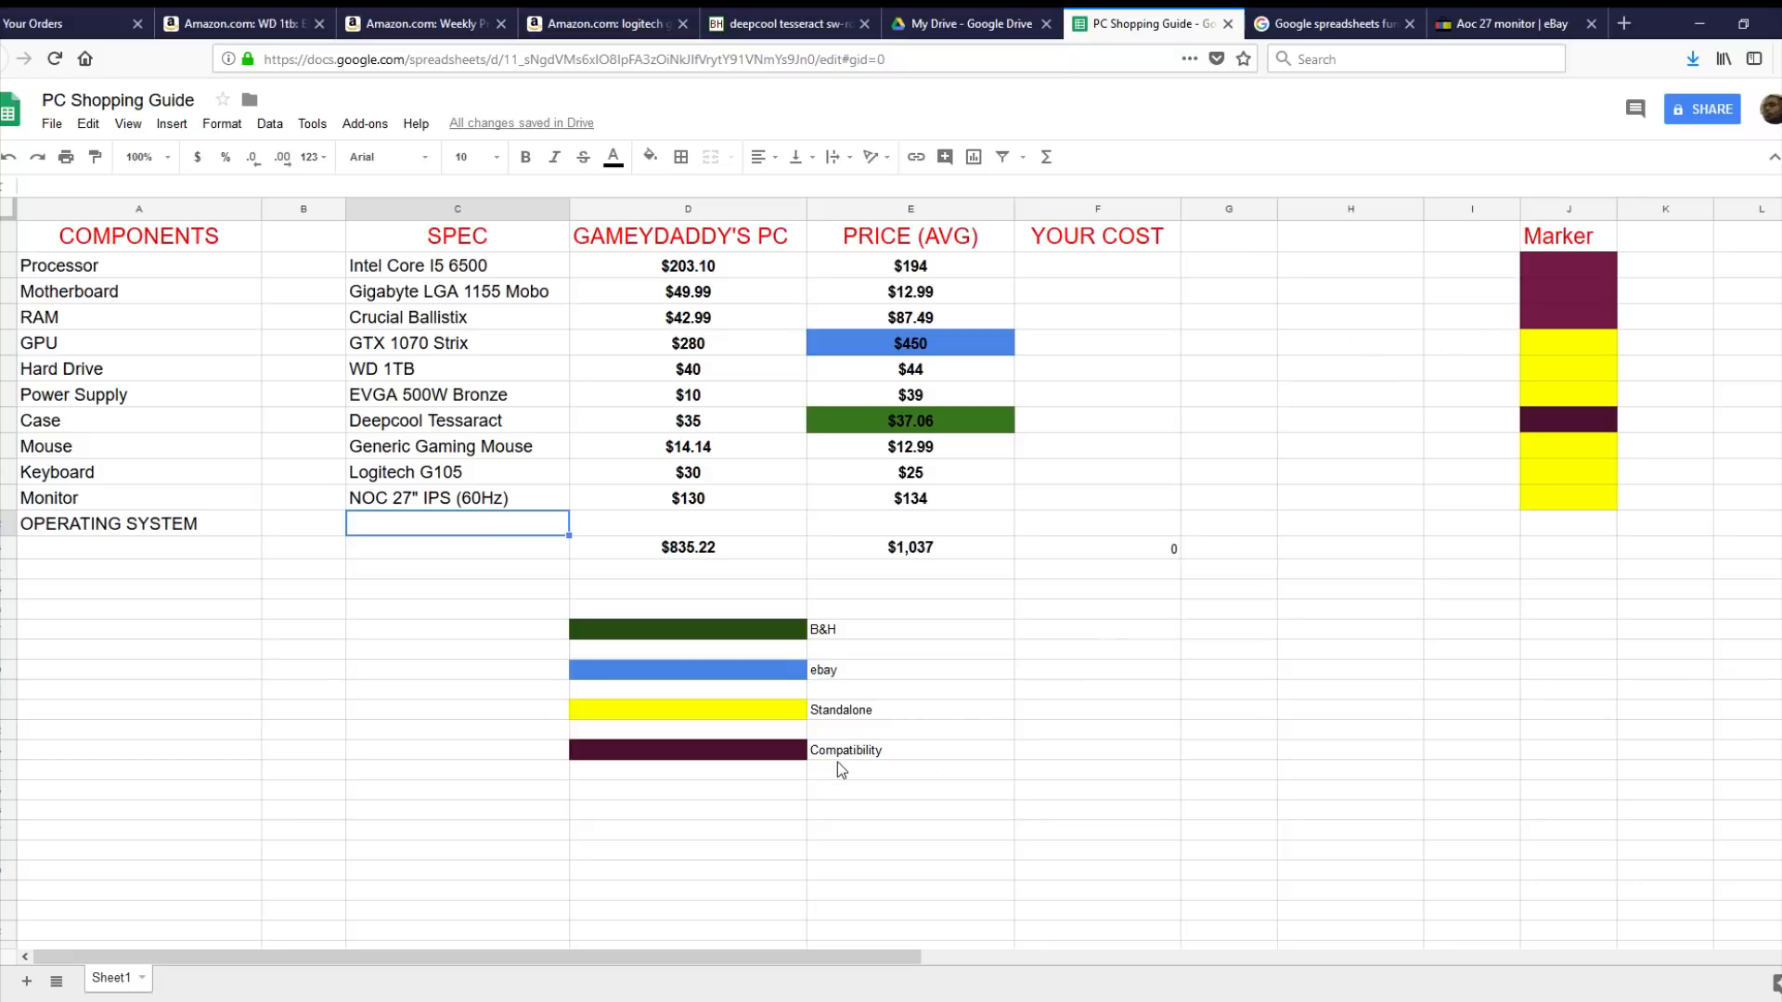
pyautogui.moveTo(790, 769)
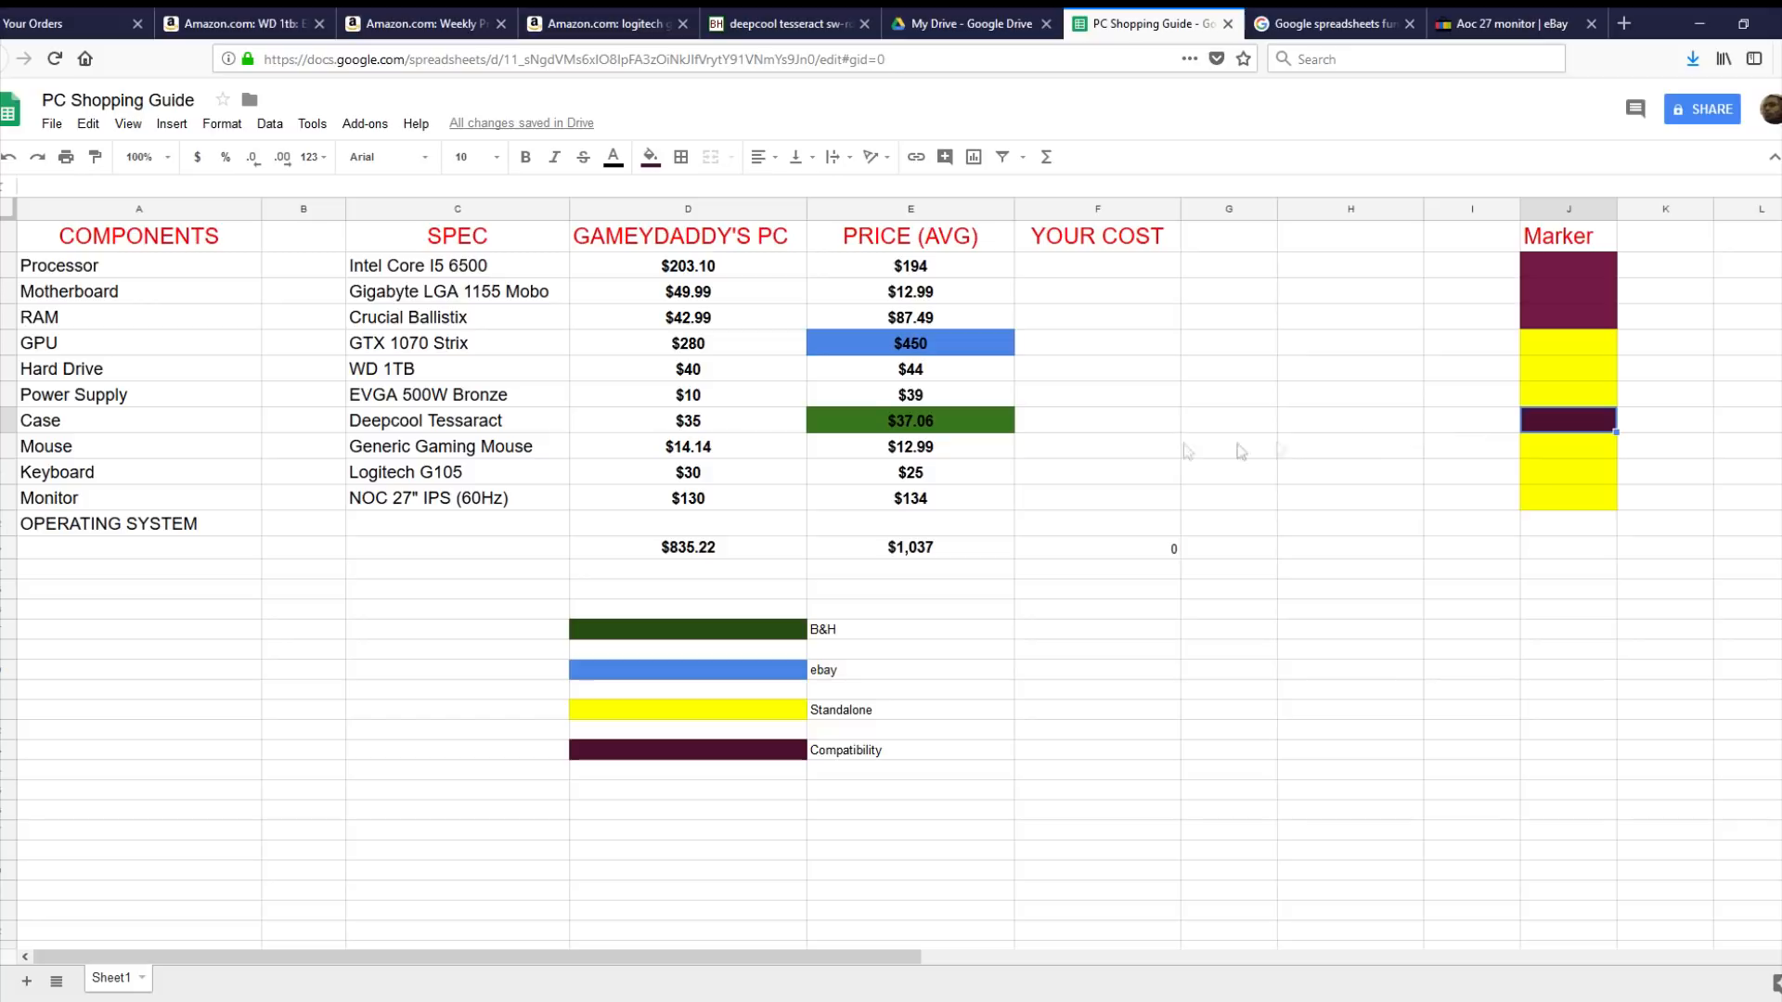
pyautogui.moveTo(466, 735)
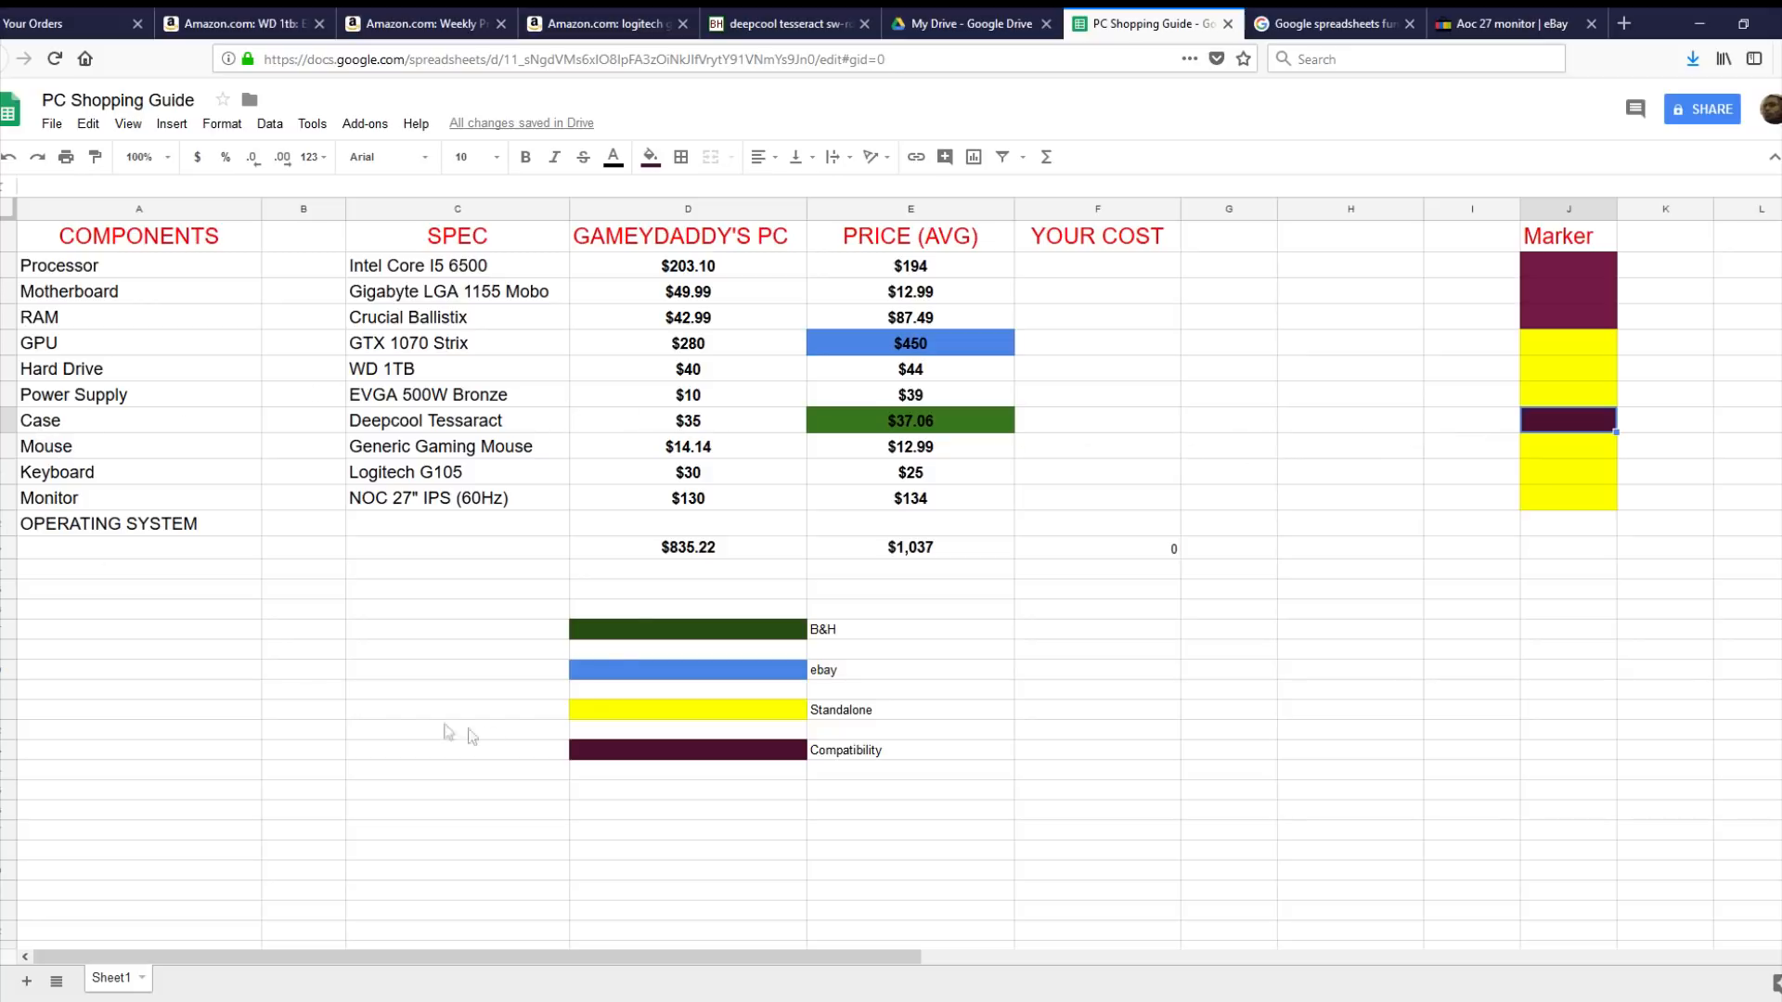
pyautogui.moveTo(129, 304)
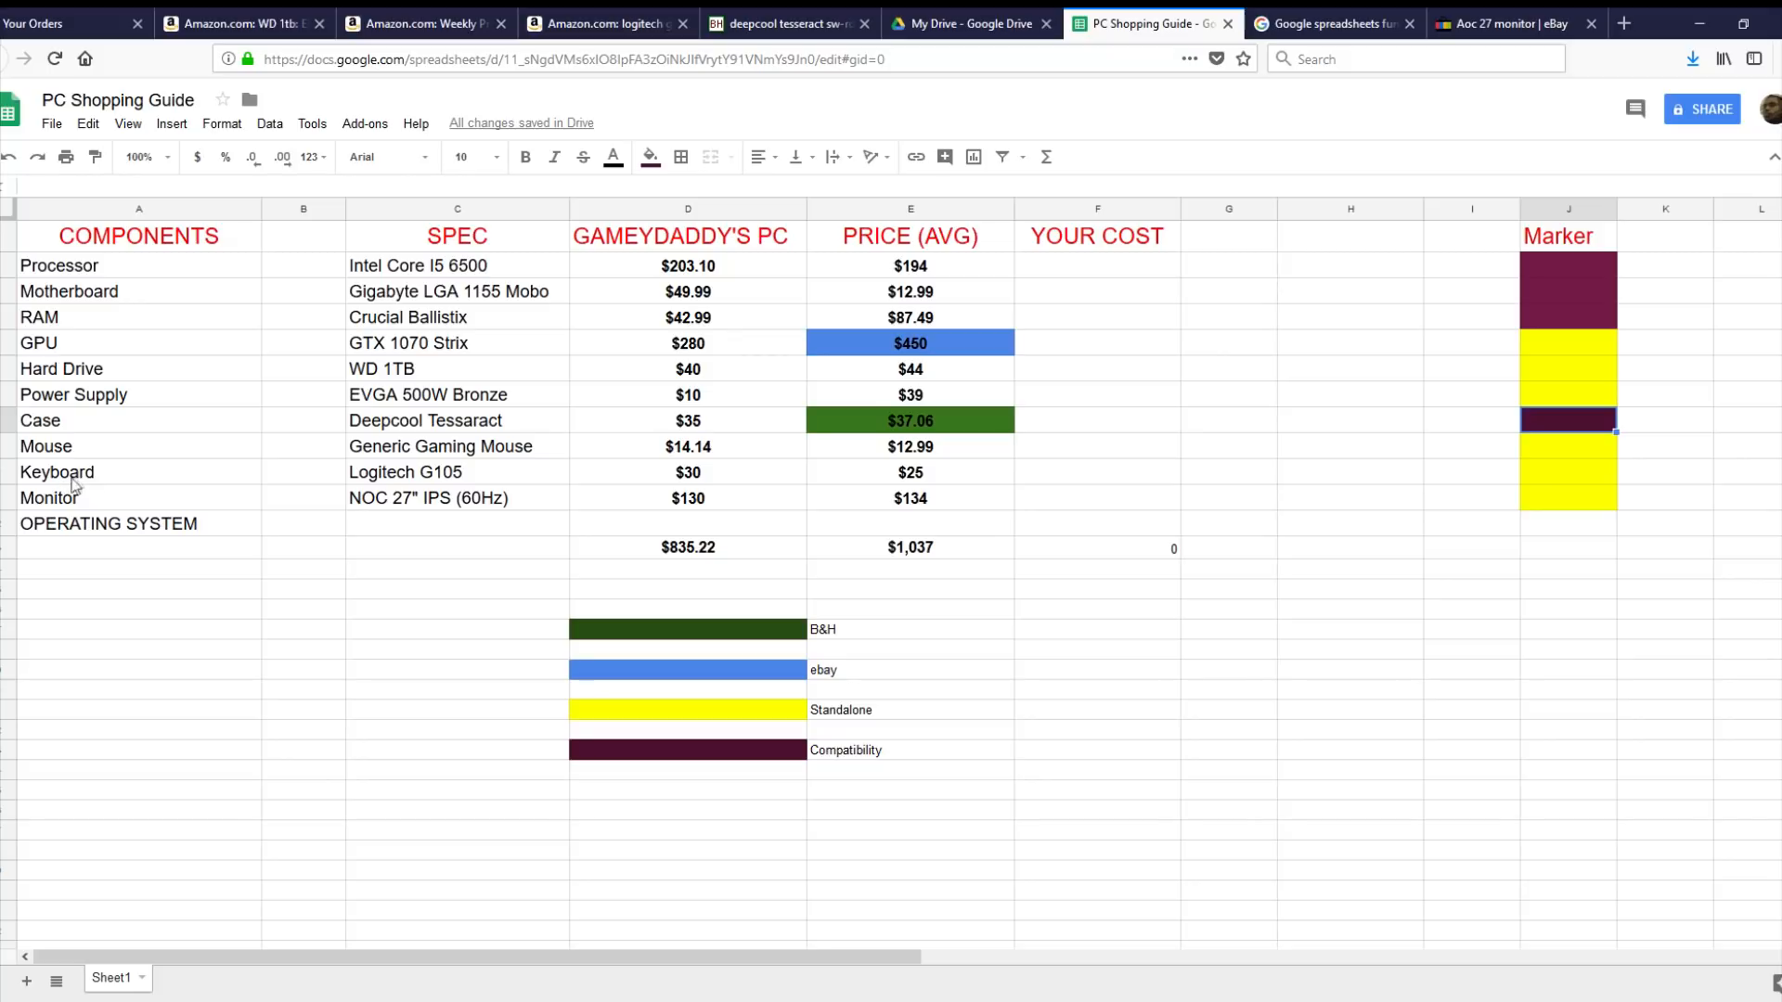
pyautogui.moveTo(1145, 659)
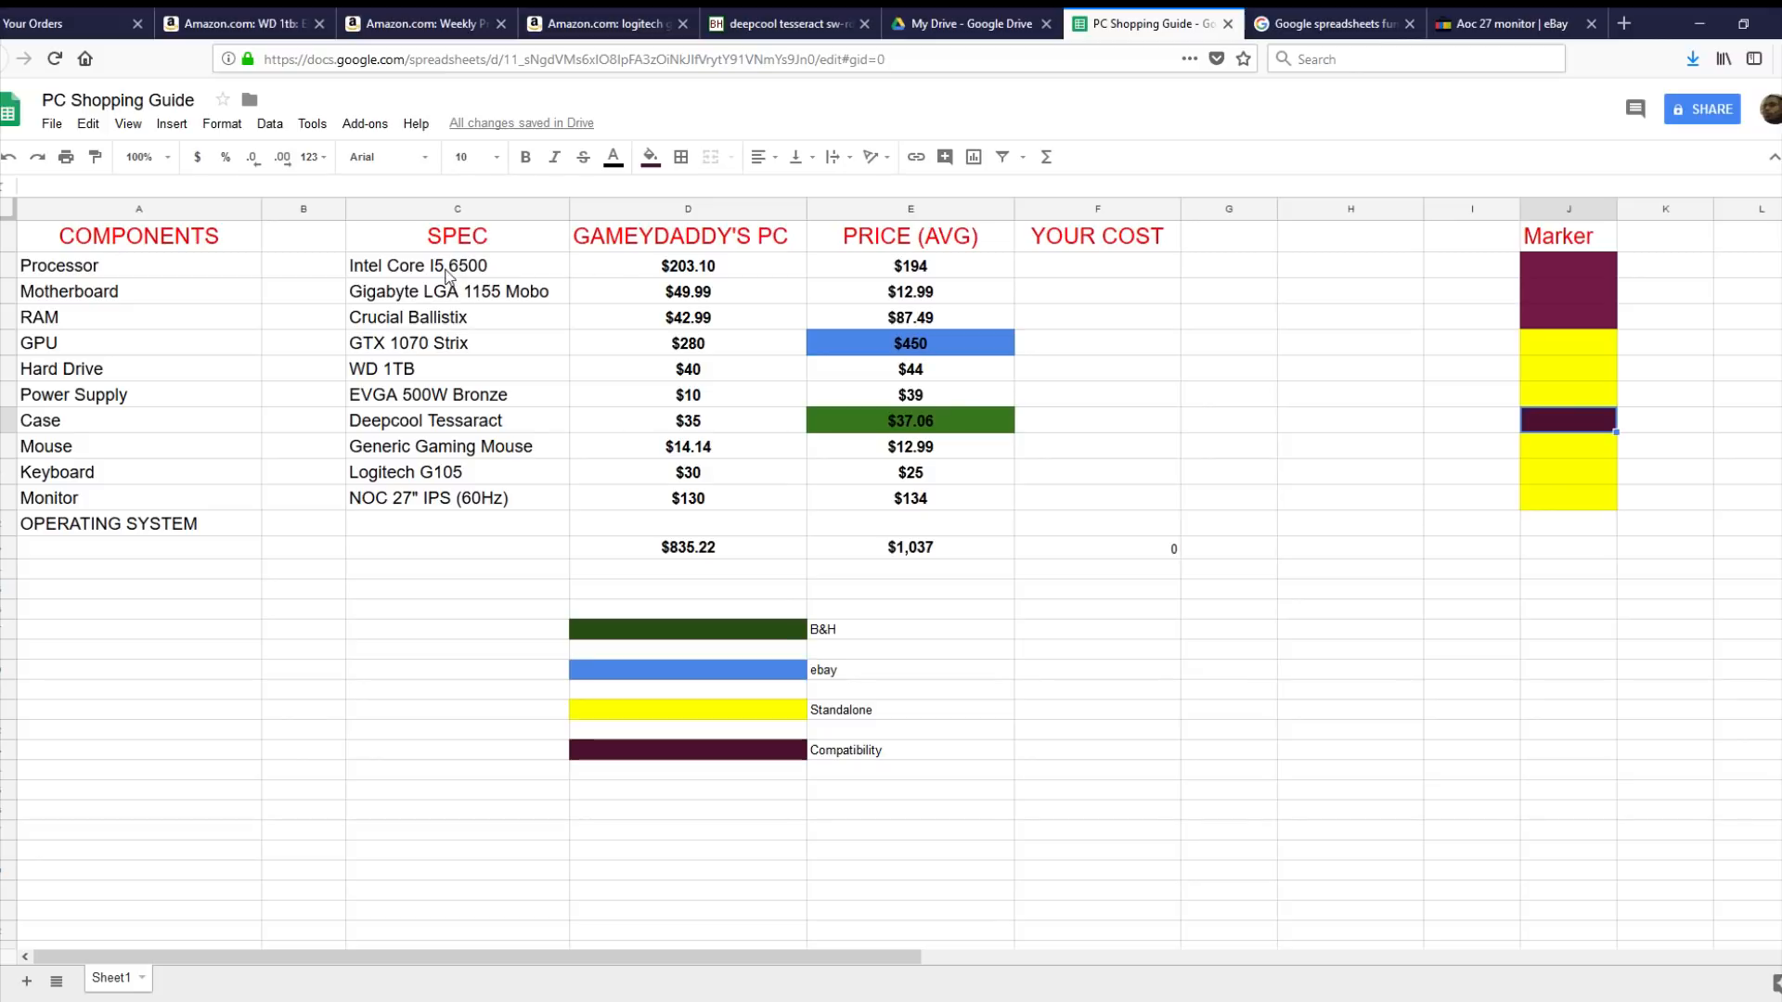
pyautogui.moveTo(510, 273)
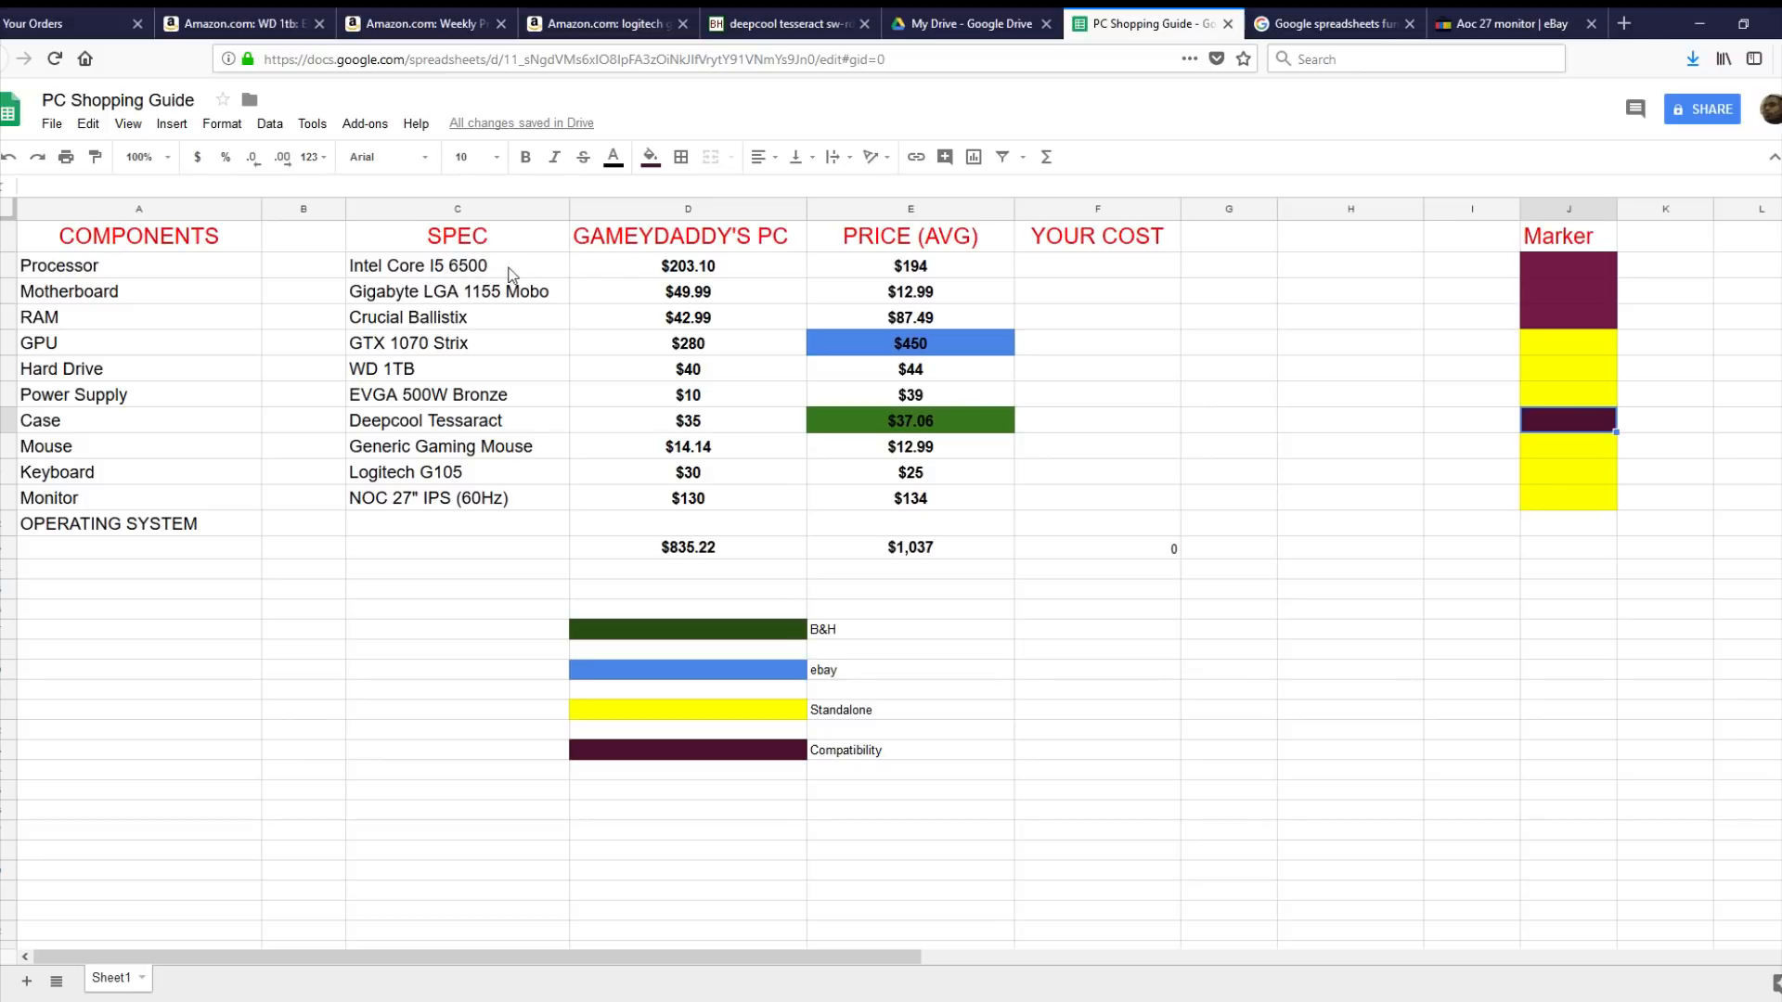
# Append " DDR4" to the RAM label so cell A4 reads "RAM DDR4"
pyautogui.click(456, 266)
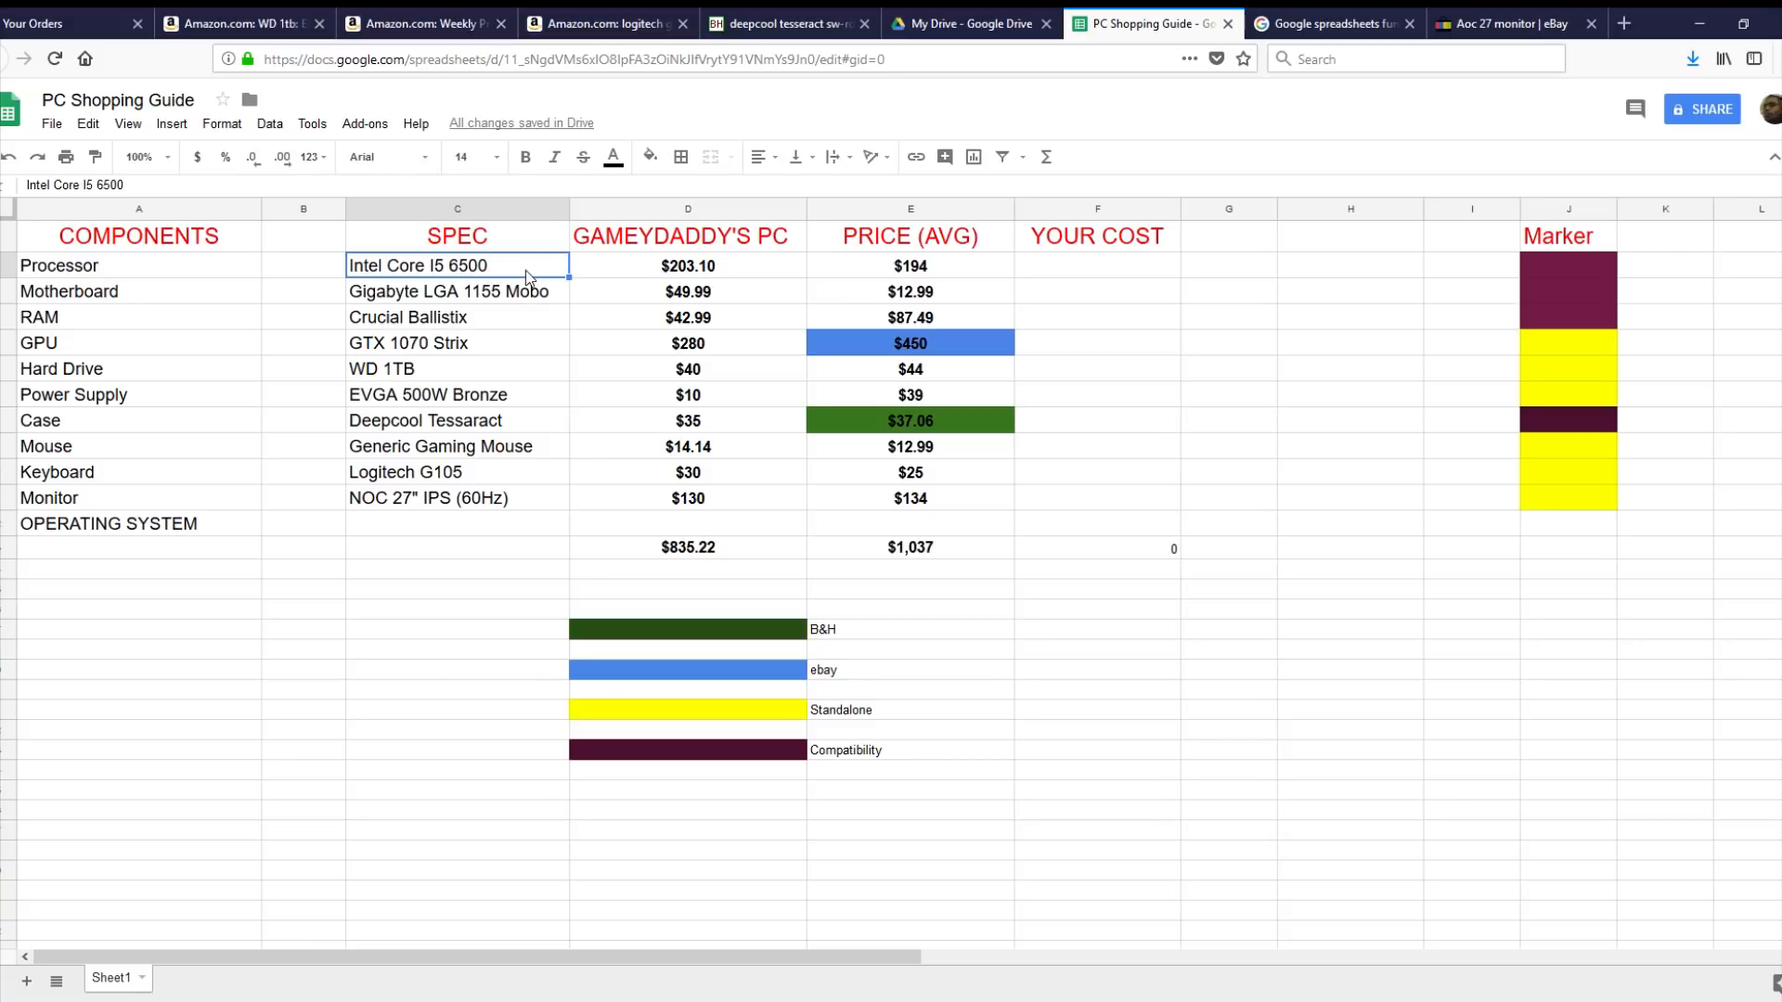
pyautogui.moveTo(444, 294)
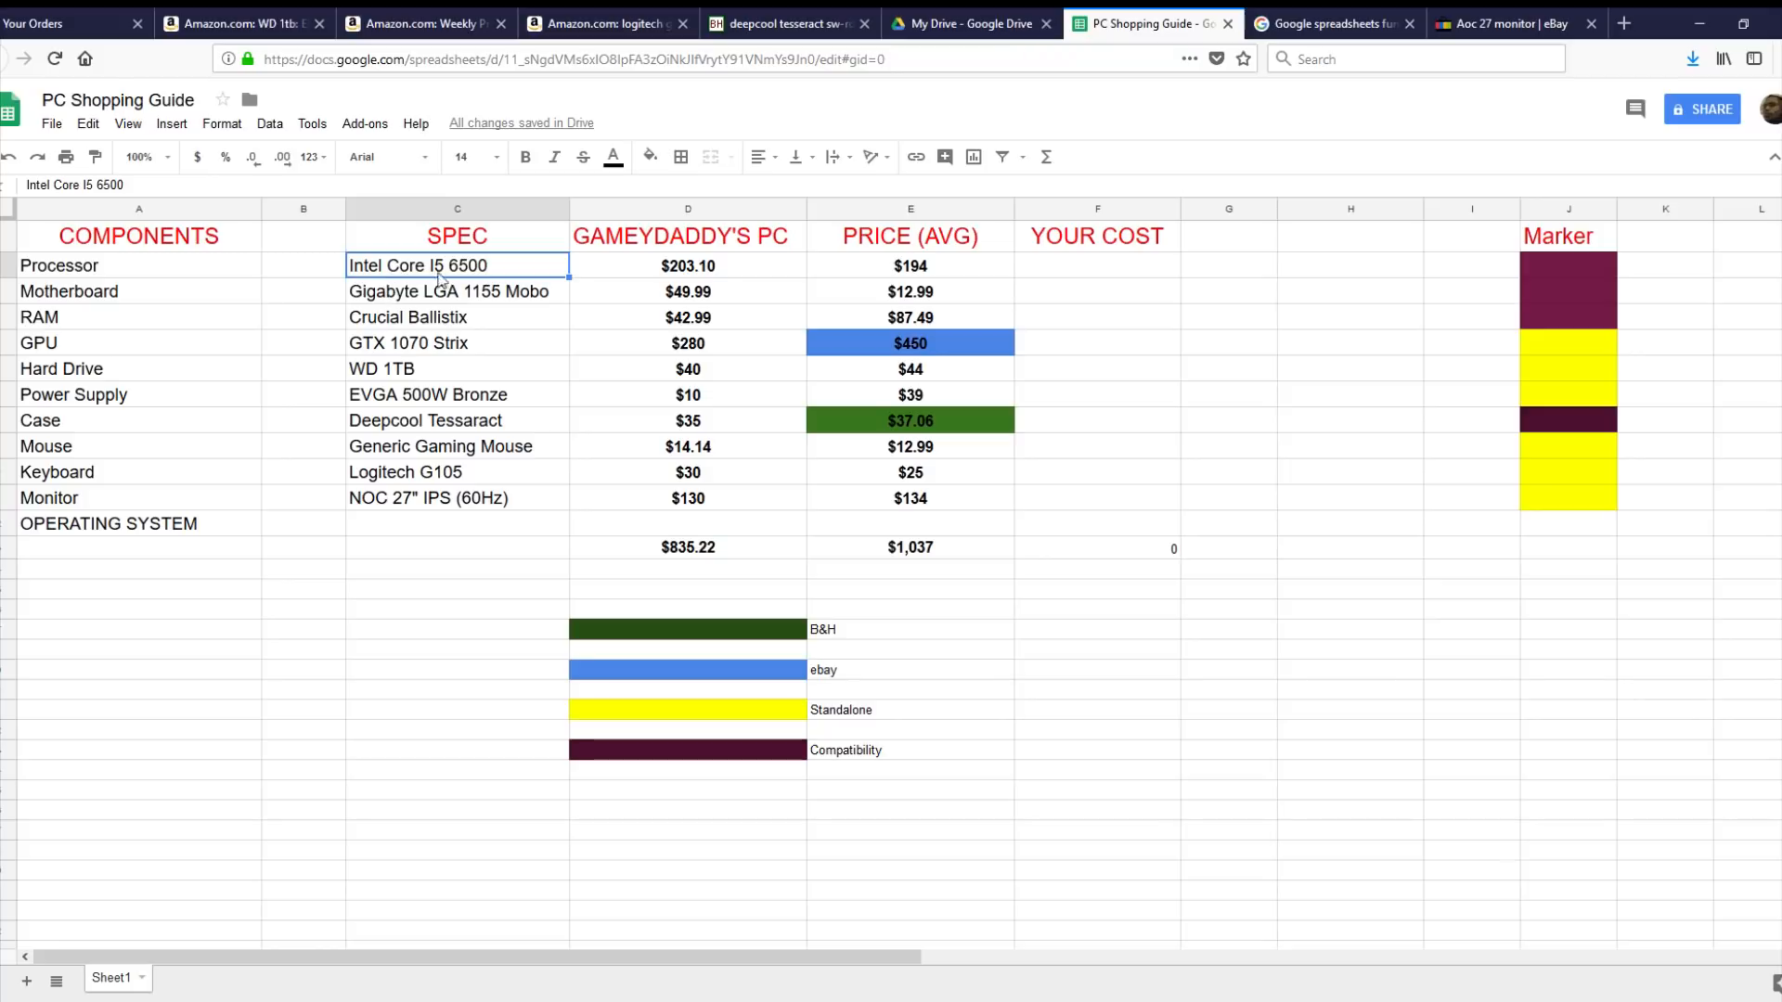
pyautogui.moveTo(473, 298)
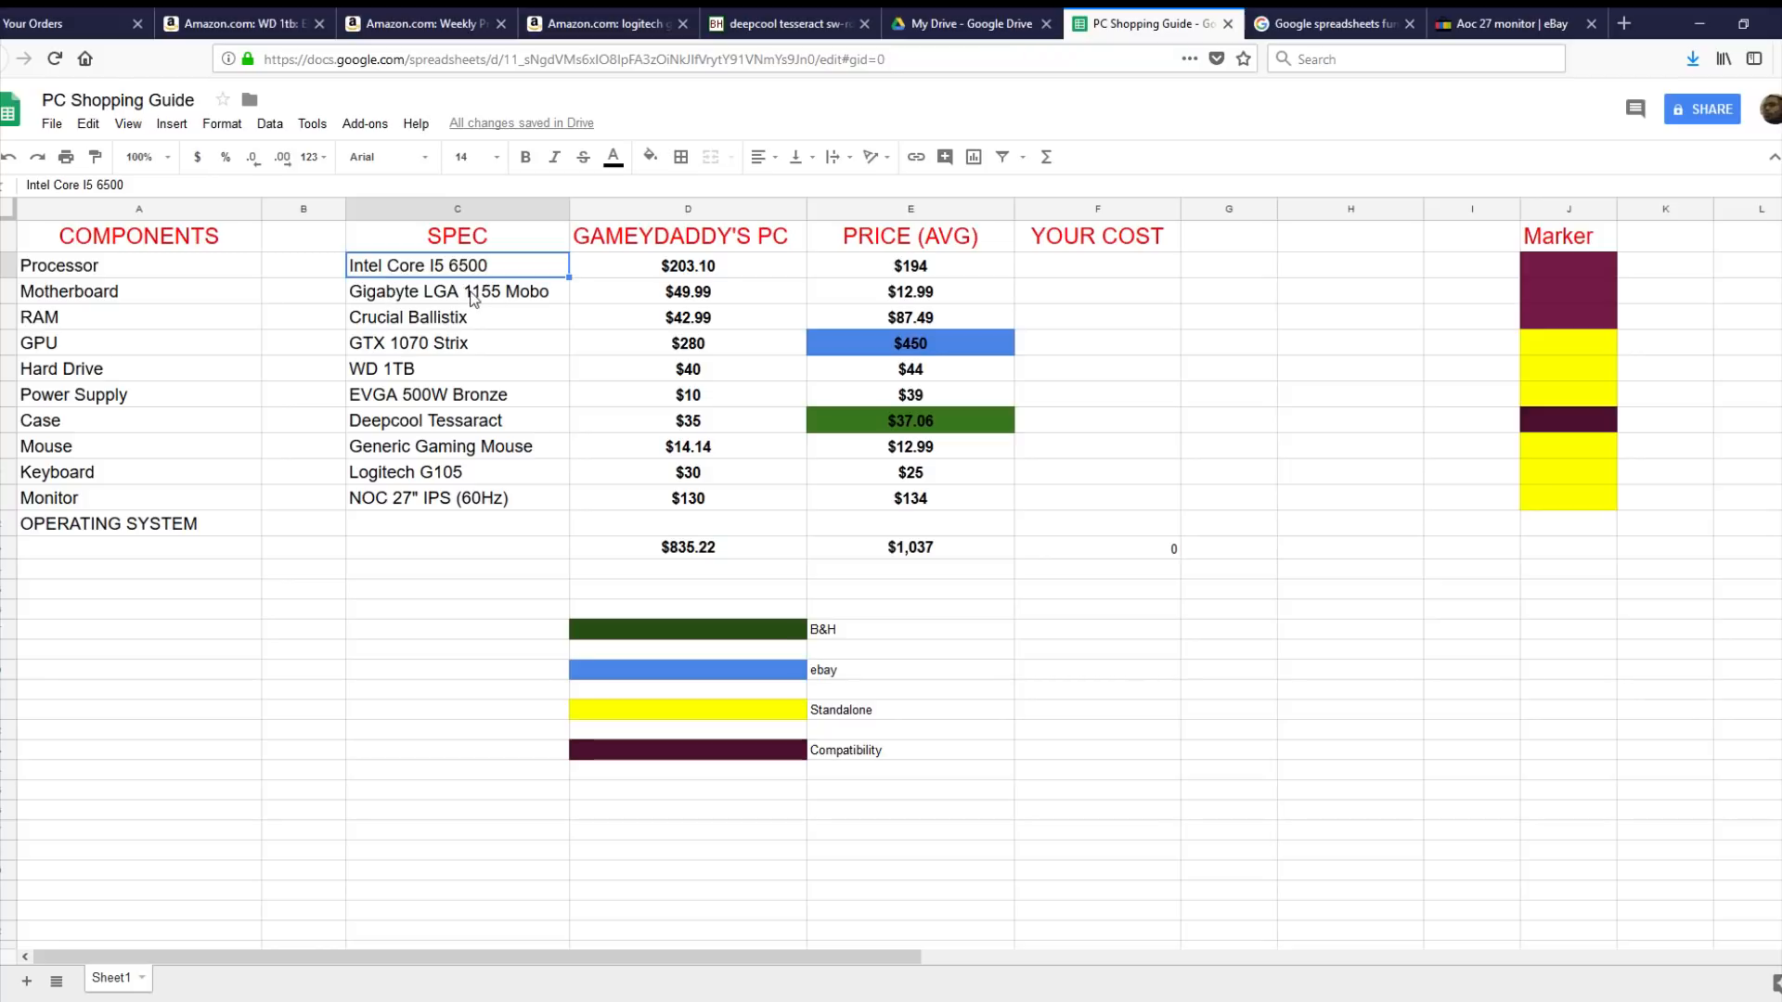
pyautogui.moveTo(487, 326)
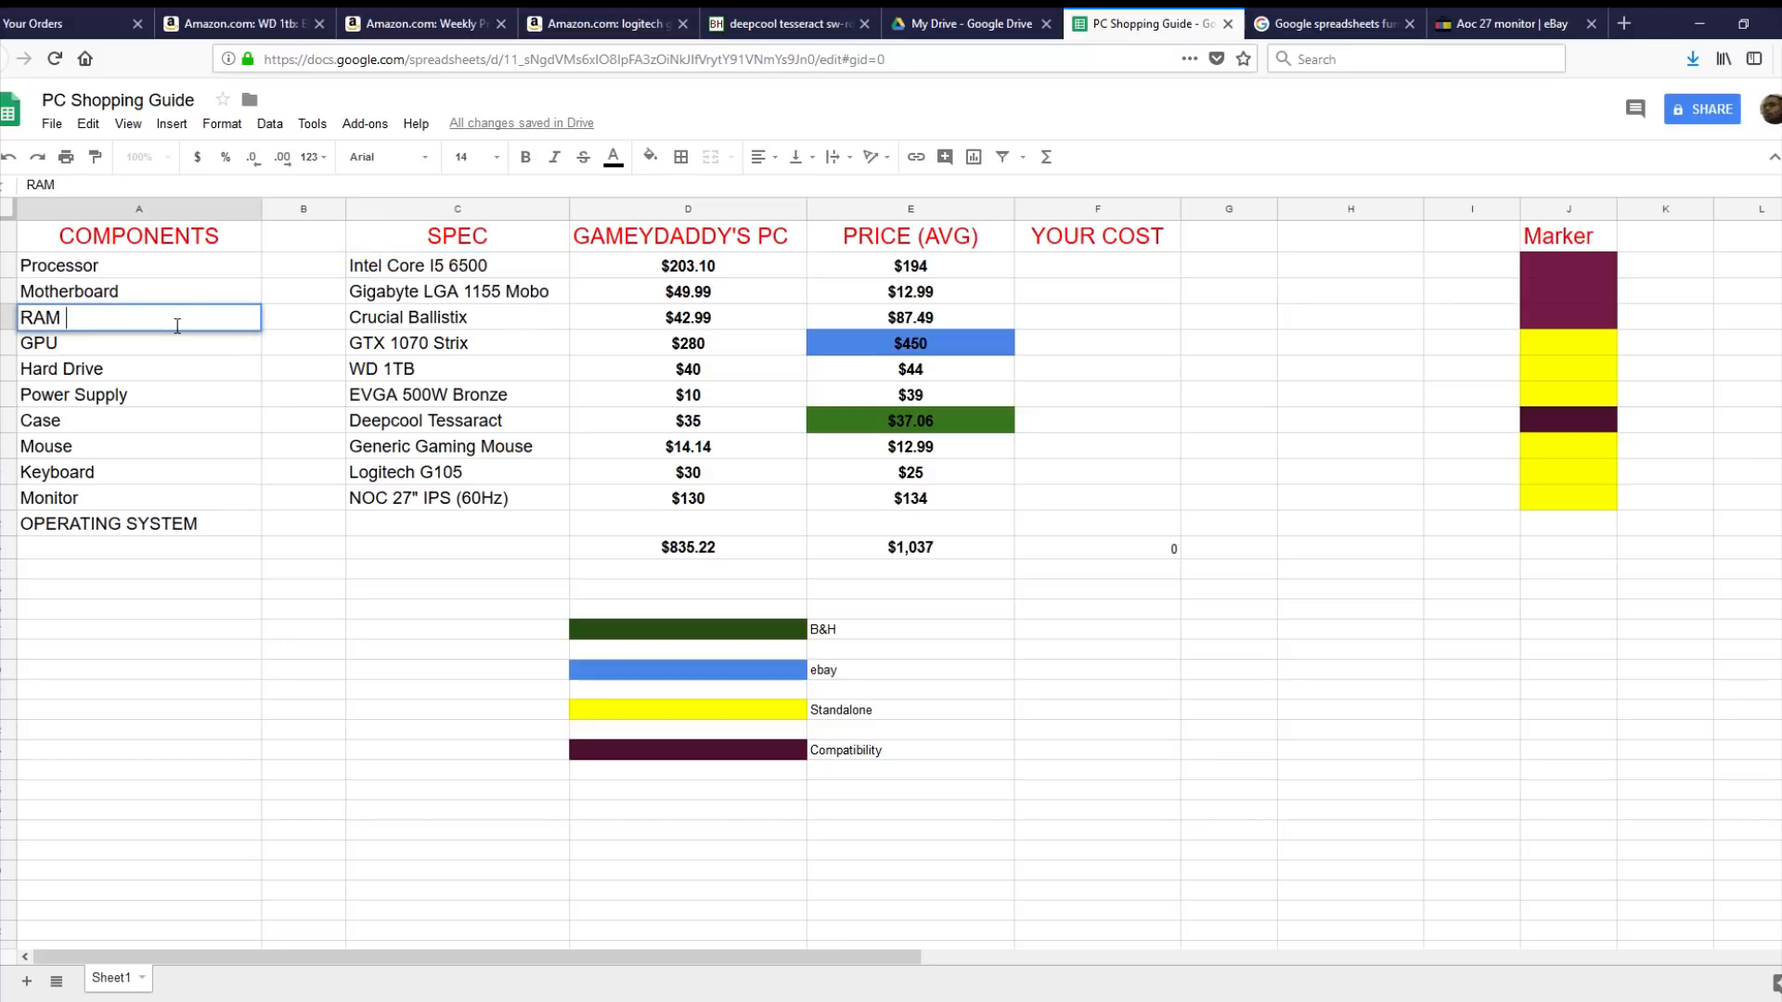
pyautogui.write('DDR4')
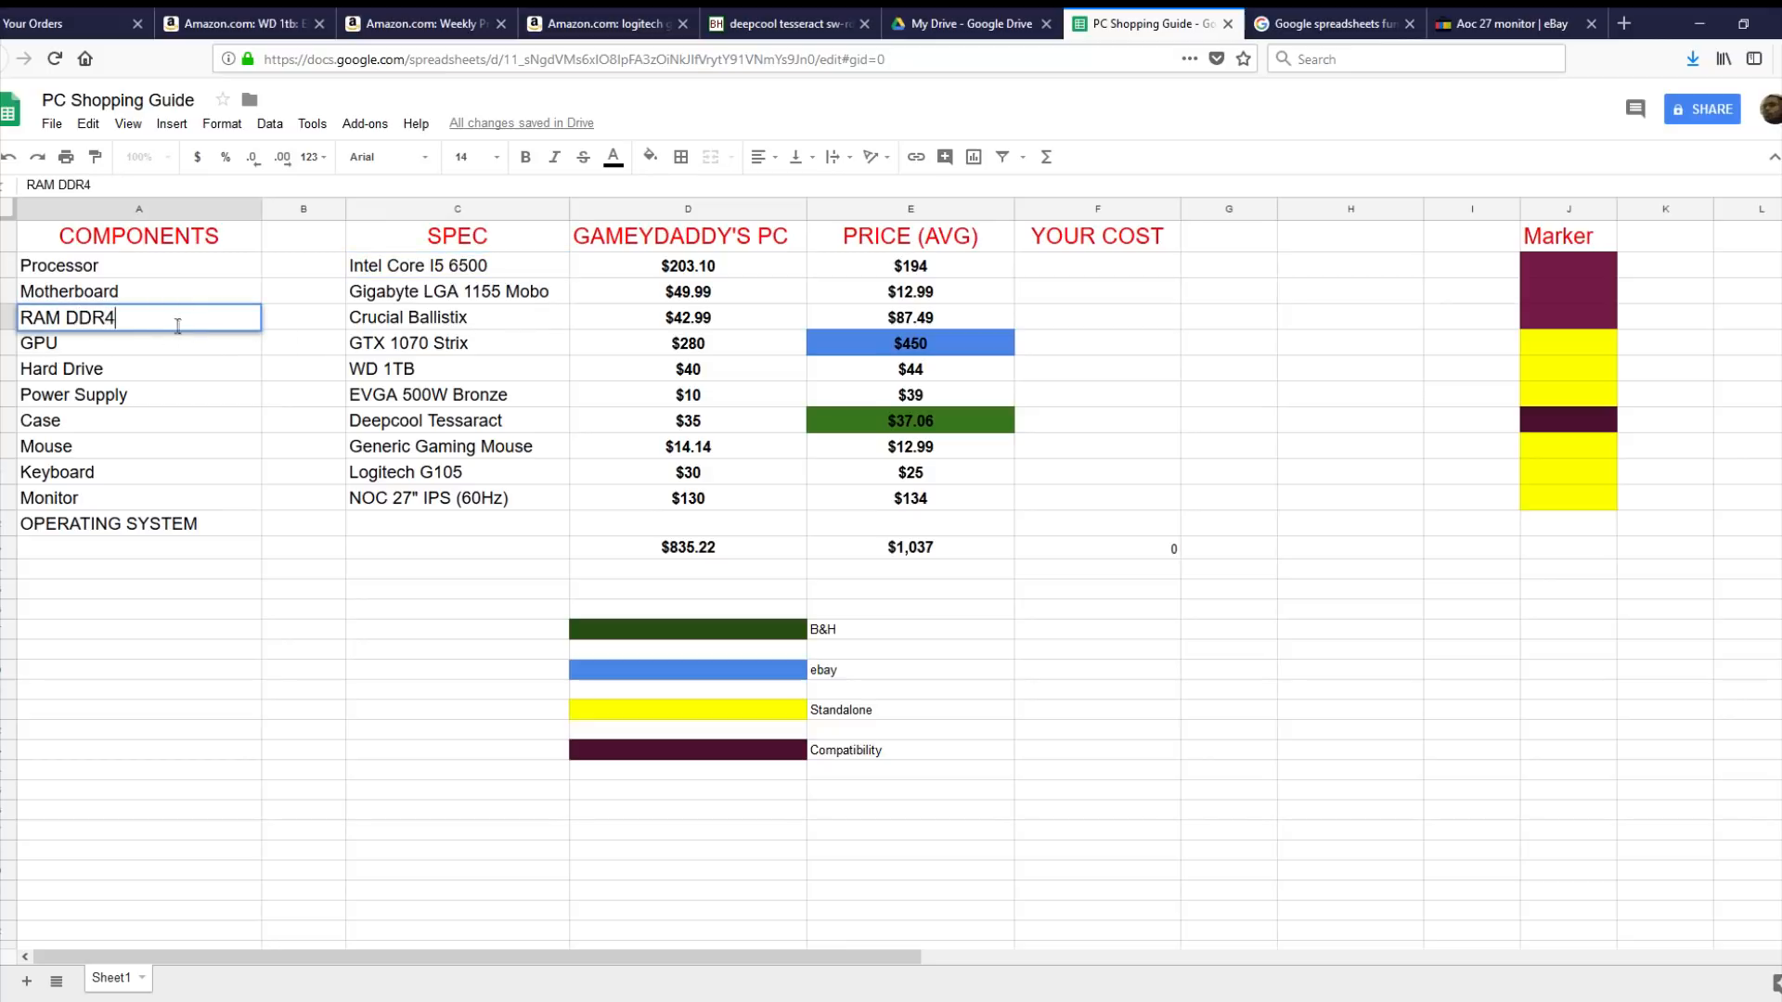
pyautogui.click(457, 318)
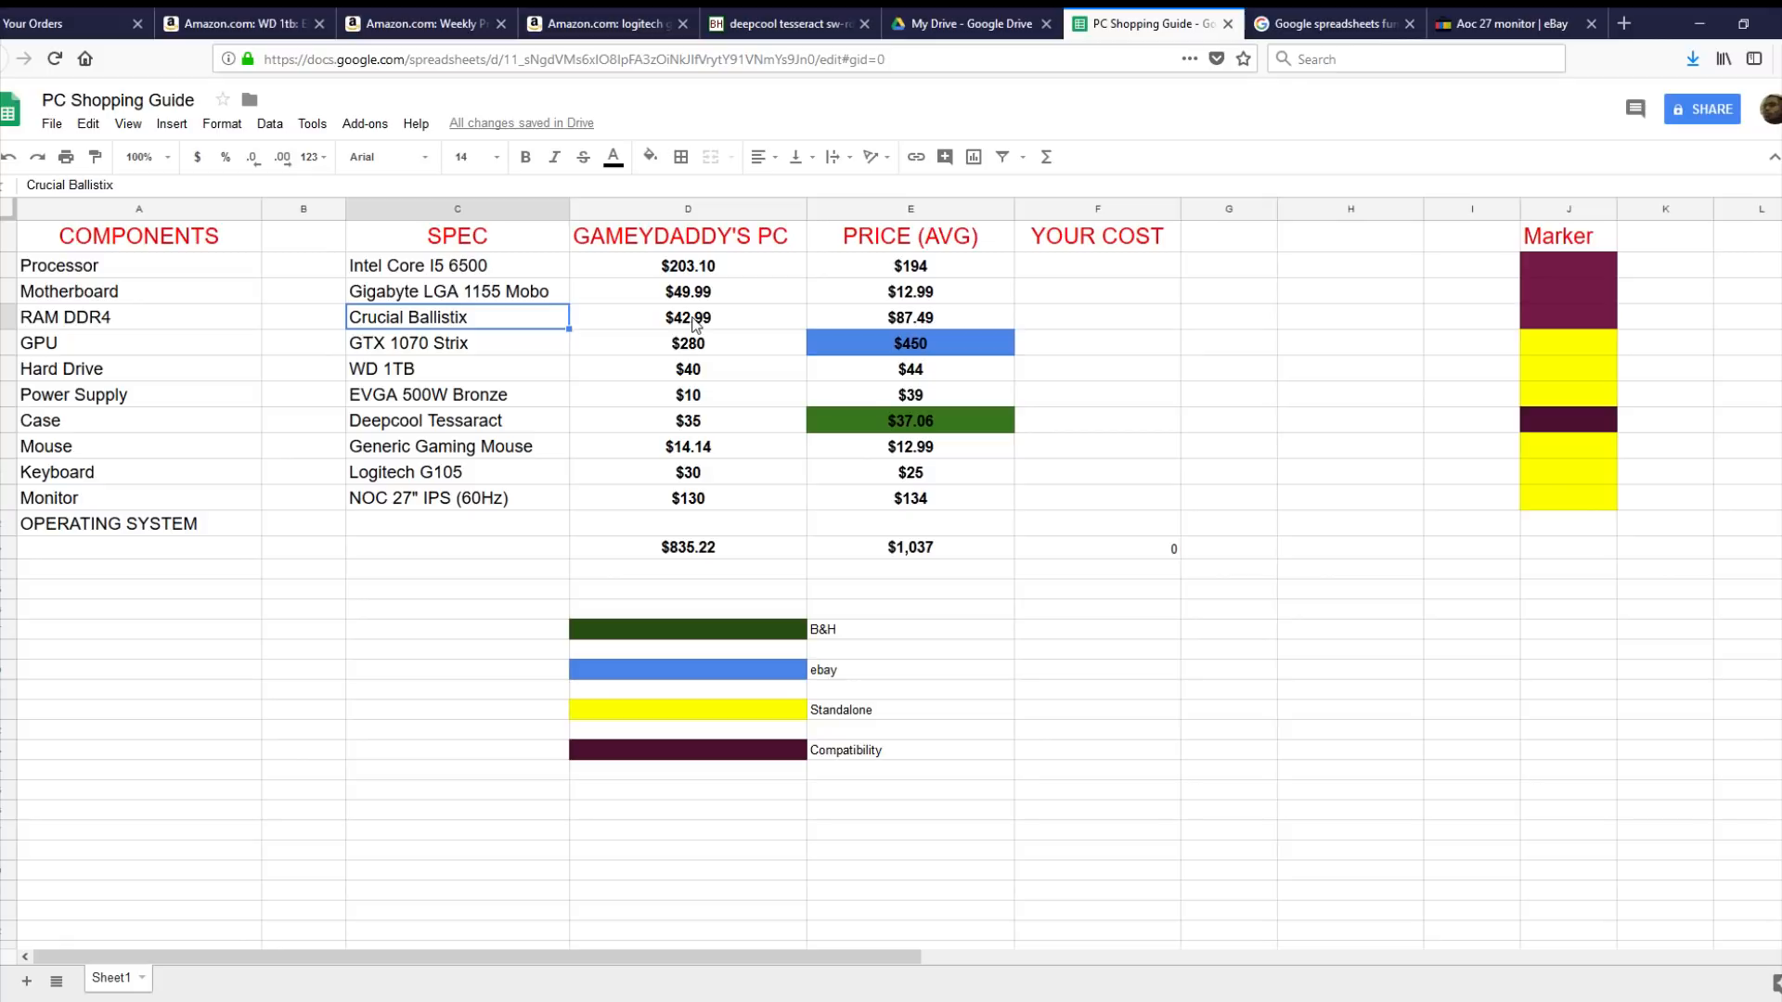
pyautogui.moveTo(929, 342)
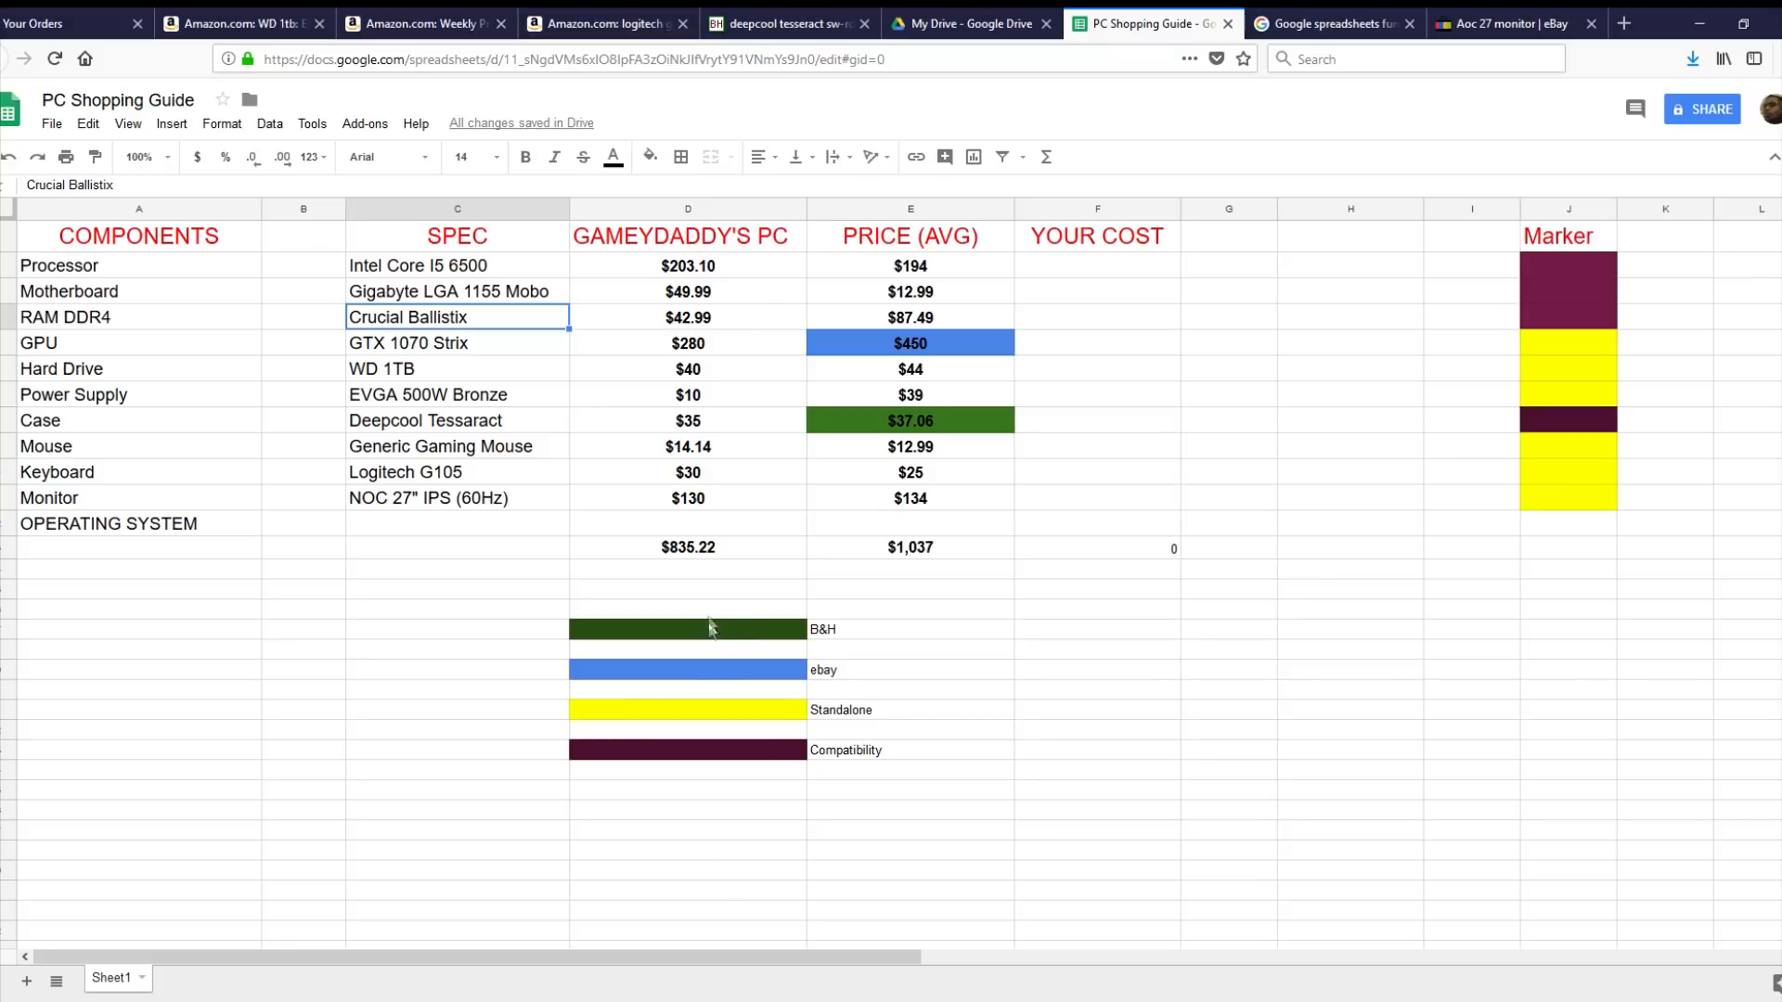
pyautogui.moveTo(706, 646)
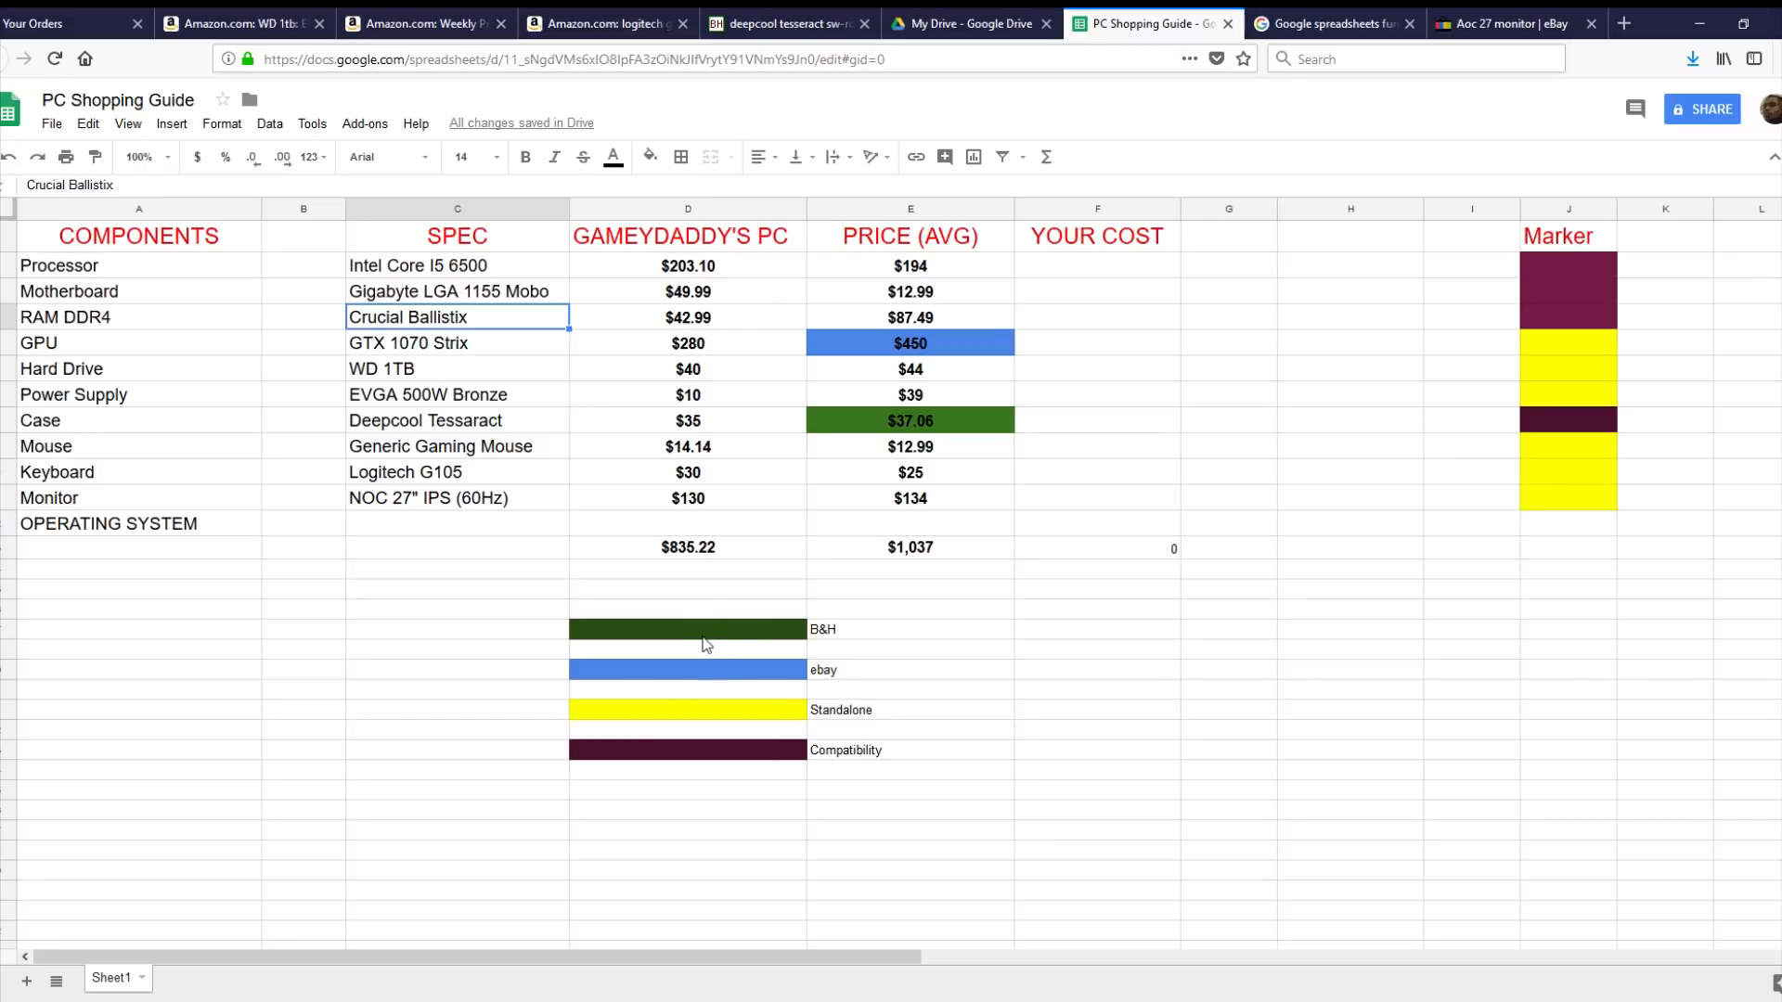
pyautogui.moveTo(676, 328)
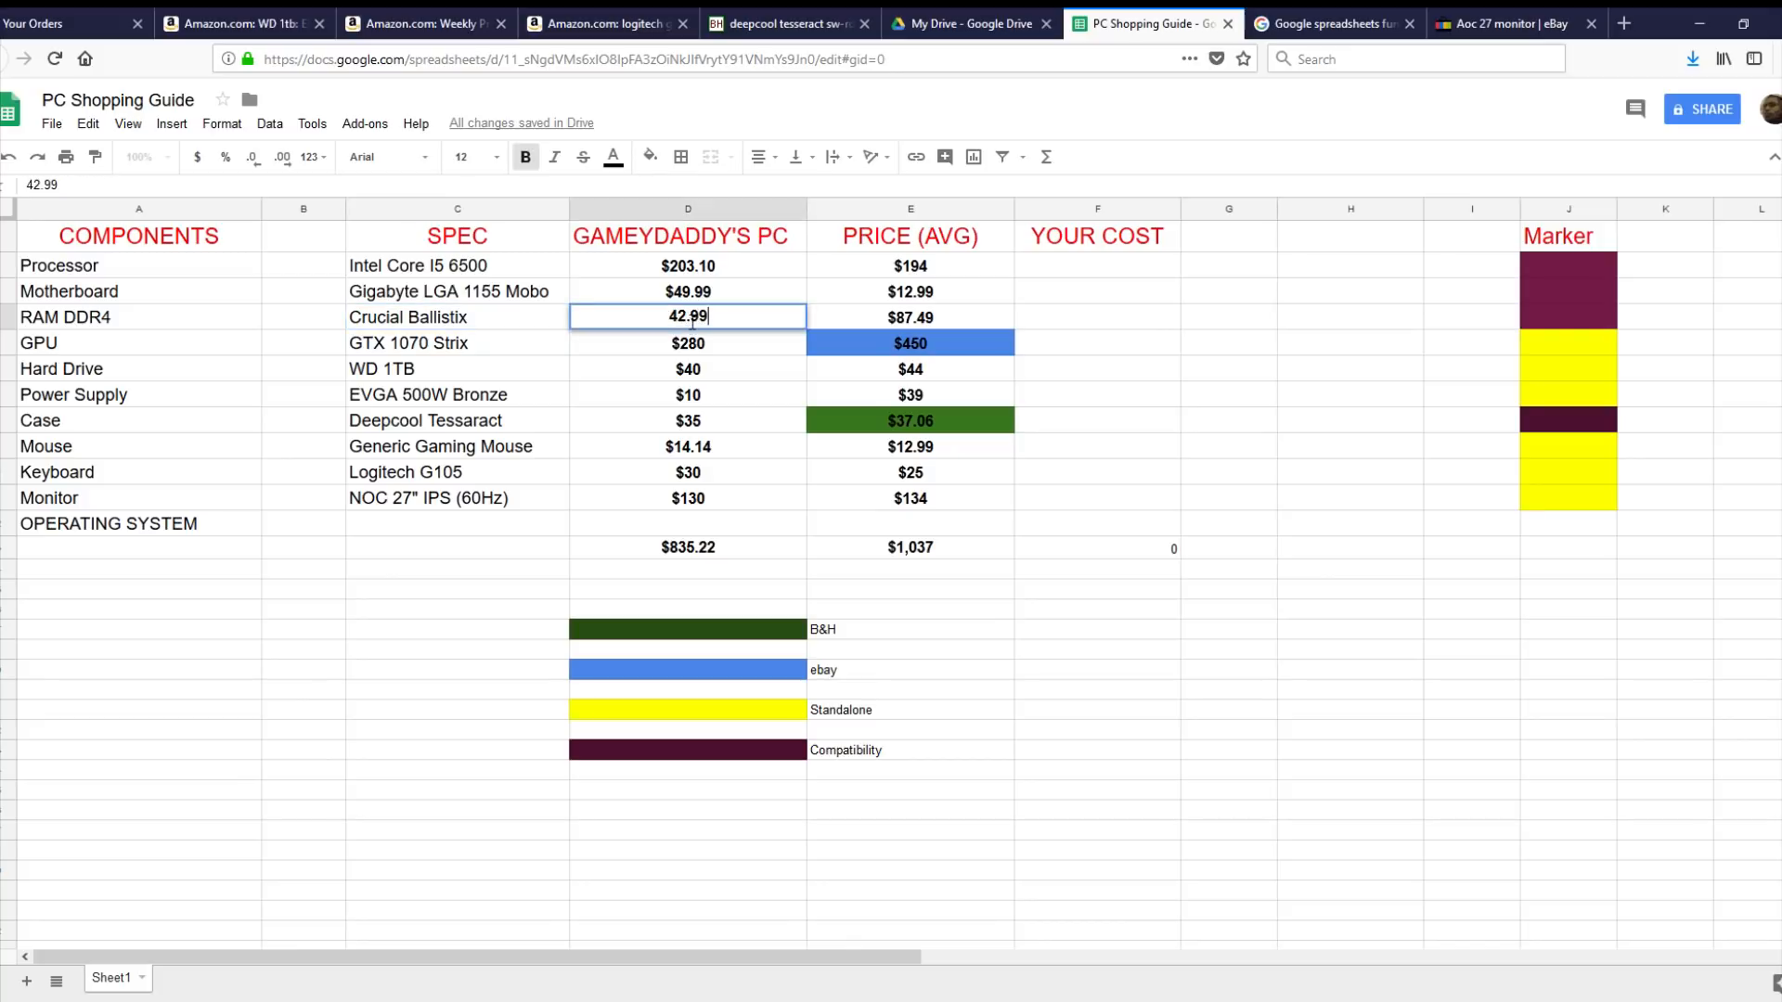
# Change the own RAM price in D4 from 42.99 to 84.99, raising the own total to $877.22
pyautogui.doubleClick(672, 315)
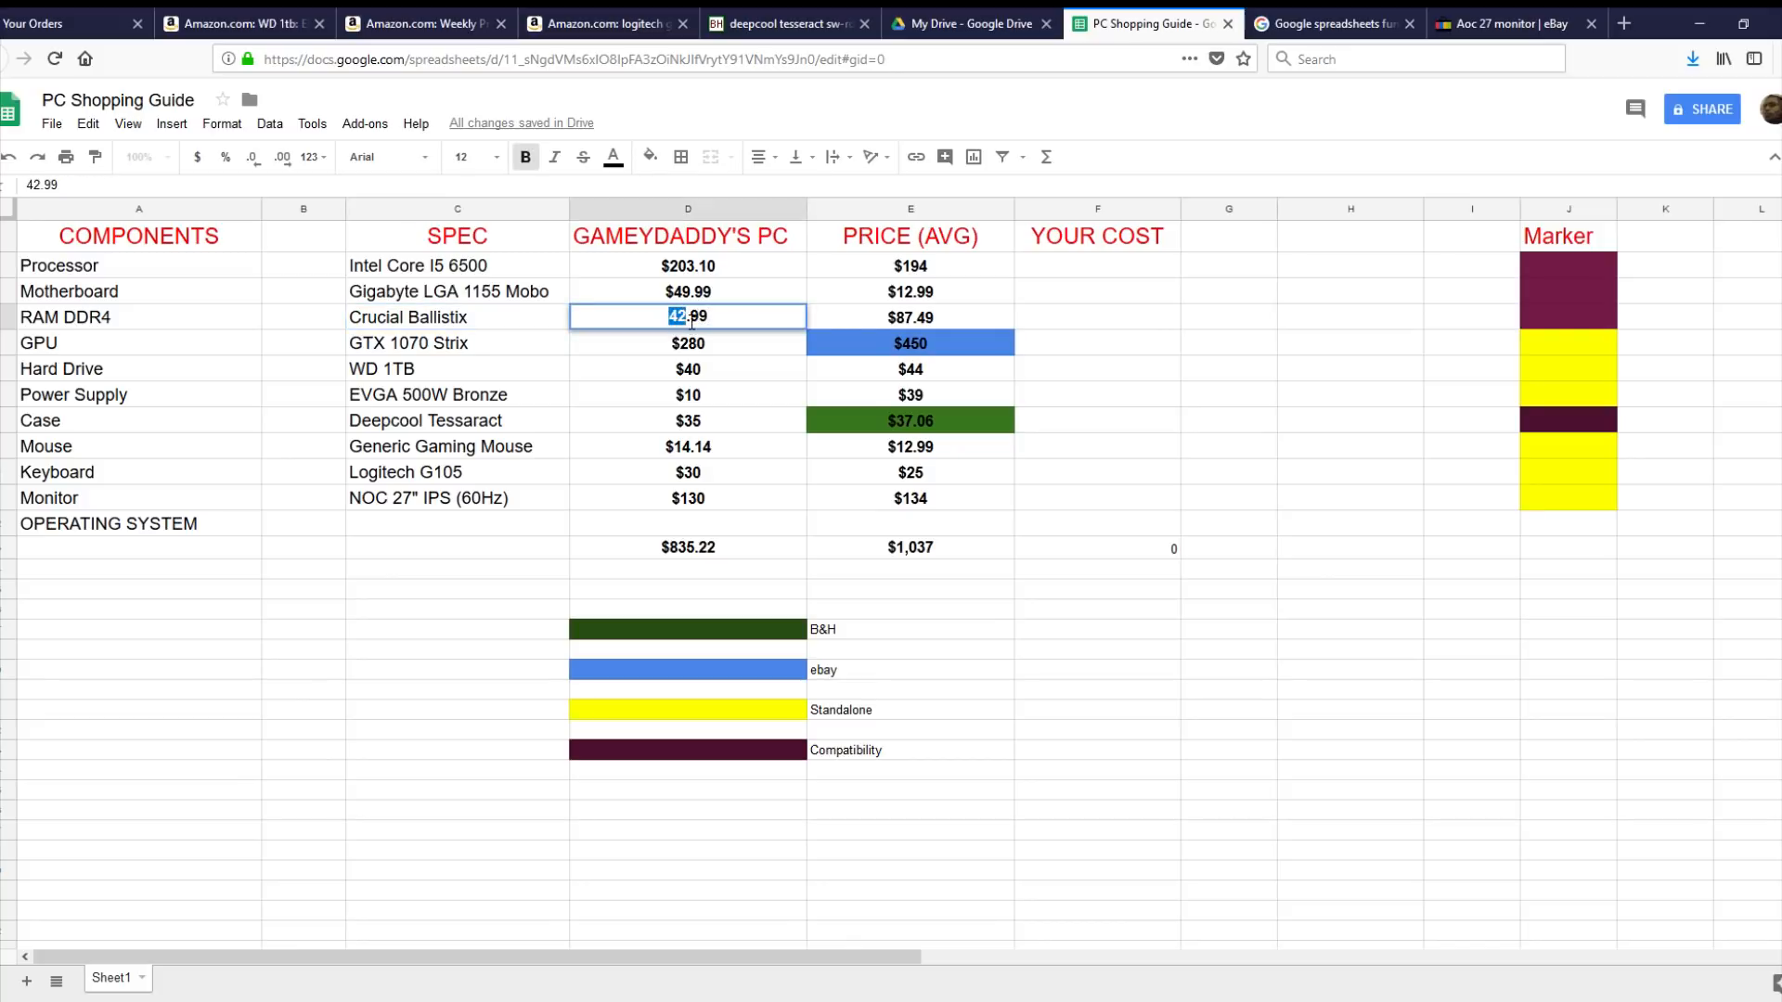
pyautogui.write('8.99')
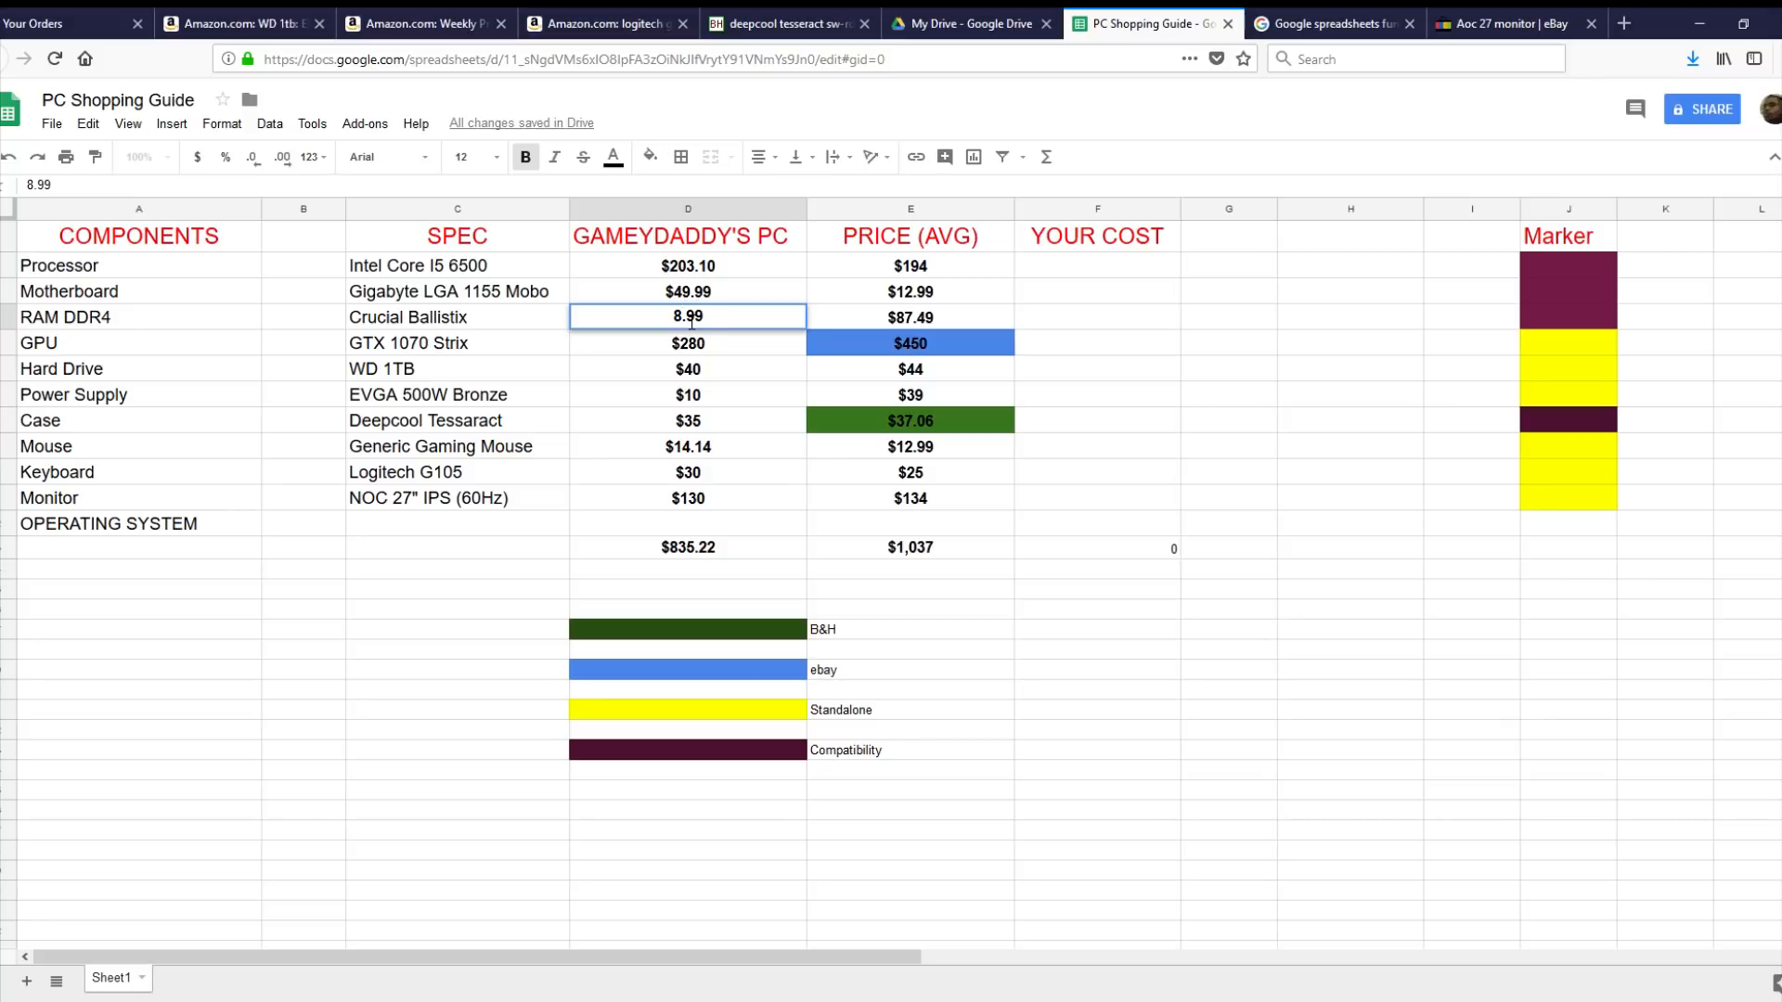
pyautogui.write('84.99')
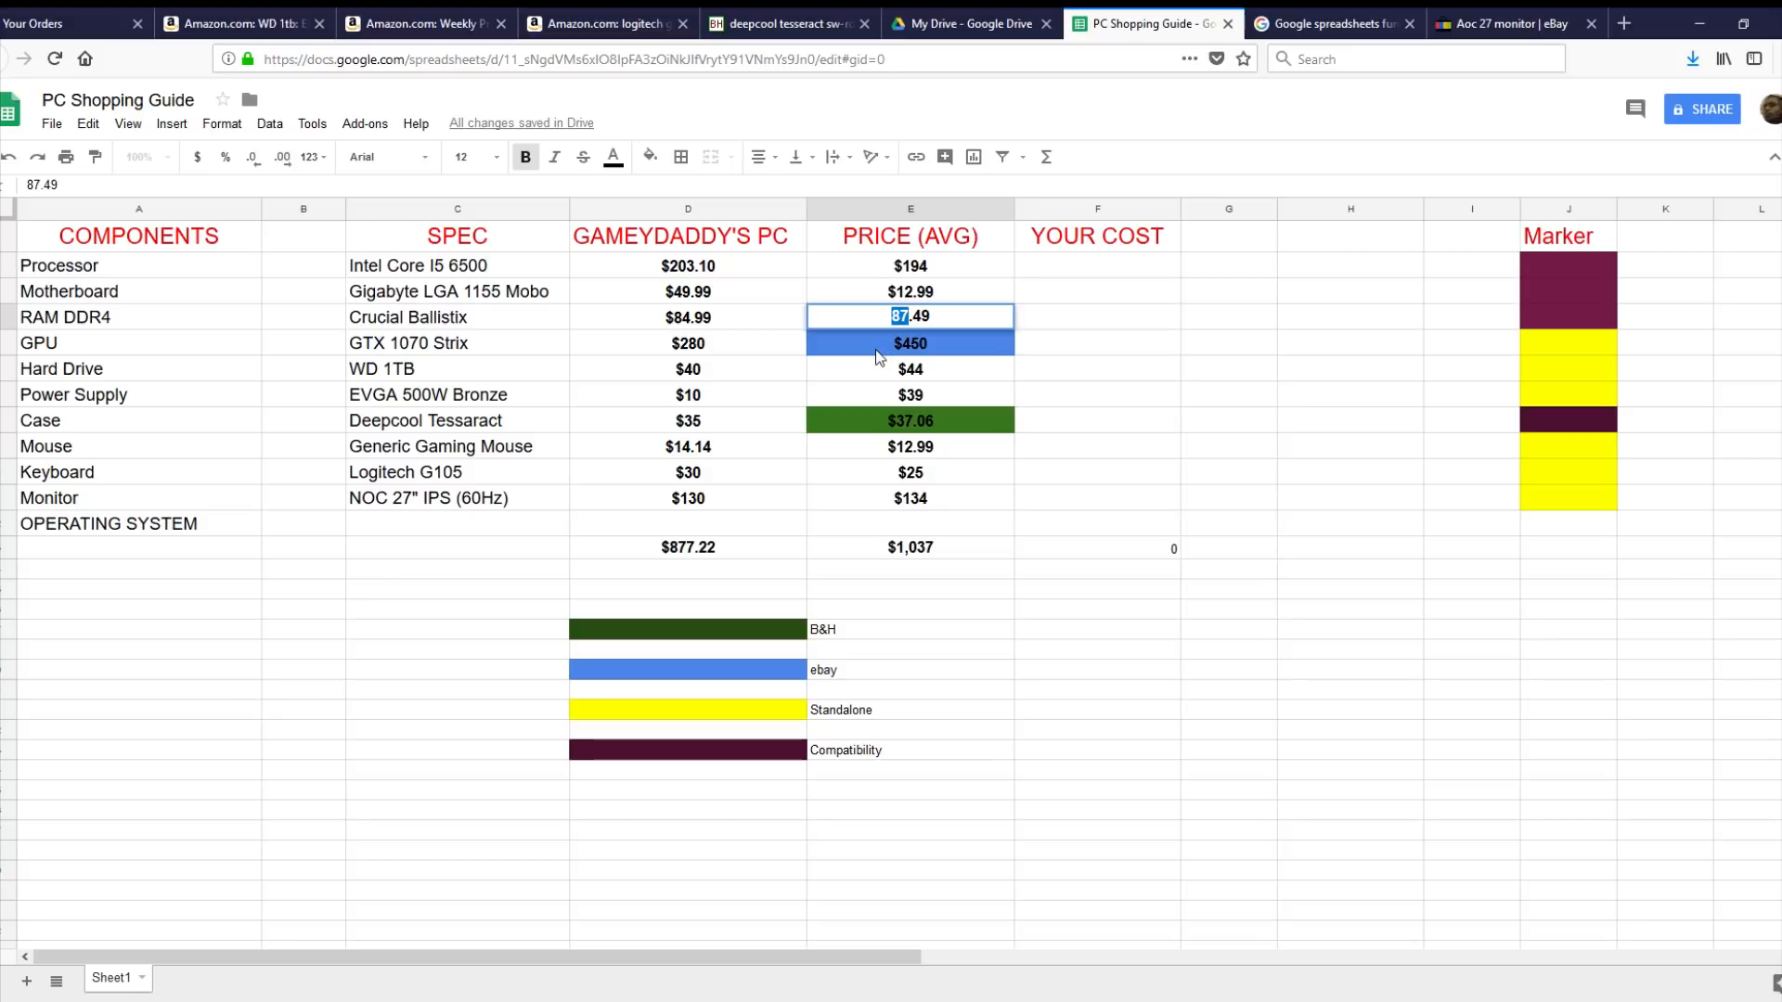
pyautogui.moveTo(884, 349)
pyautogui.write('$174')
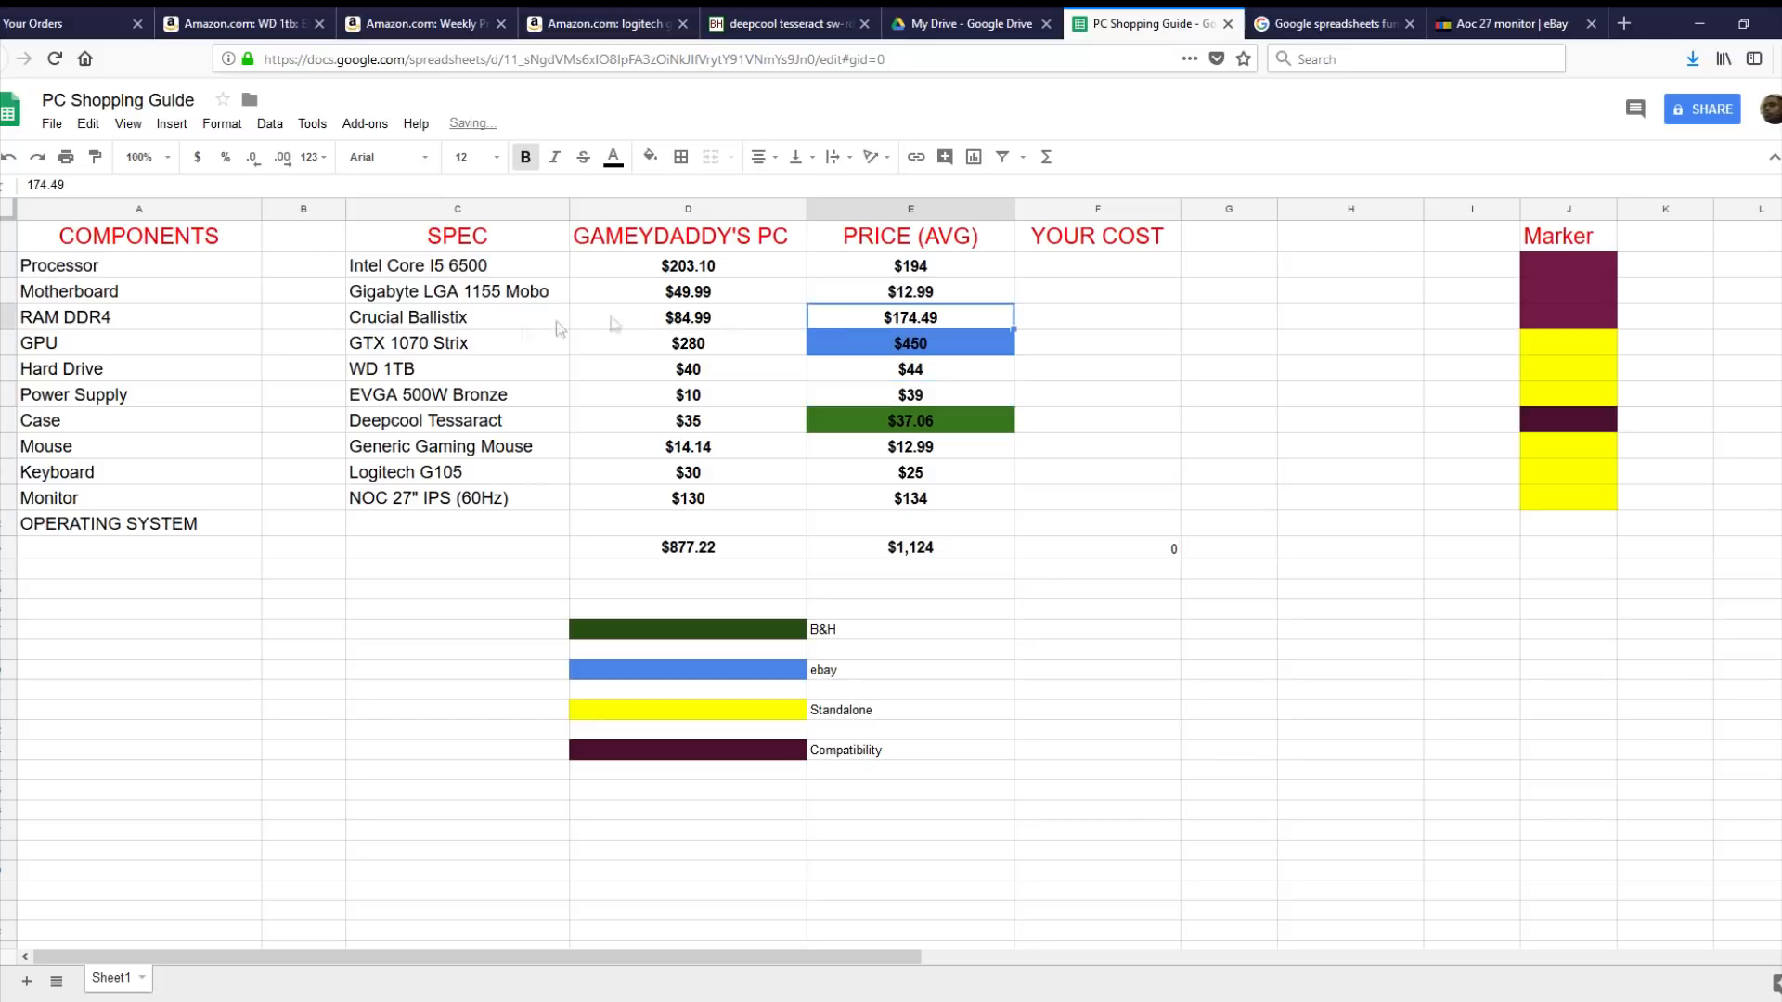
pyautogui.click(140, 318)
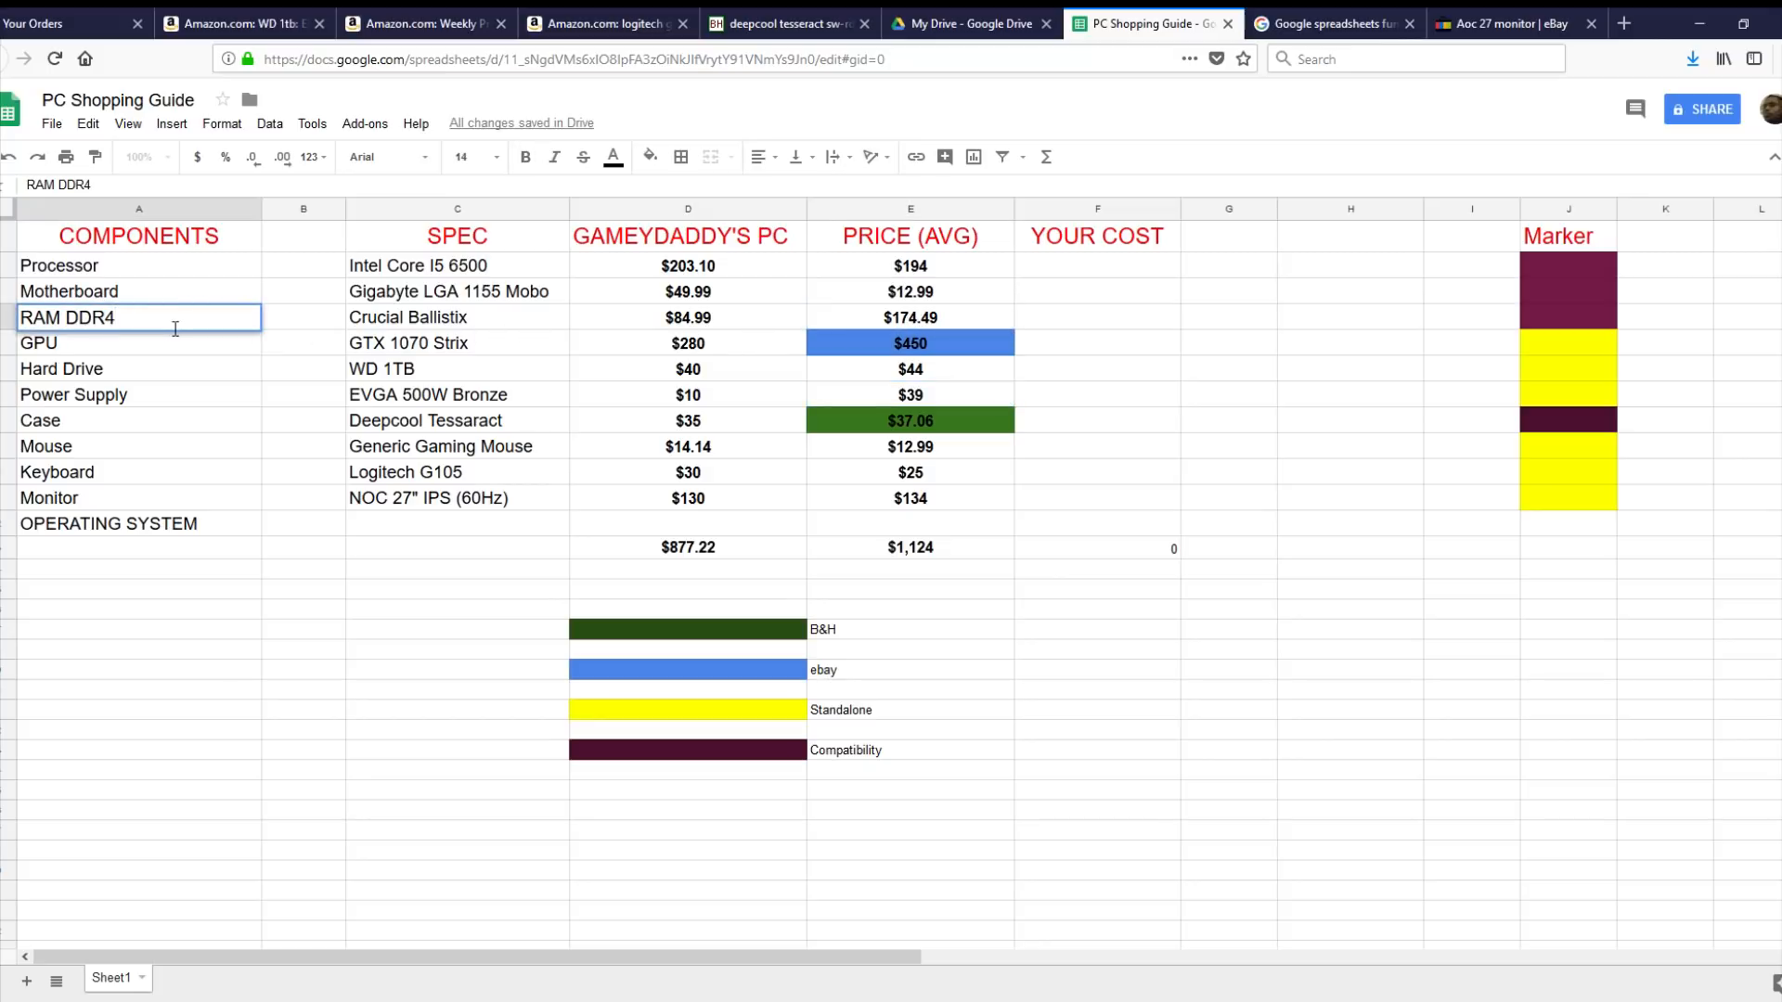
# Append " (16GB)" so the label reads "RAM DDR4 (16GB)"
pyautogui.write('(1')
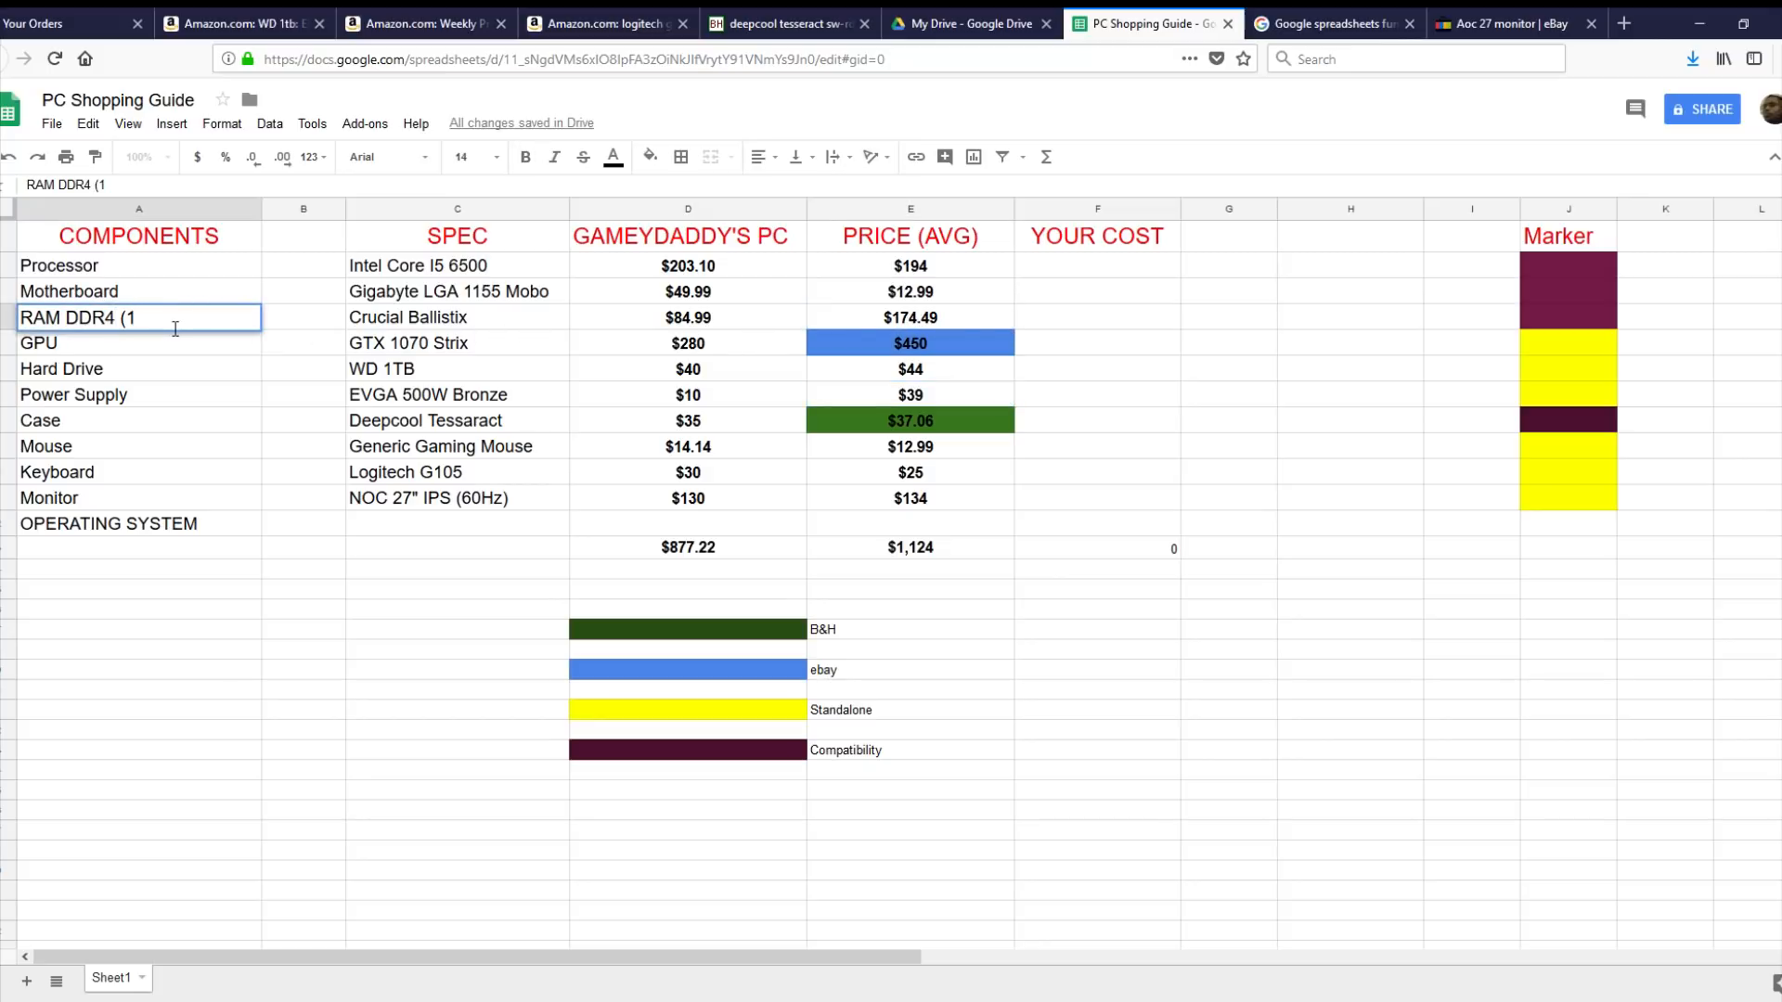
pyautogui.write('6GB)')
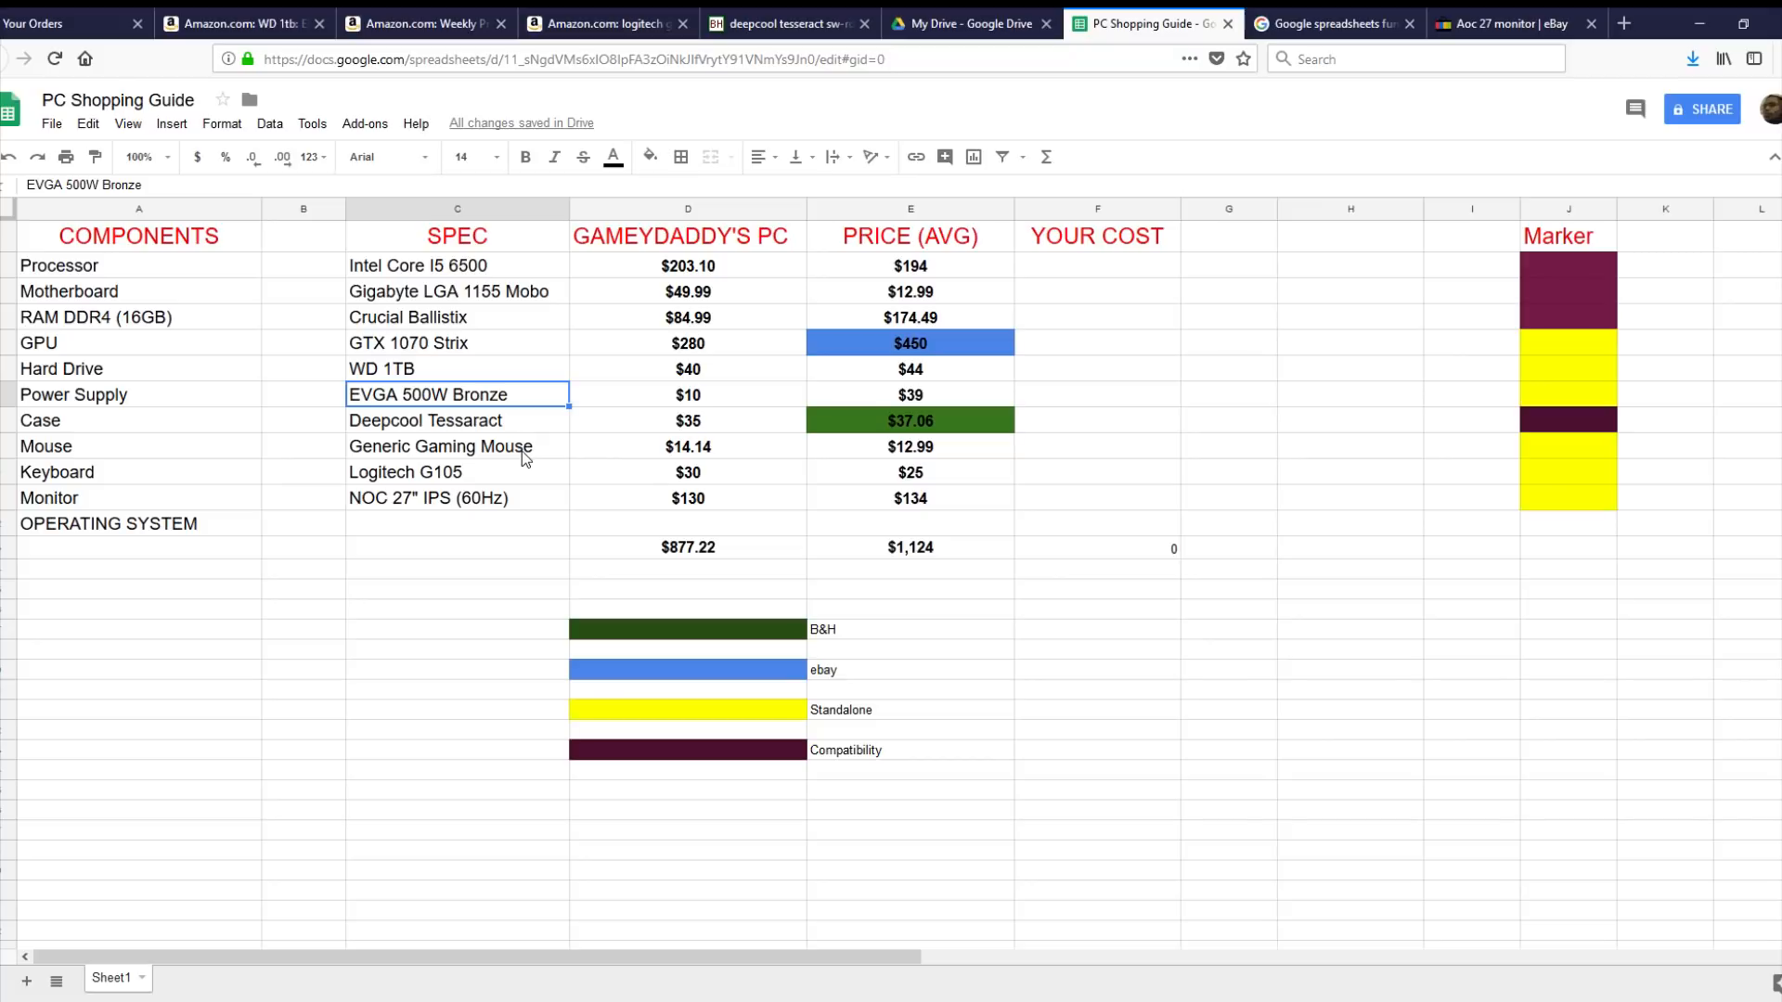
pyautogui.moveTo(681, 394)
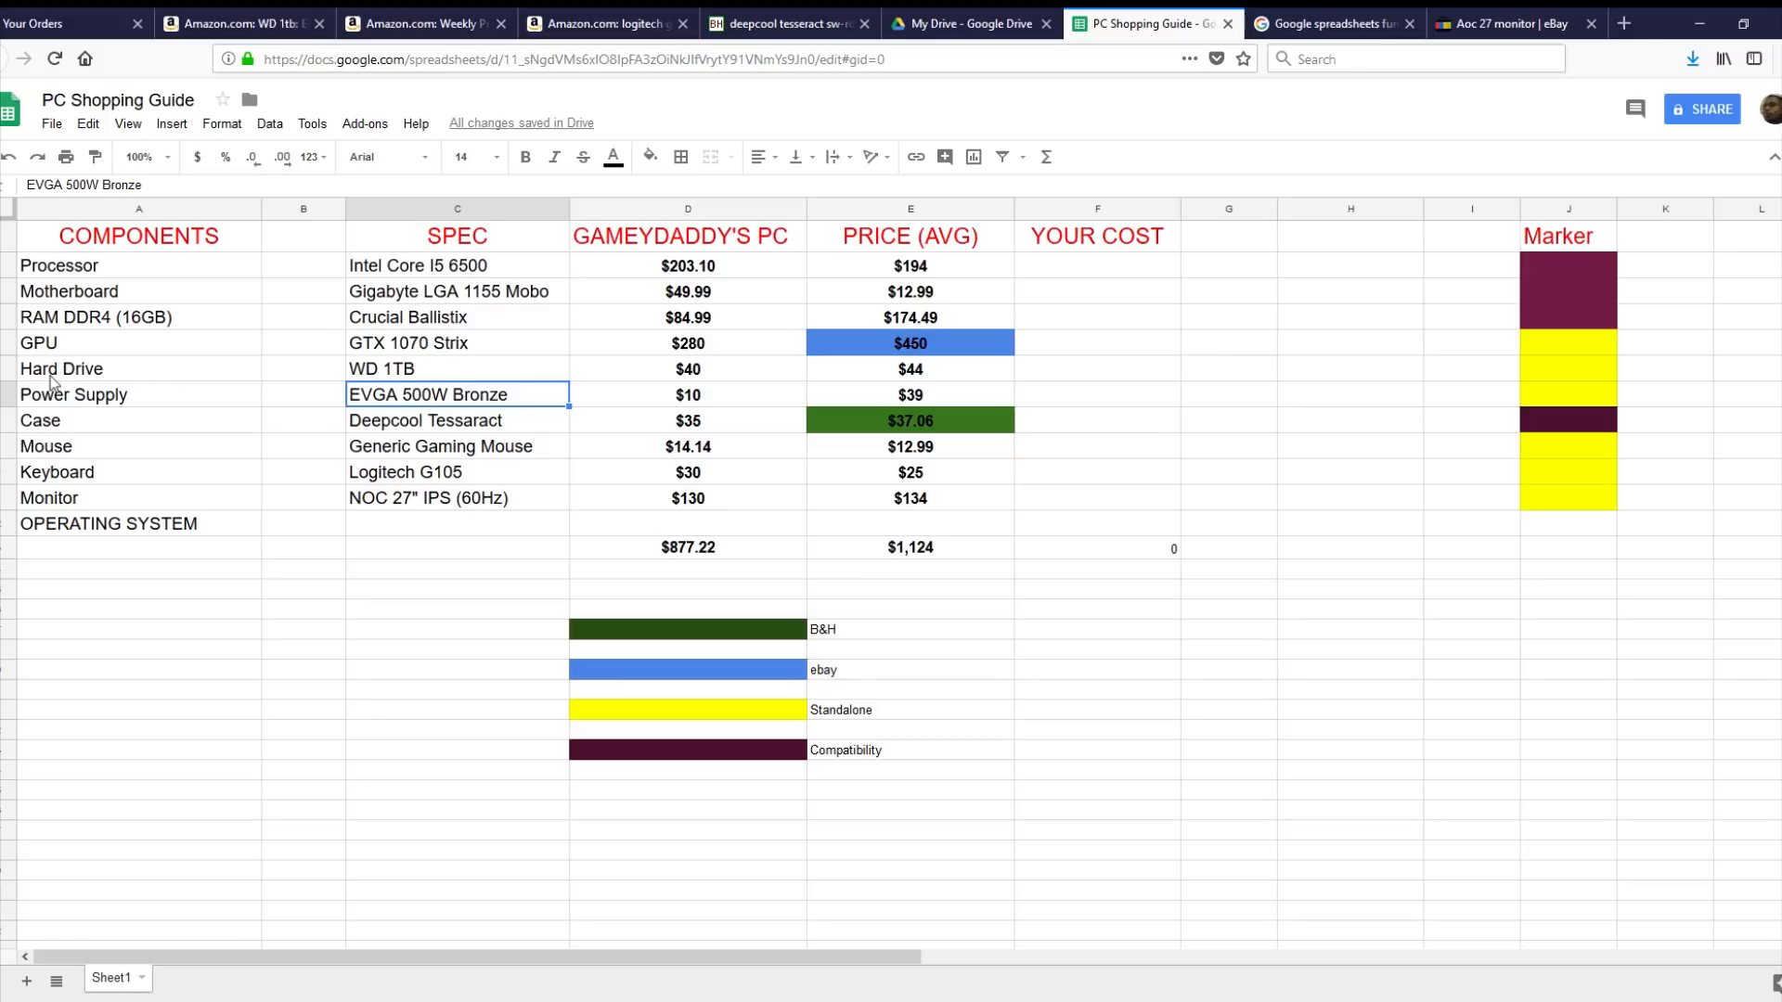
pyautogui.moveTo(397, 382)
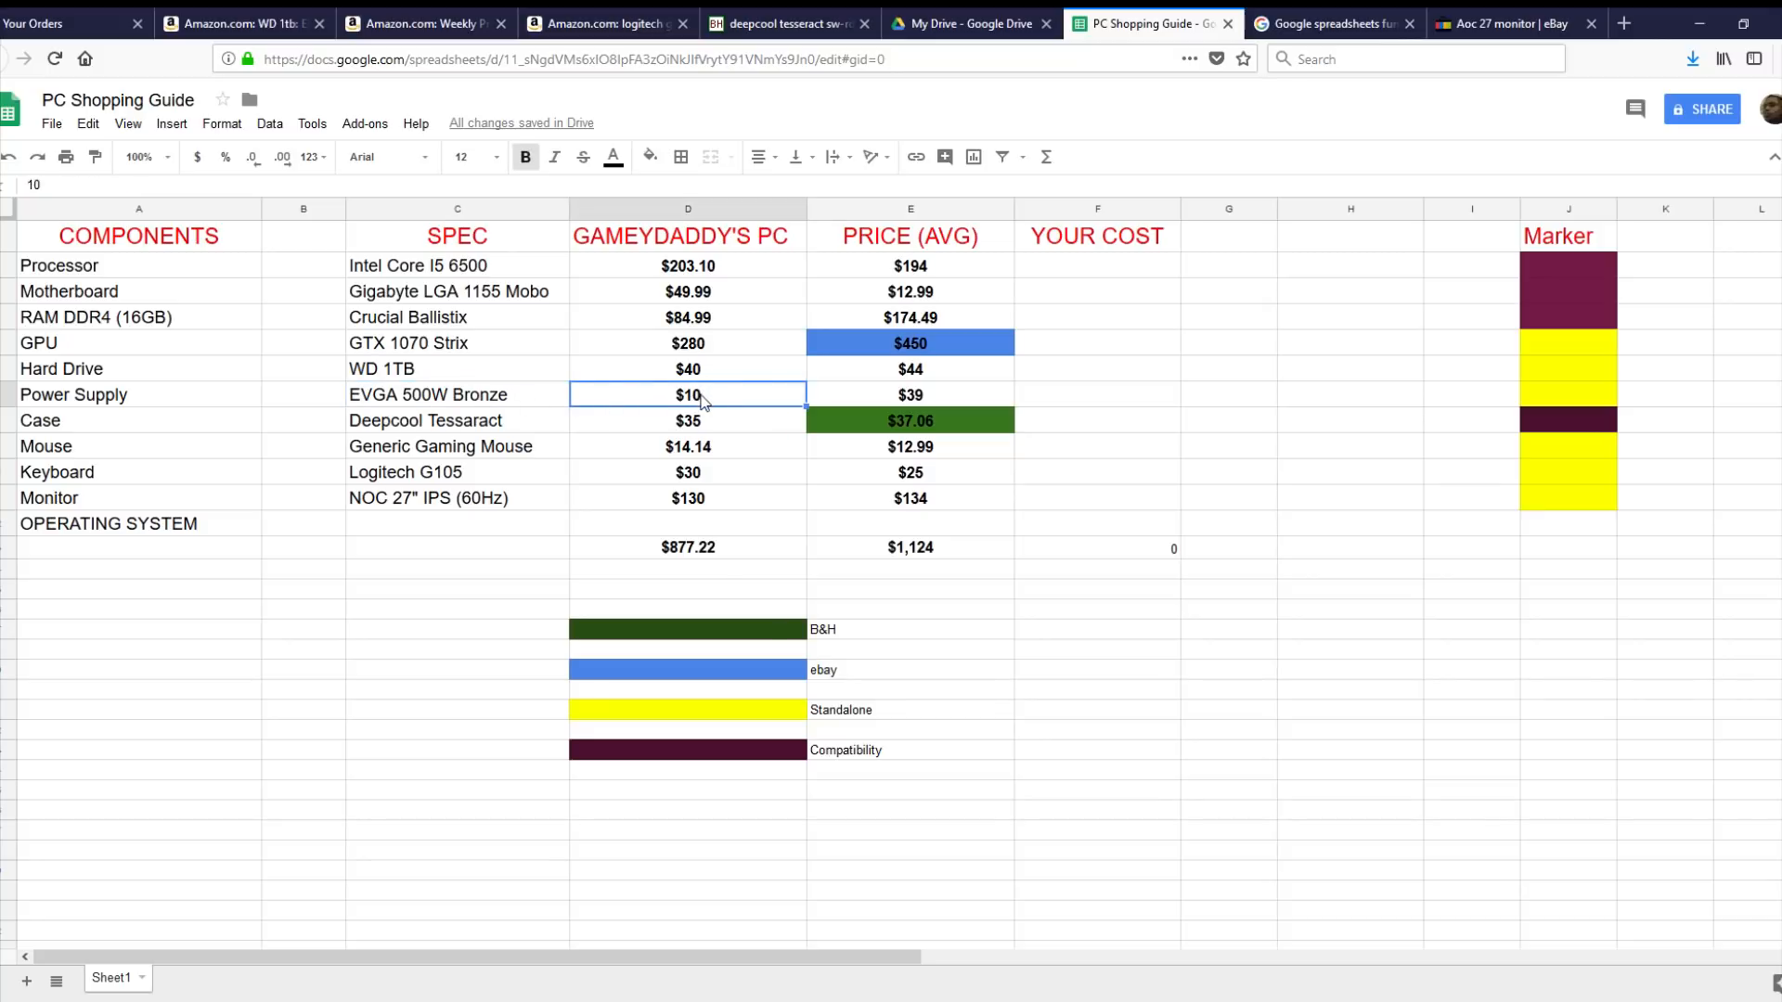
pyautogui.moveTo(705, 406)
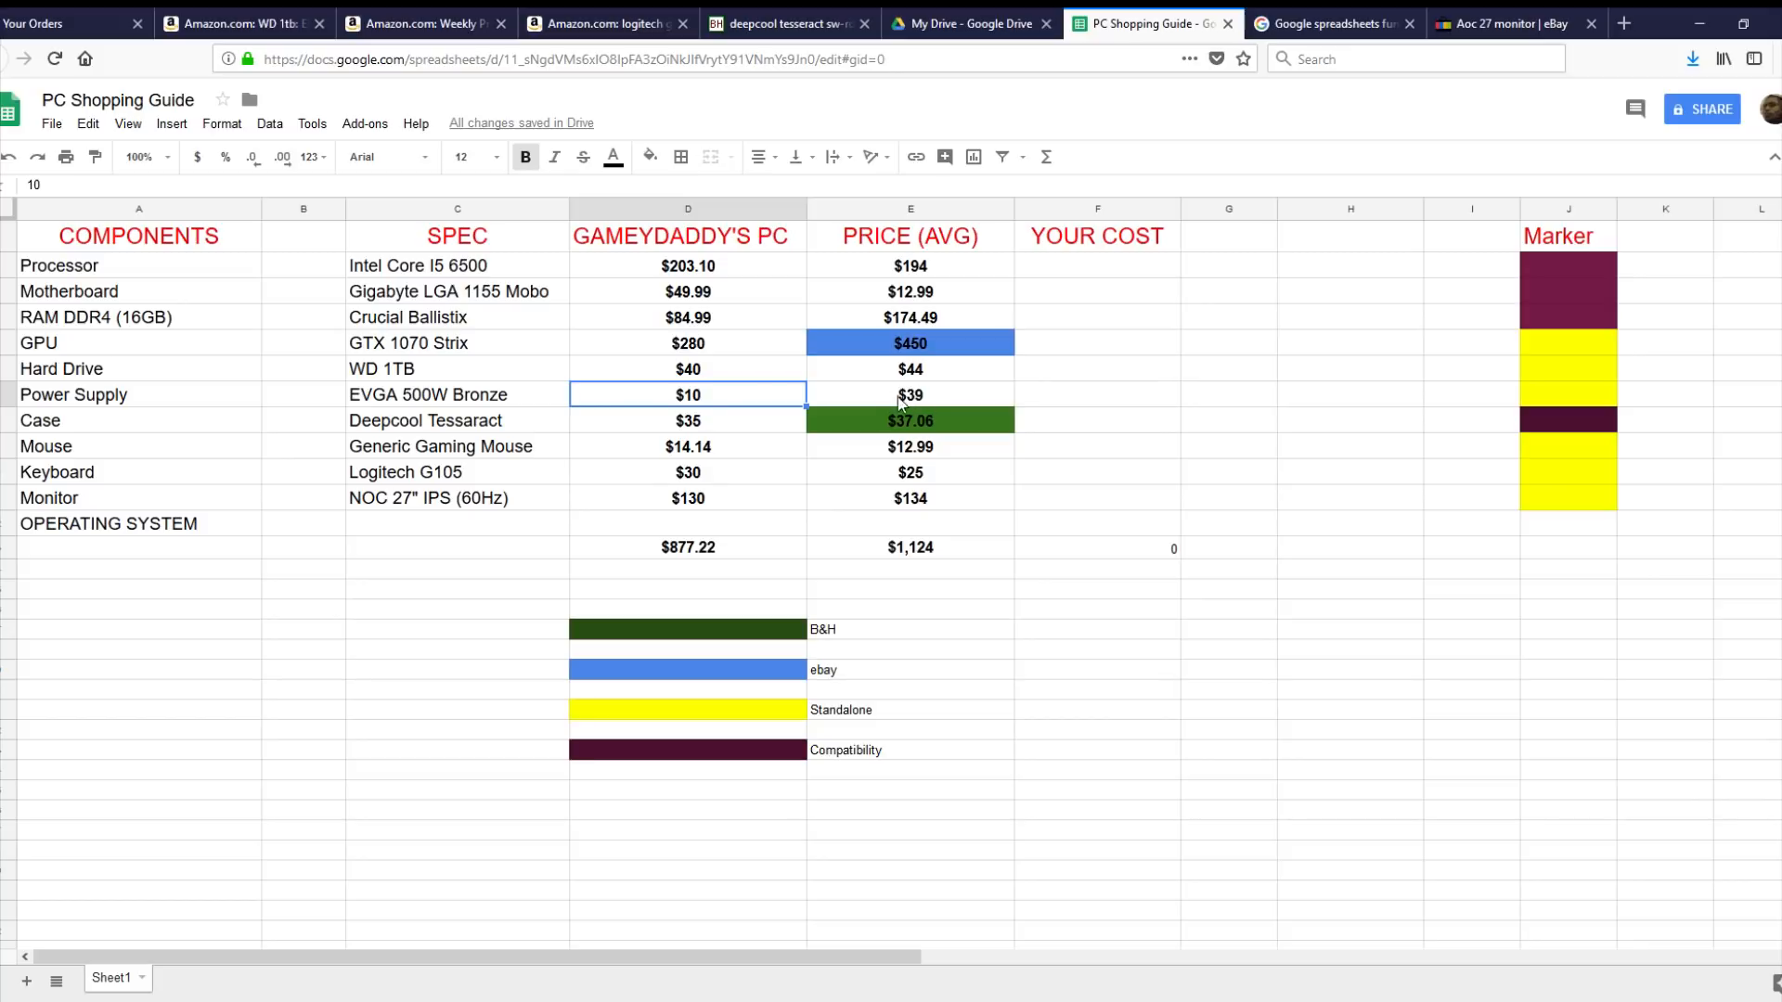
pyautogui.moveTo(751, 438)
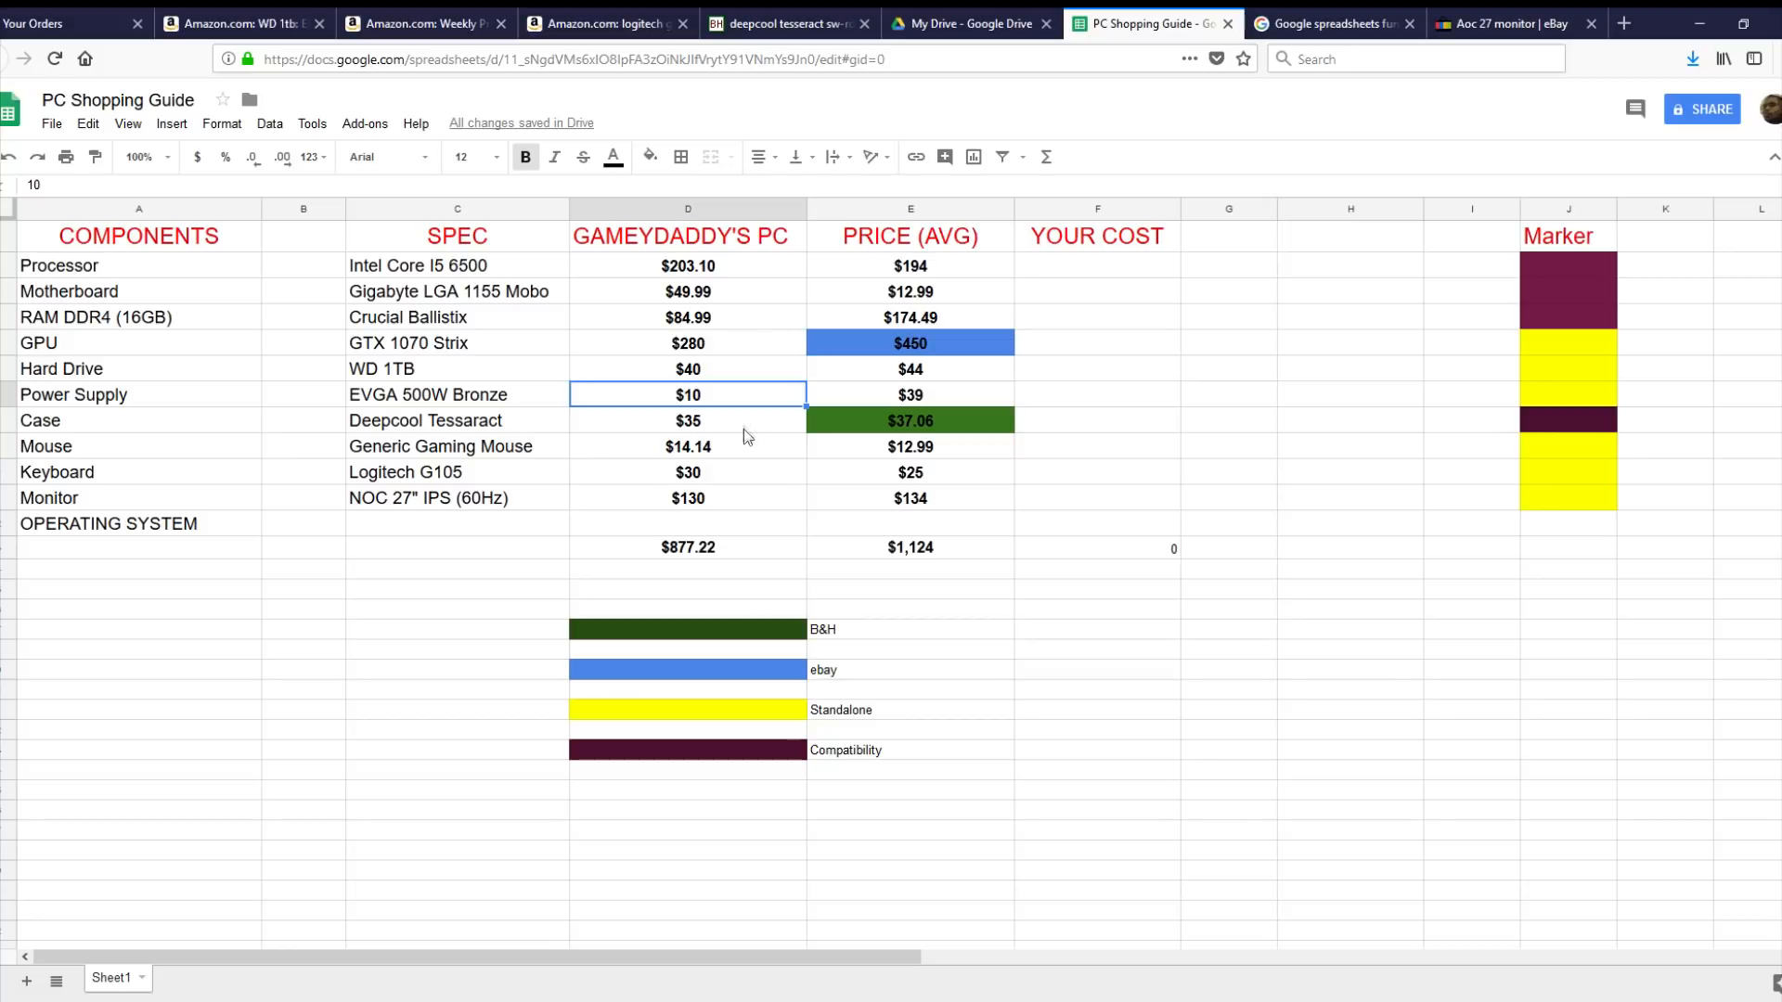
pyautogui.click(687, 419)
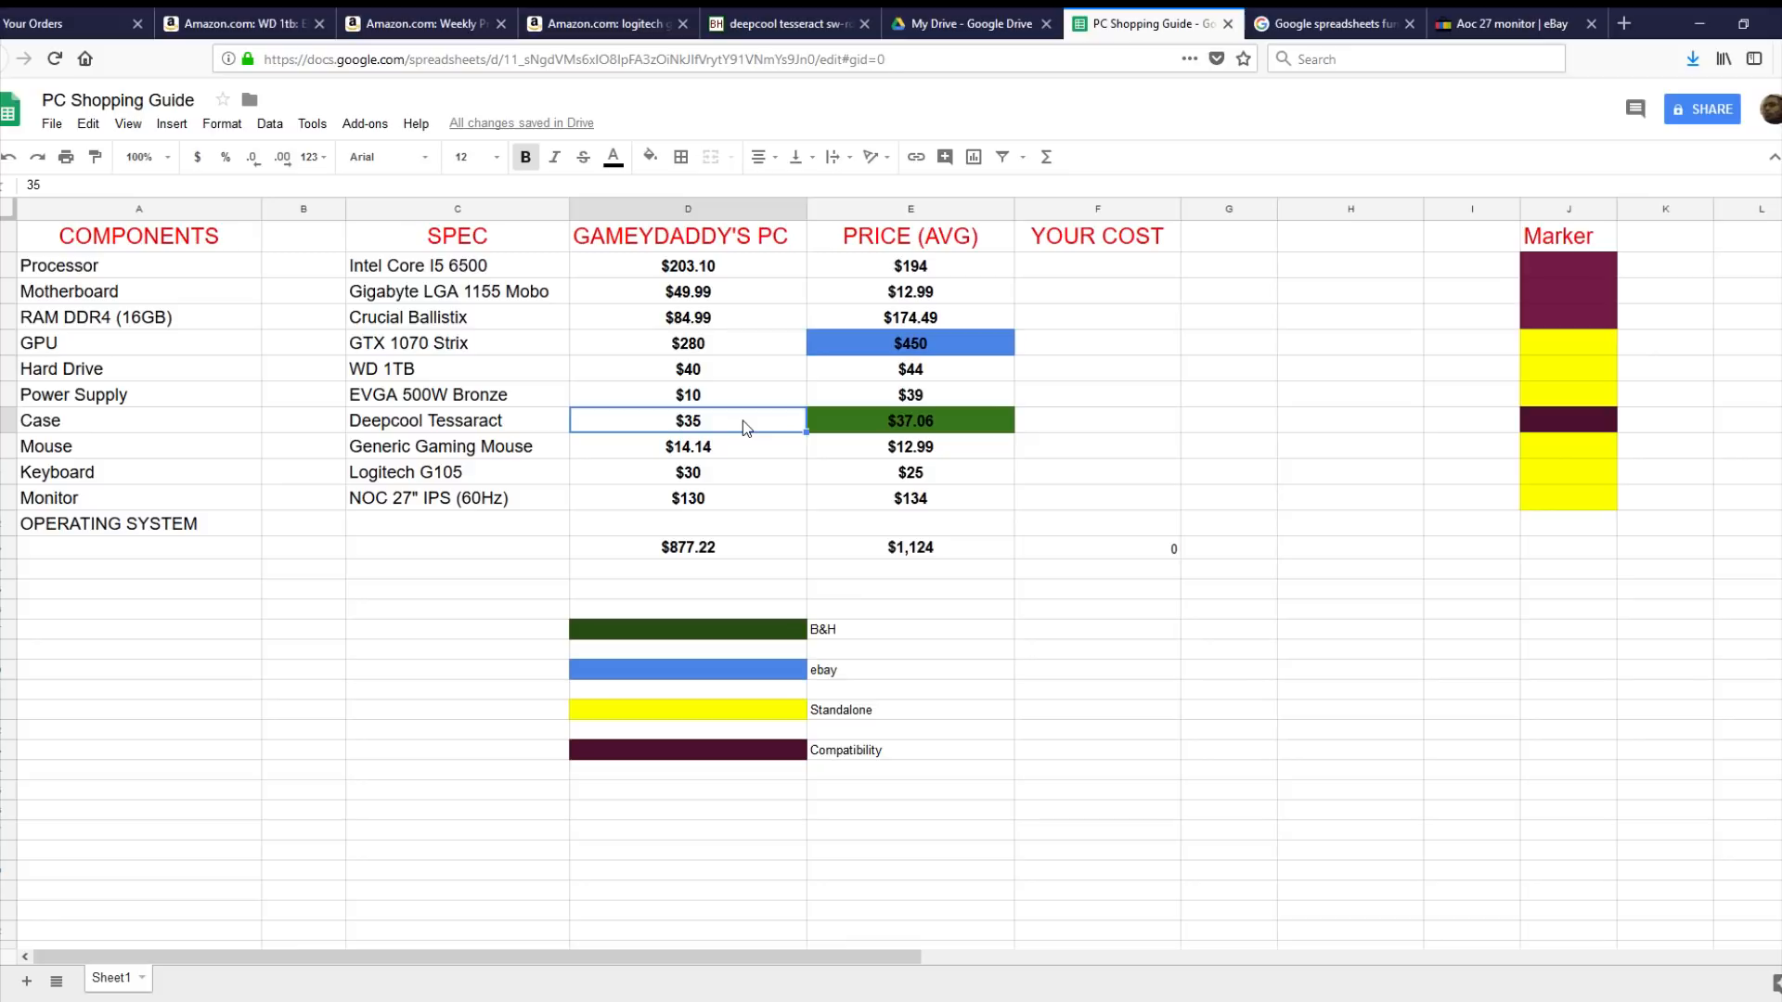
pyautogui.click(687, 394)
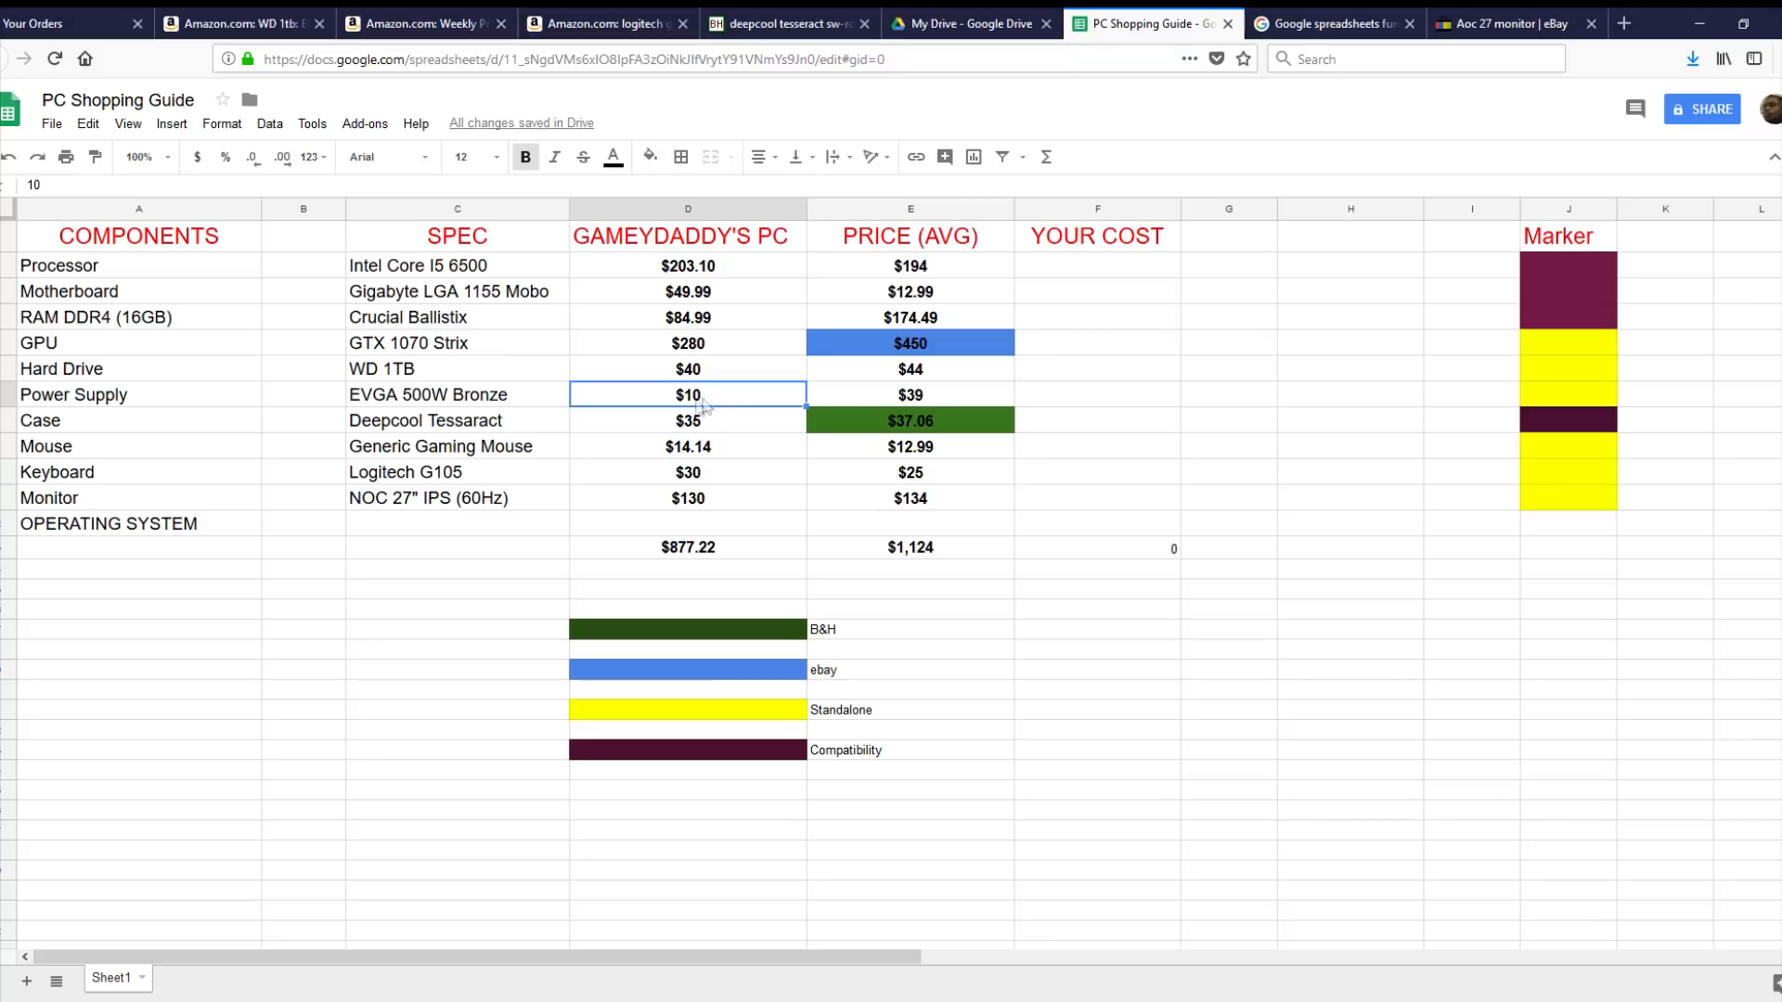
pyautogui.moveTo(707, 406)
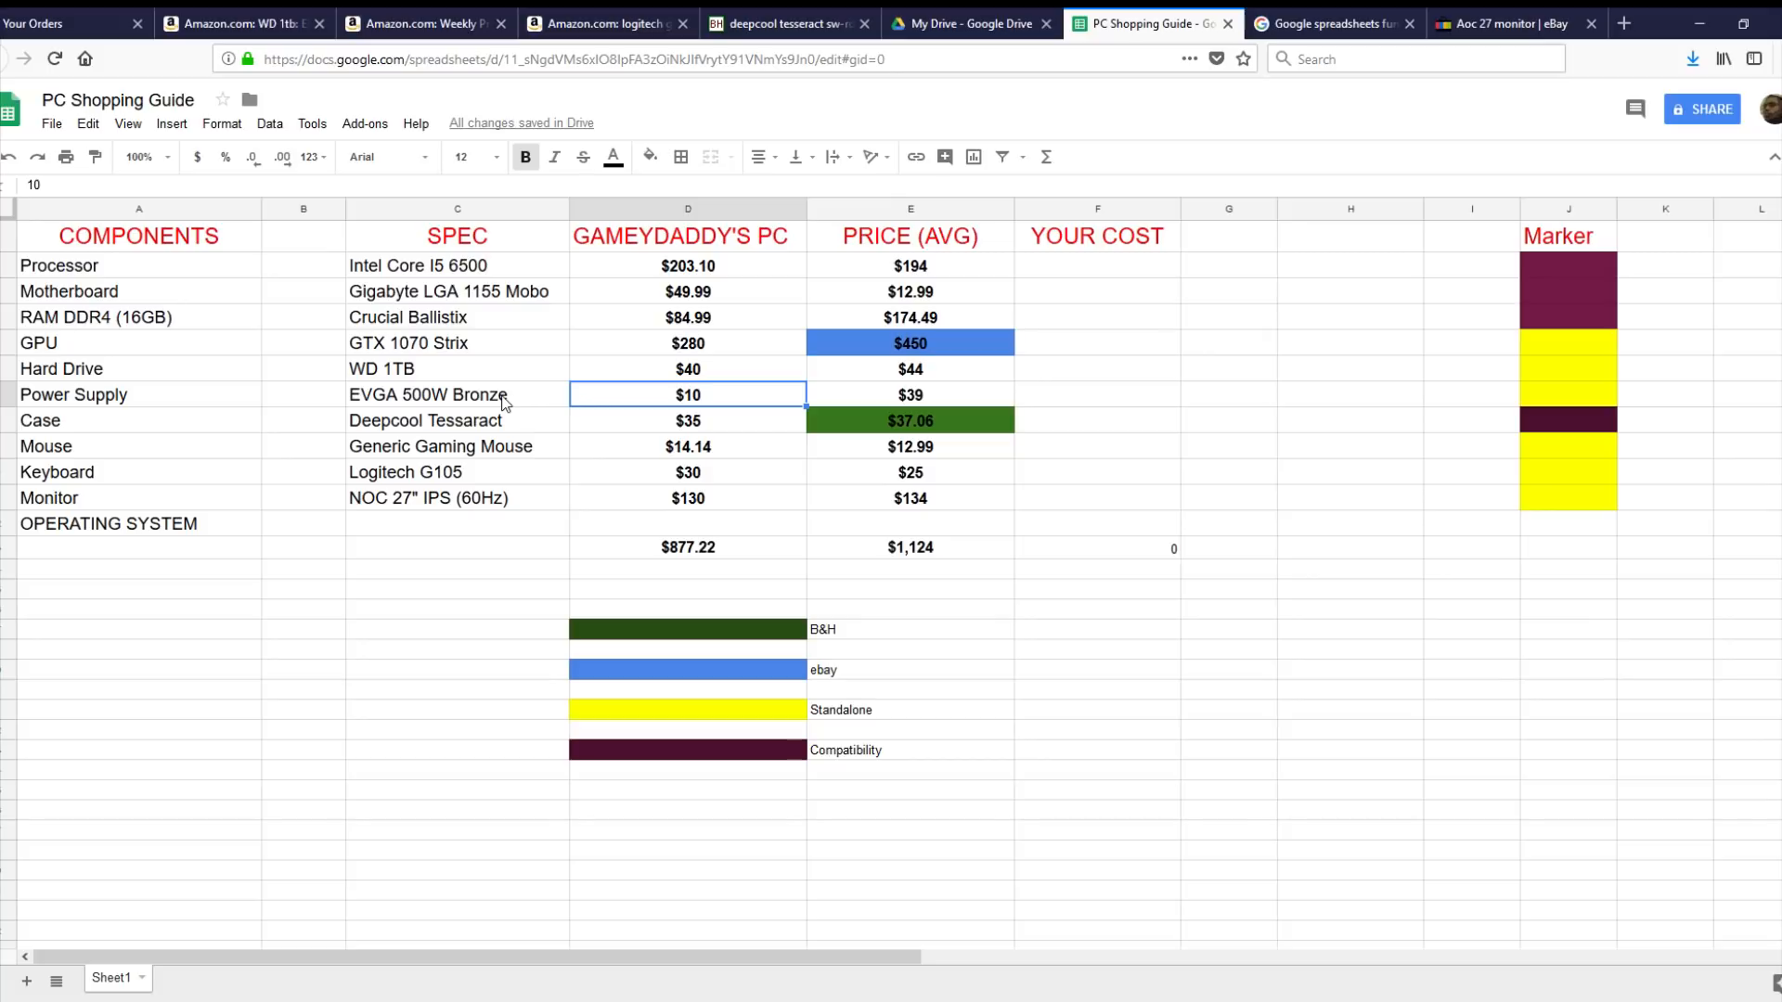
pyautogui.moveTo(527, 417)
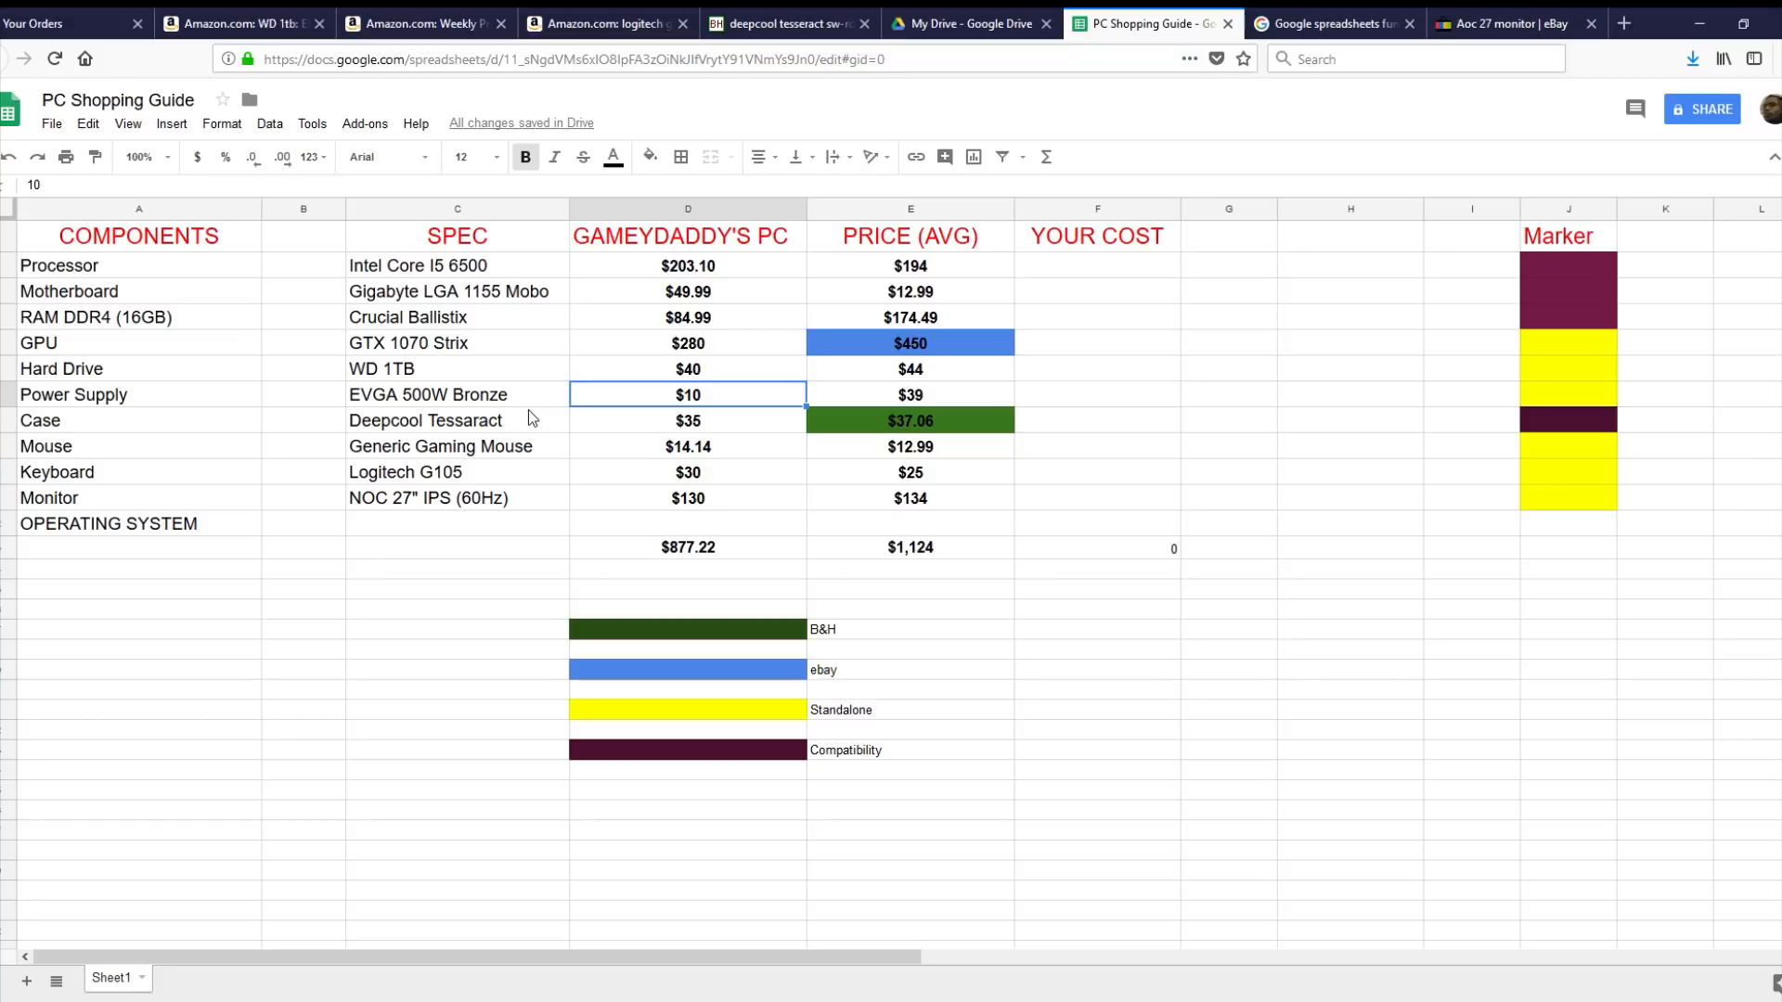
pyautogui.moveTo(488, 403)
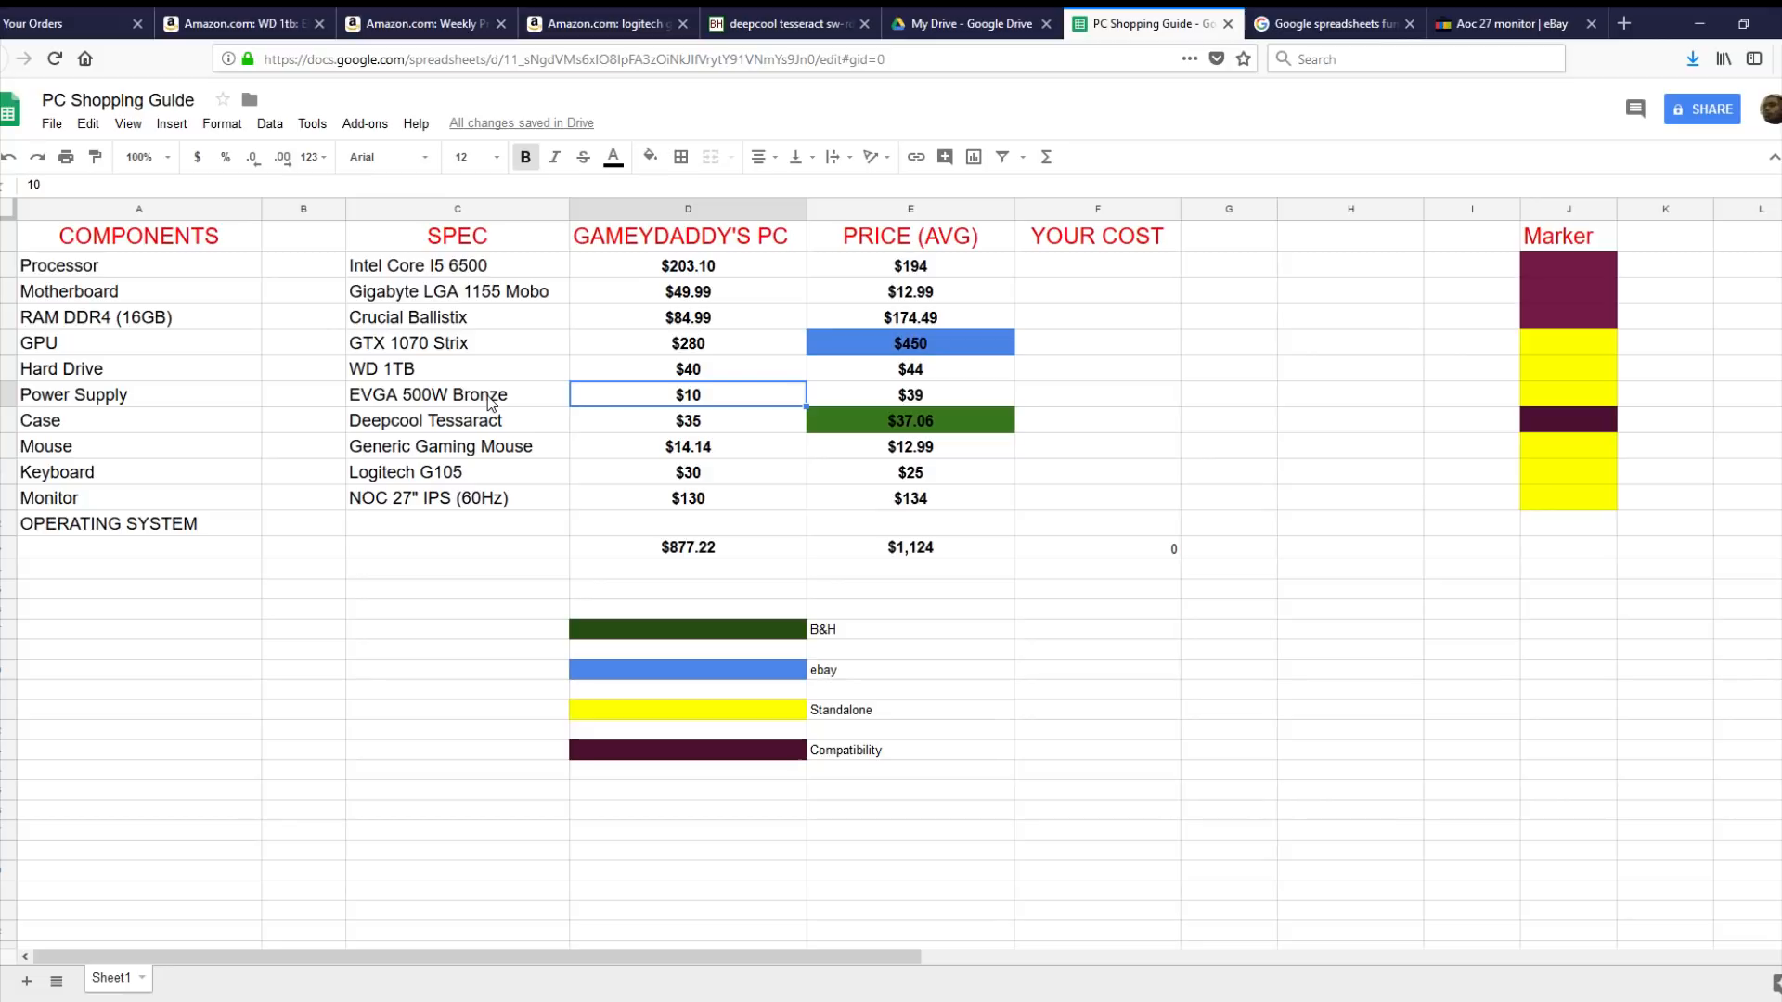
pyautogui.moveTo(687, 419)
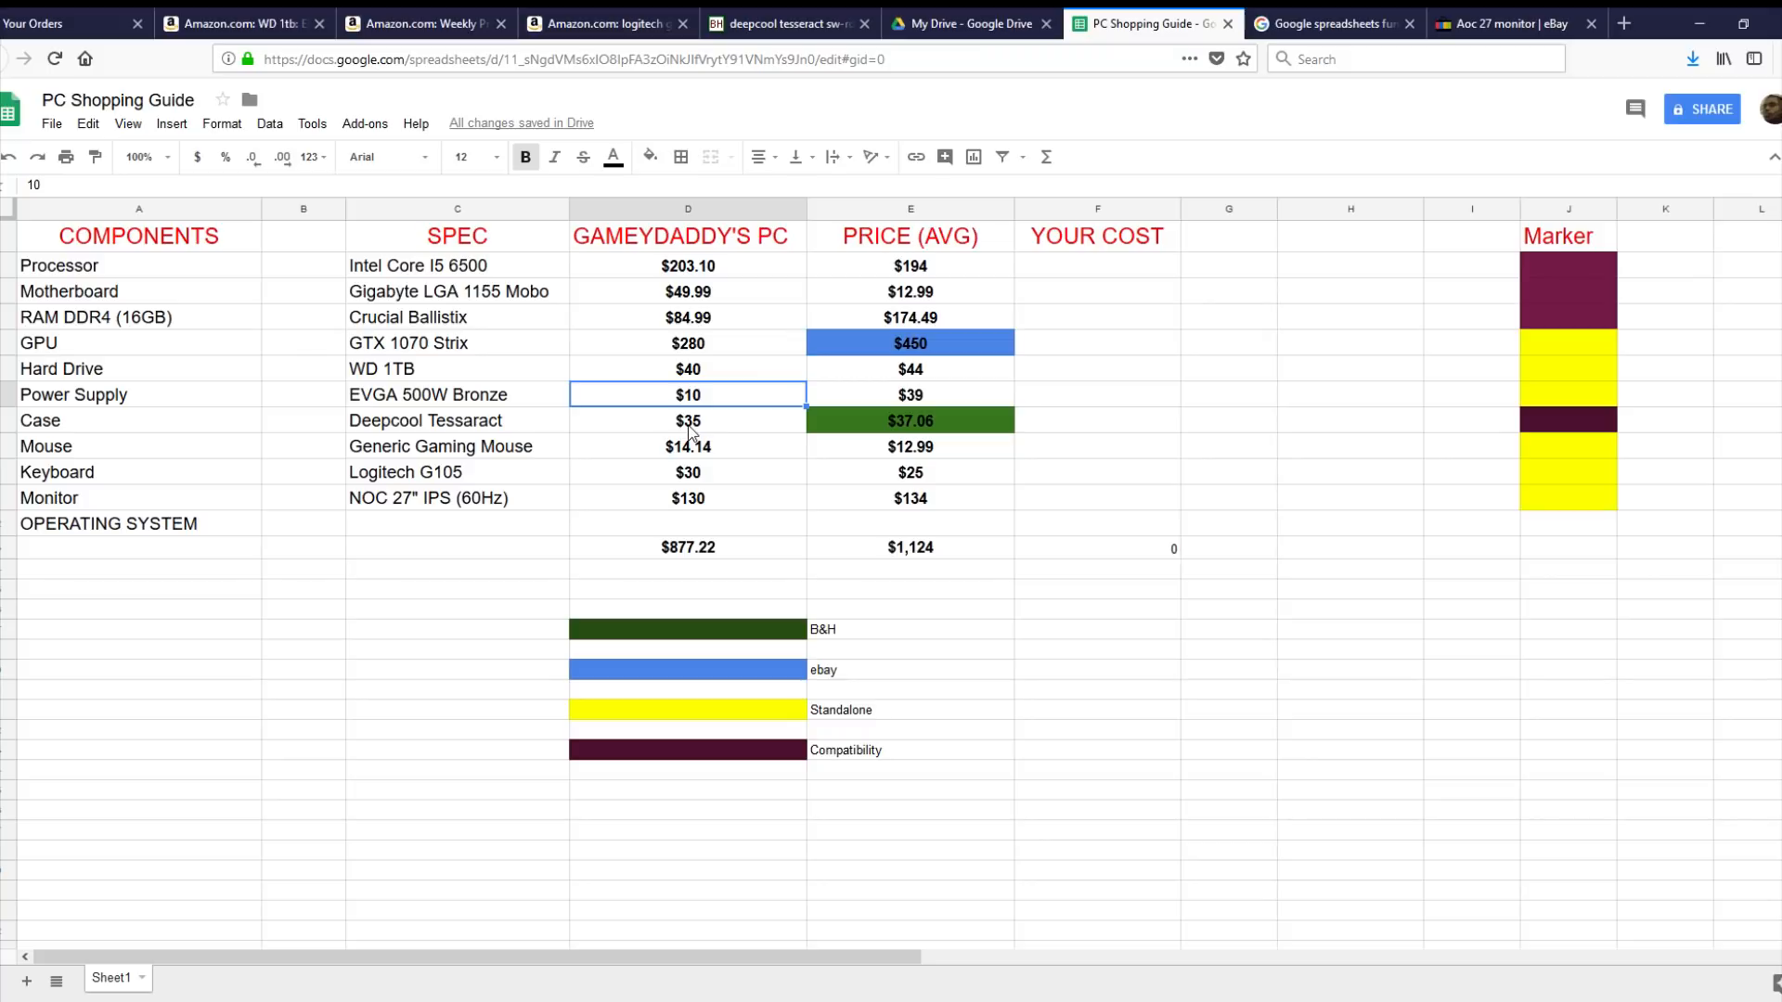
pyautogui.moveTo(698, 429)
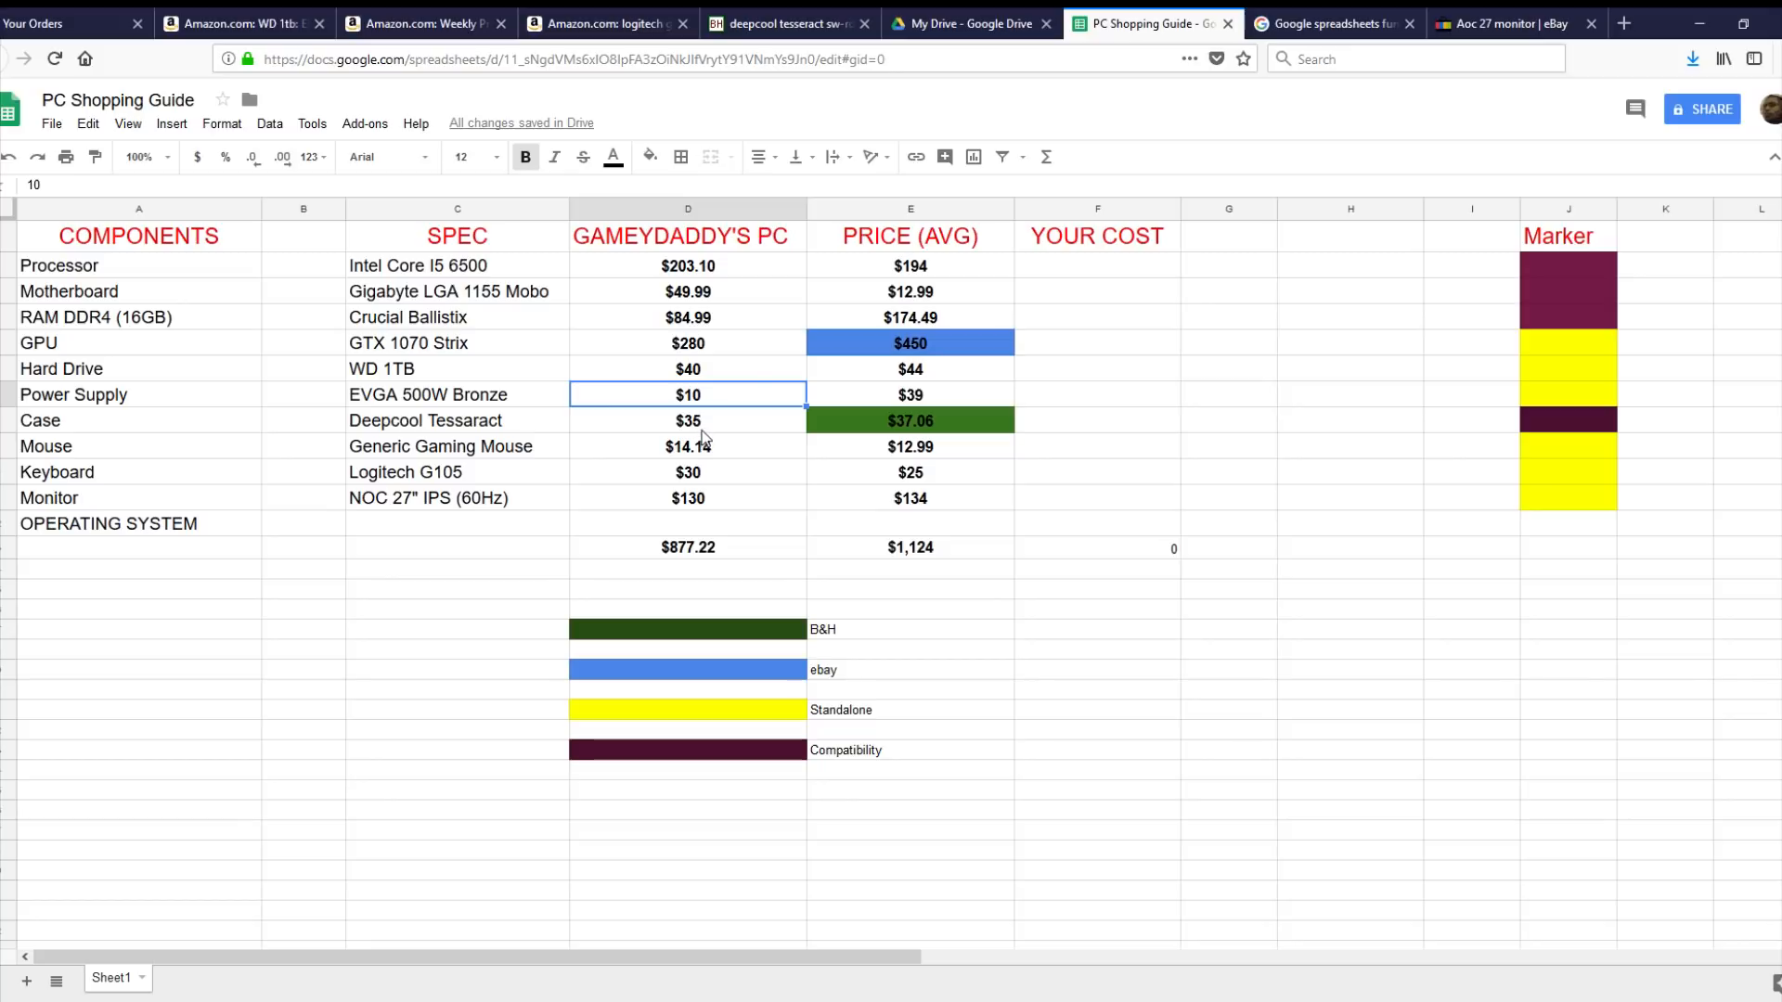
pyautogui.click(687, 420)
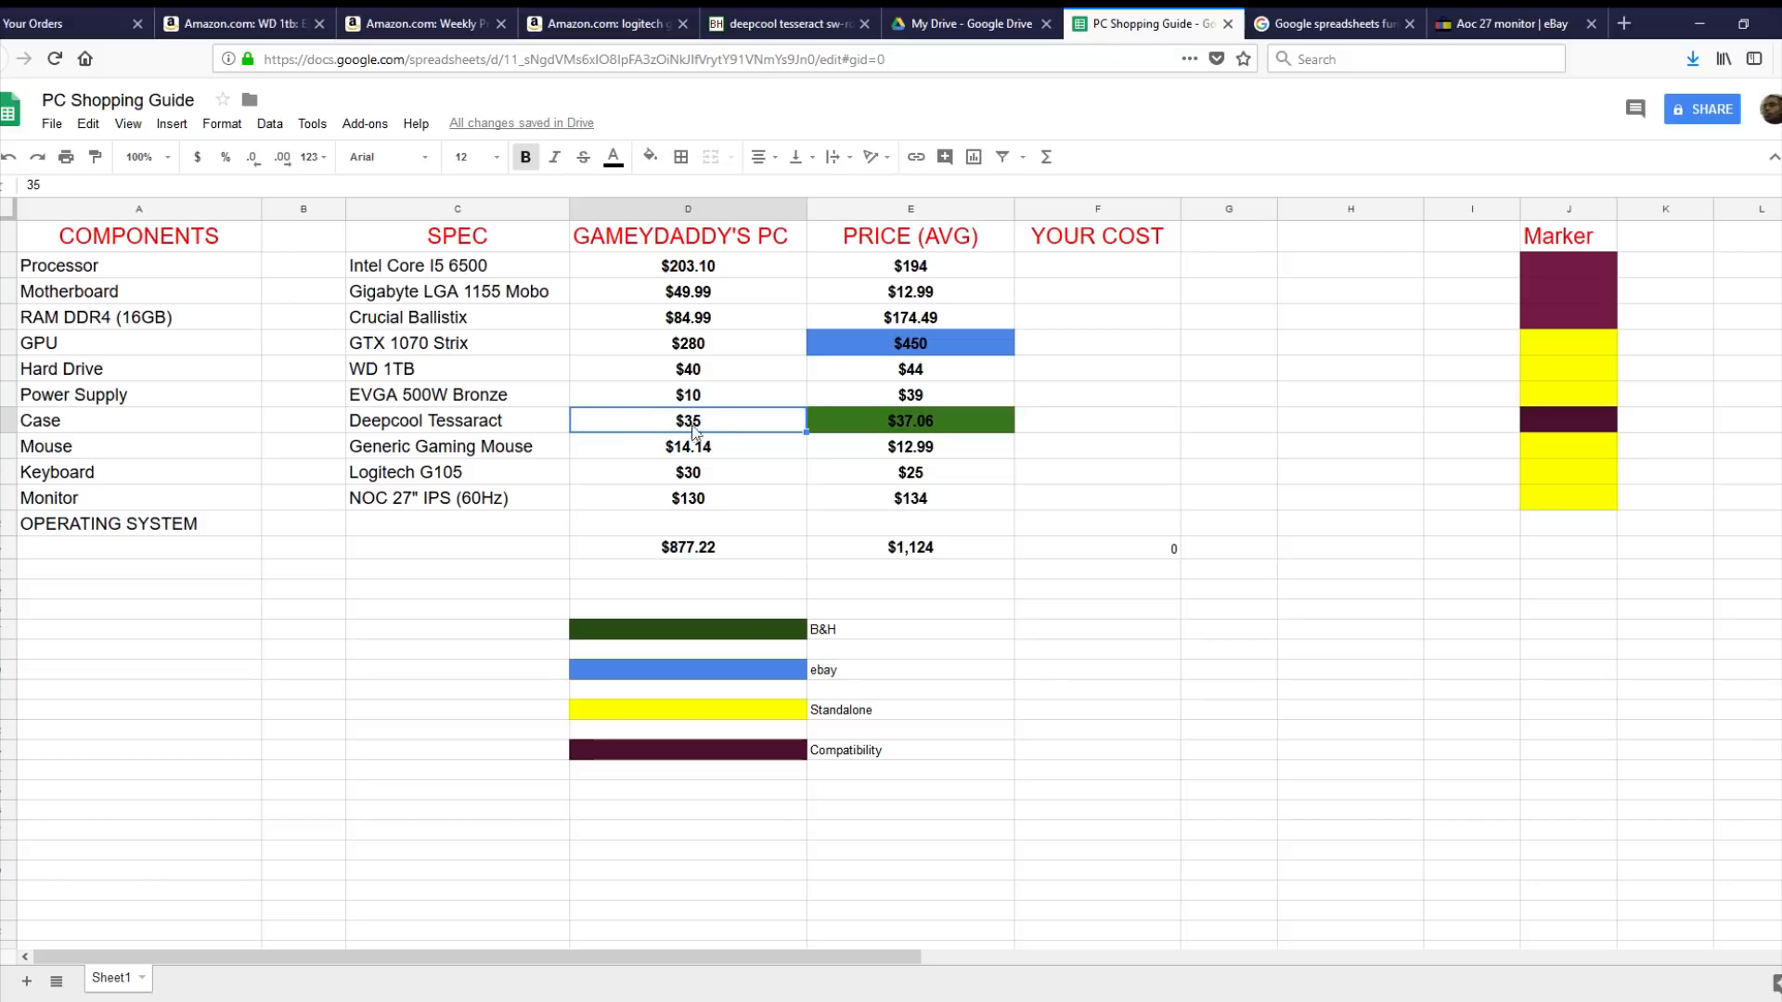
pyautogui.moveTo(192, 446)
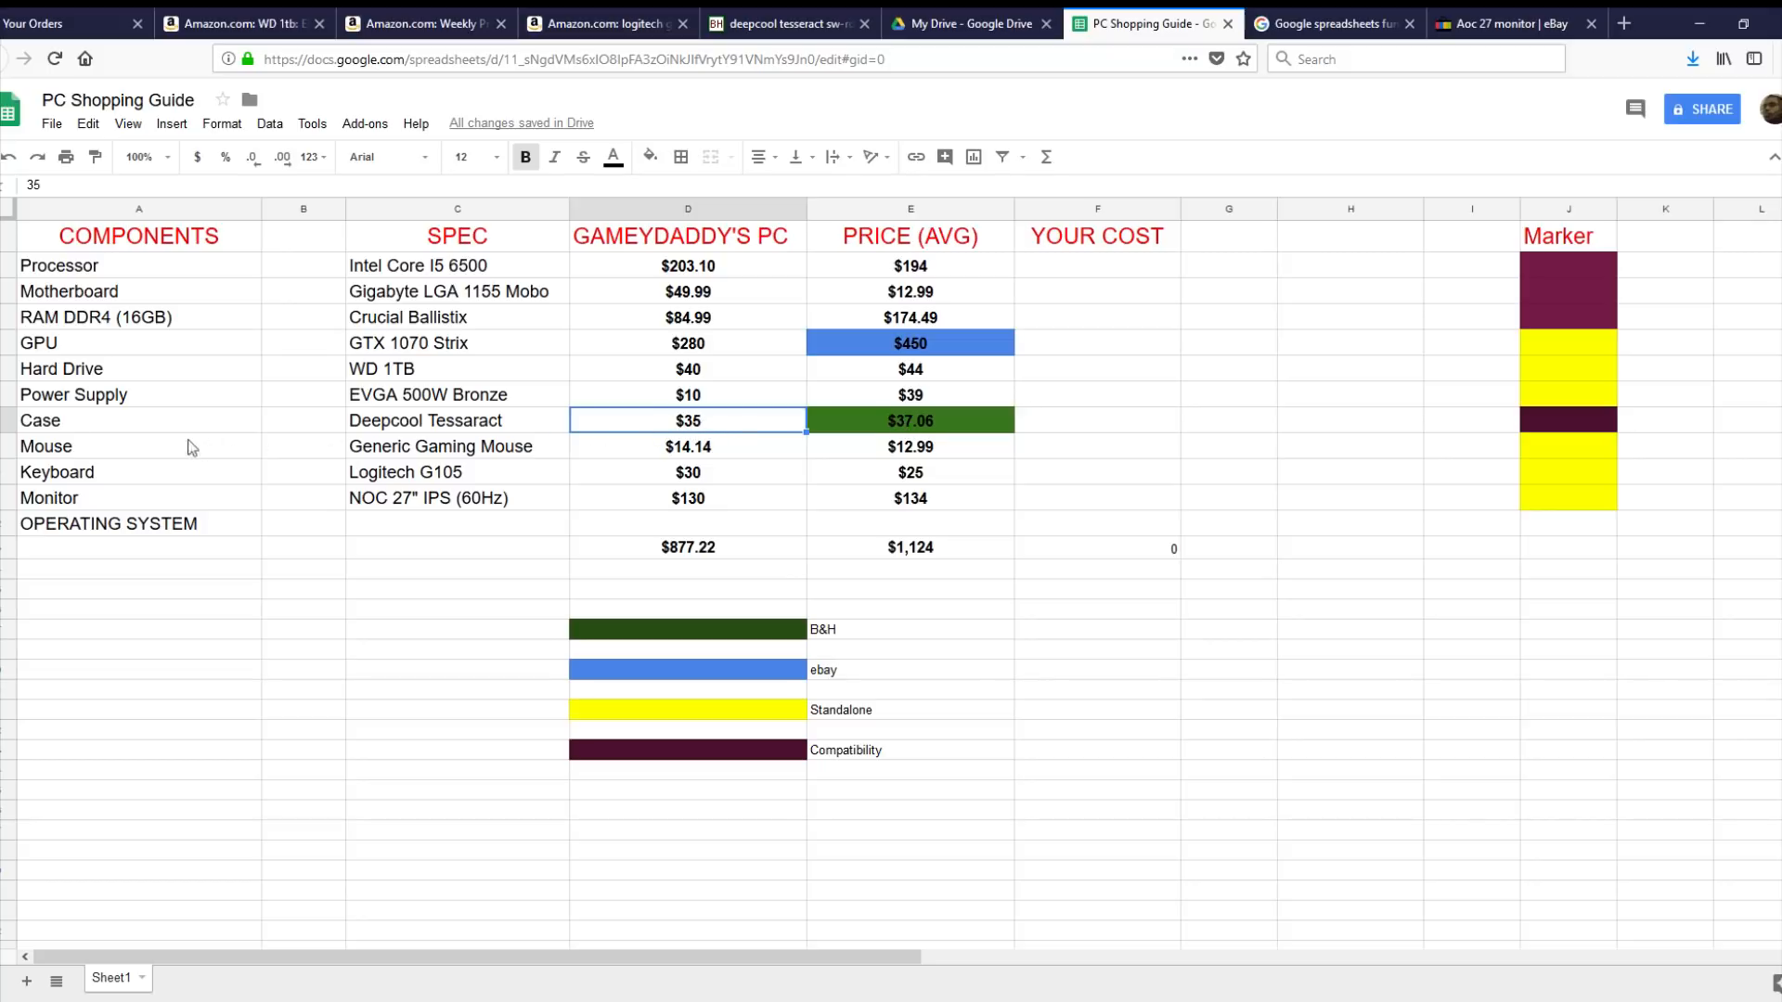
pyautogui.moveTo(915, 462)
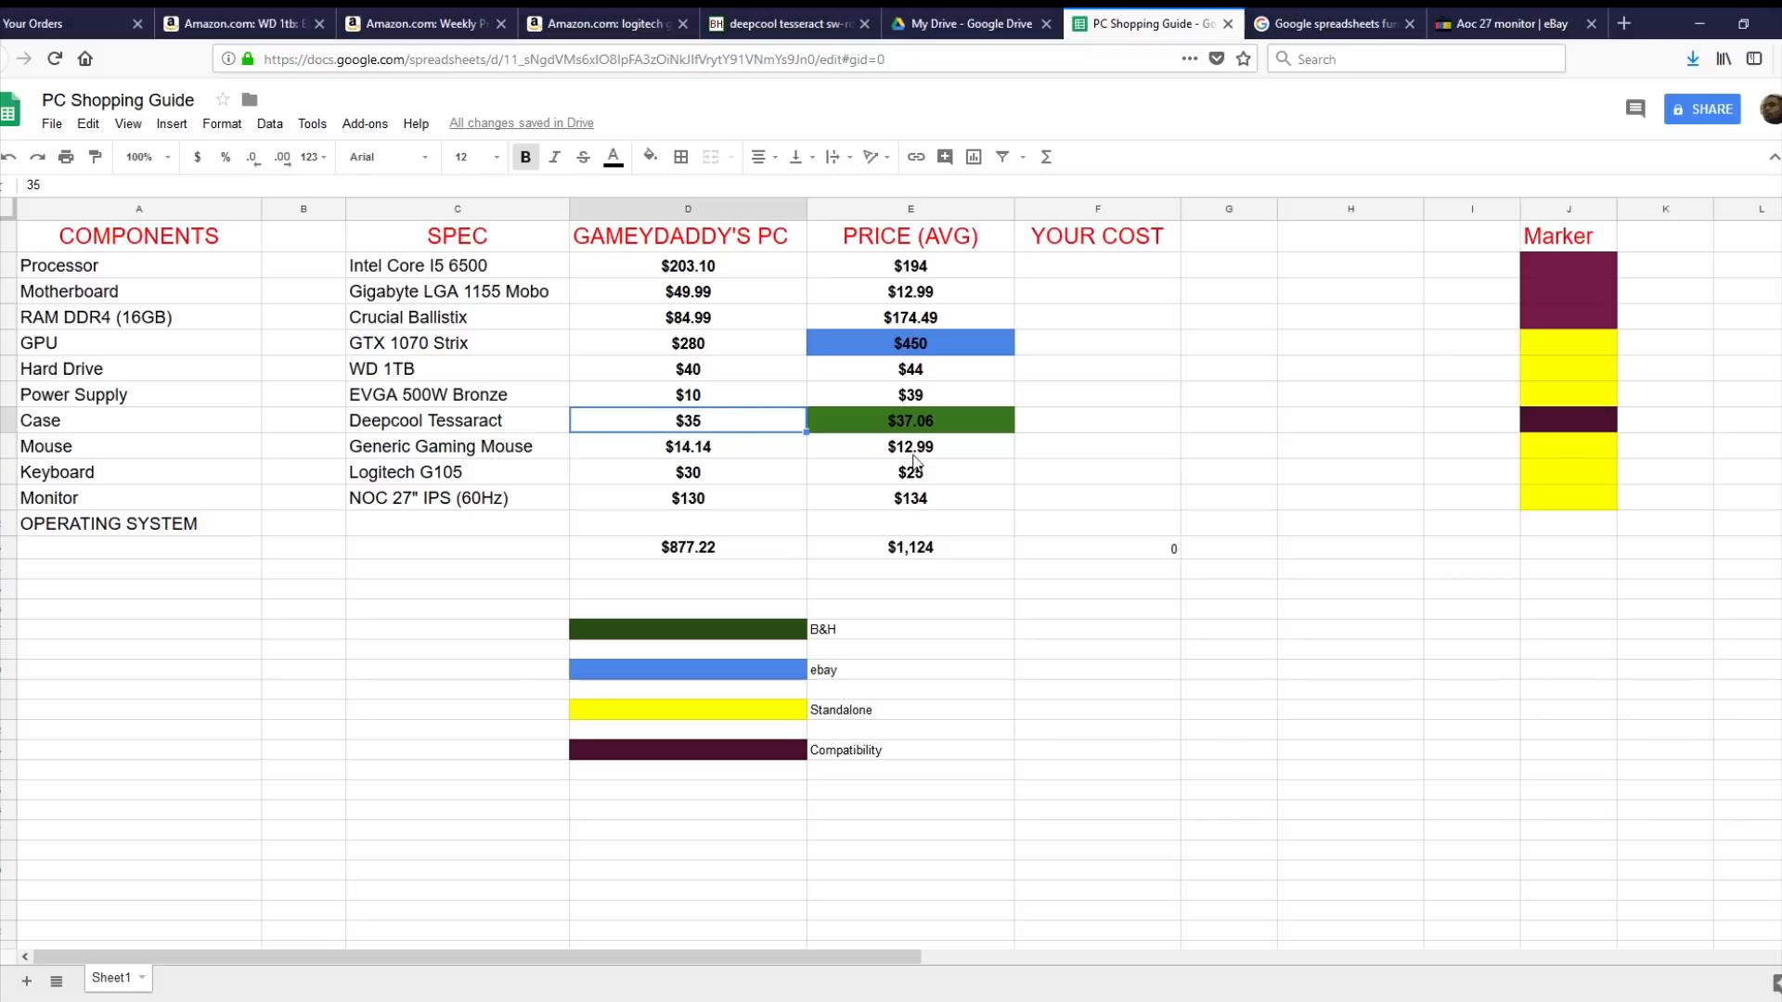
pyautogui.moveTo(256, 480)
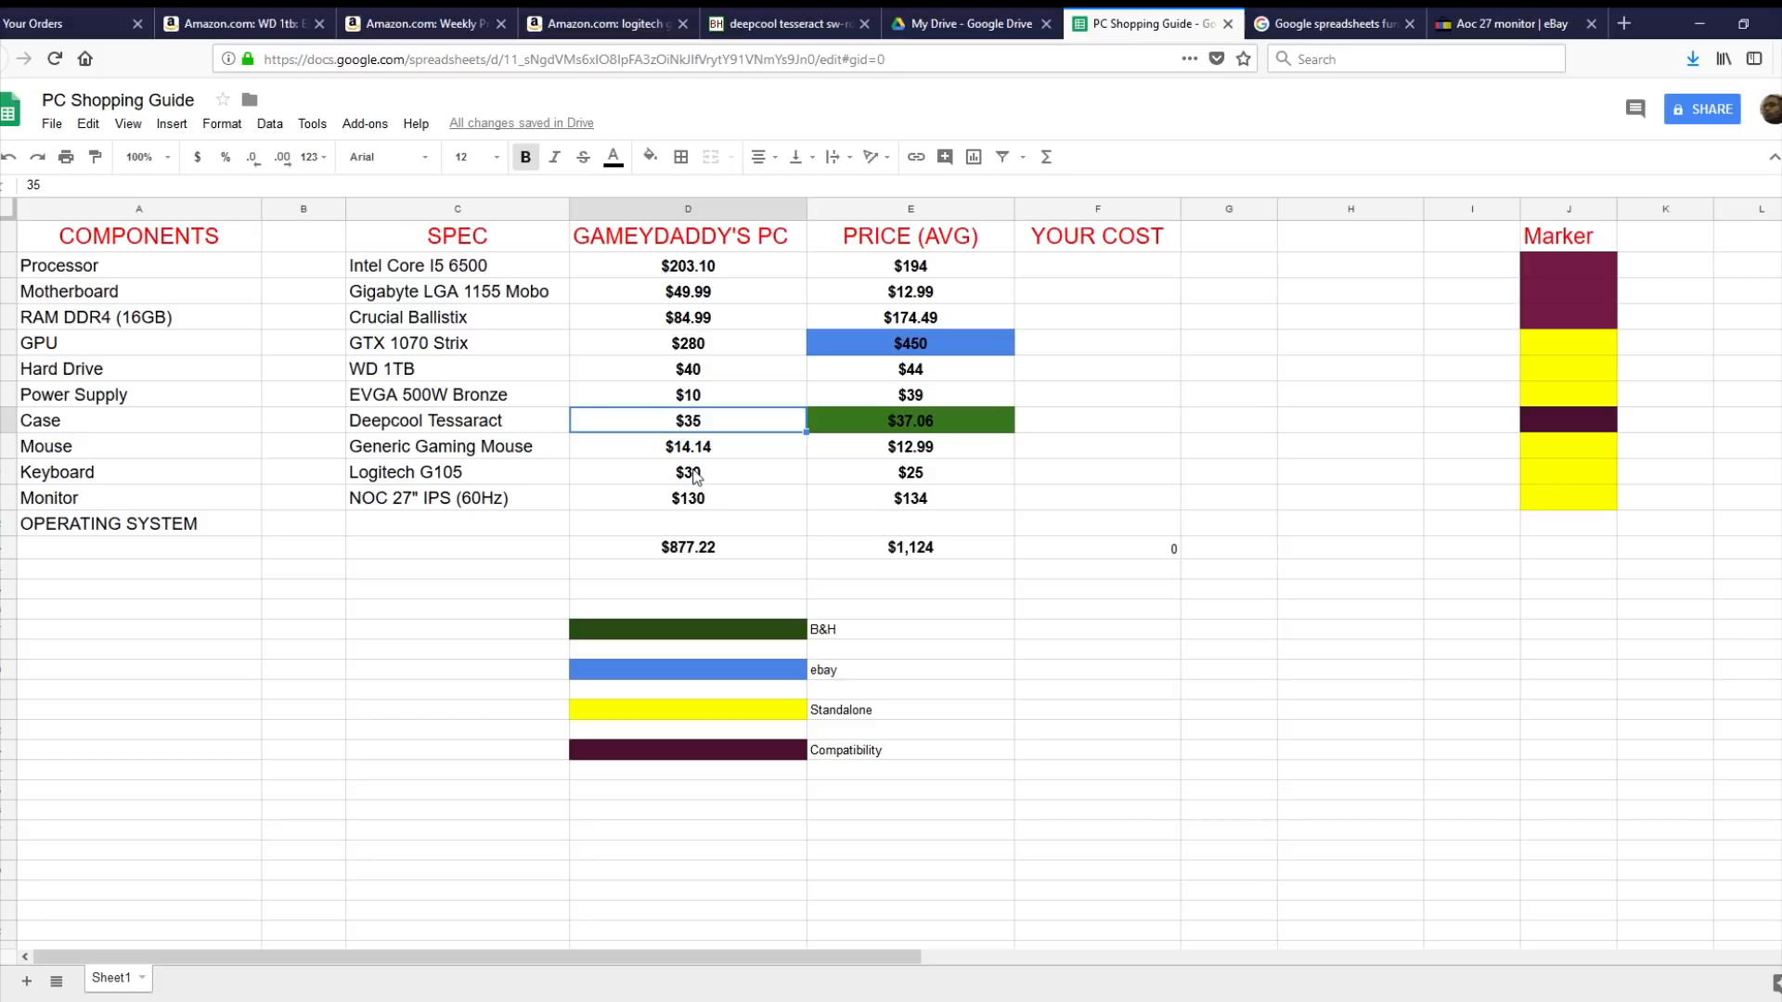
pyautogui.moveTo(717, 482)
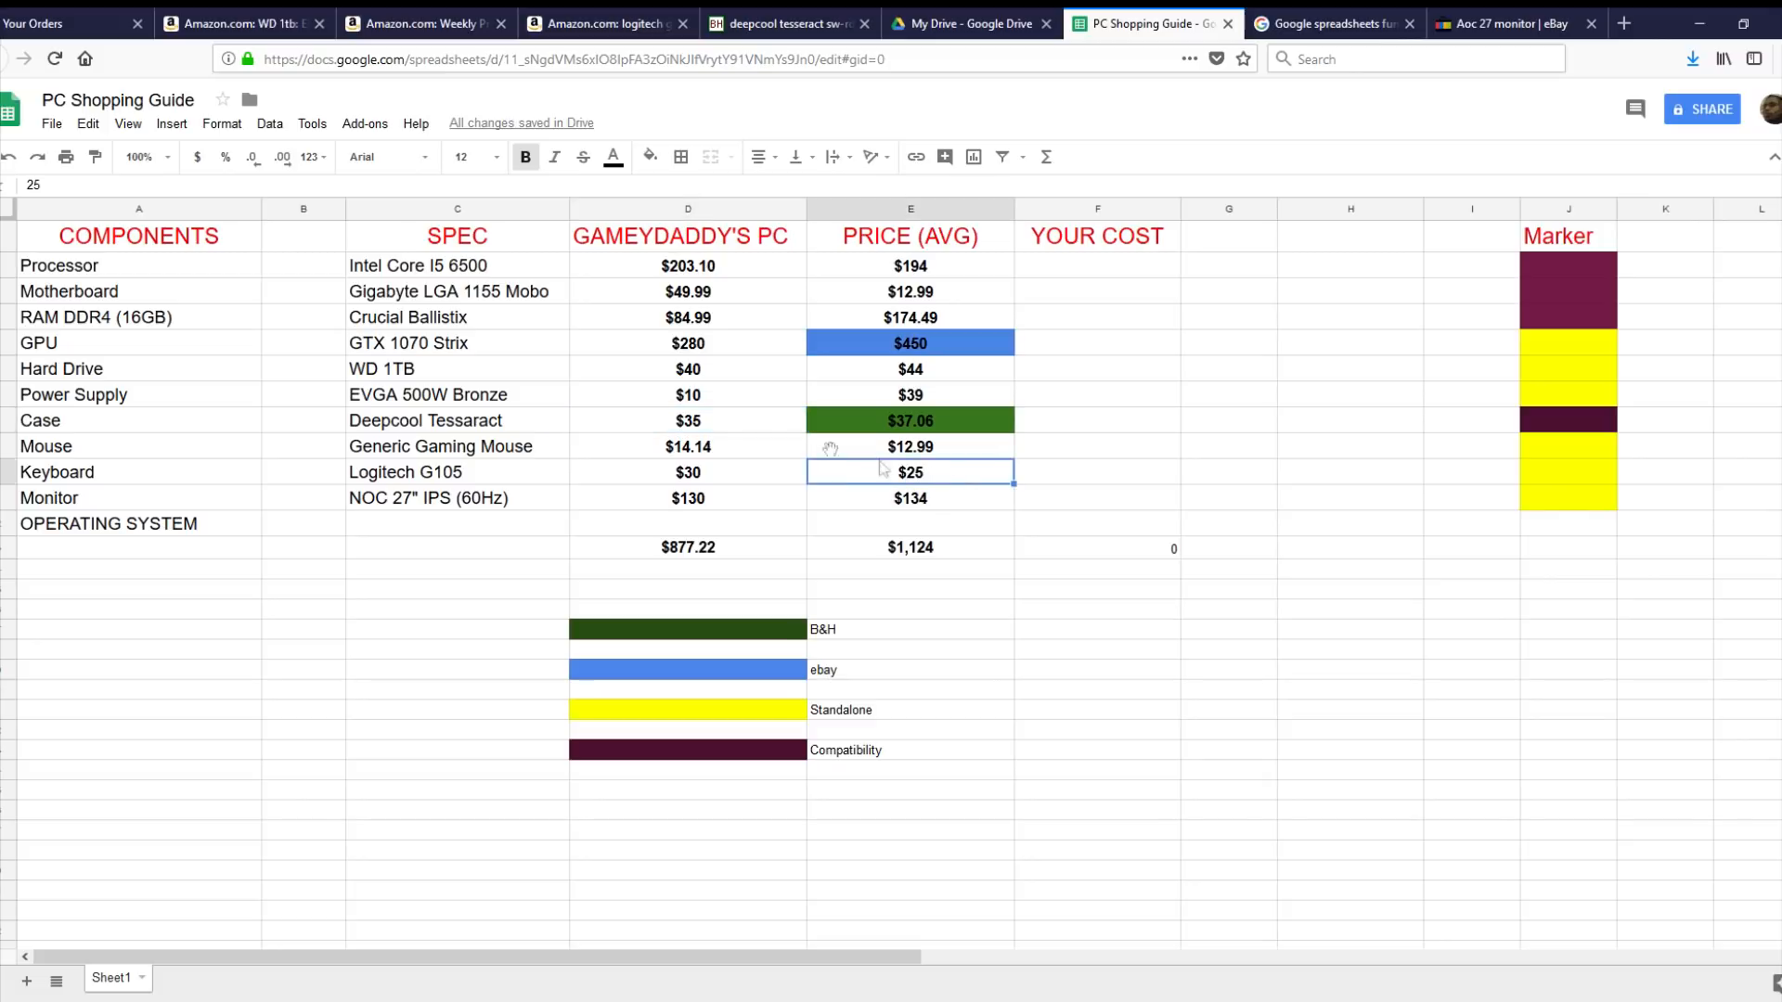
# Fill the Keyboard ($25) and Monitor ($134) average prices with the eBay blue
pyautogui.click(650, 156)
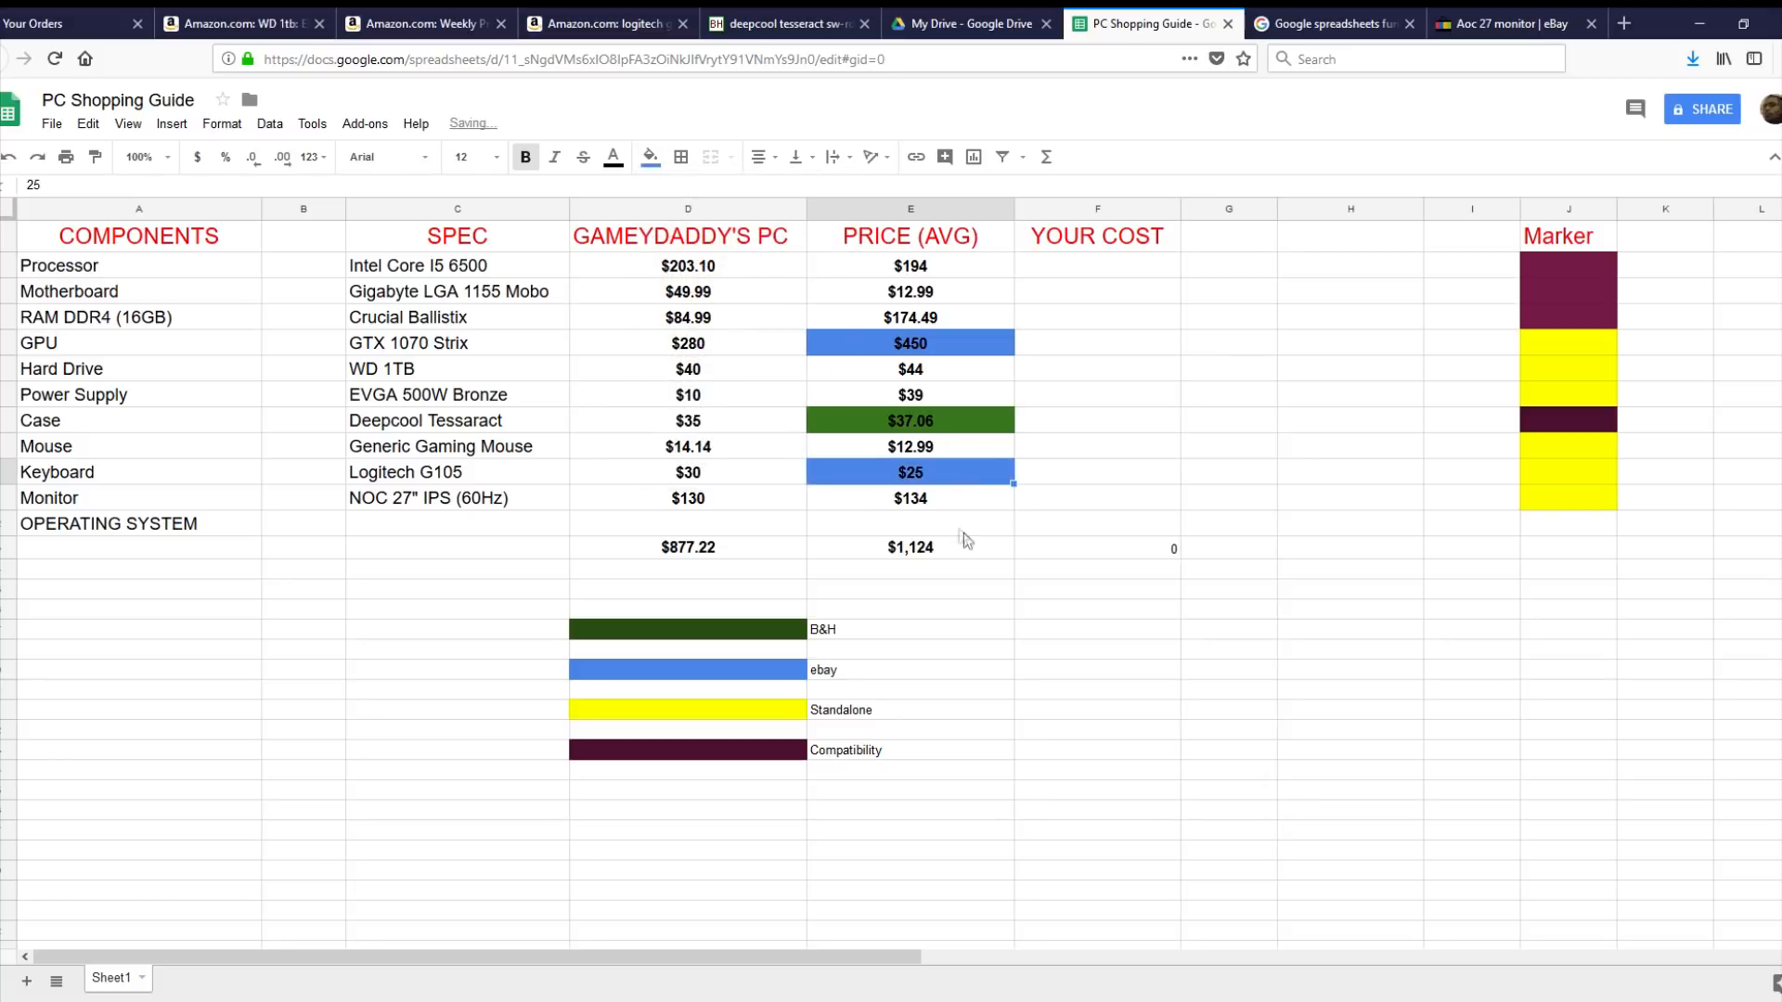
pyautogui.click(910, 498)
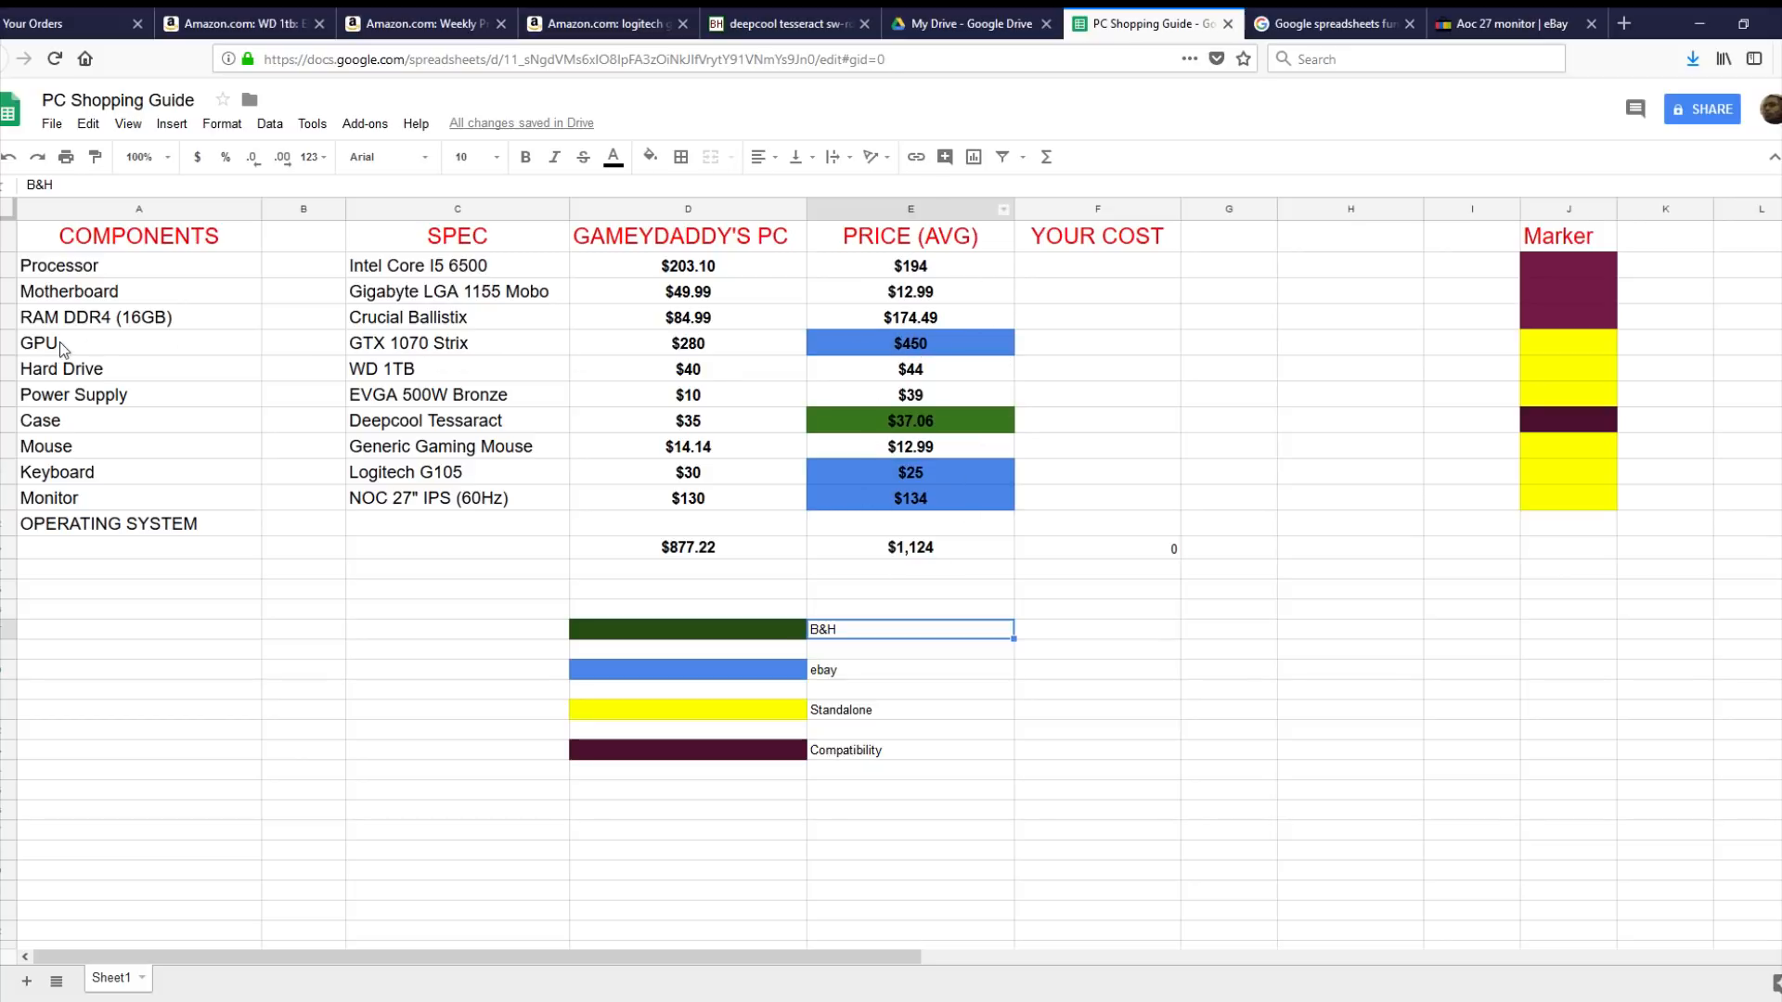
pyautogui.click(687, 342)
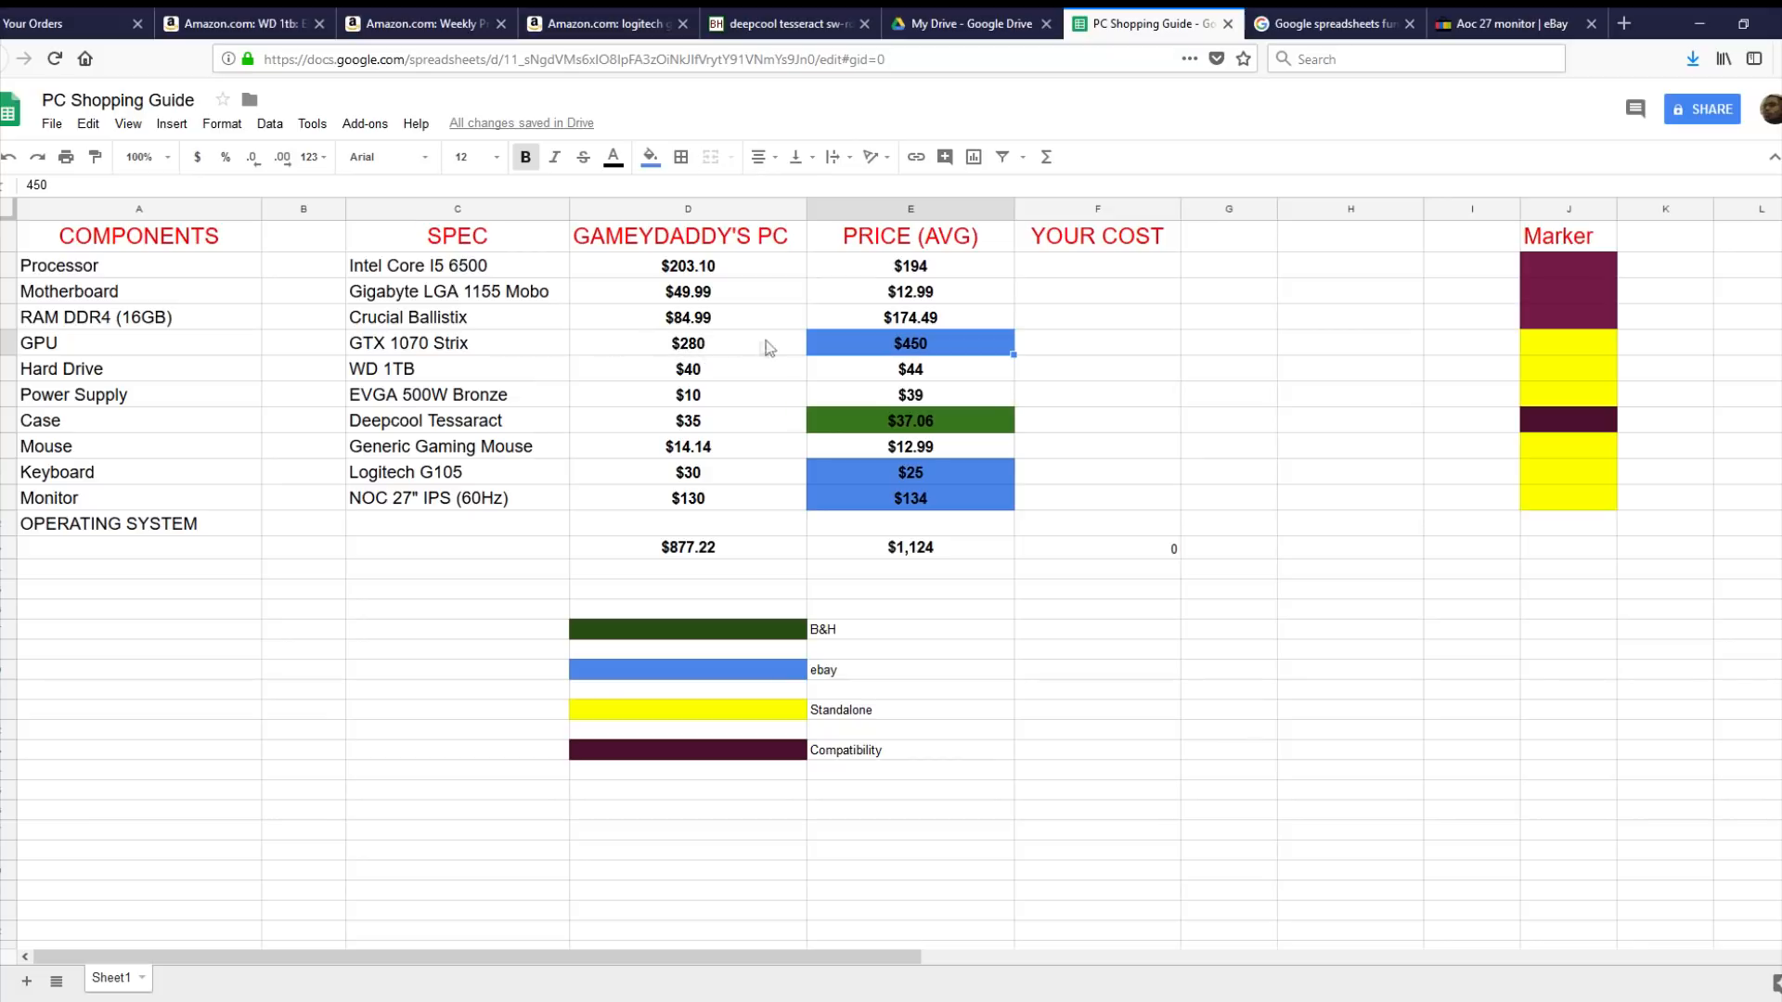
pyautogui.moveTo(681, 559)
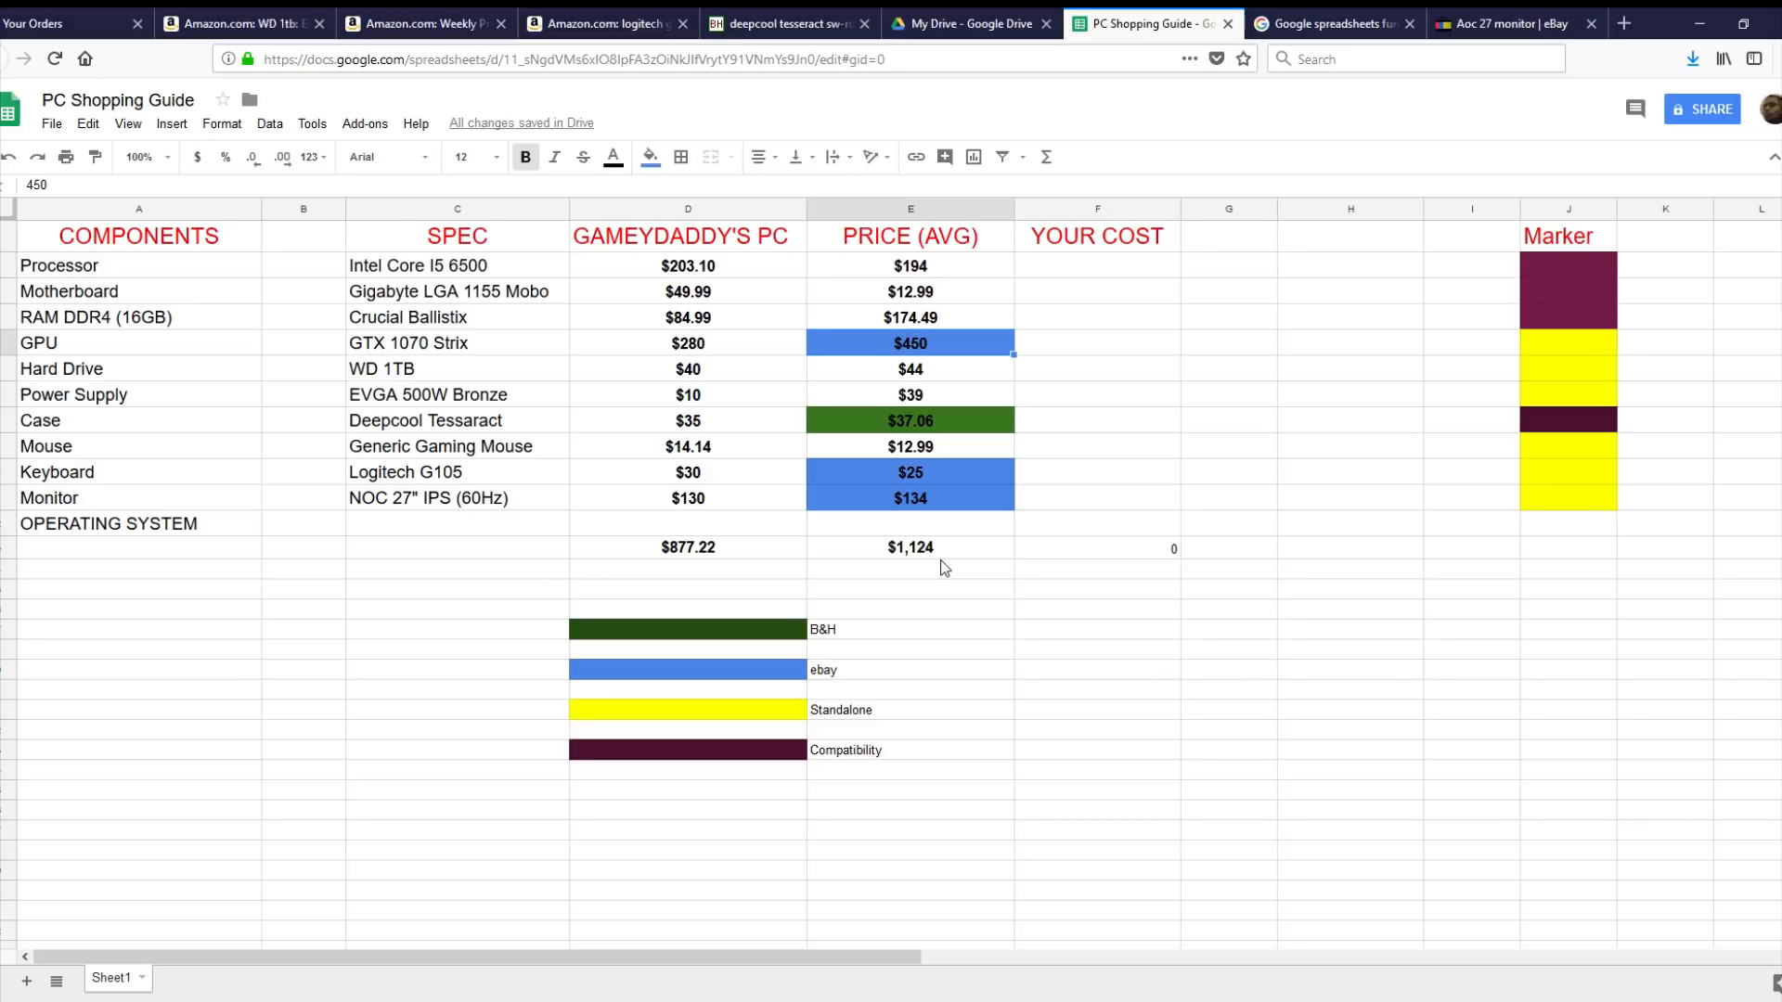
pyautogui.moveTo(926, 564)
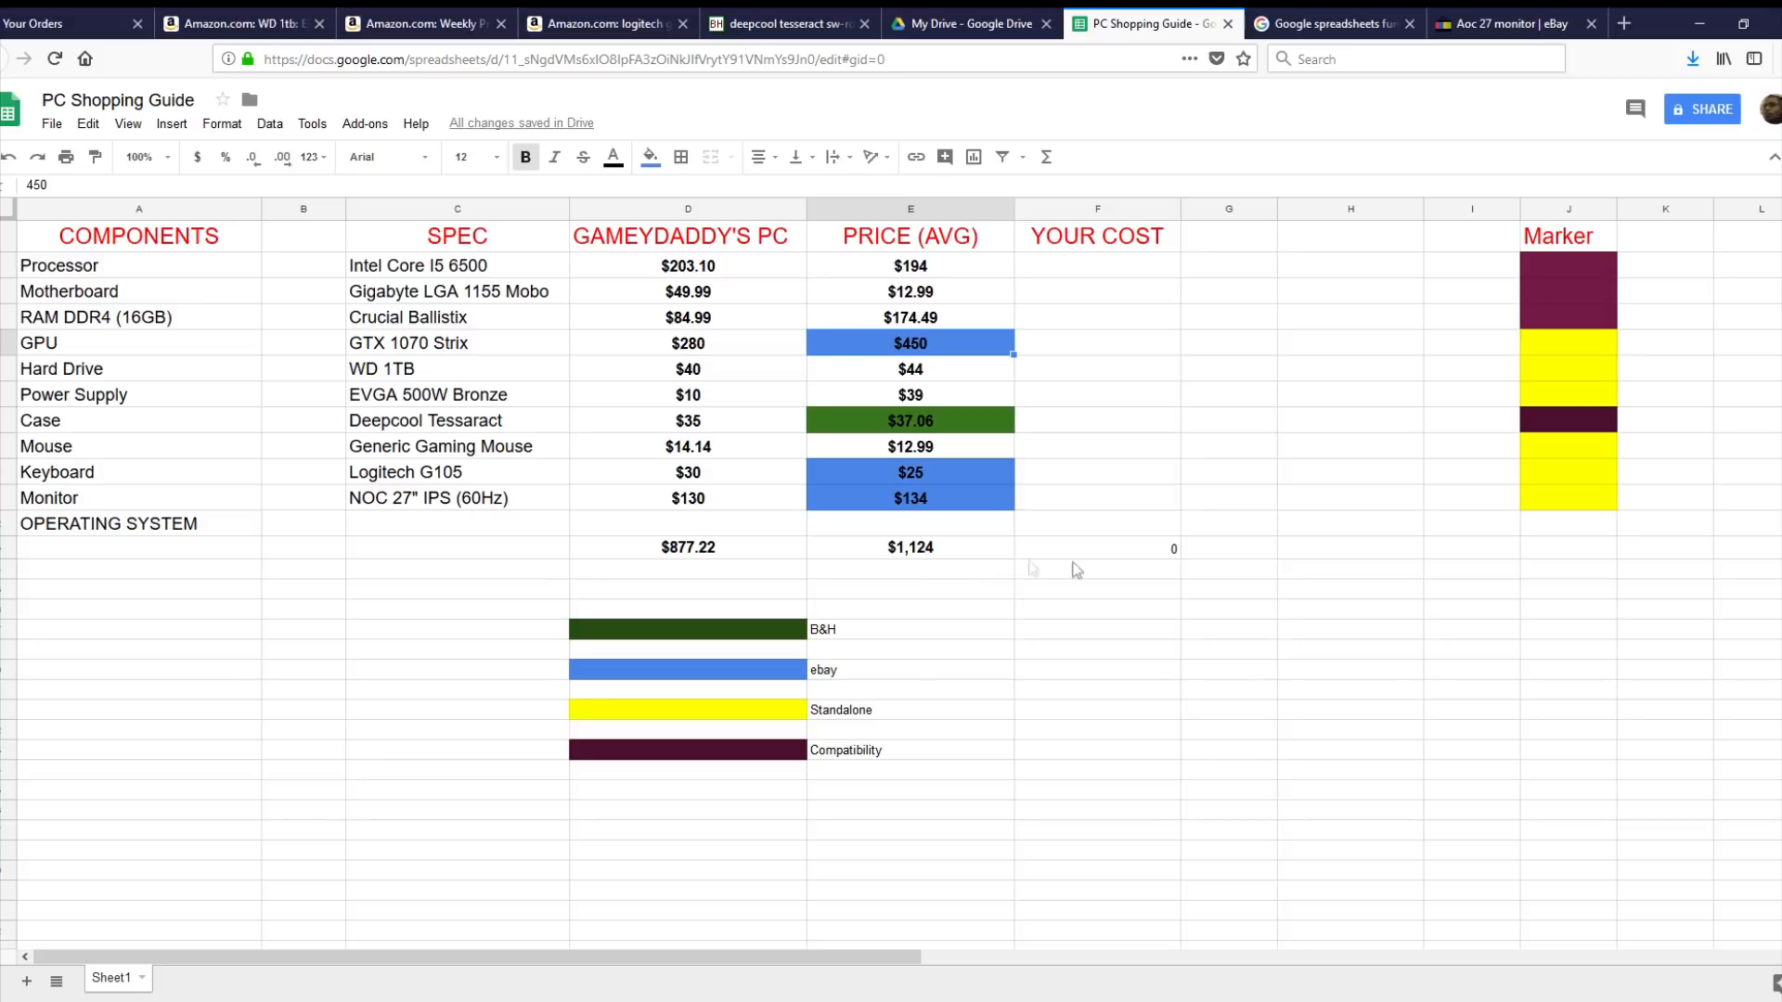
pyautogui.moveTo(1081, 572)
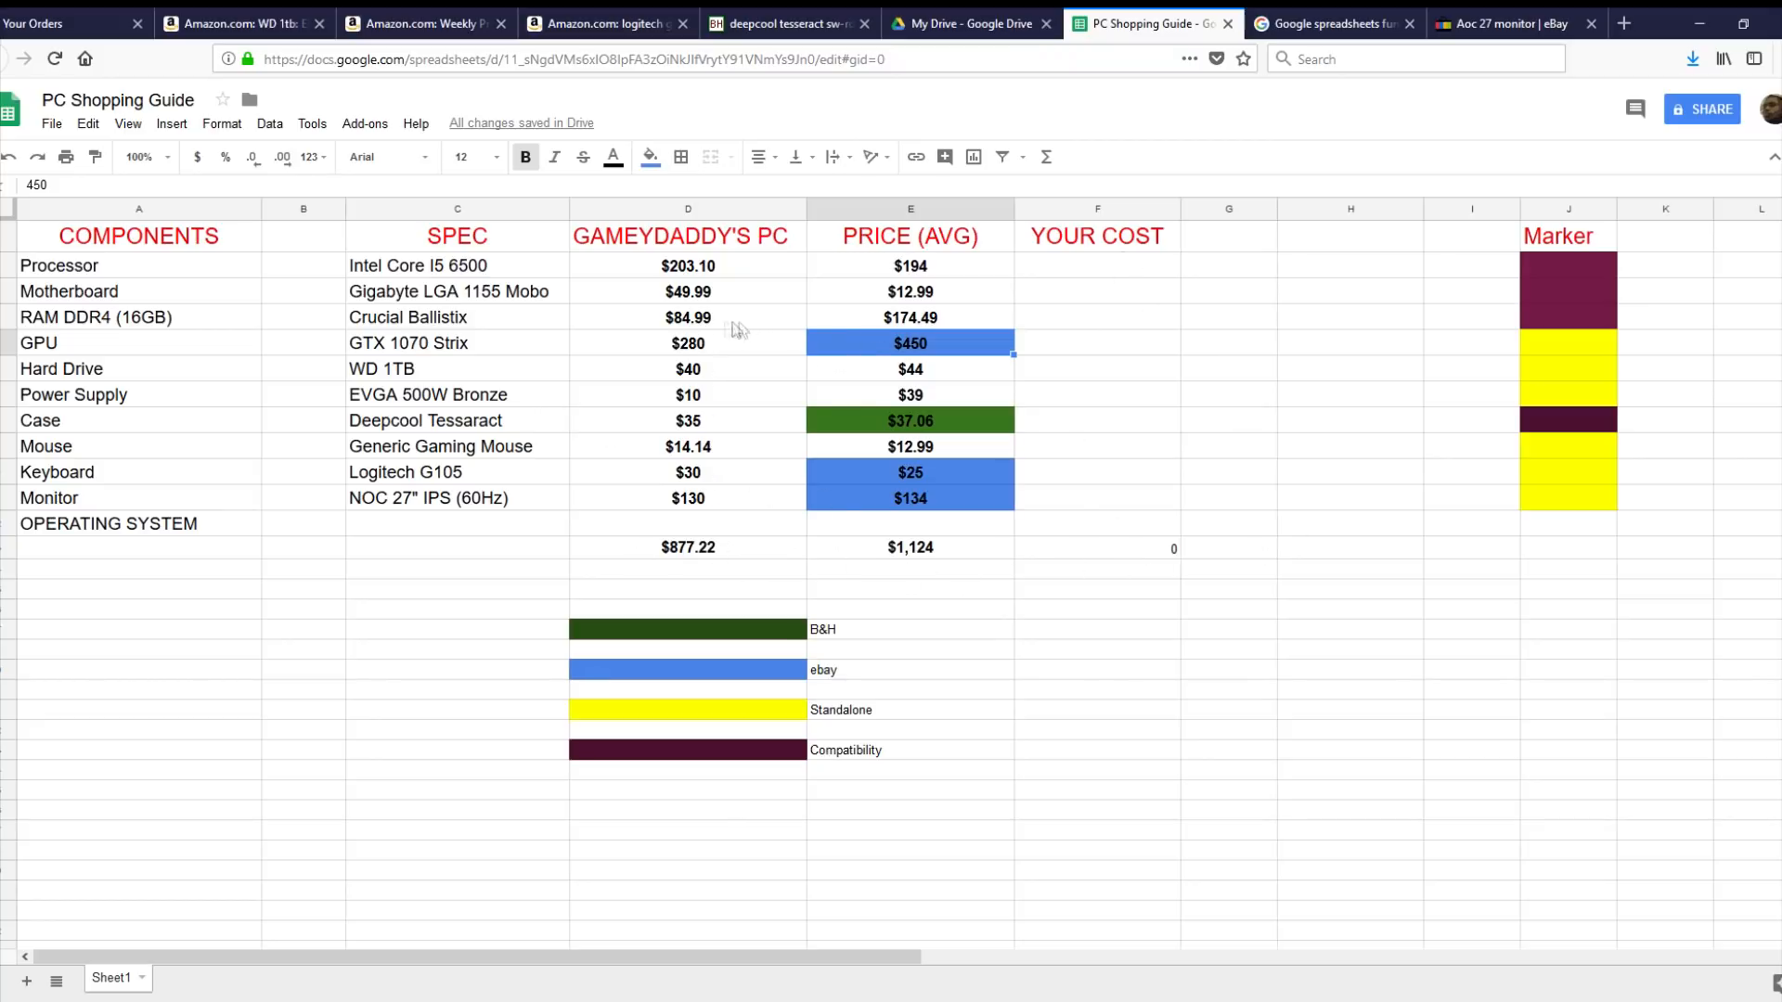
pyautogui.moveTo(728, 362)
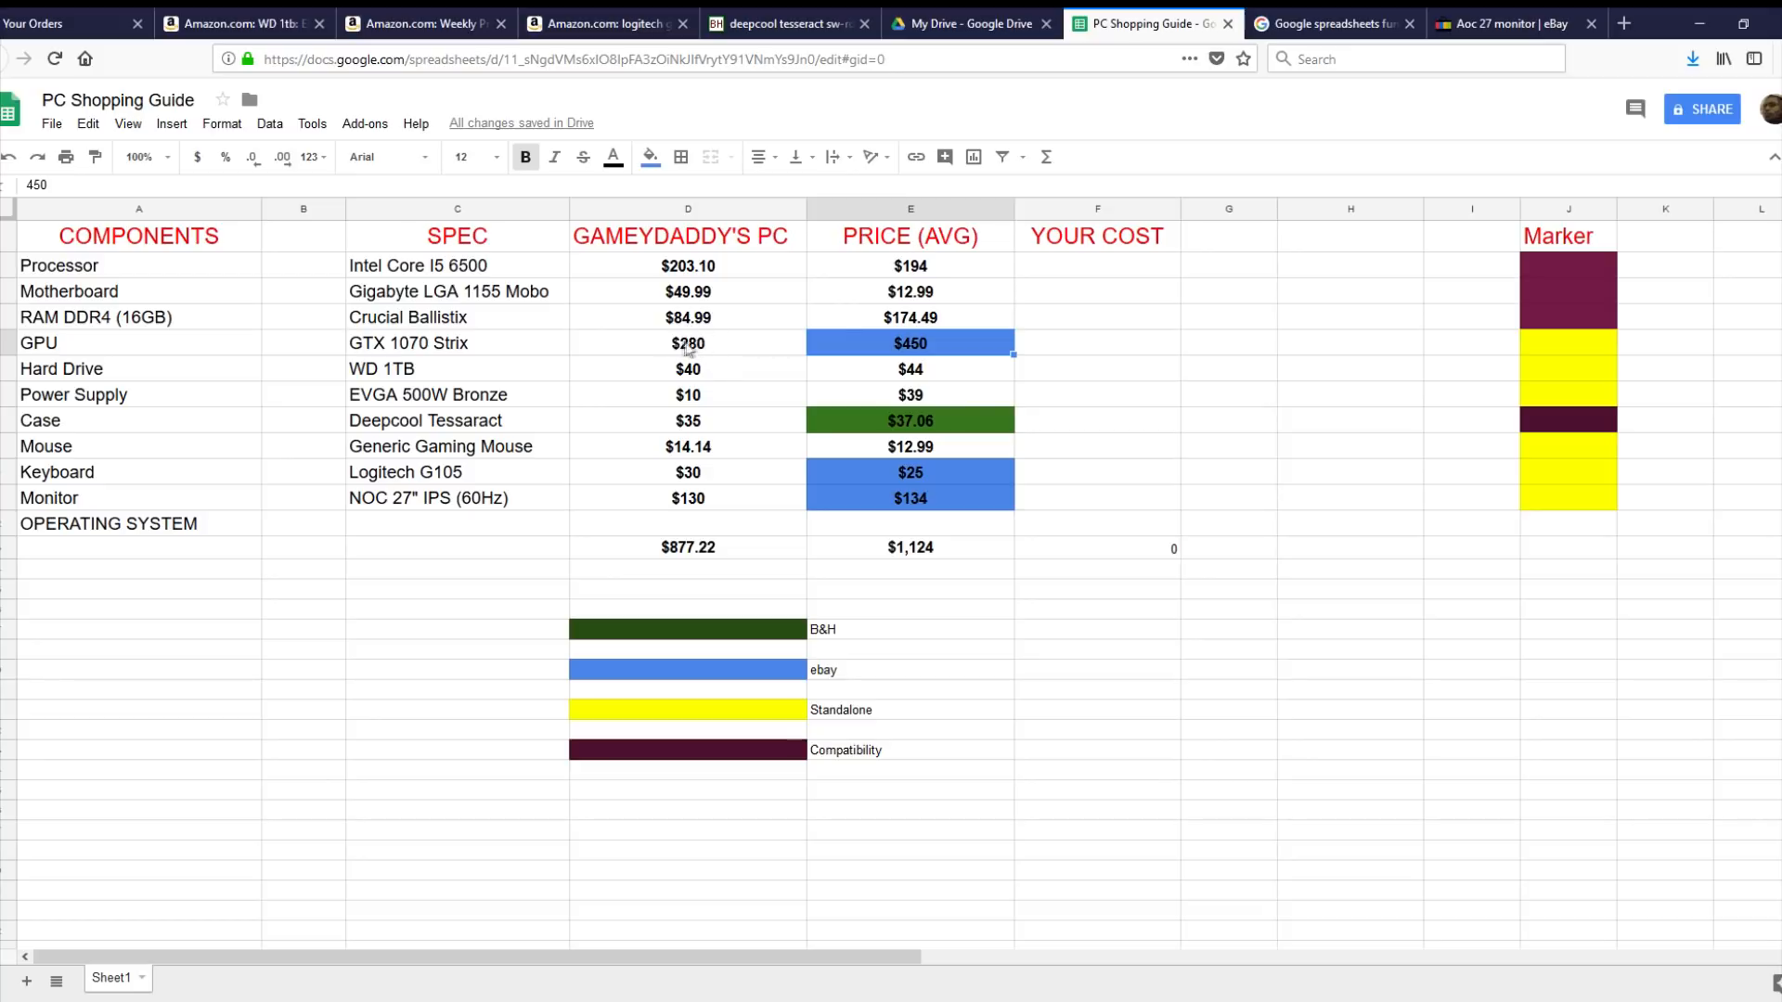
pyautogui.moveTo(702, 360)
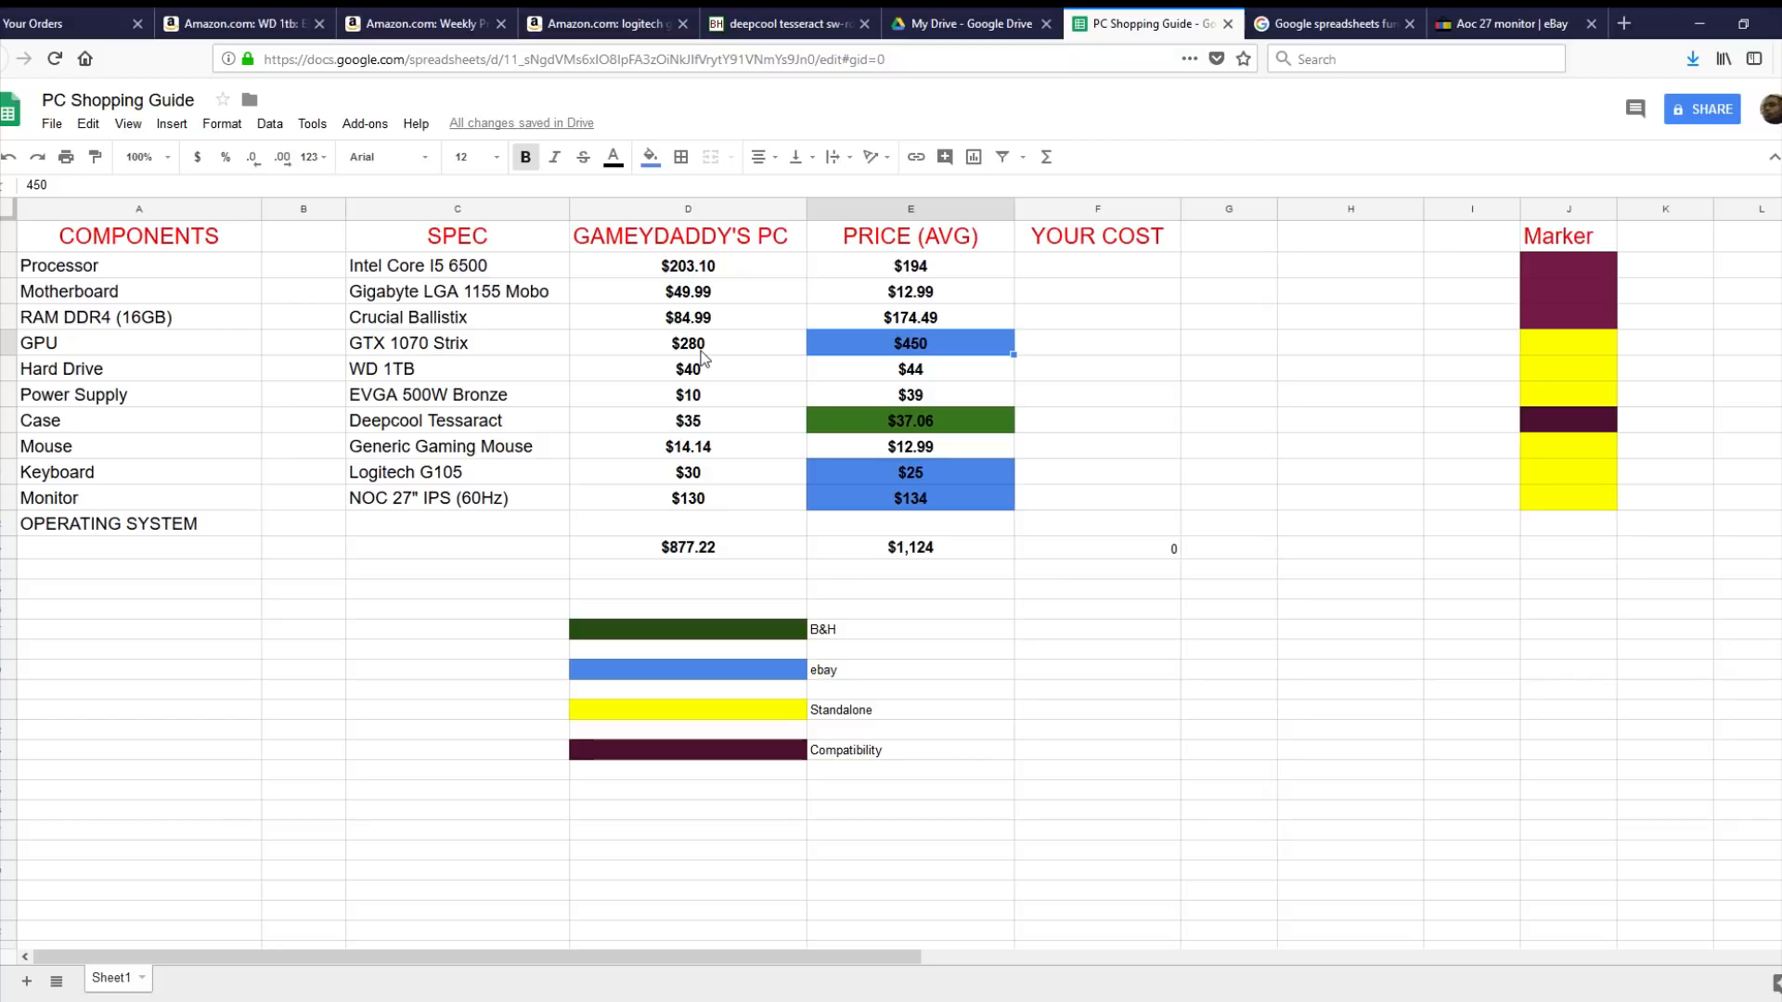
pyautogui.click(687, 342)
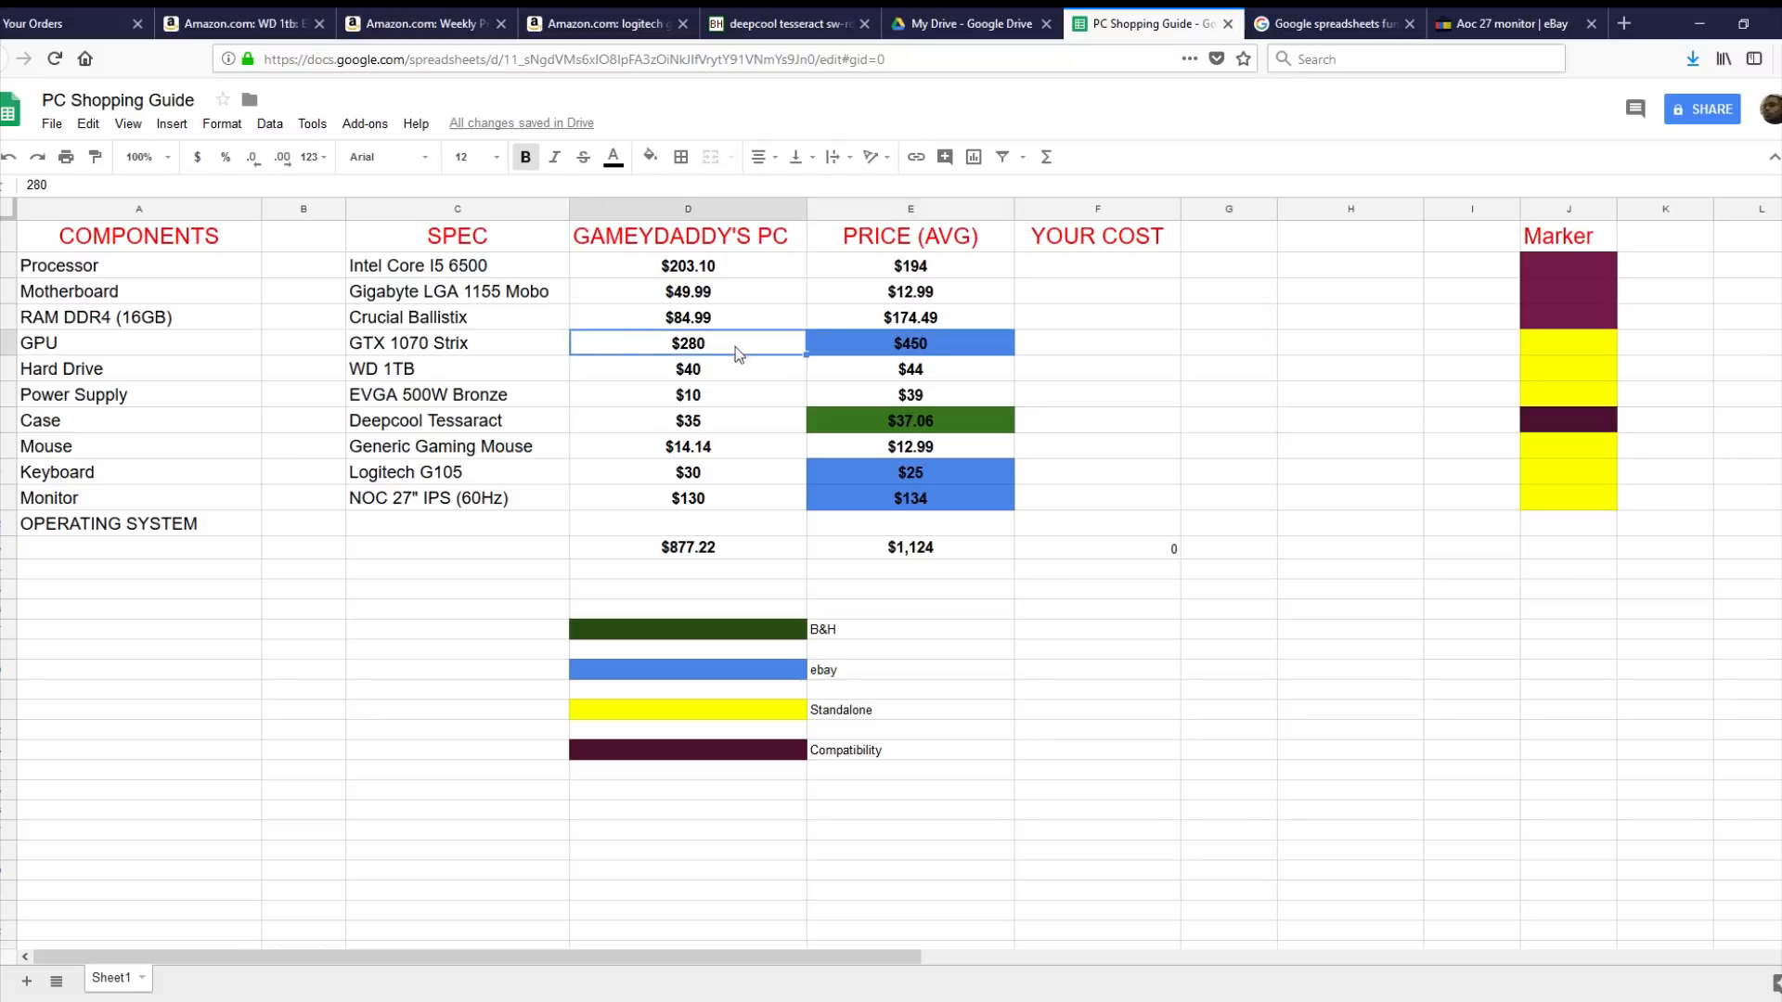
pyautogui.moveTo(728, 355)
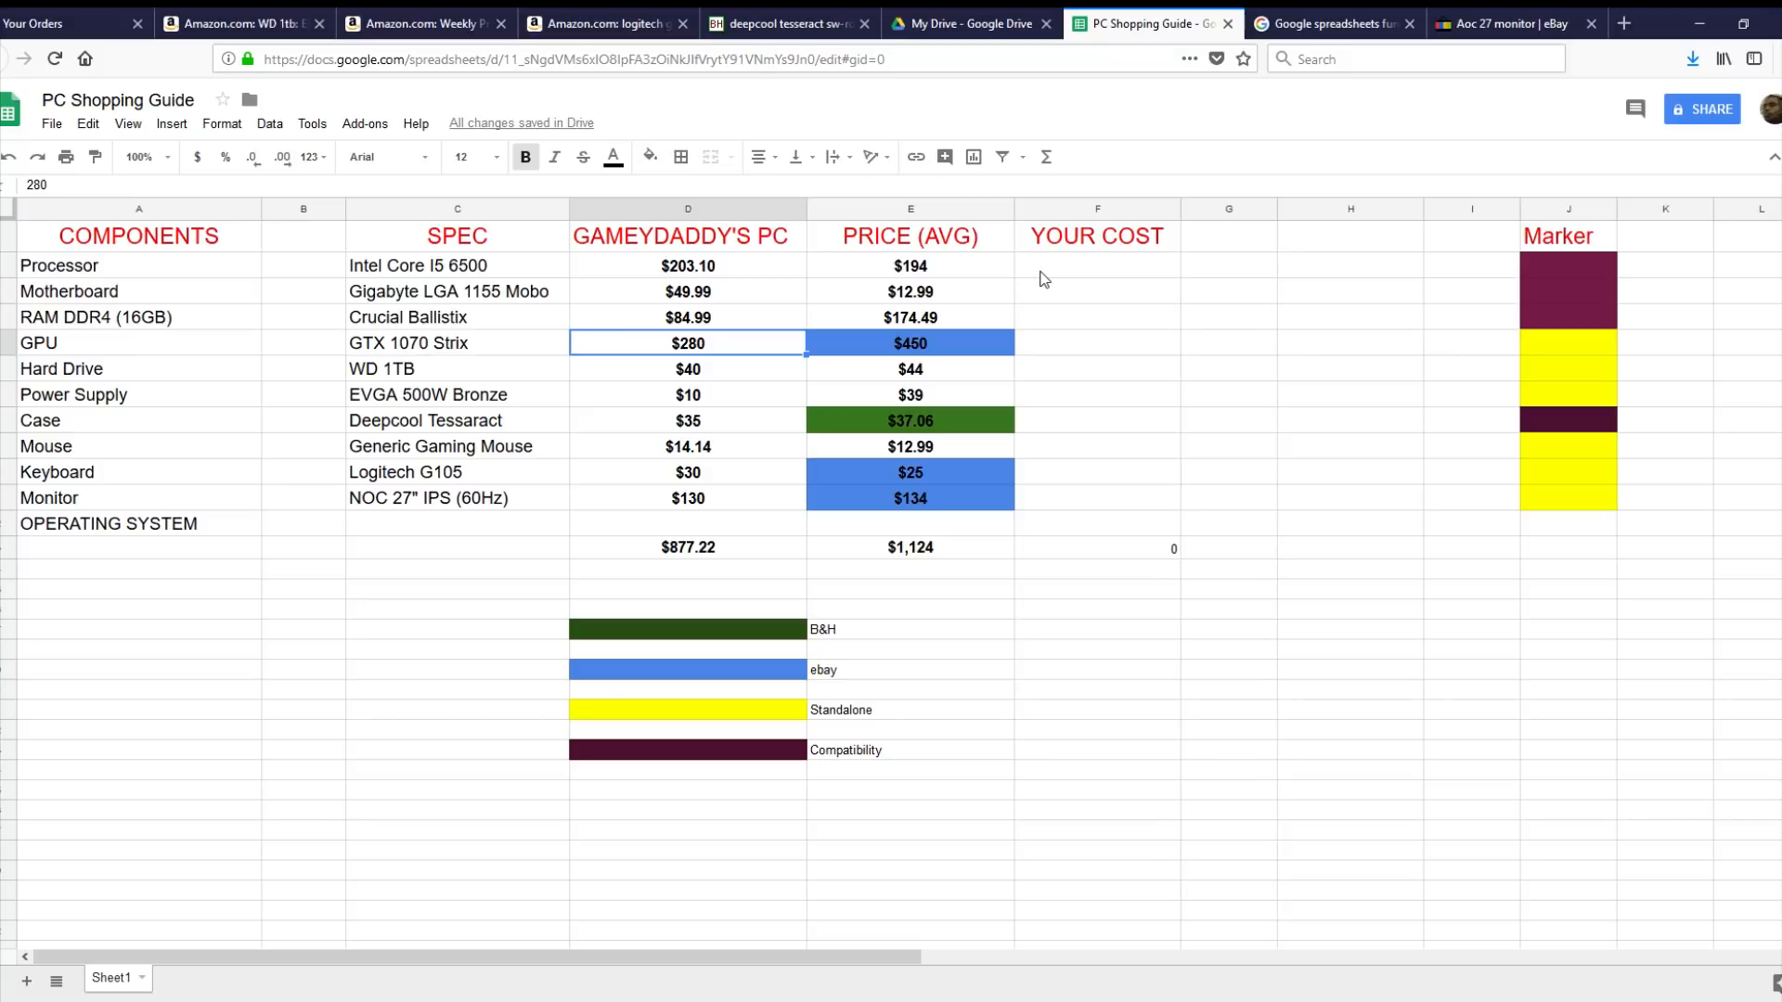
pyautogui.moveTo(924, 559)
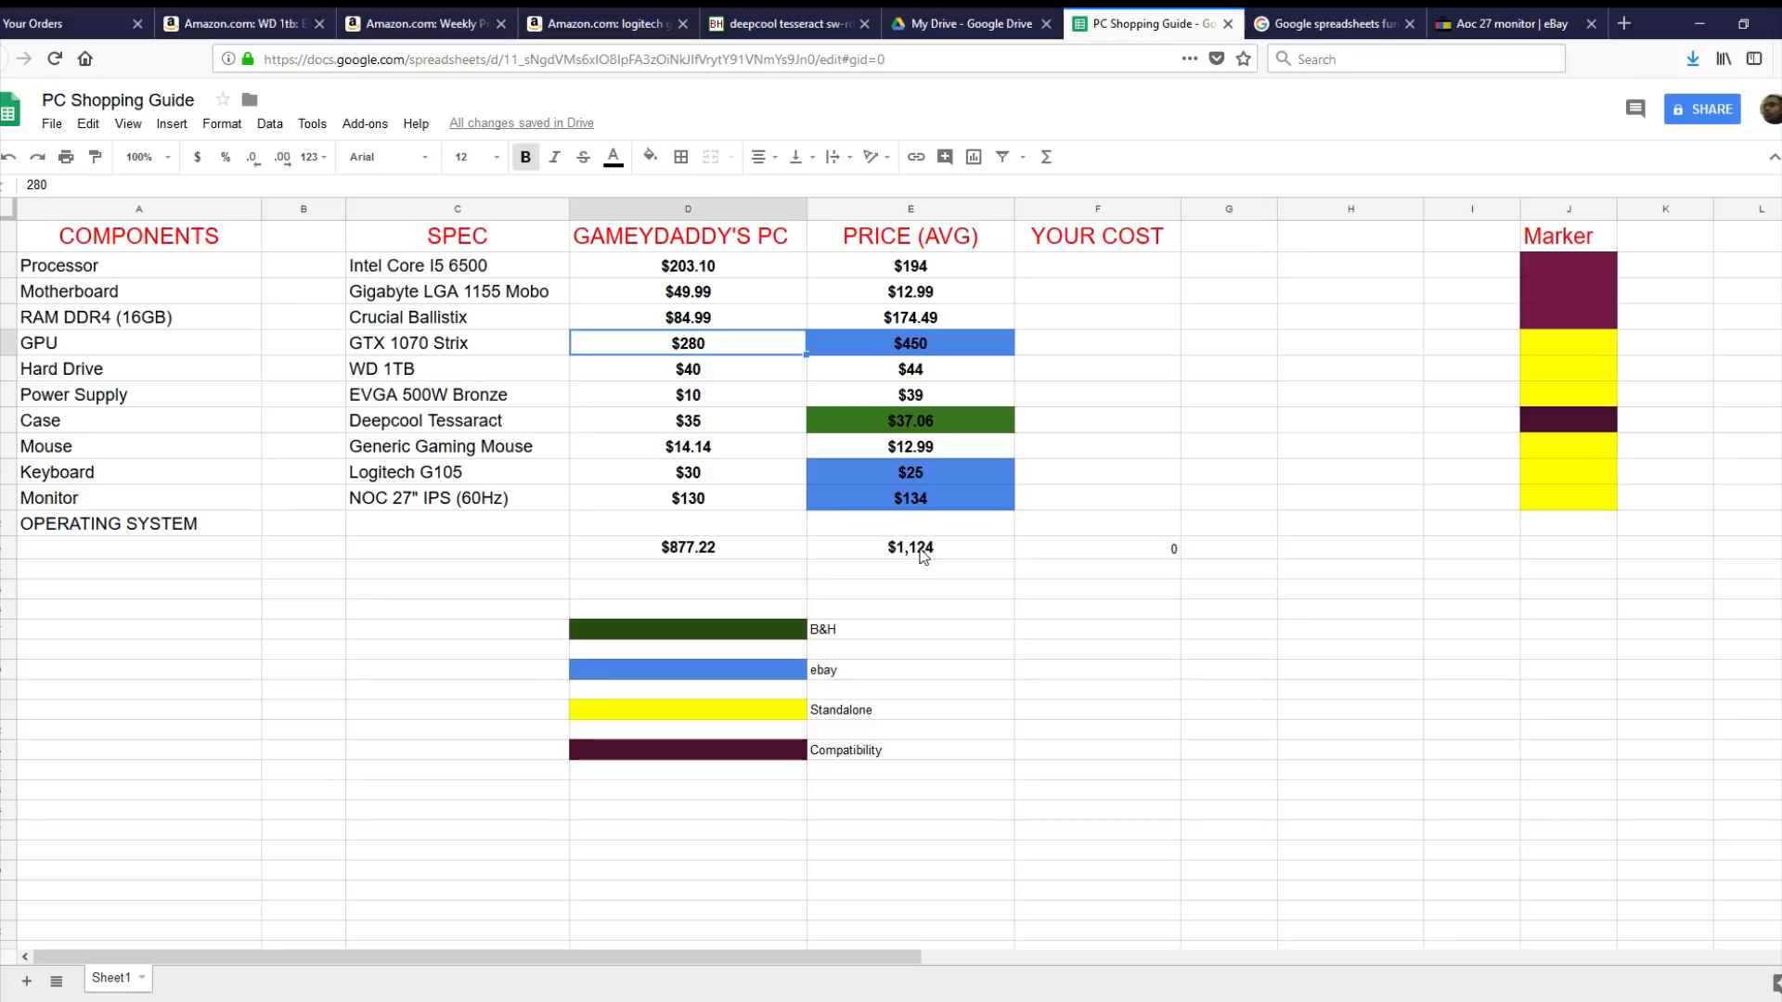
pyautogui.moveTo(936, 246)
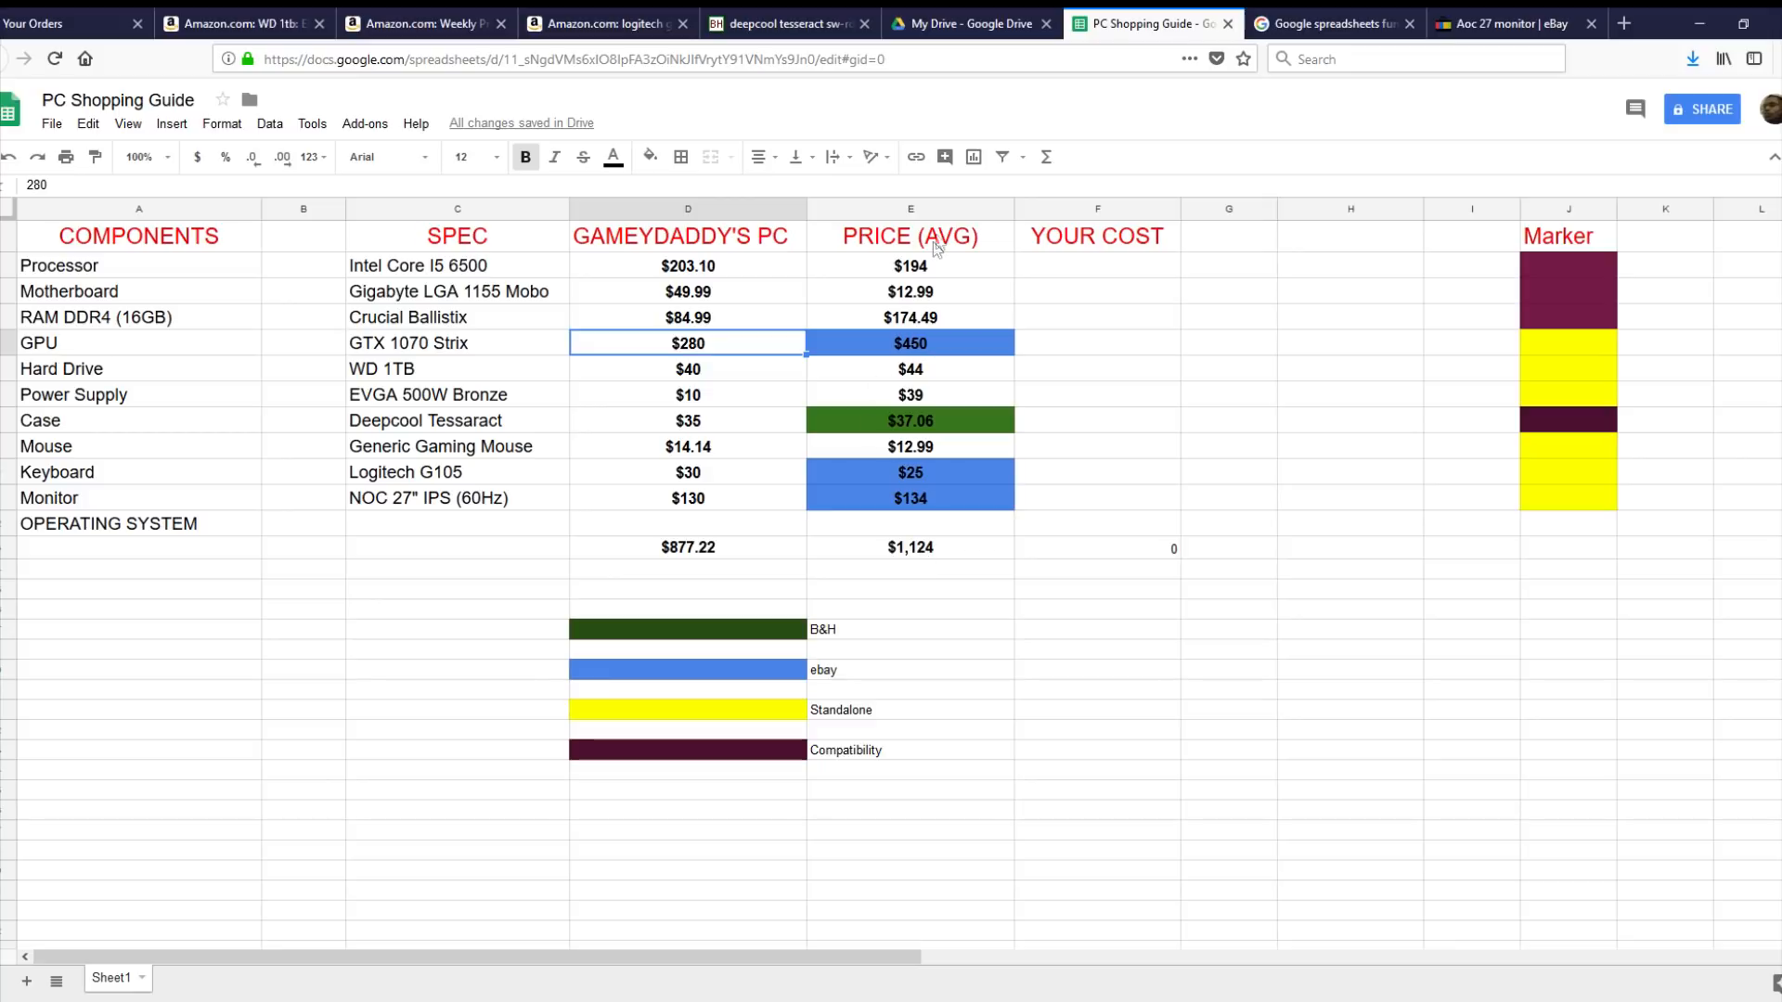
pyautogui.moveTo(916, 442)
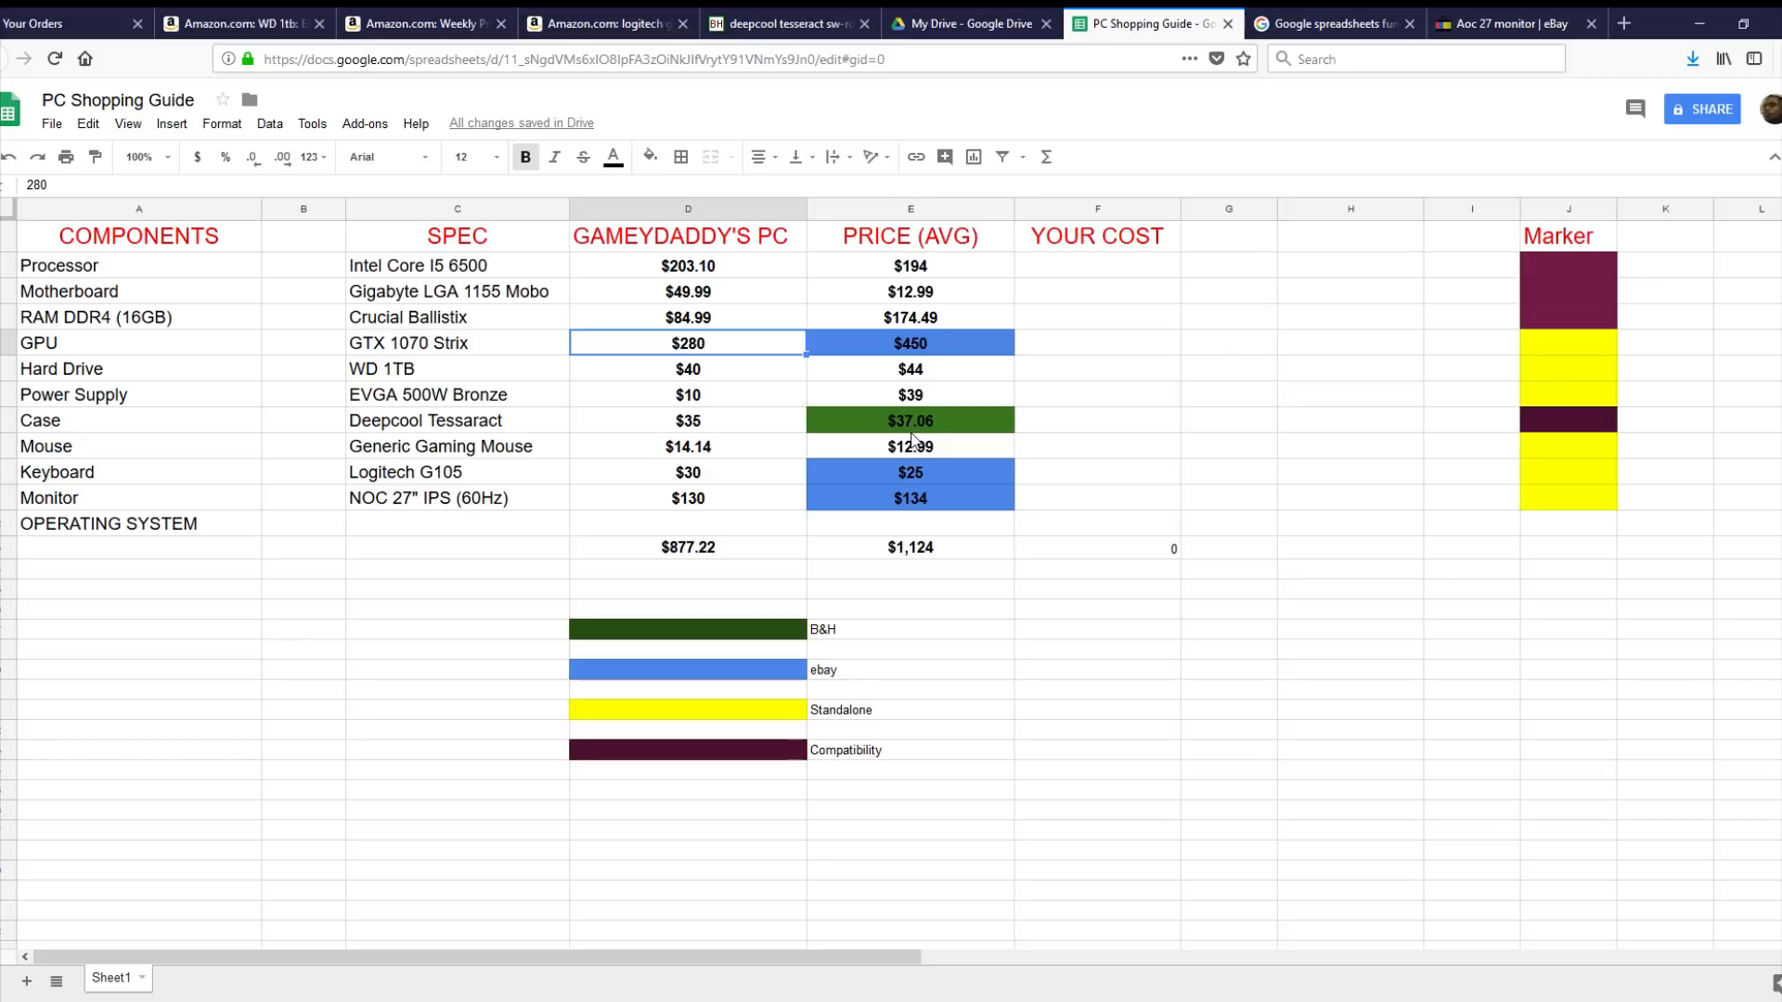
pyautogui.moveTo(603, 493)
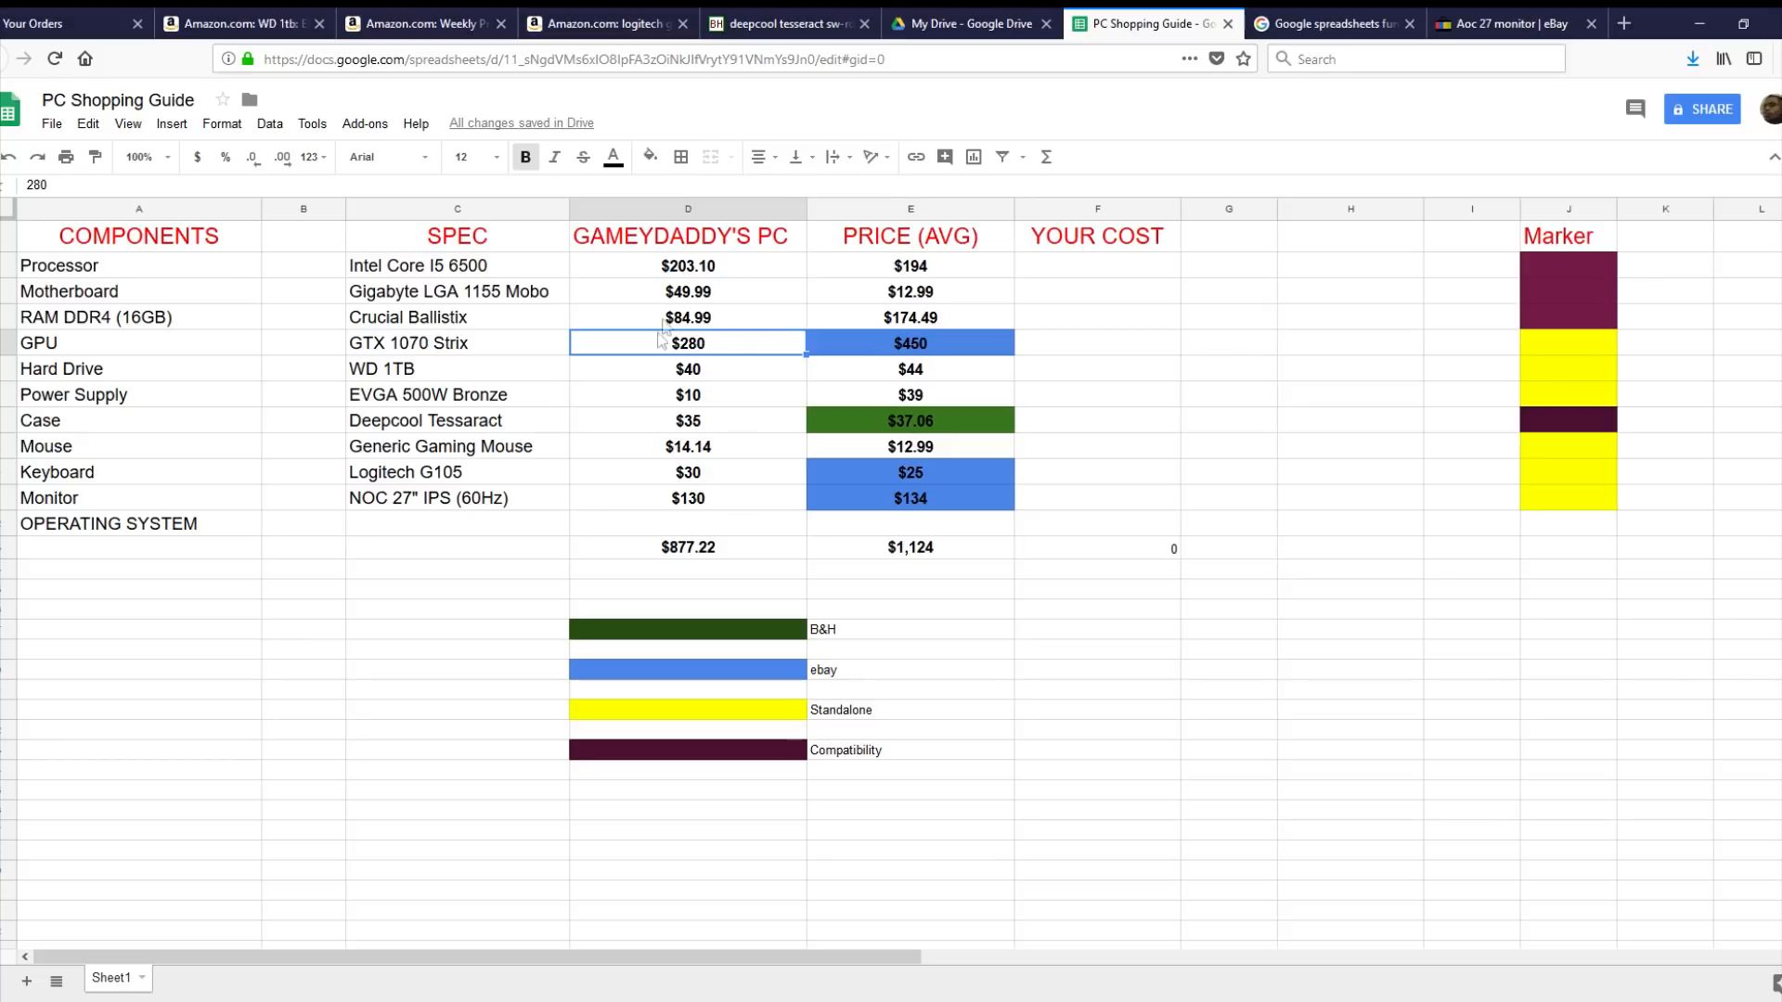
pyautogui.moveTo(724, 273)
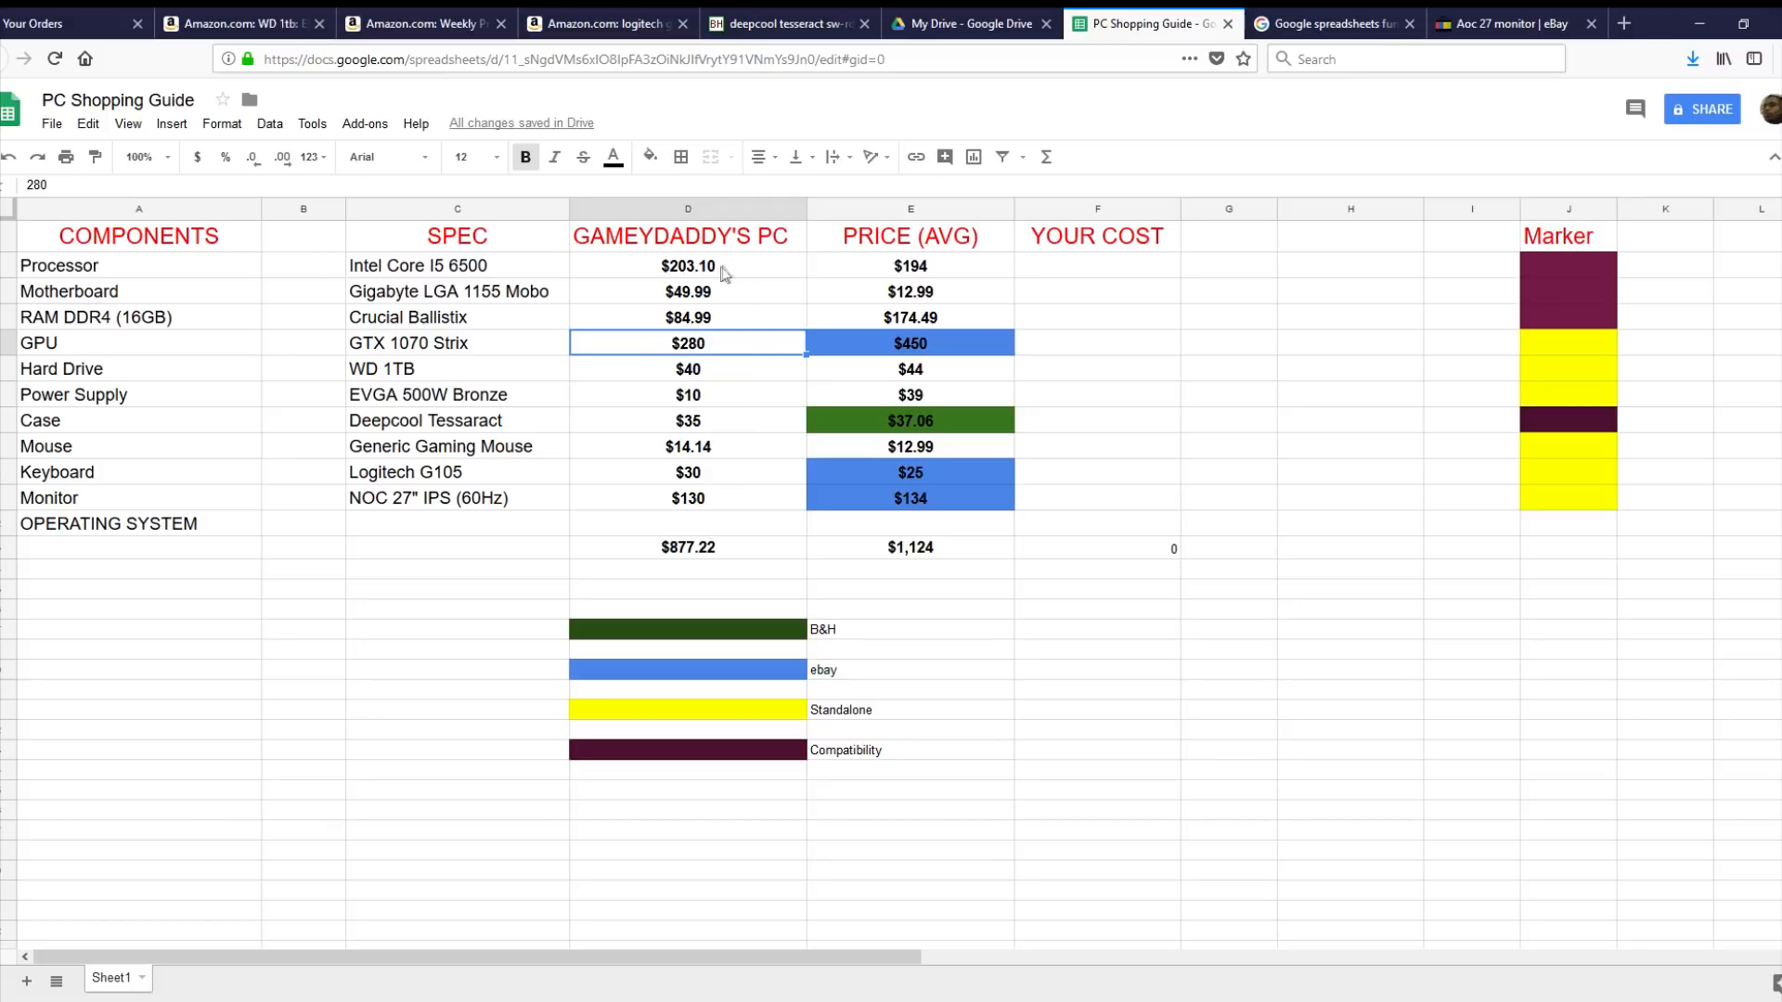
pyautogui.moveTo(728, 275)
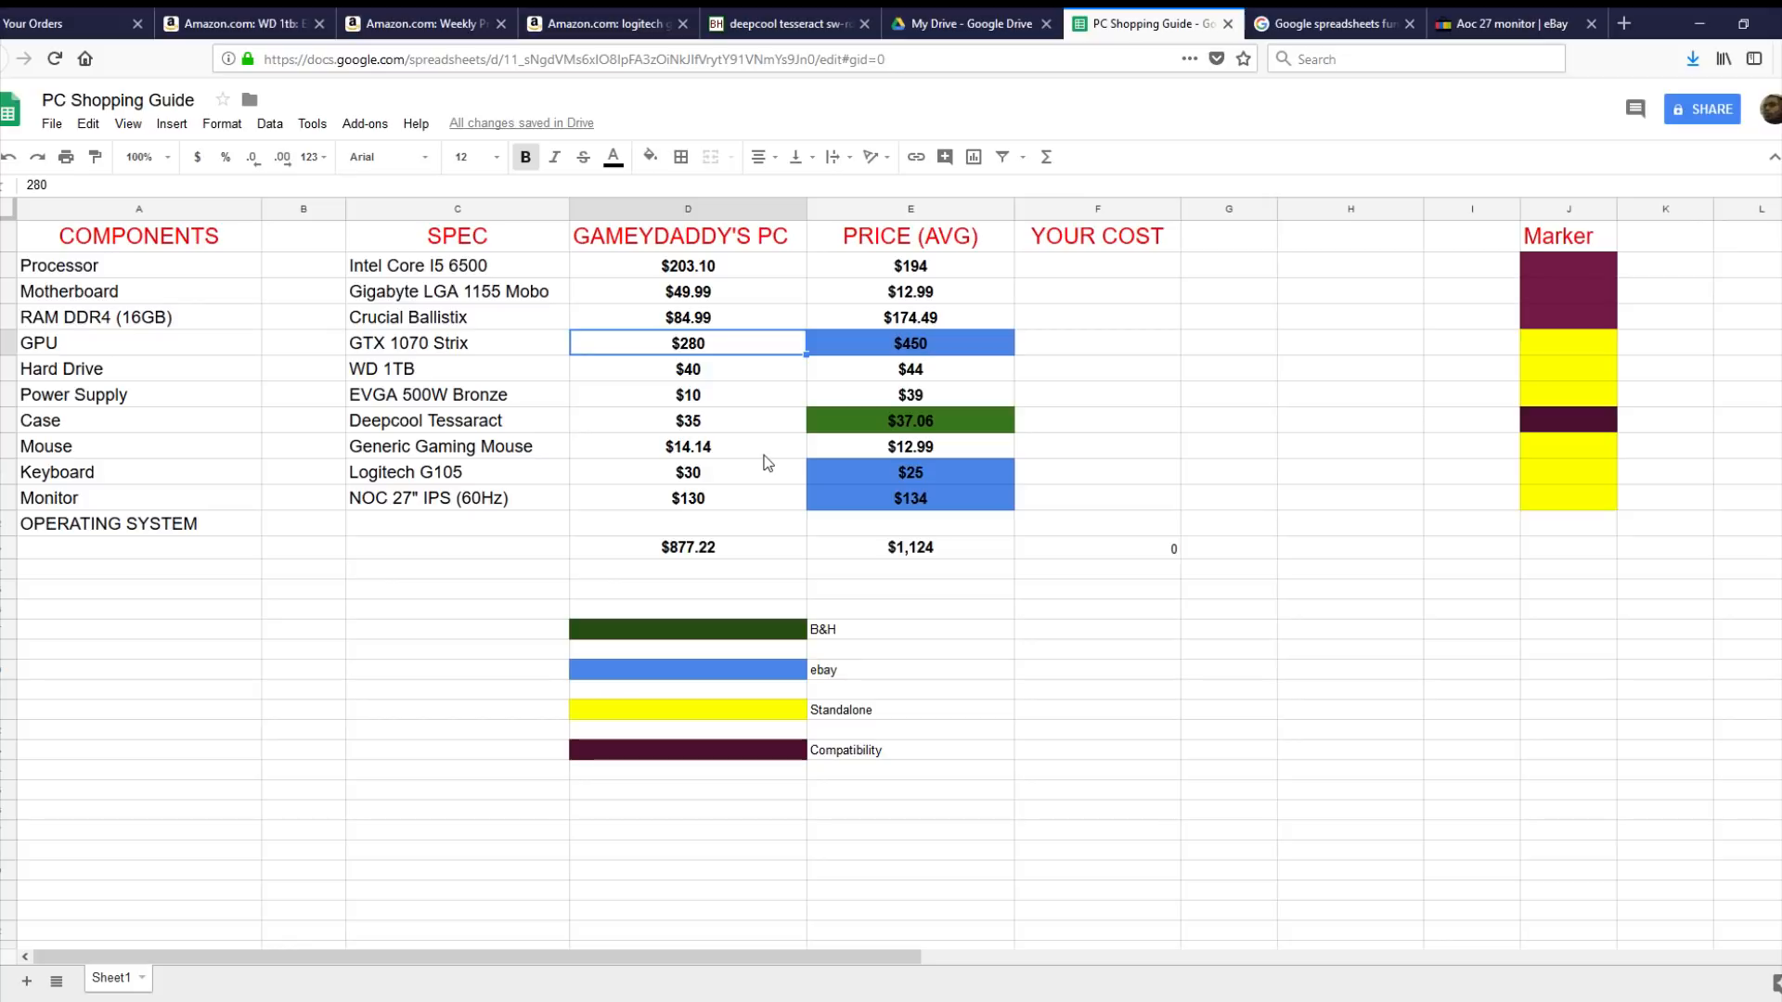
pyautogui.moveTo(802, 568)
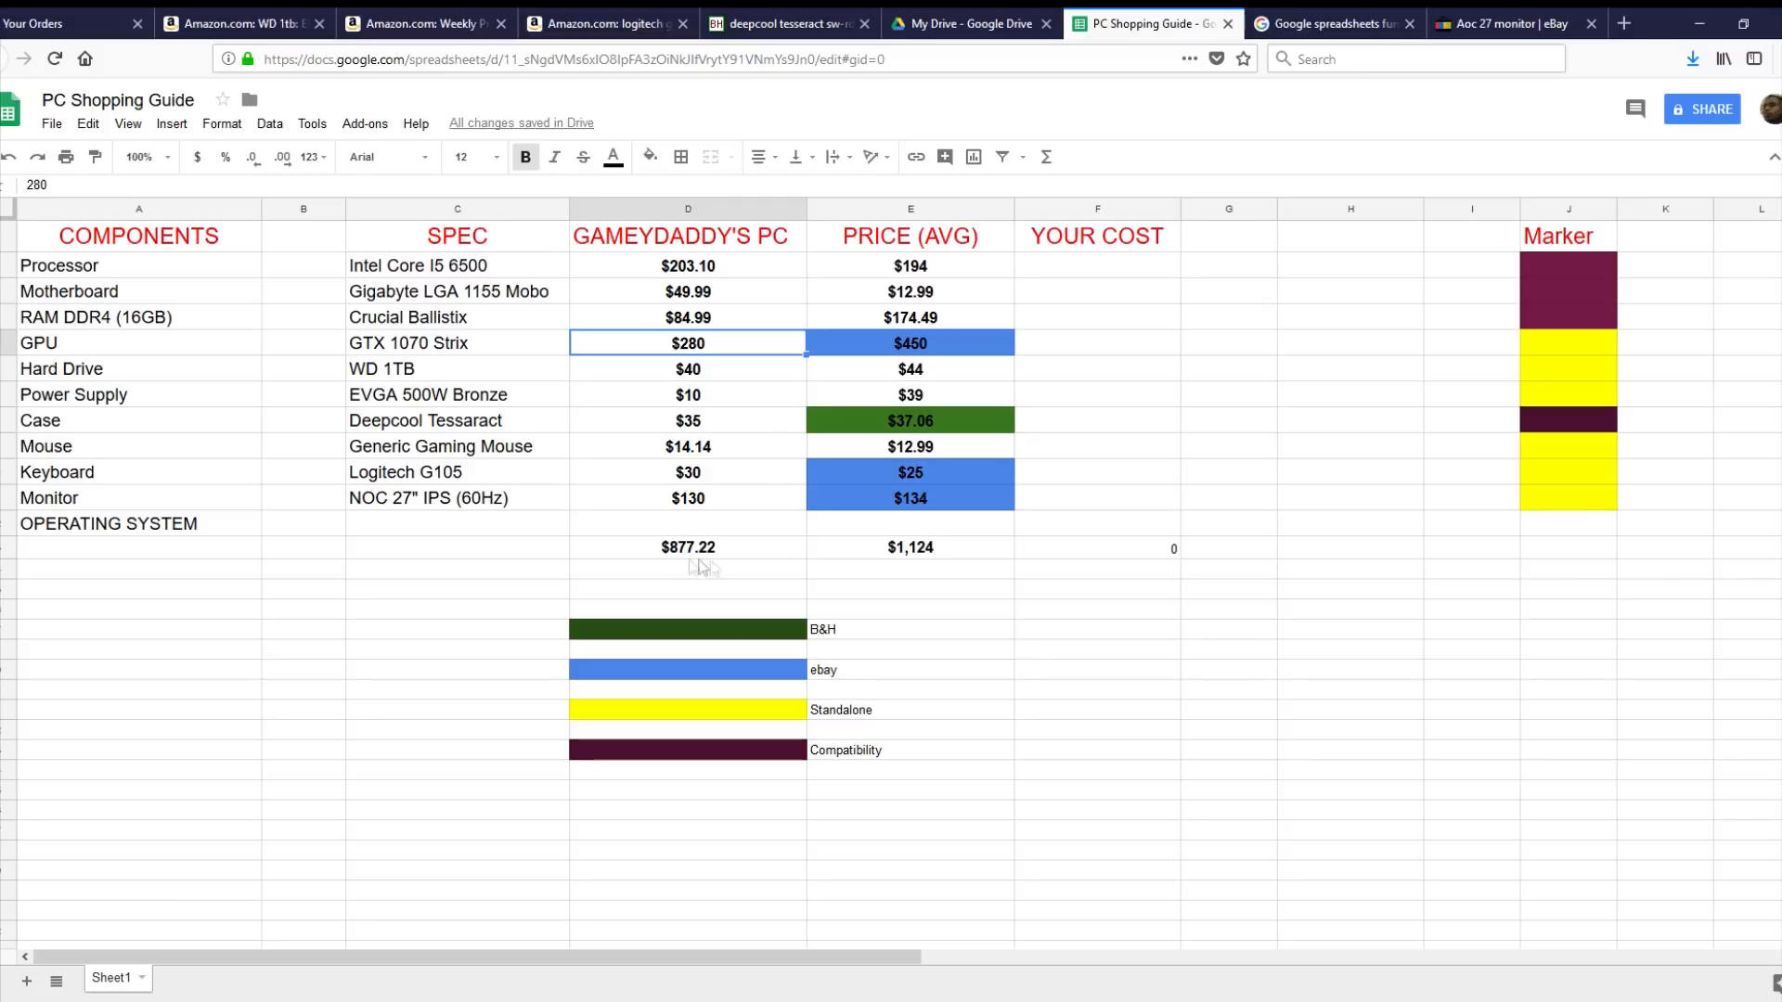
pyautogui.moveTo(854, 610)
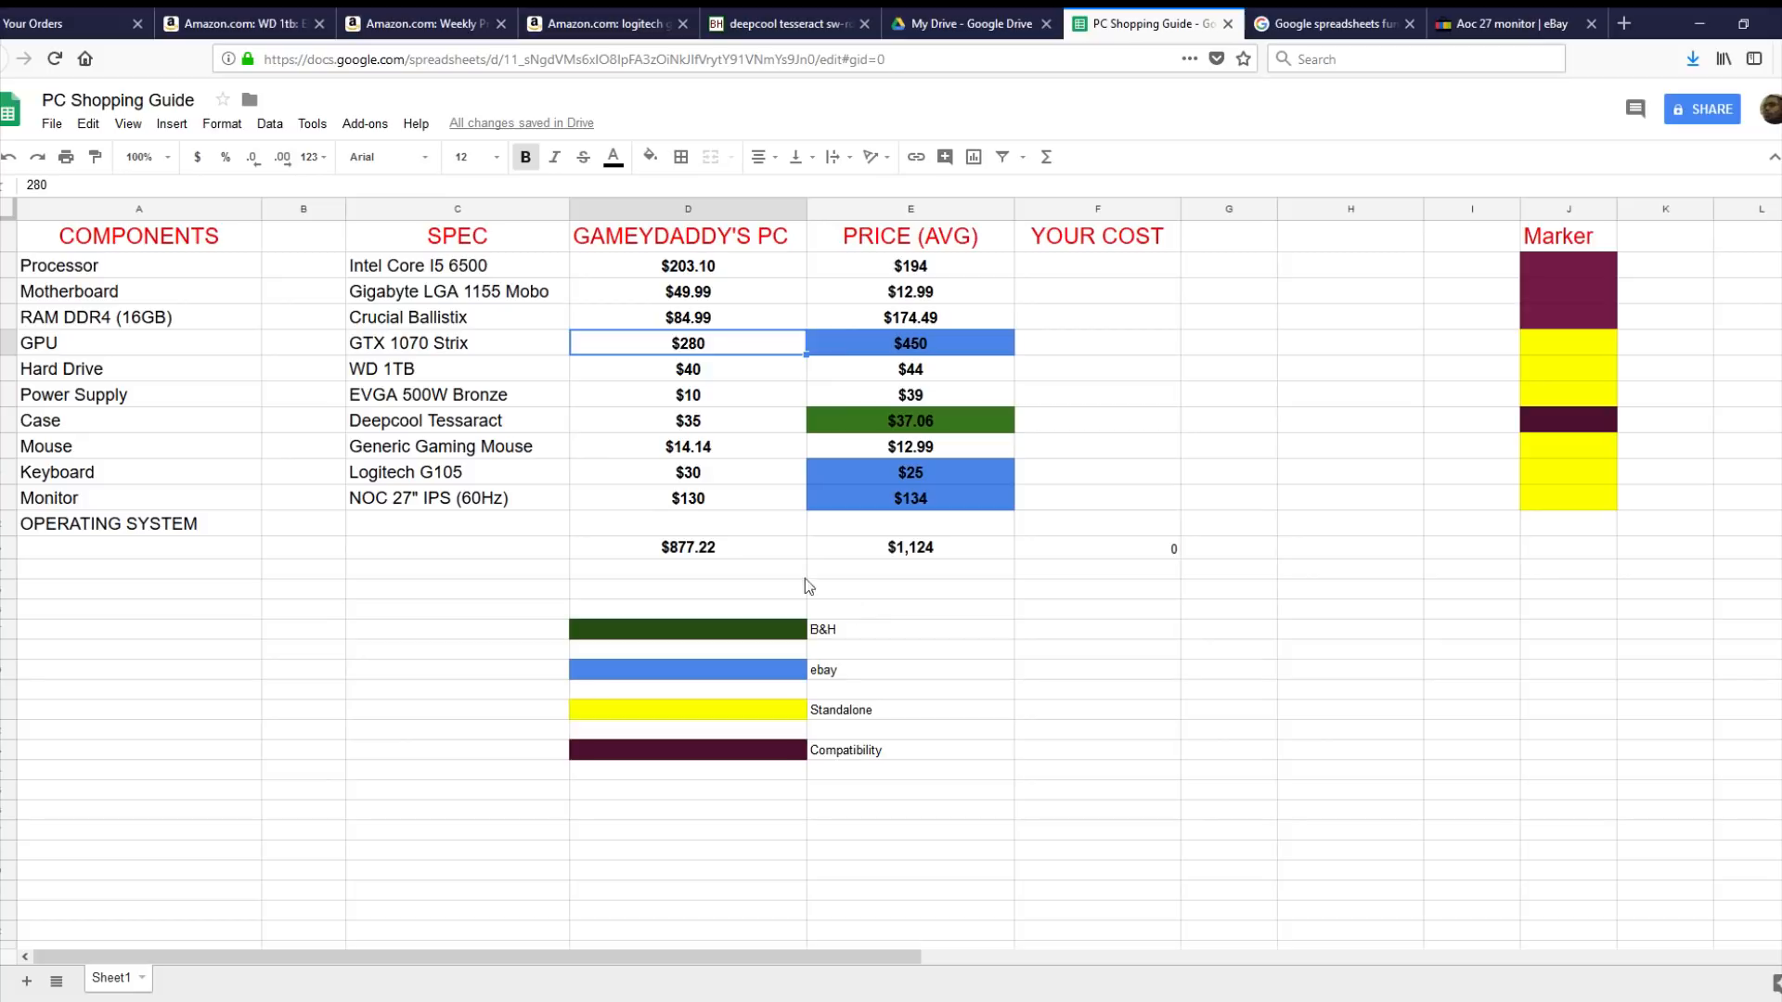
pyautogui.moveTo(737, 594)
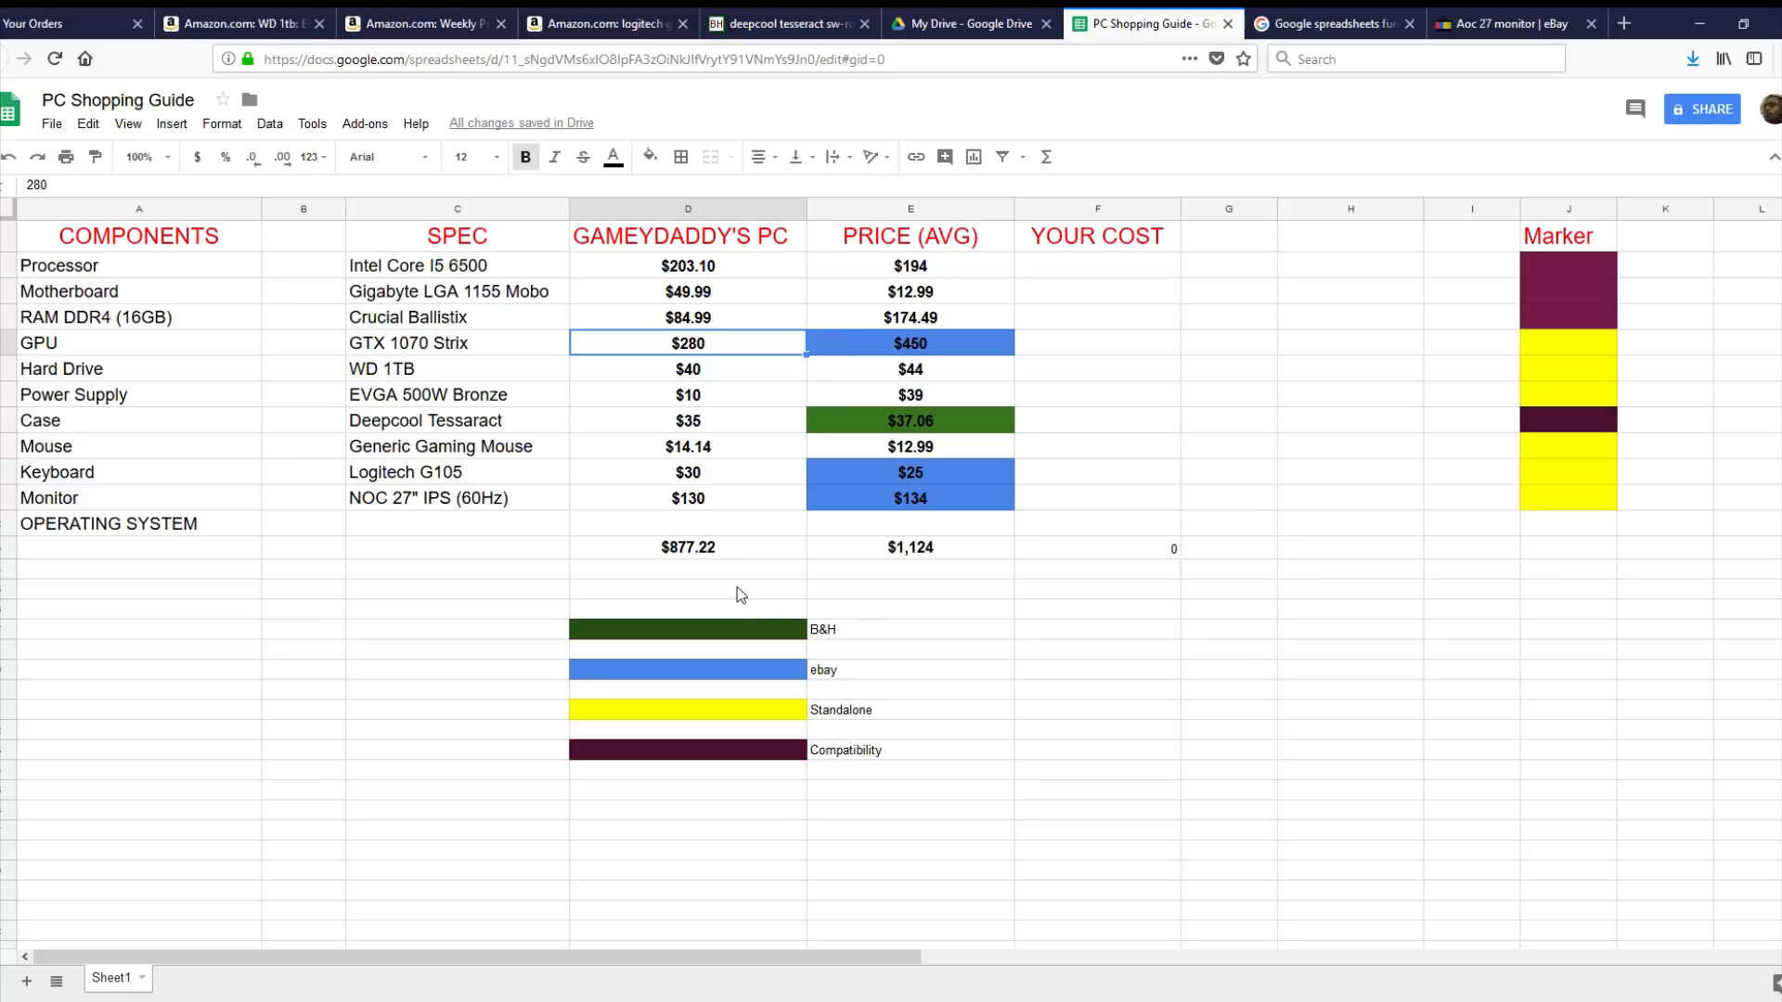
pyautogui.moveTo(726, 265)
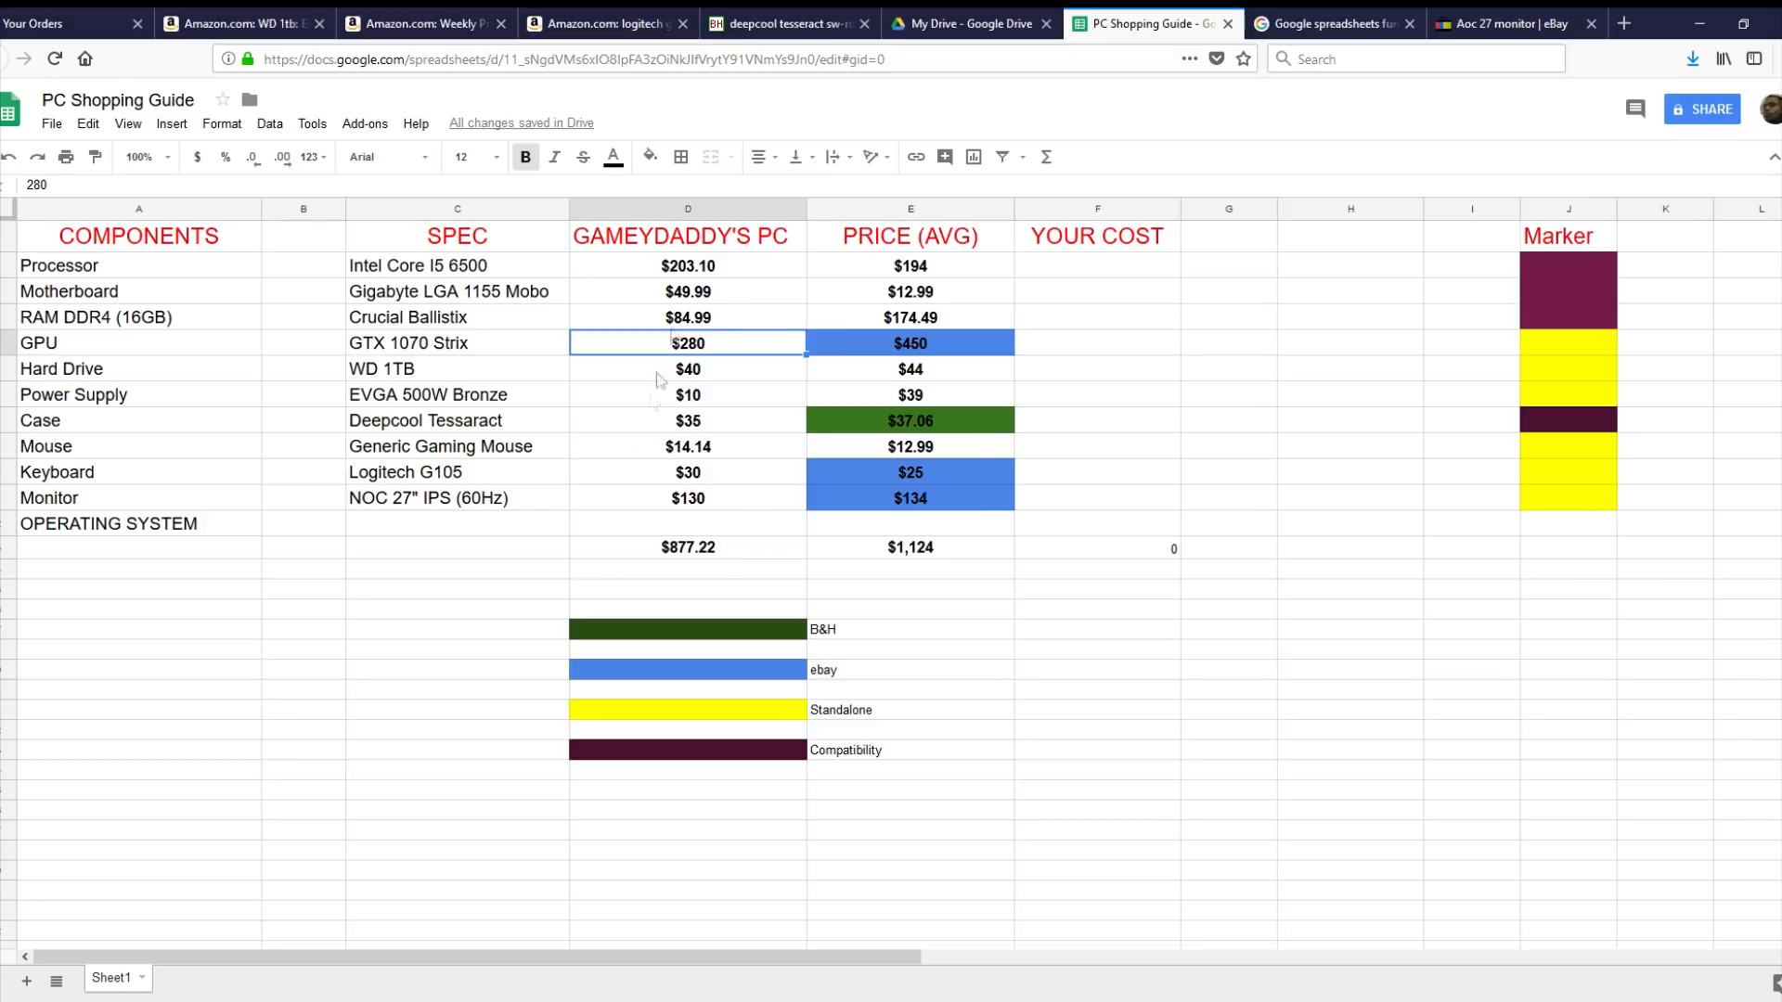
pyautogui.moveTo(893, 263)
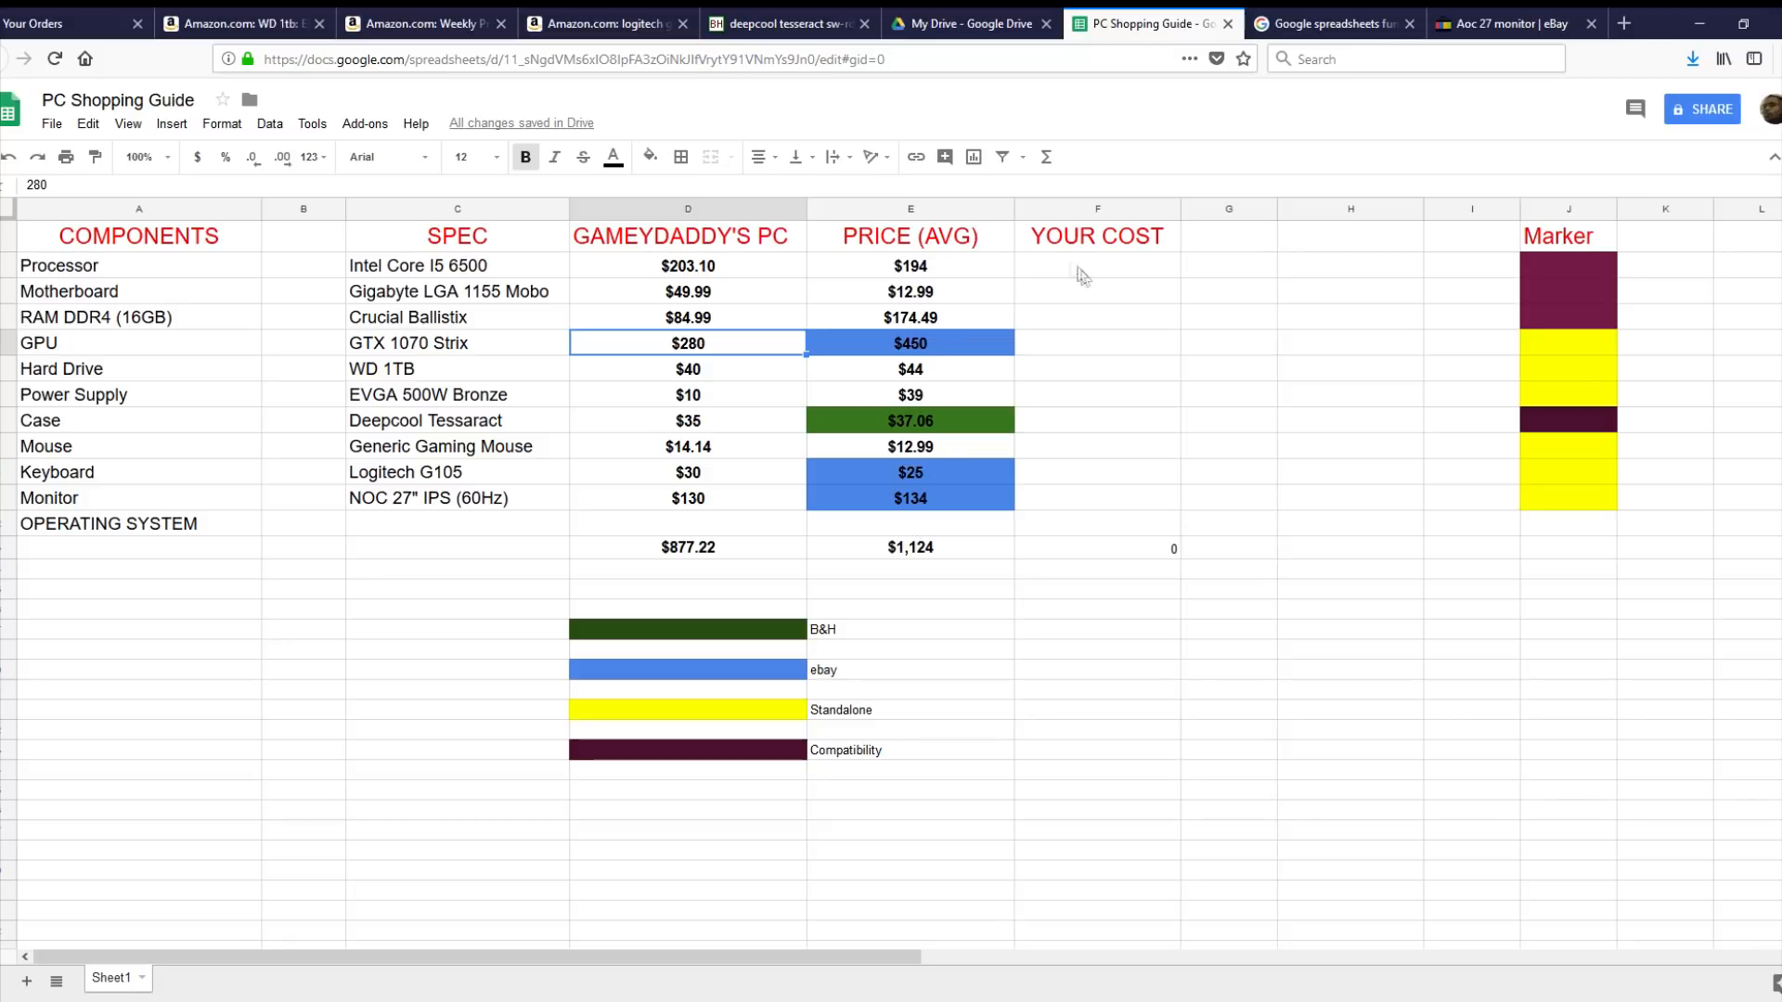
pyautogui.moveTo(1084, 358)
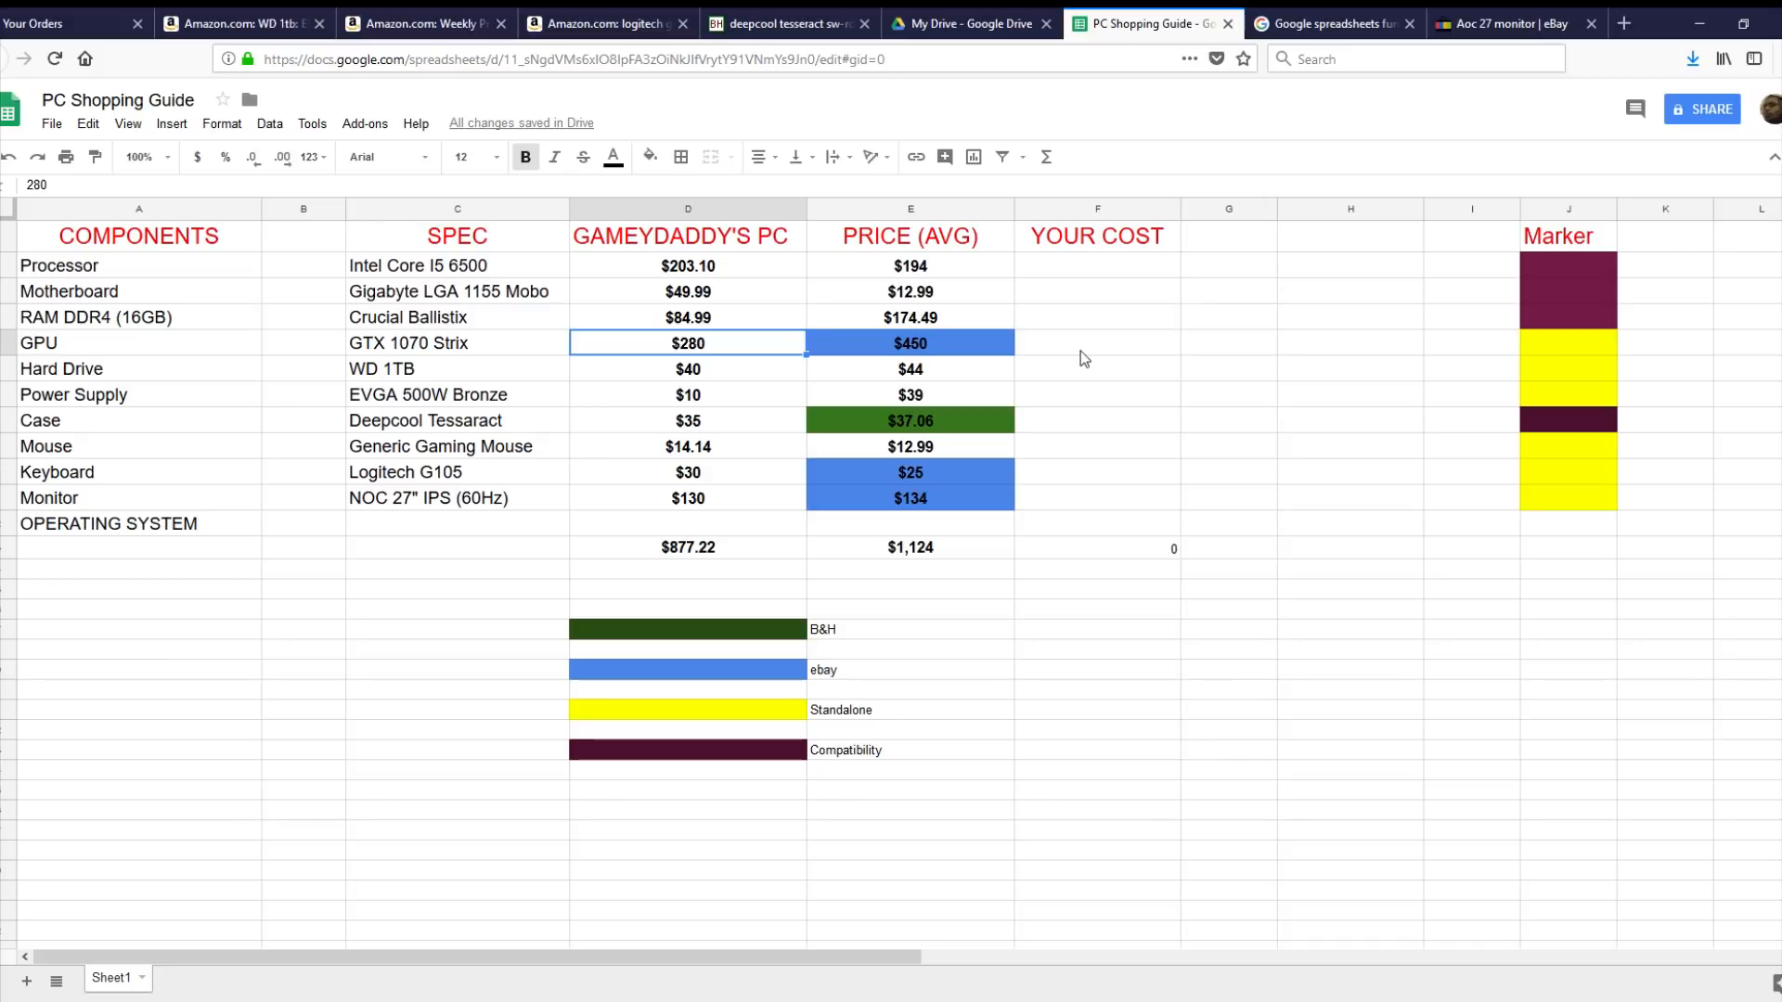
pyautogui.moveTo(1045, 328)
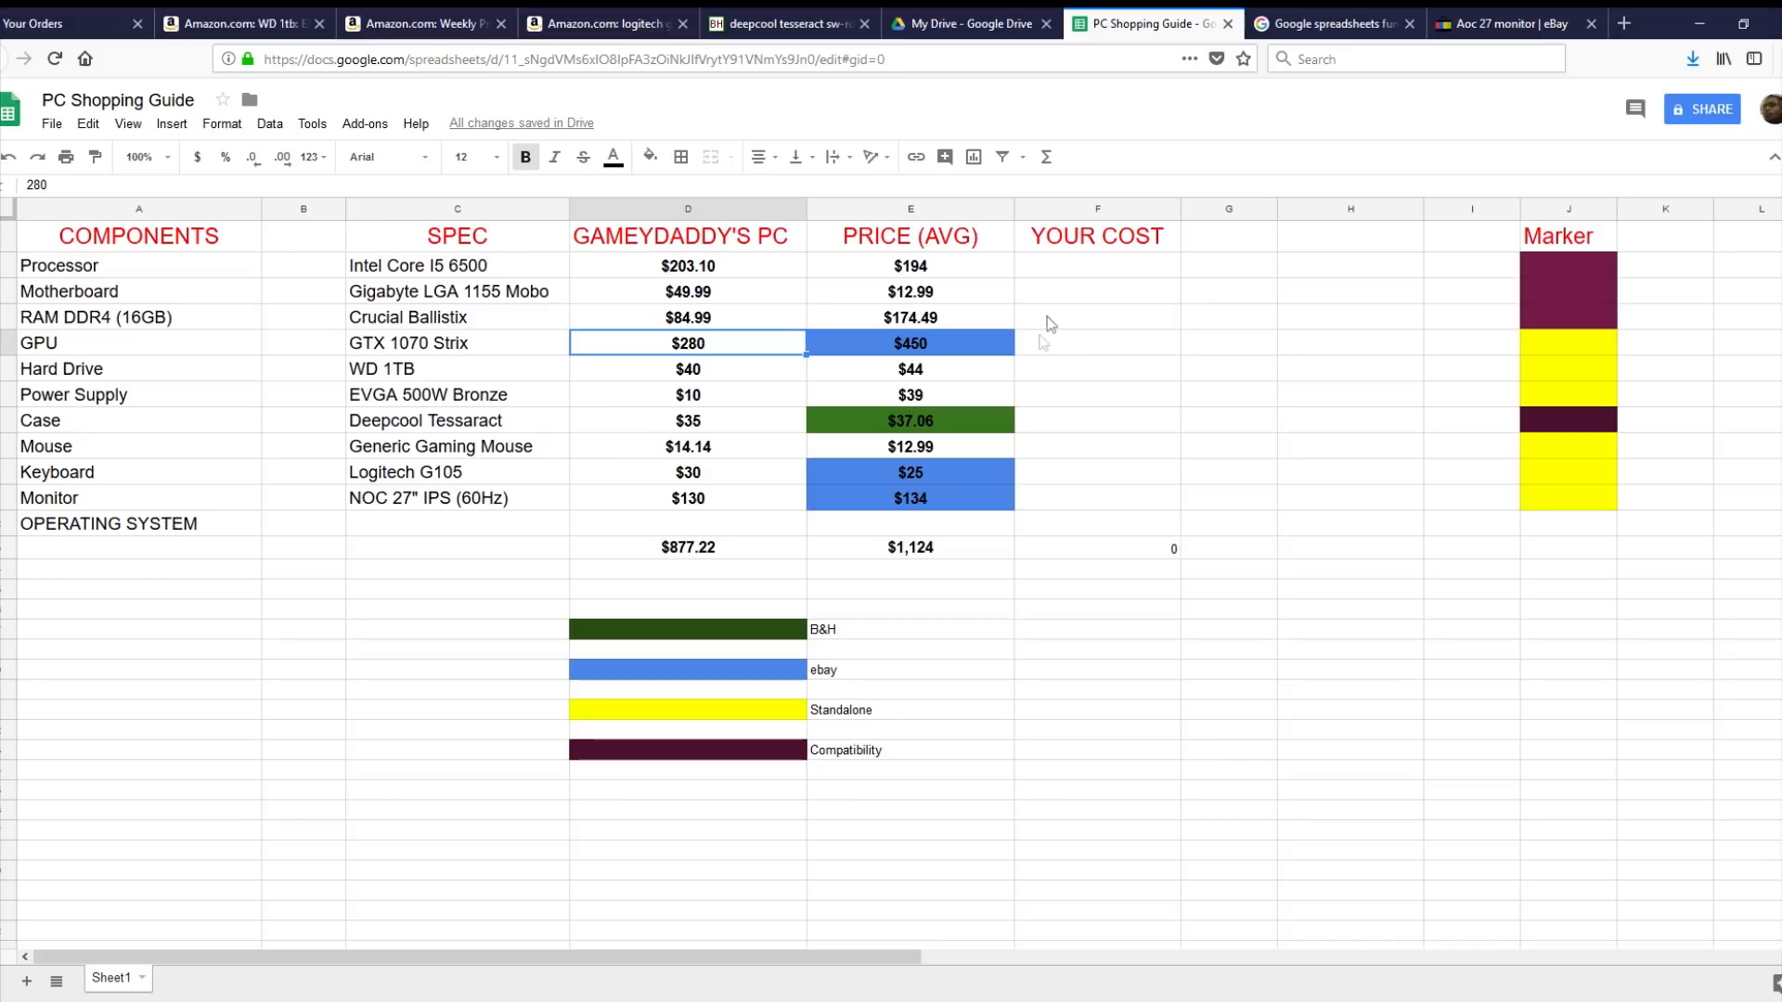
pyautogui.moveTo(921, 438)
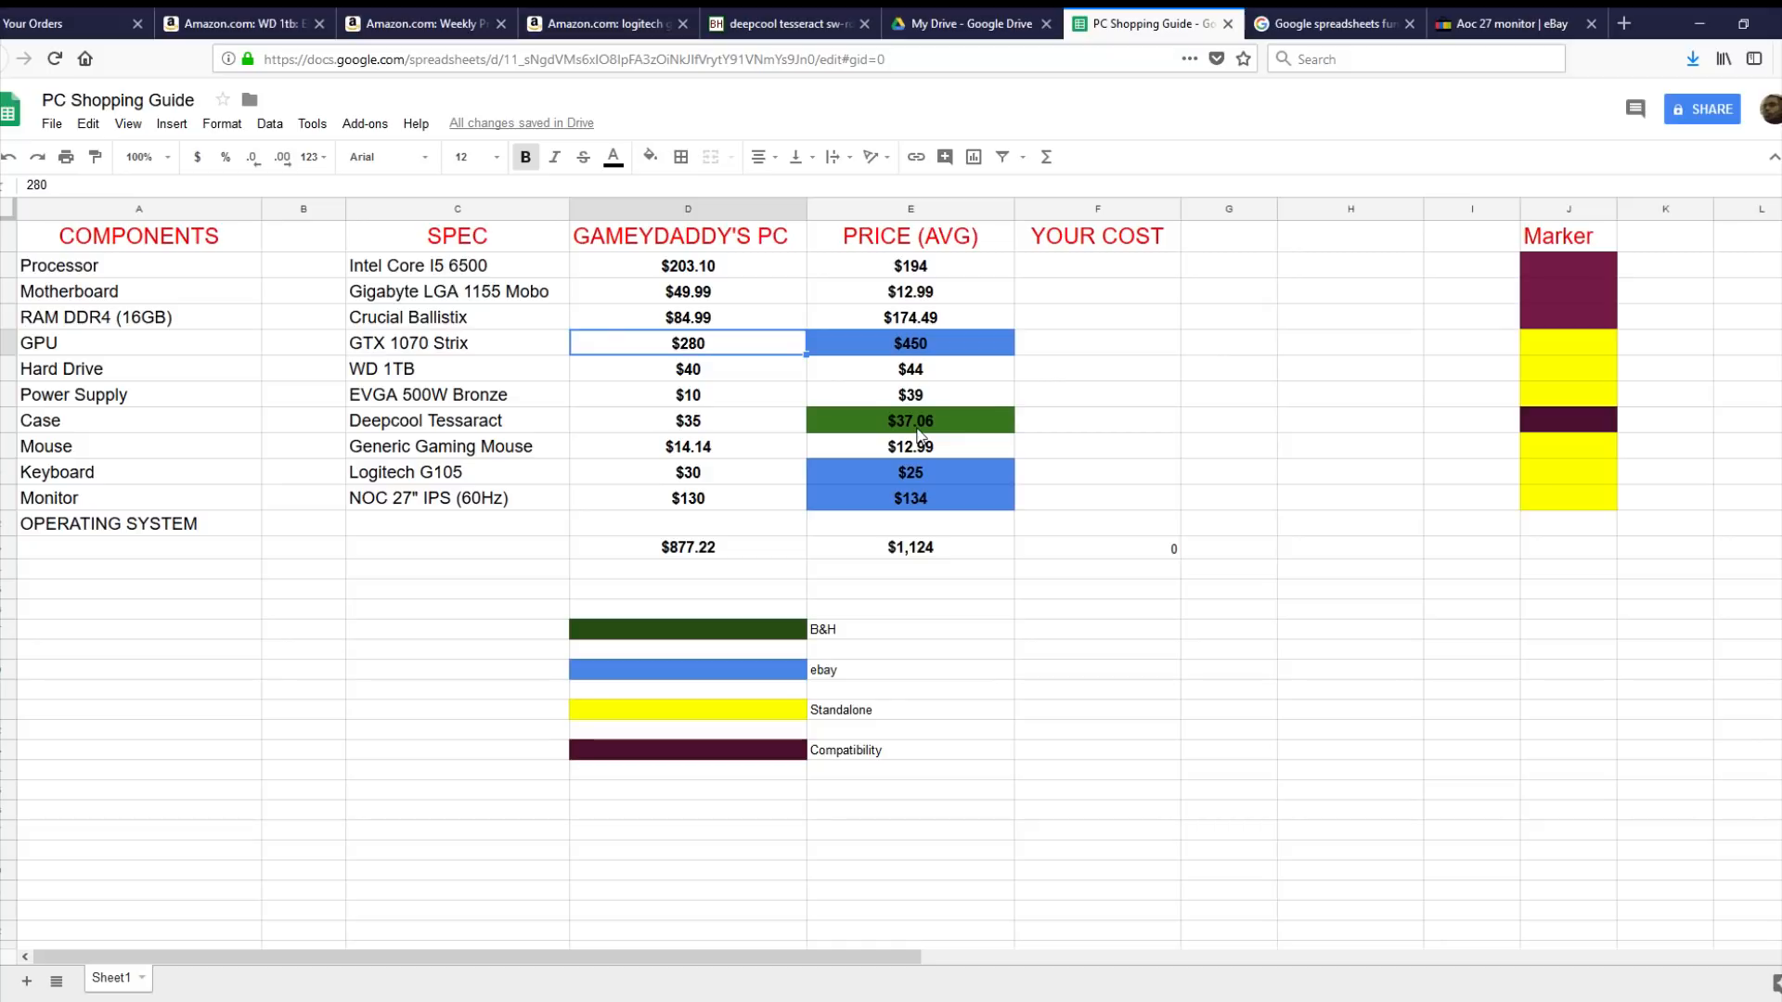
pyautogui.moveTo(727, 276)
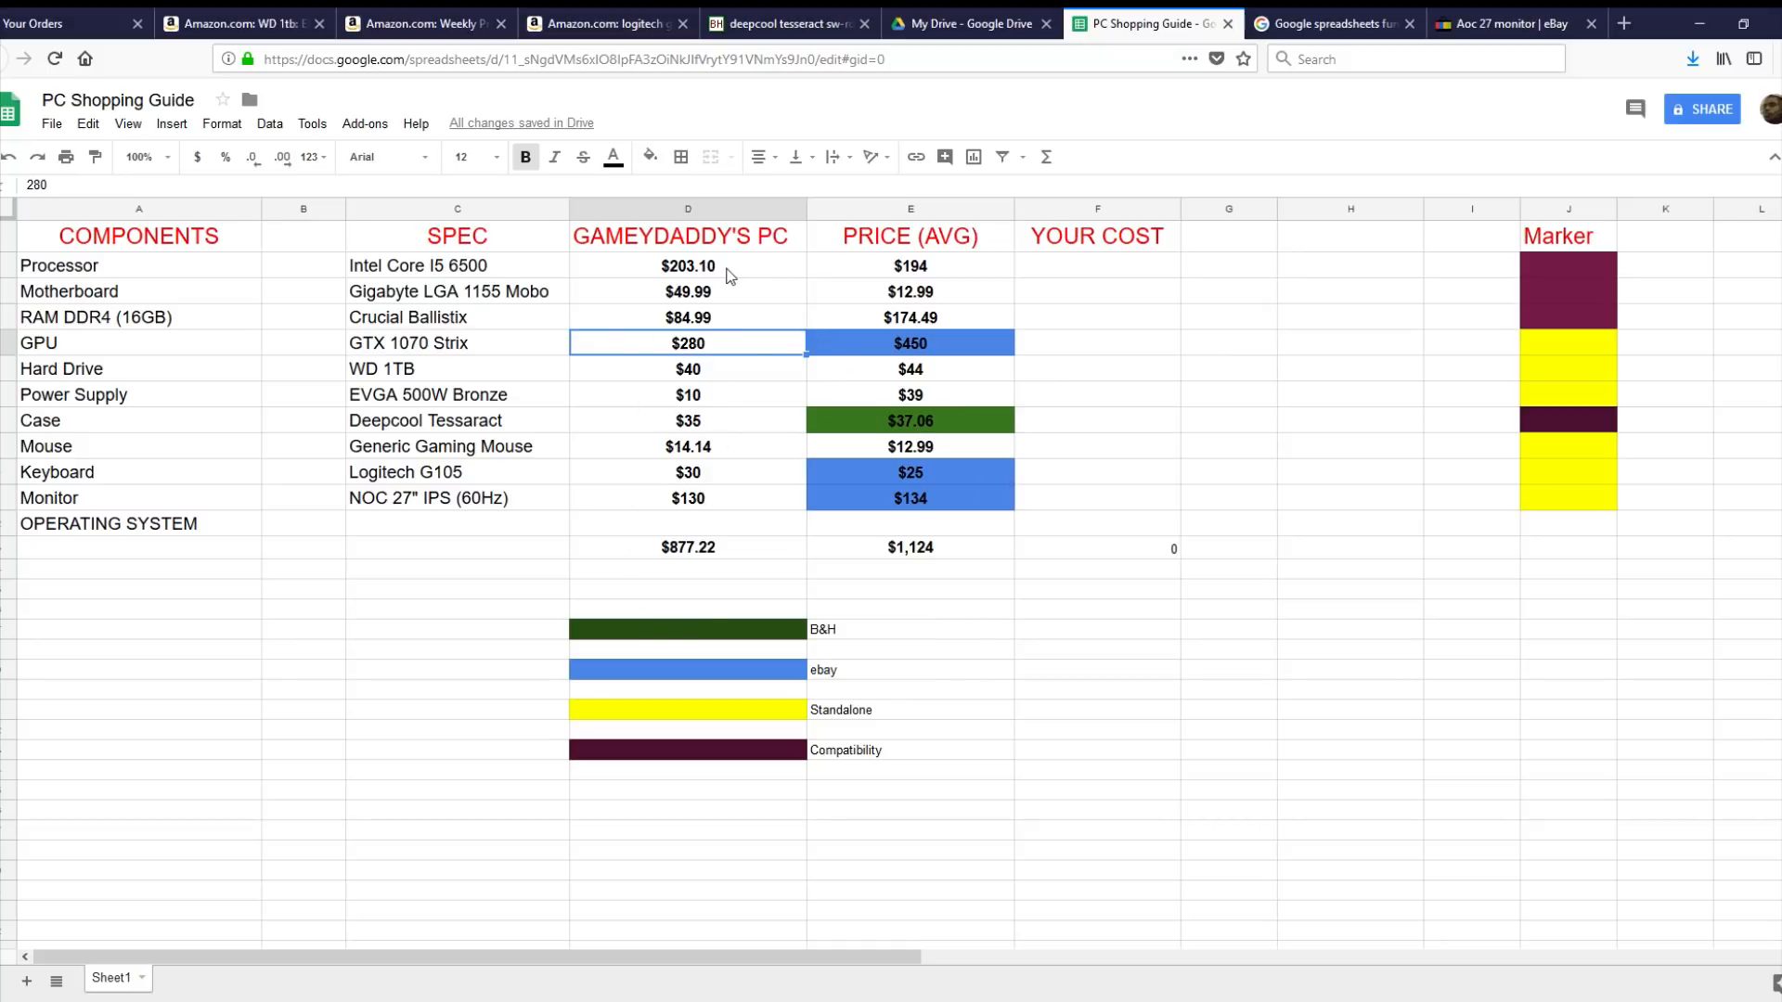
pyautogui.moveTo(728, 307)
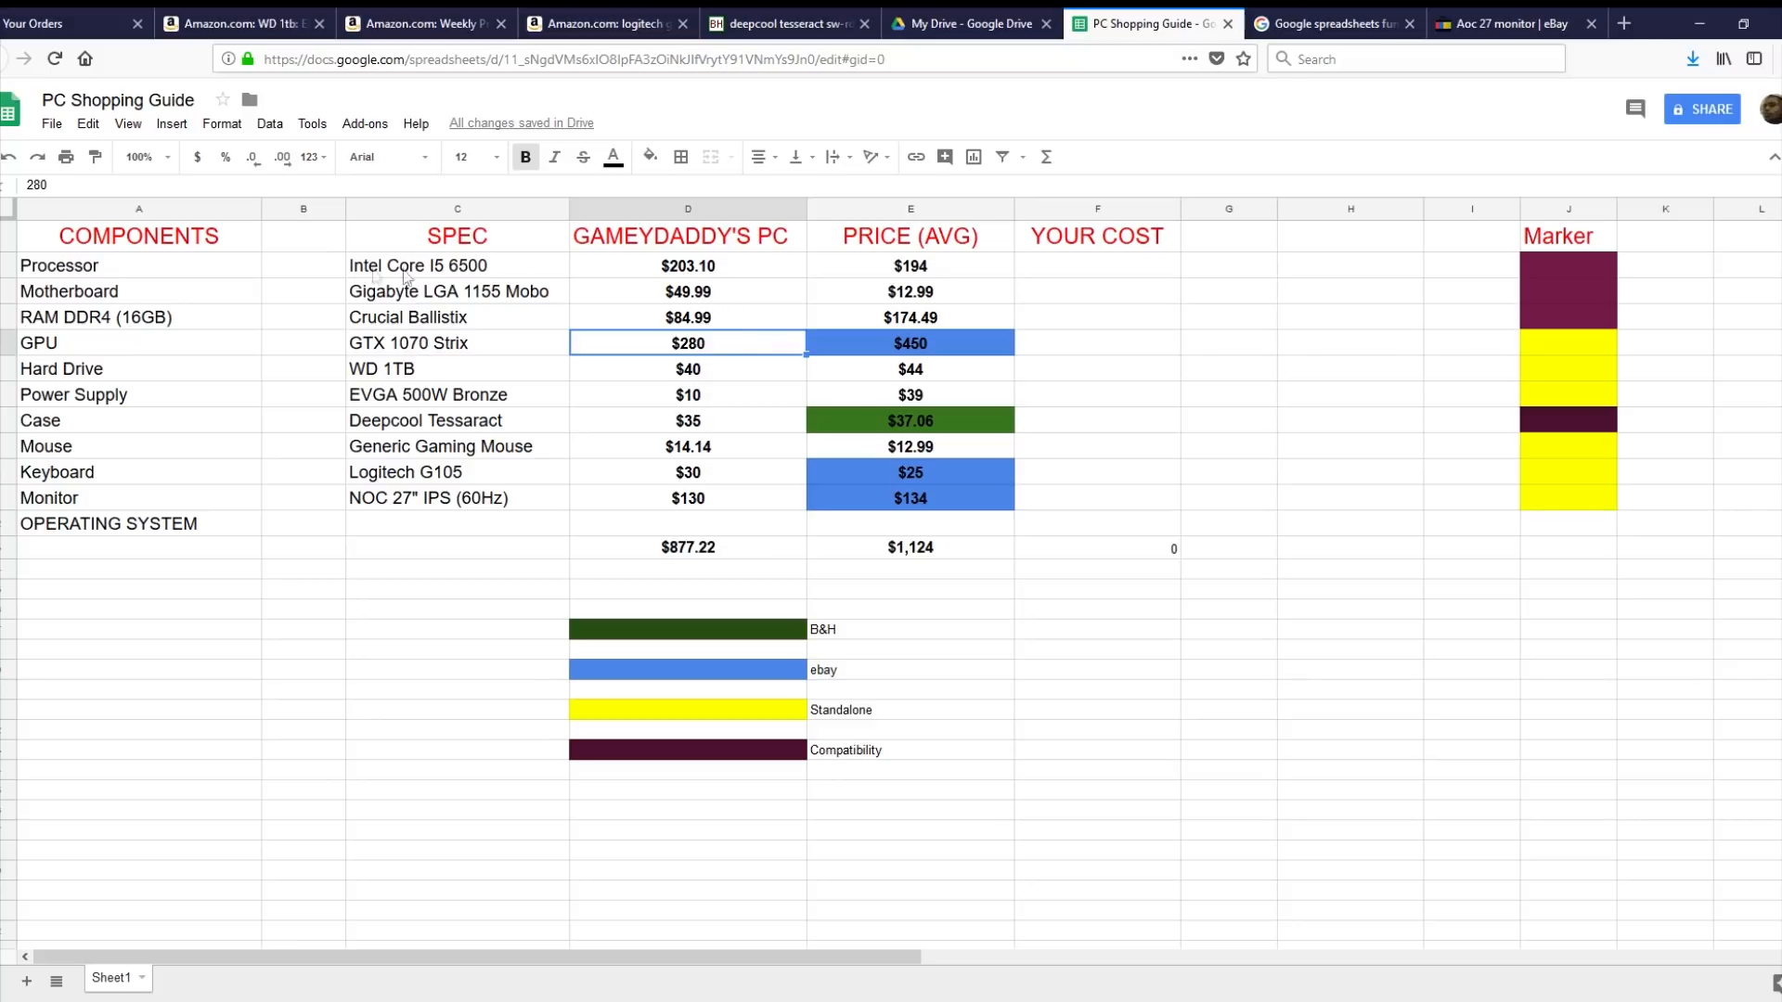
pyautogui.moveTo(965, 266)
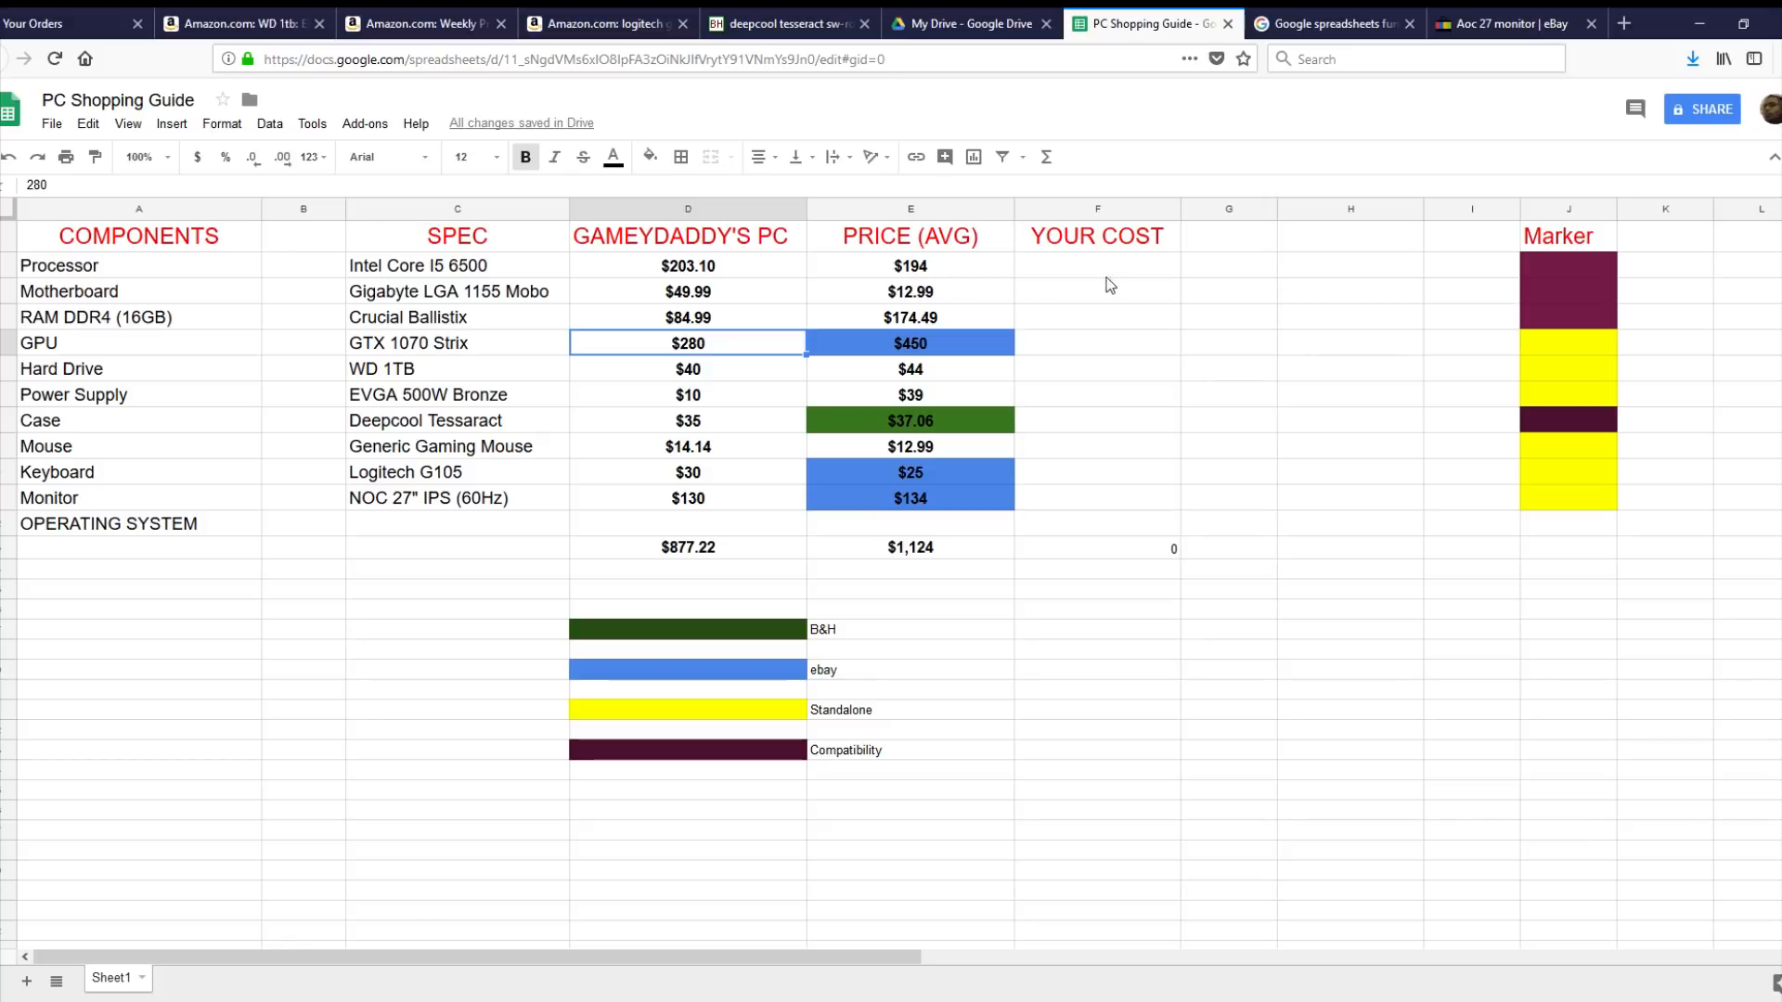
pyautogui.moveTo(737, 281)
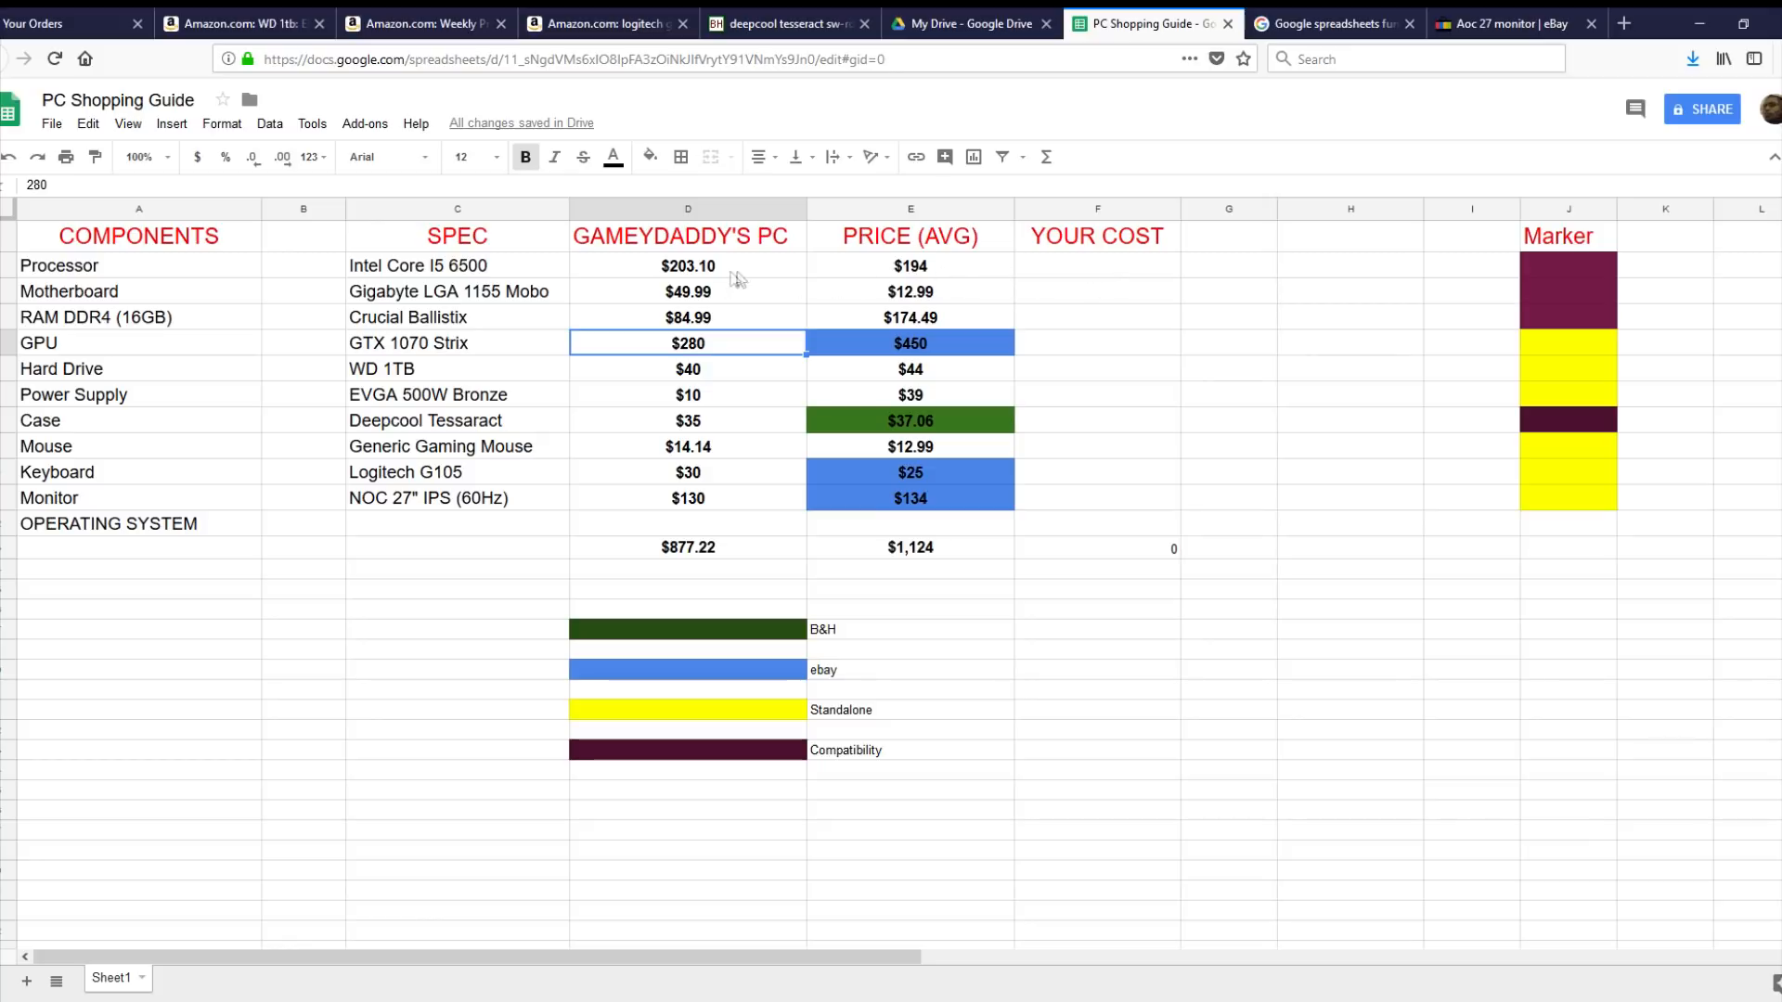
pyautogui.moveTo(679, 279)
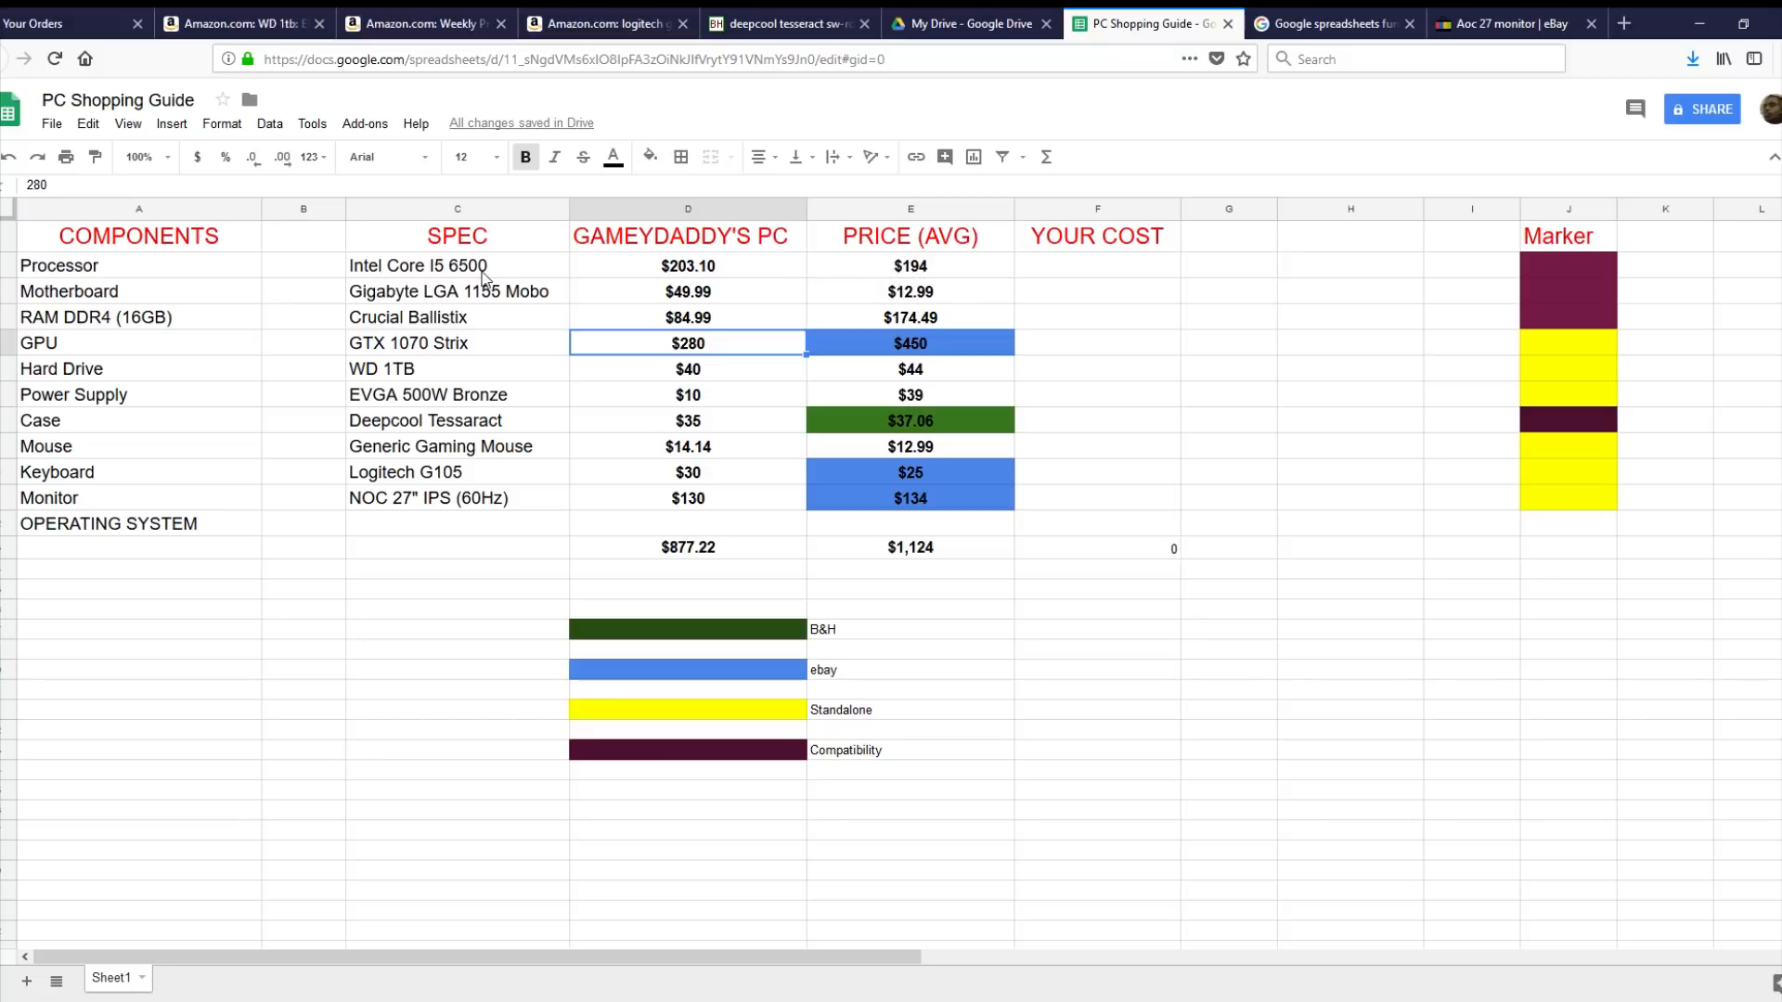
pyautogui.moveTo(553, 234)
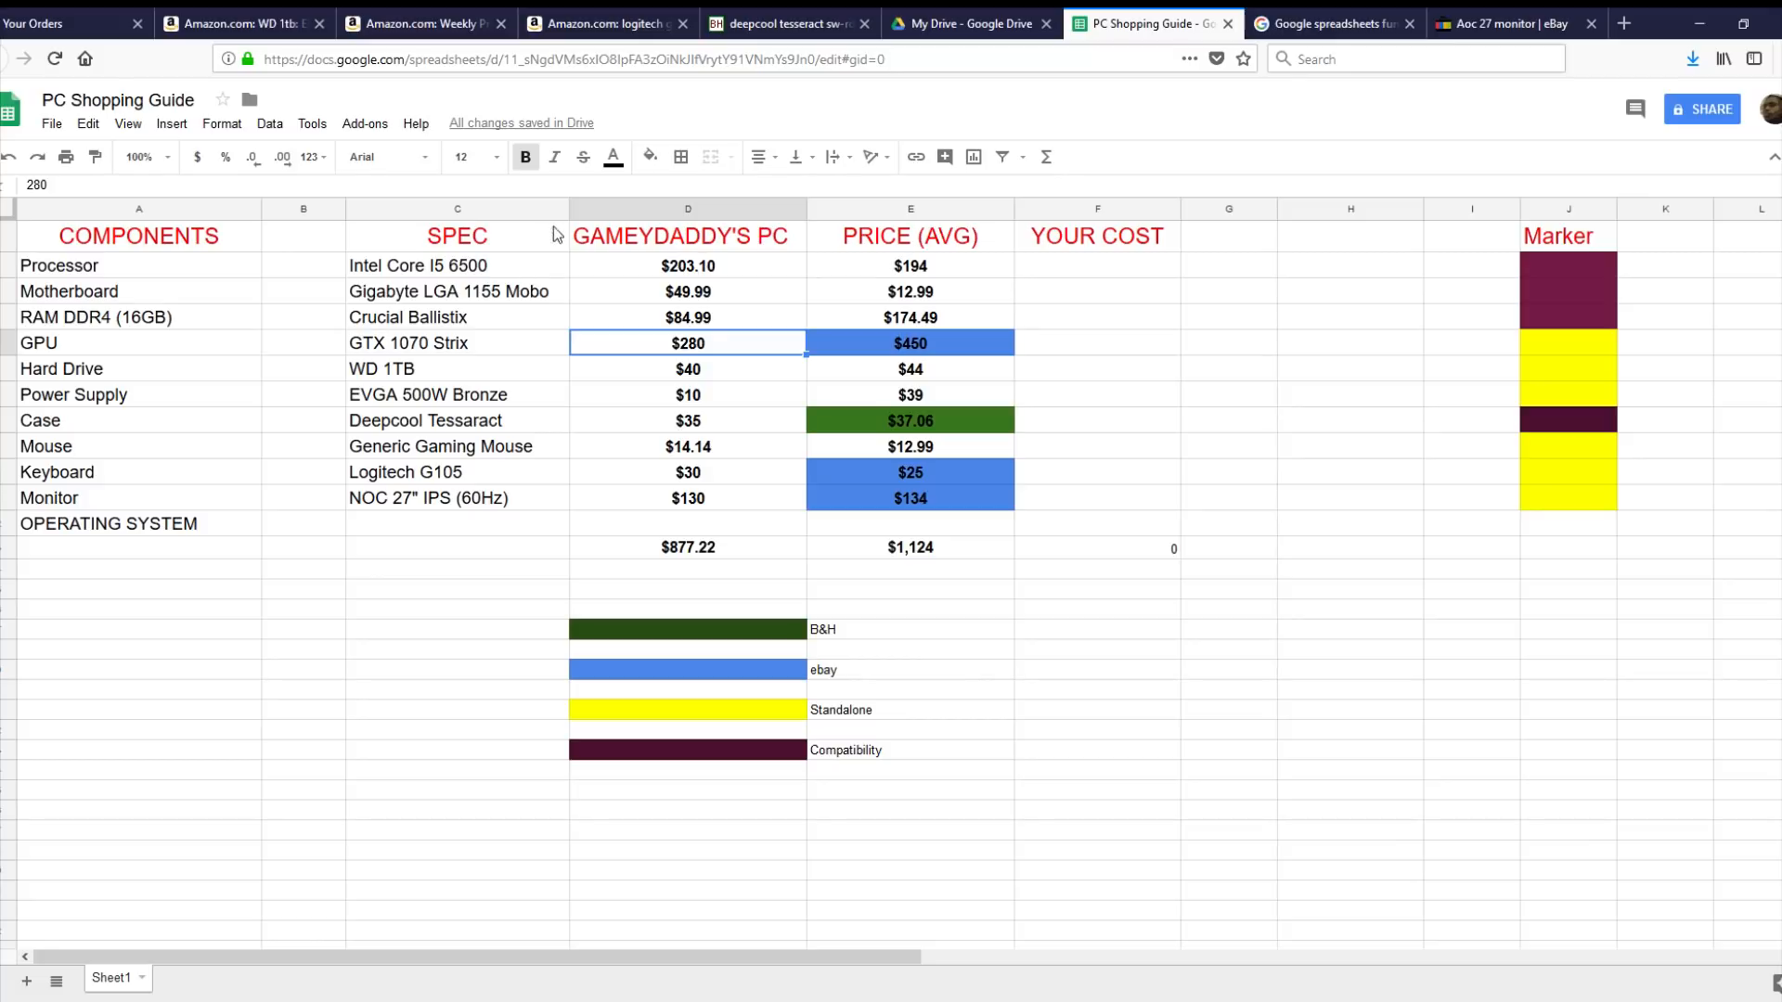
pyautogui.moveTo(692, 278)
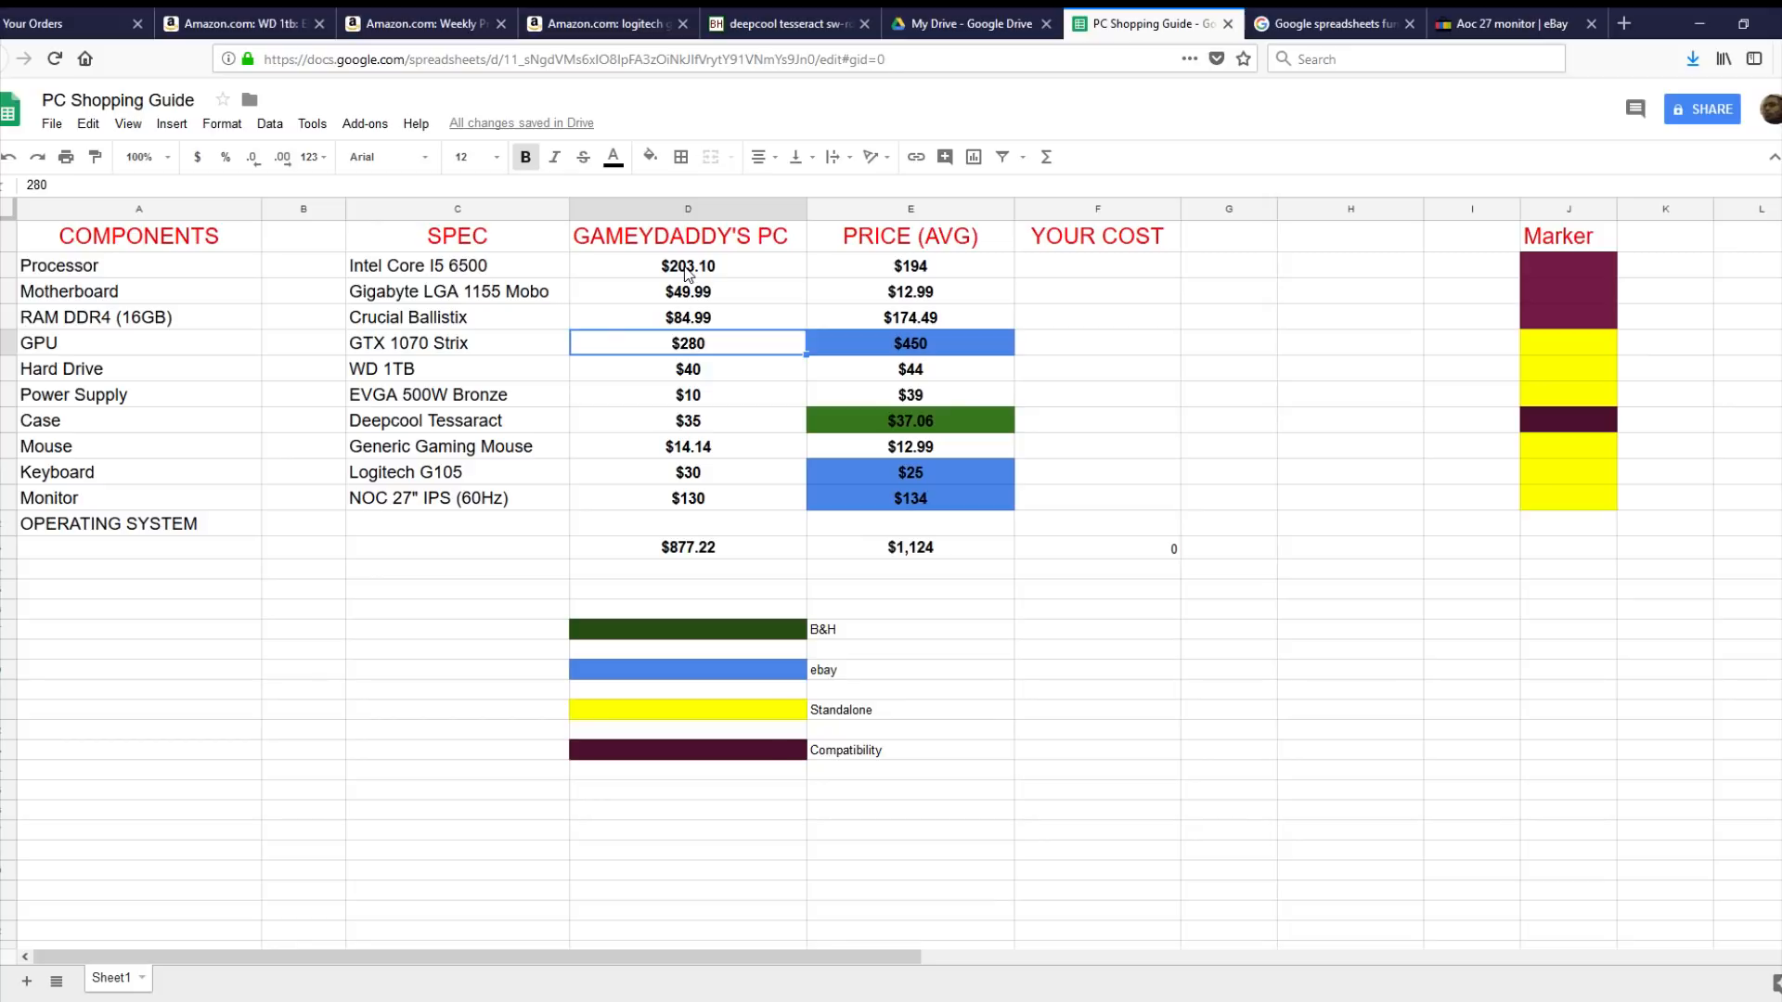
pyautogui.moveTo(646, 442)
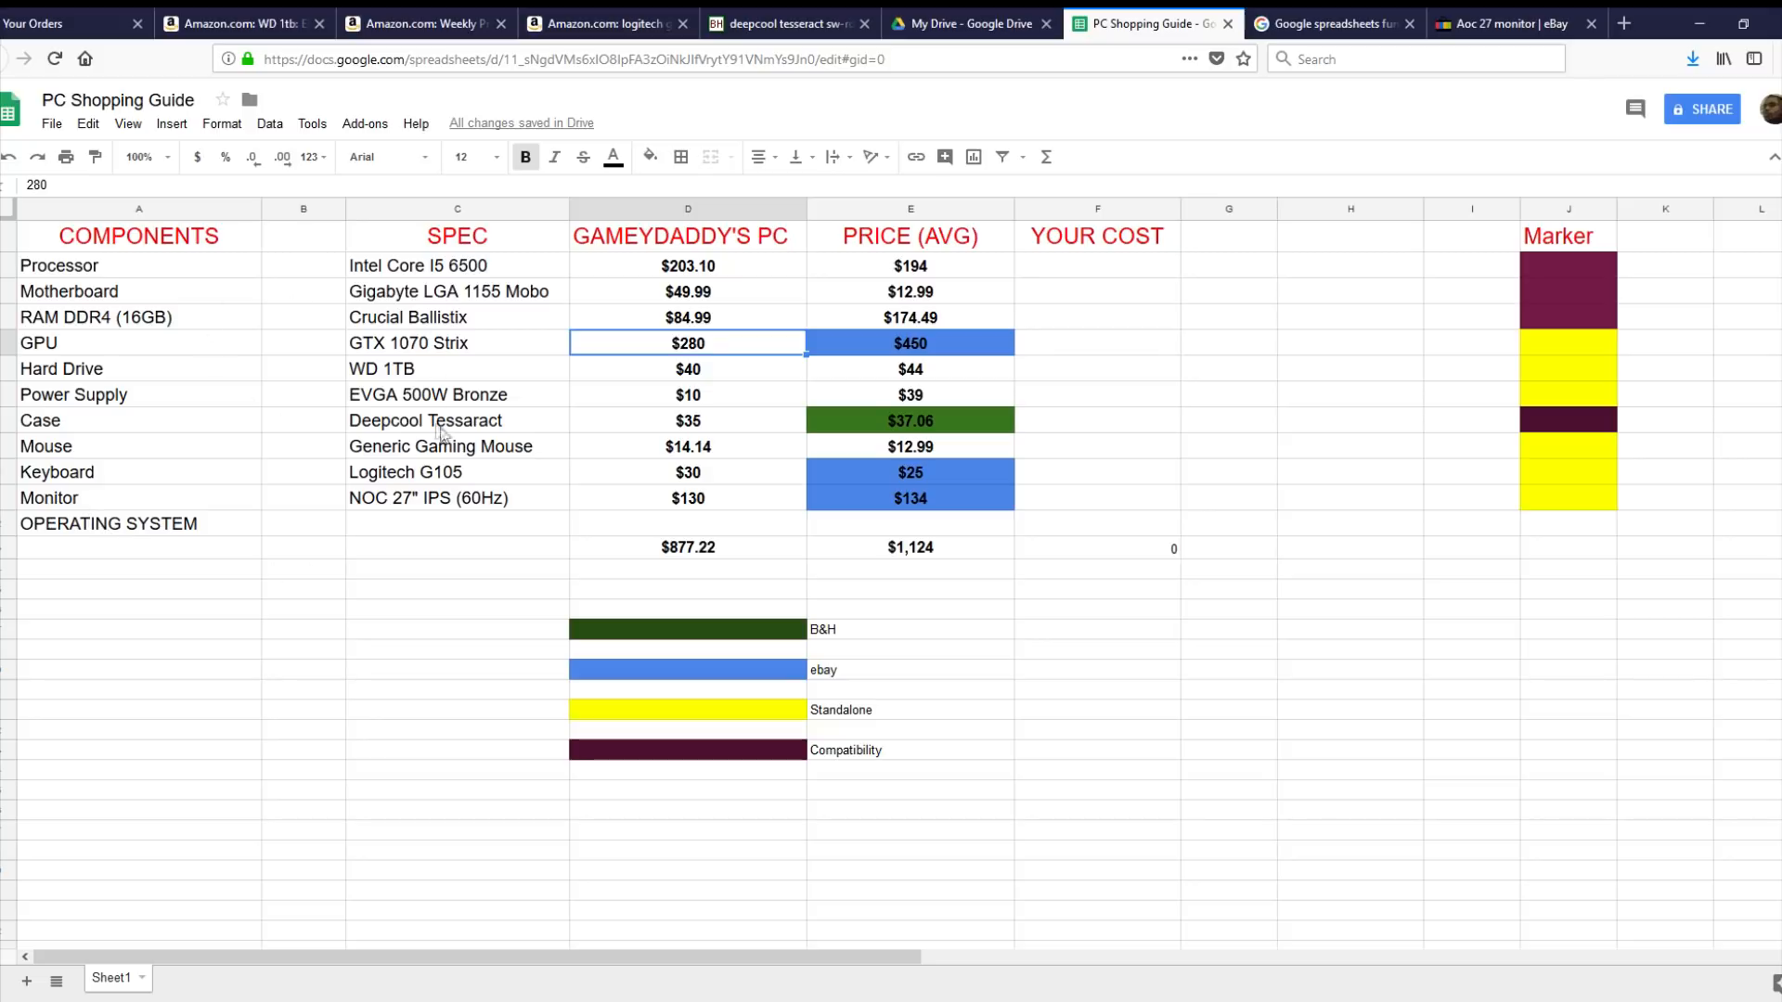
pyautogui.moveTo(1102, 276)
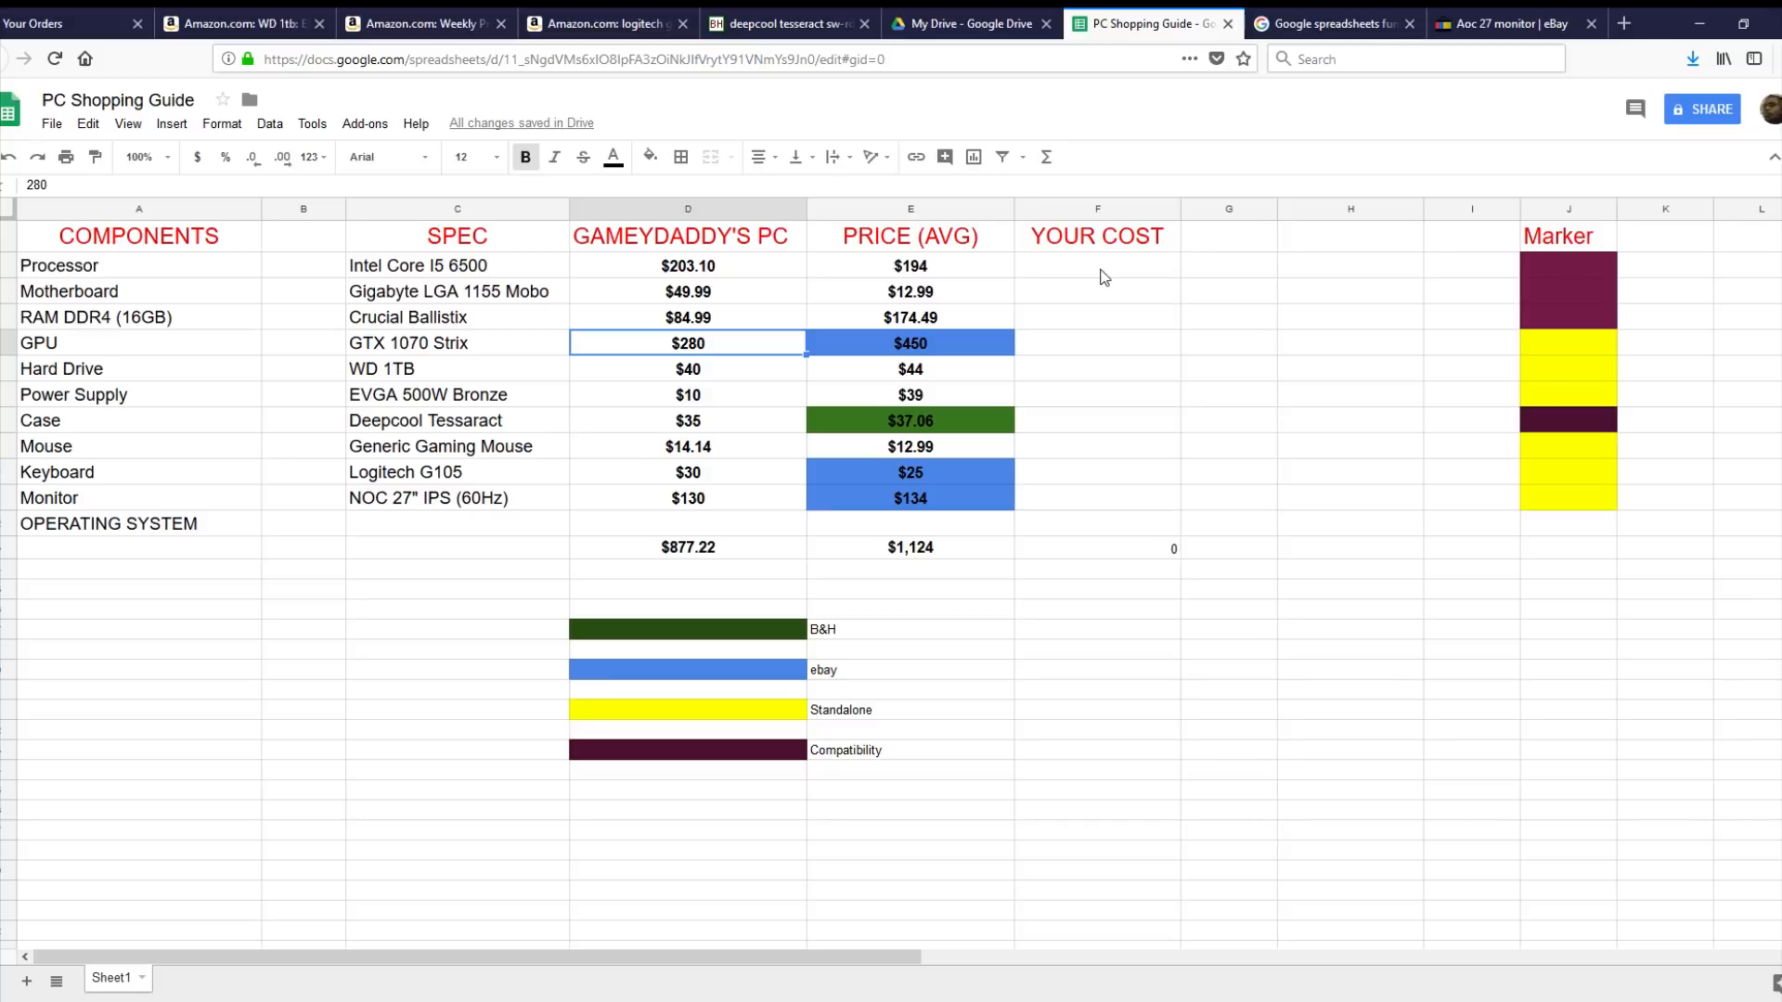
pyautogui.moveTo(1095, 275)
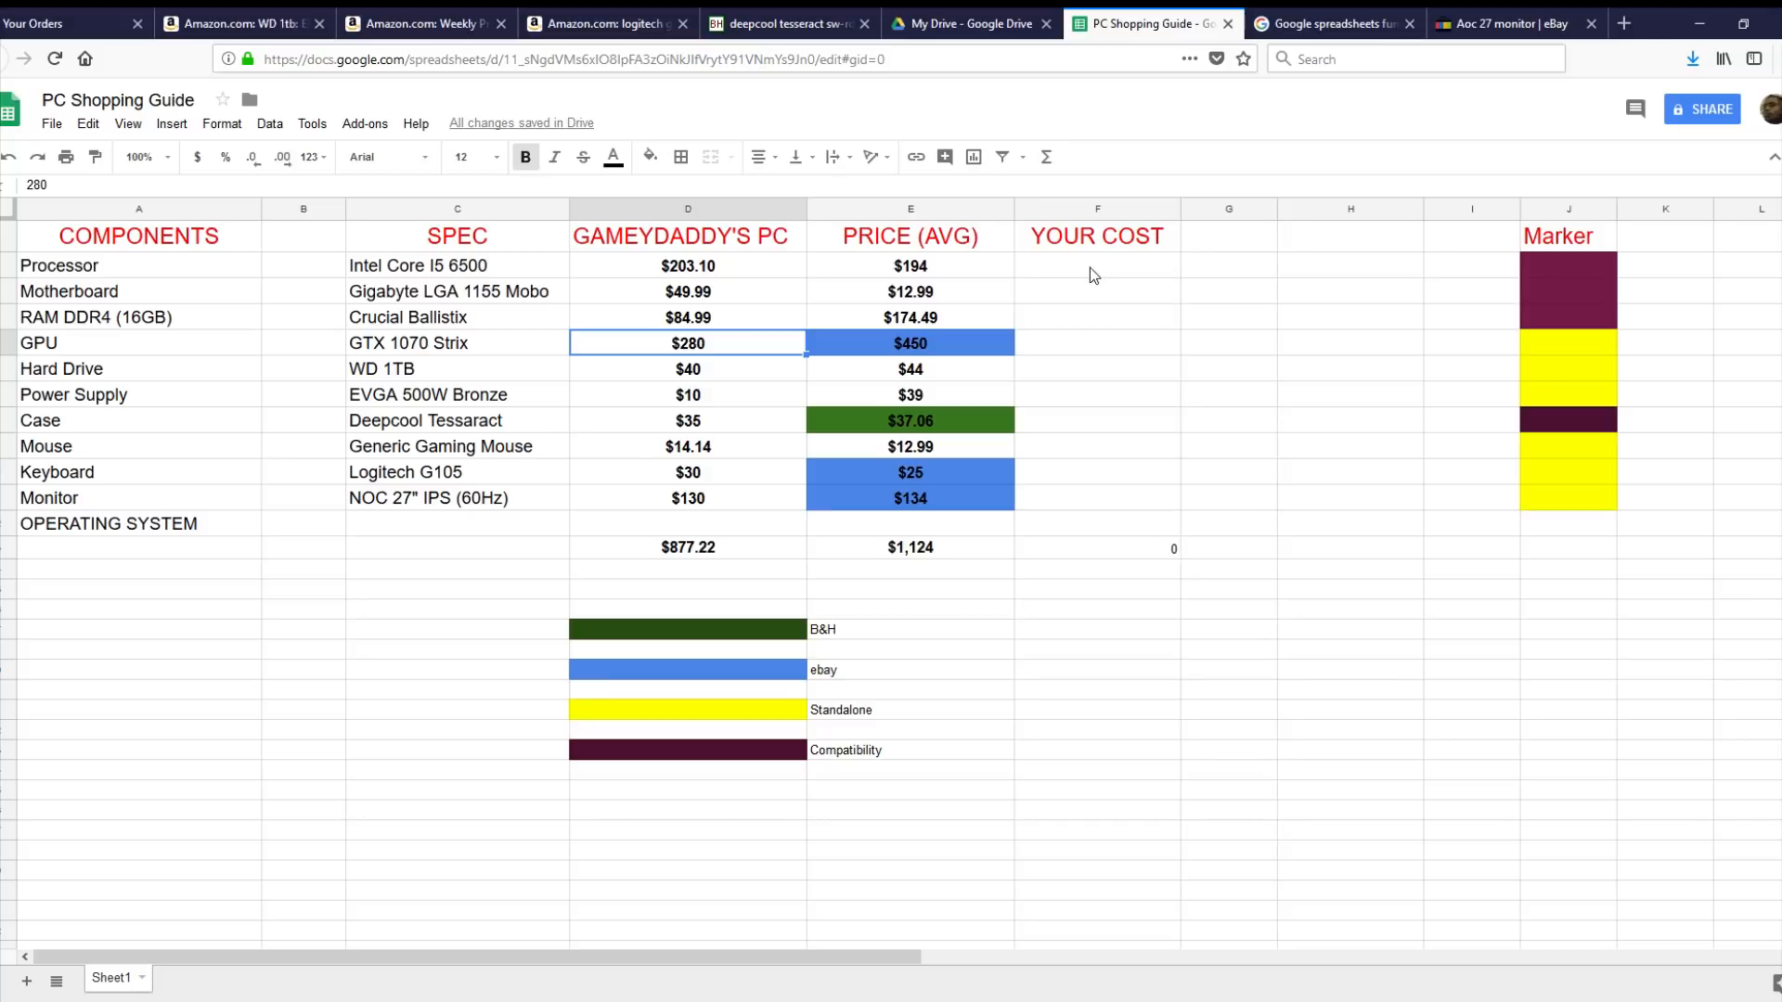
pyautogui.moveTo(963, 294)
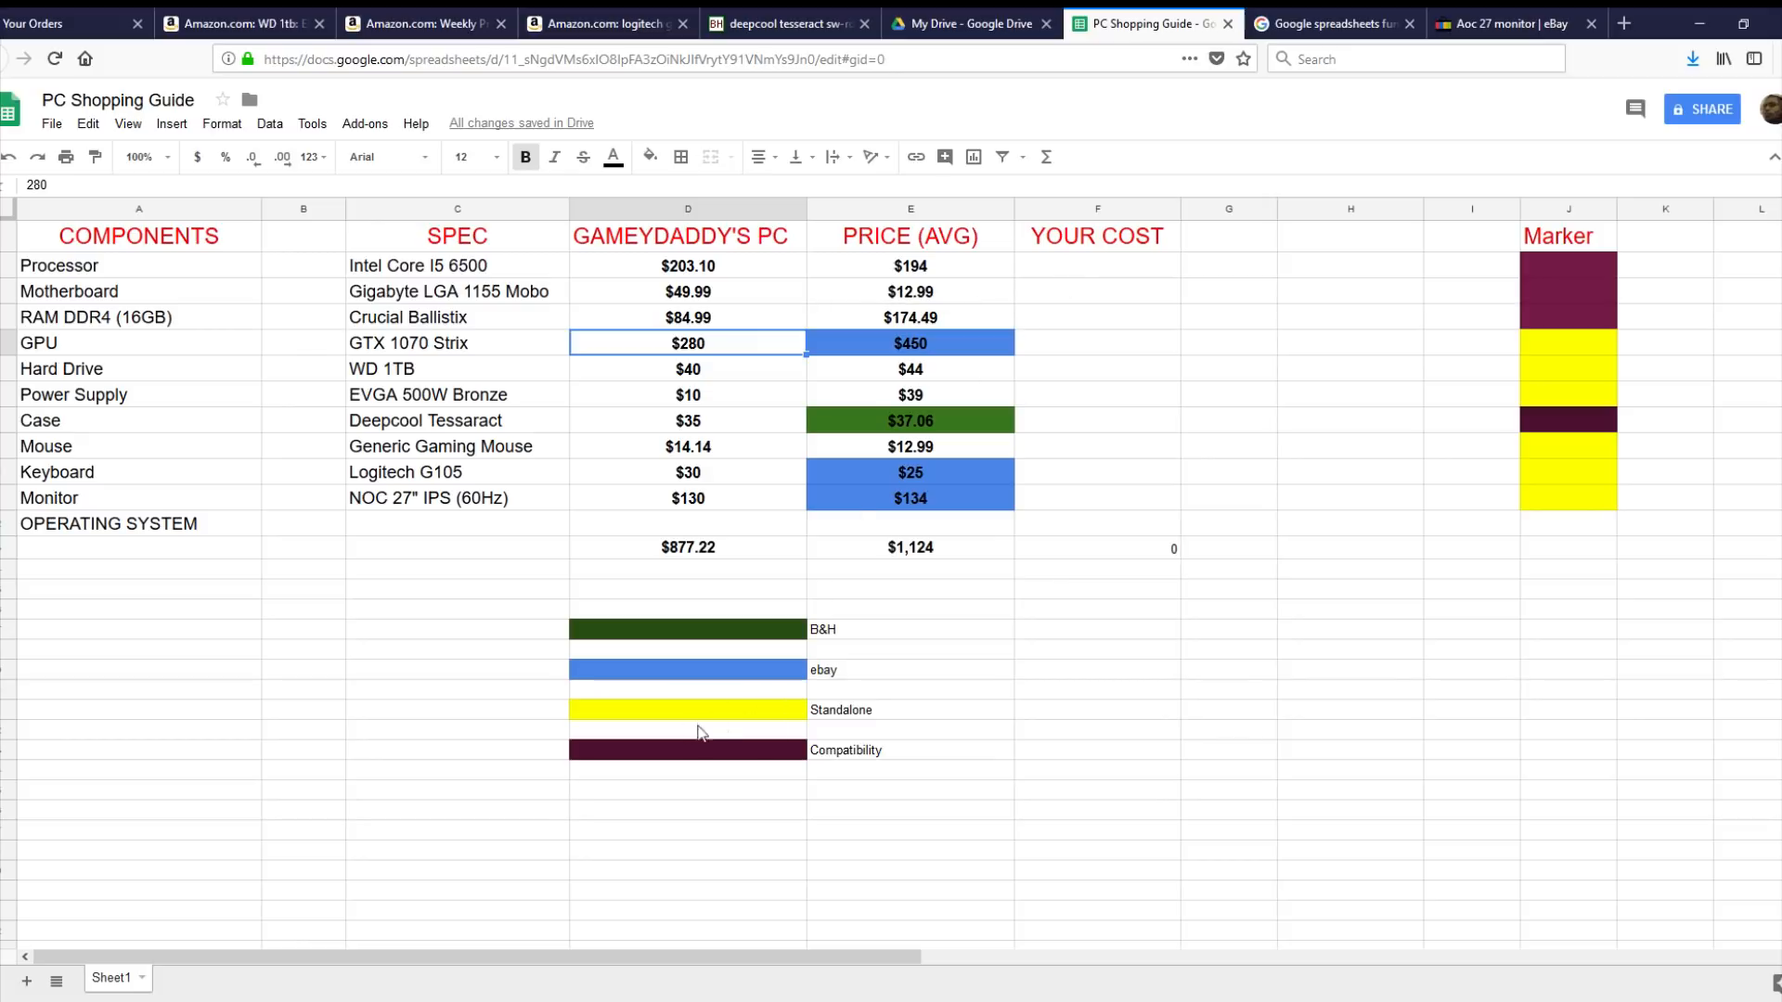
pyautogui.moveTo(637, 777)
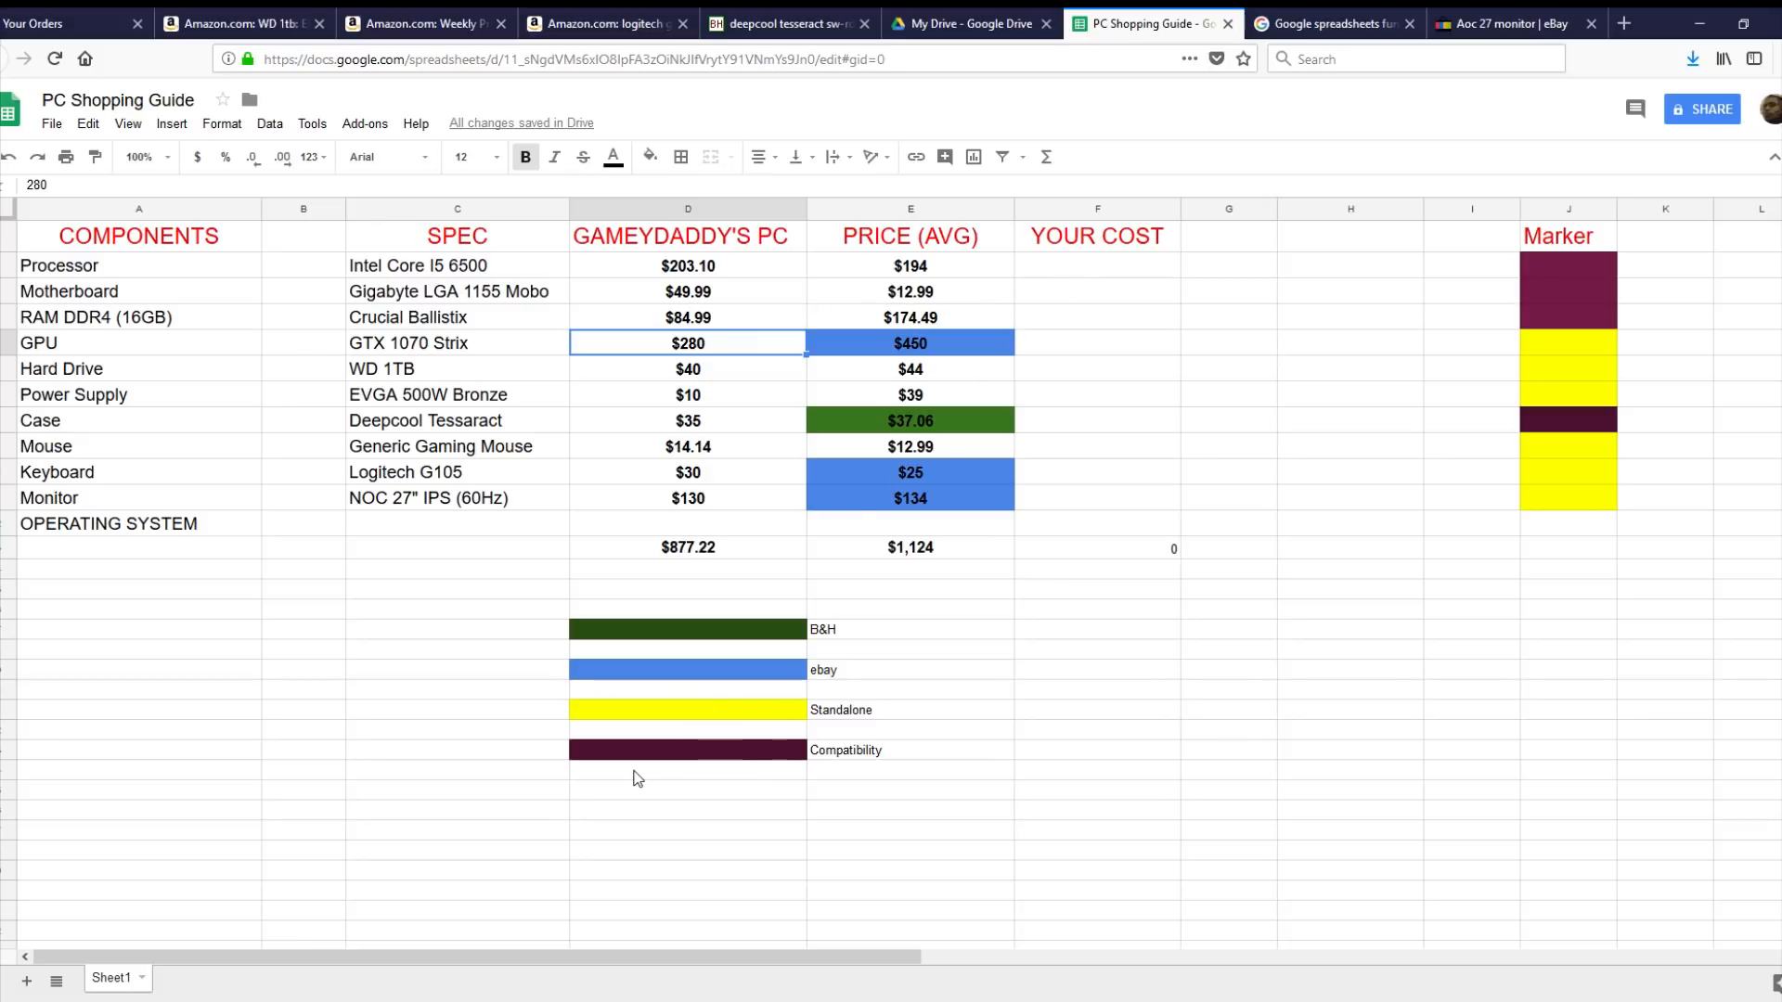
pyautogui.moveTo(327, 583)
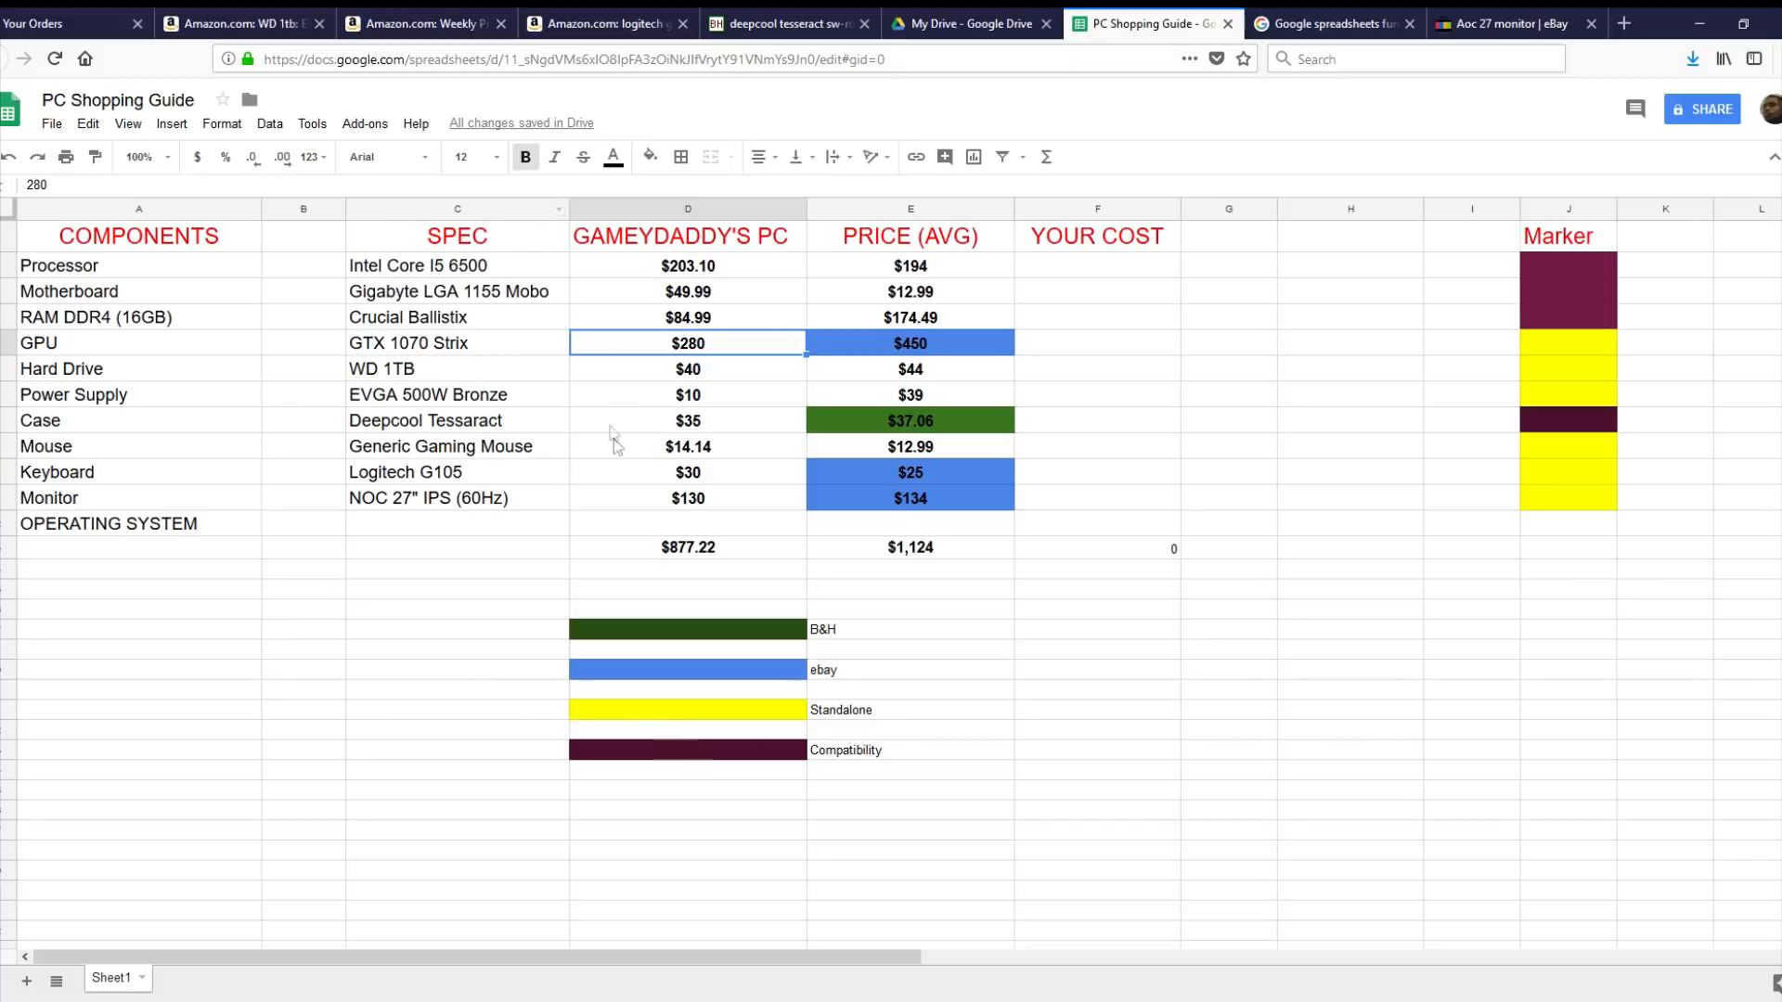
pyautogui.moveTo(509, 460)
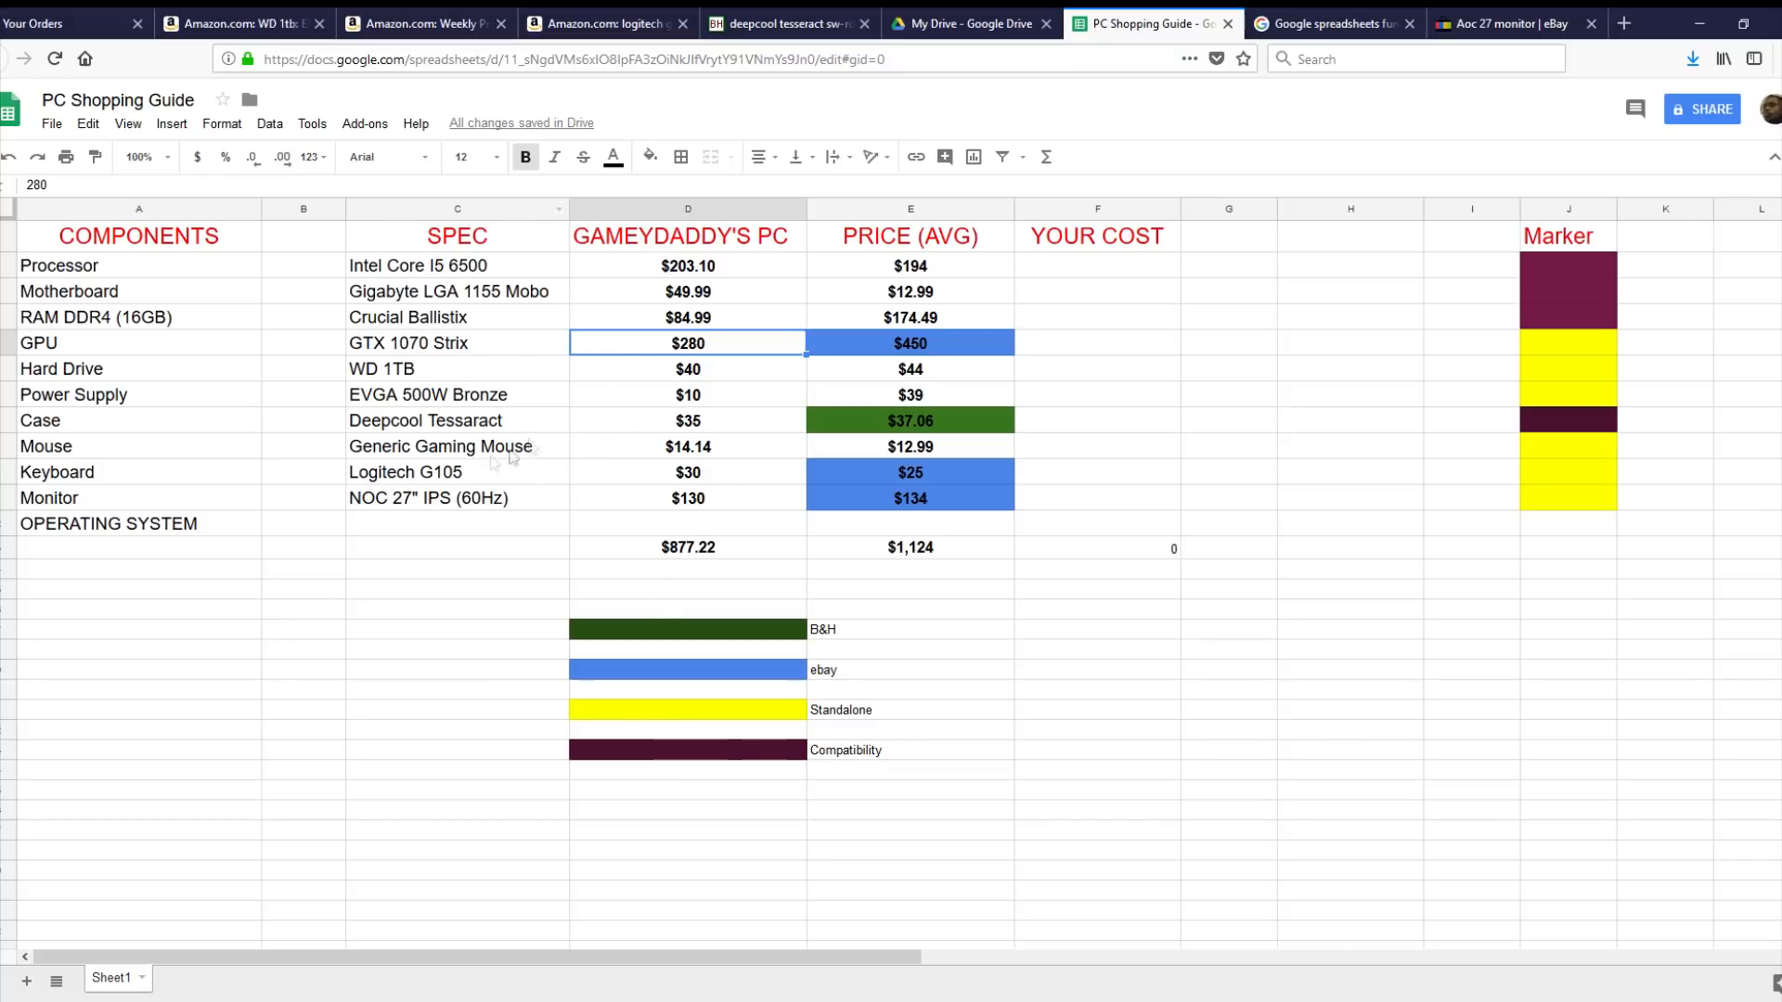
pyautogui.moveTo(614, 503)
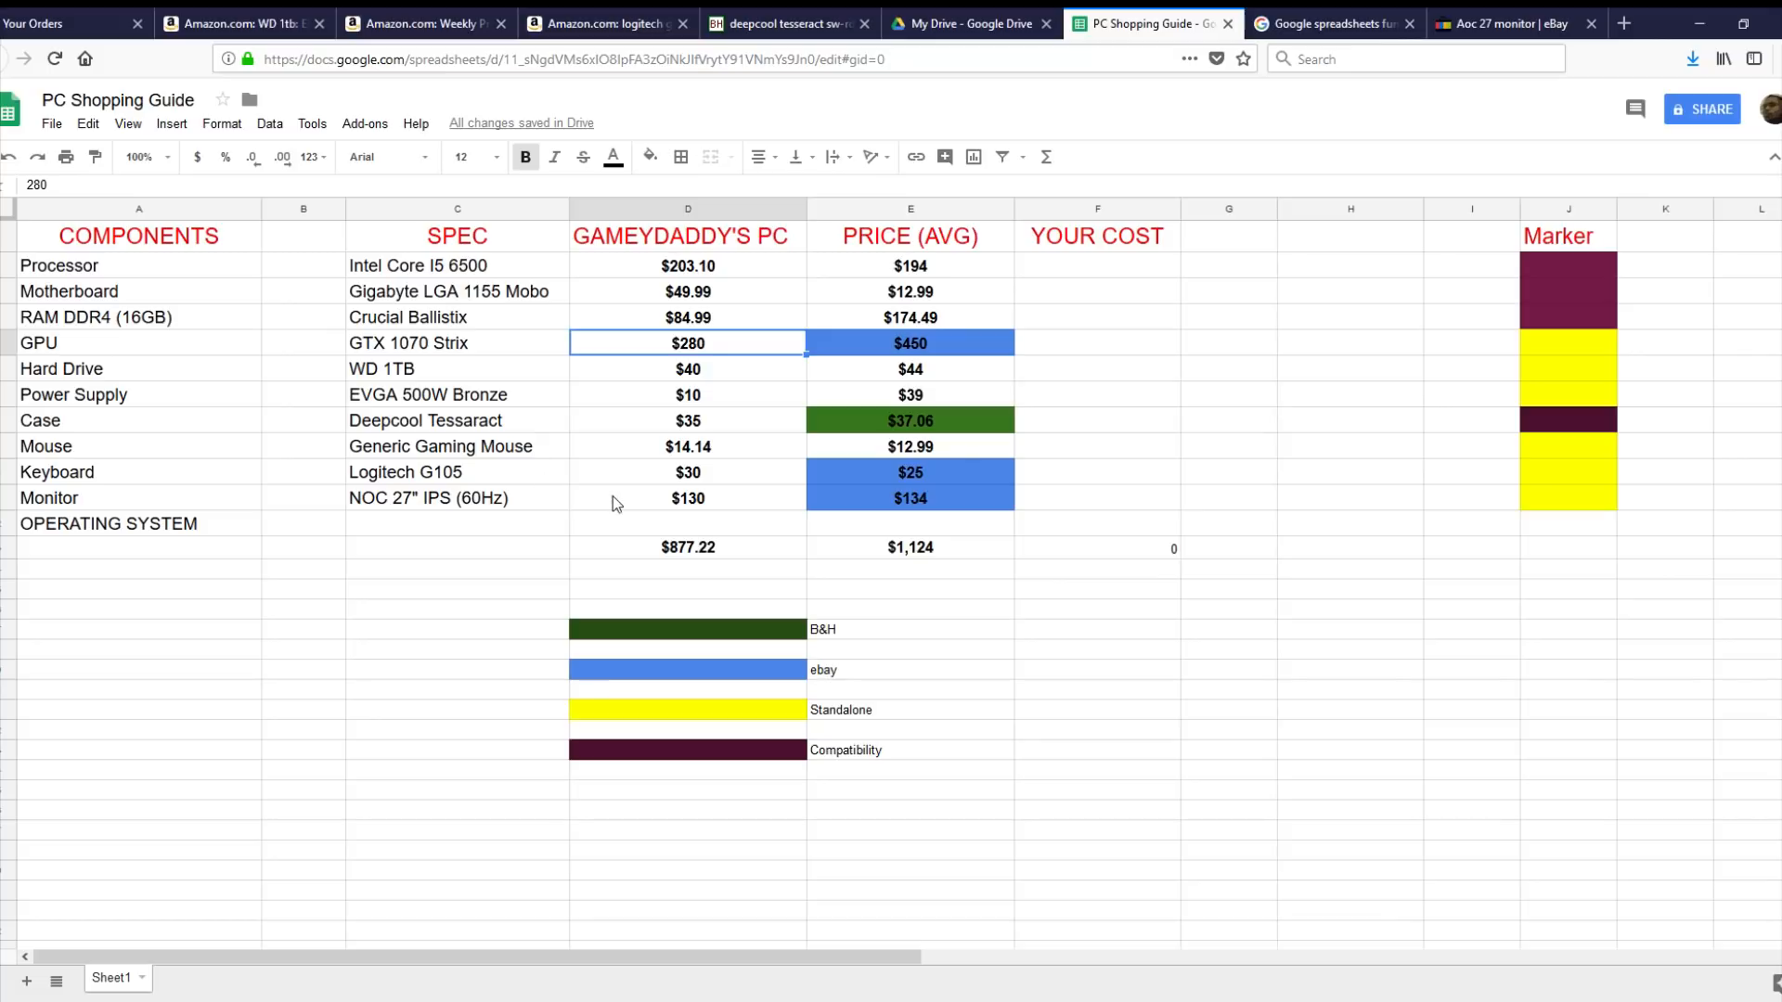
pyautogui.moveTo(1004, 596)
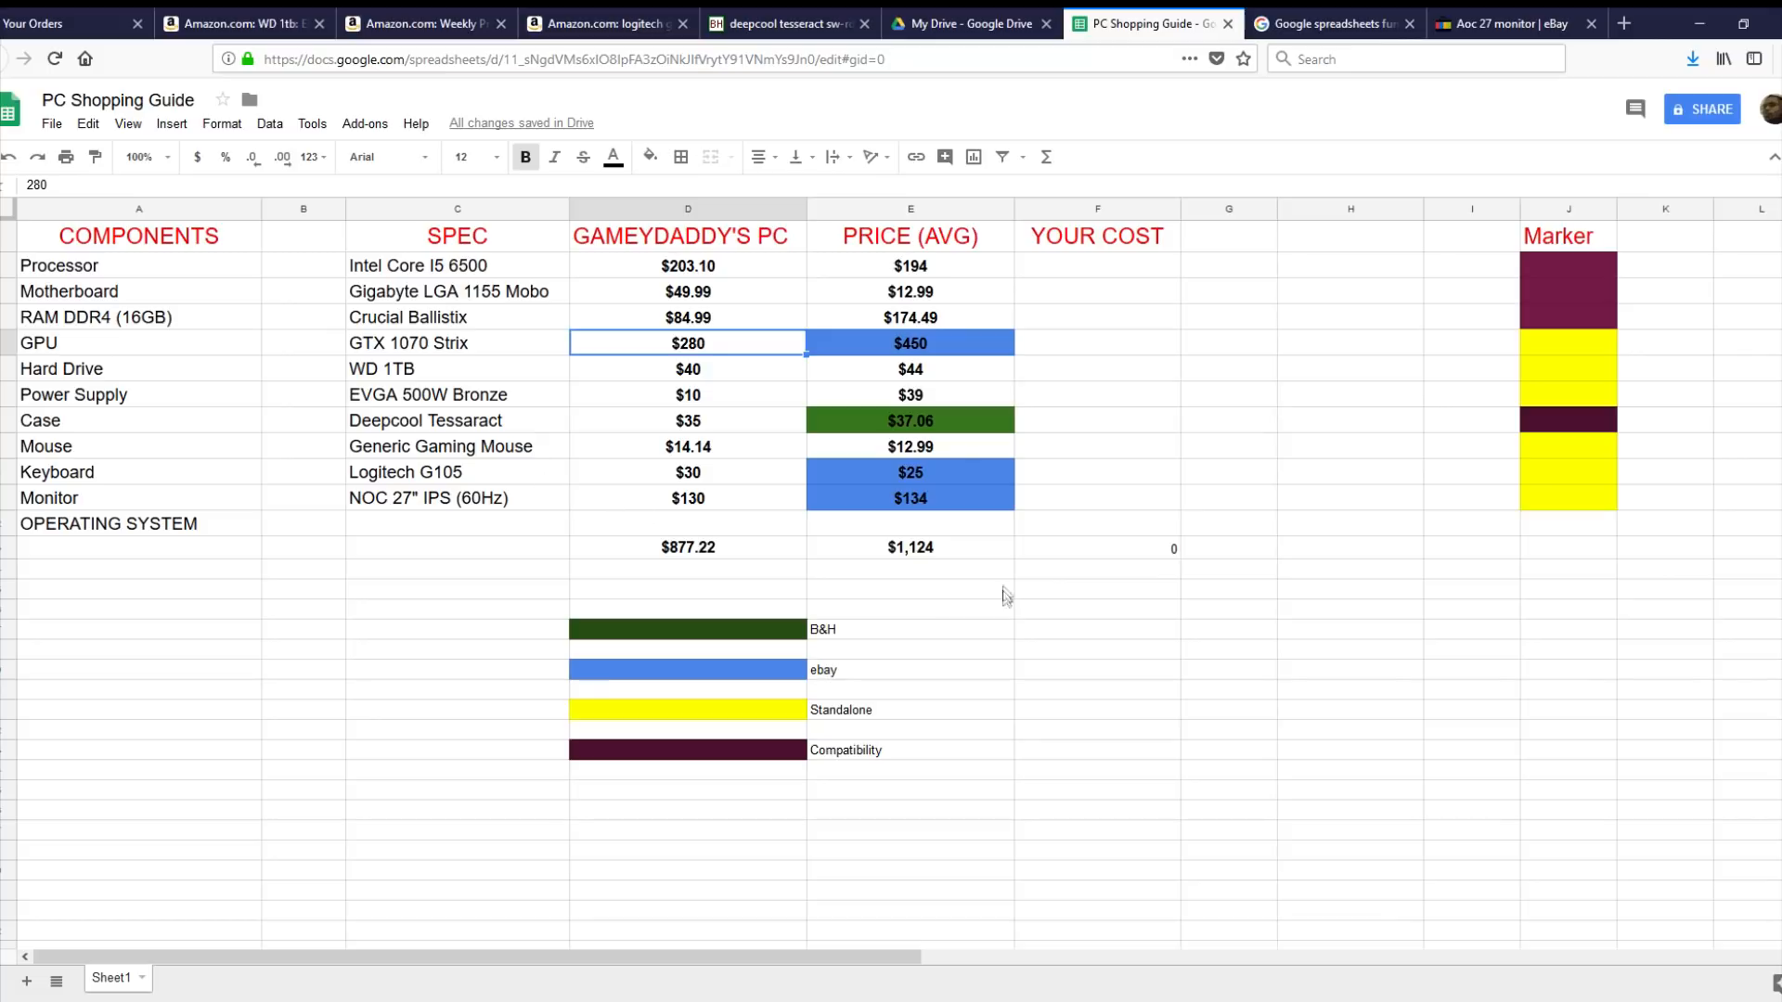
pyautogui.moveTo(868, 549)
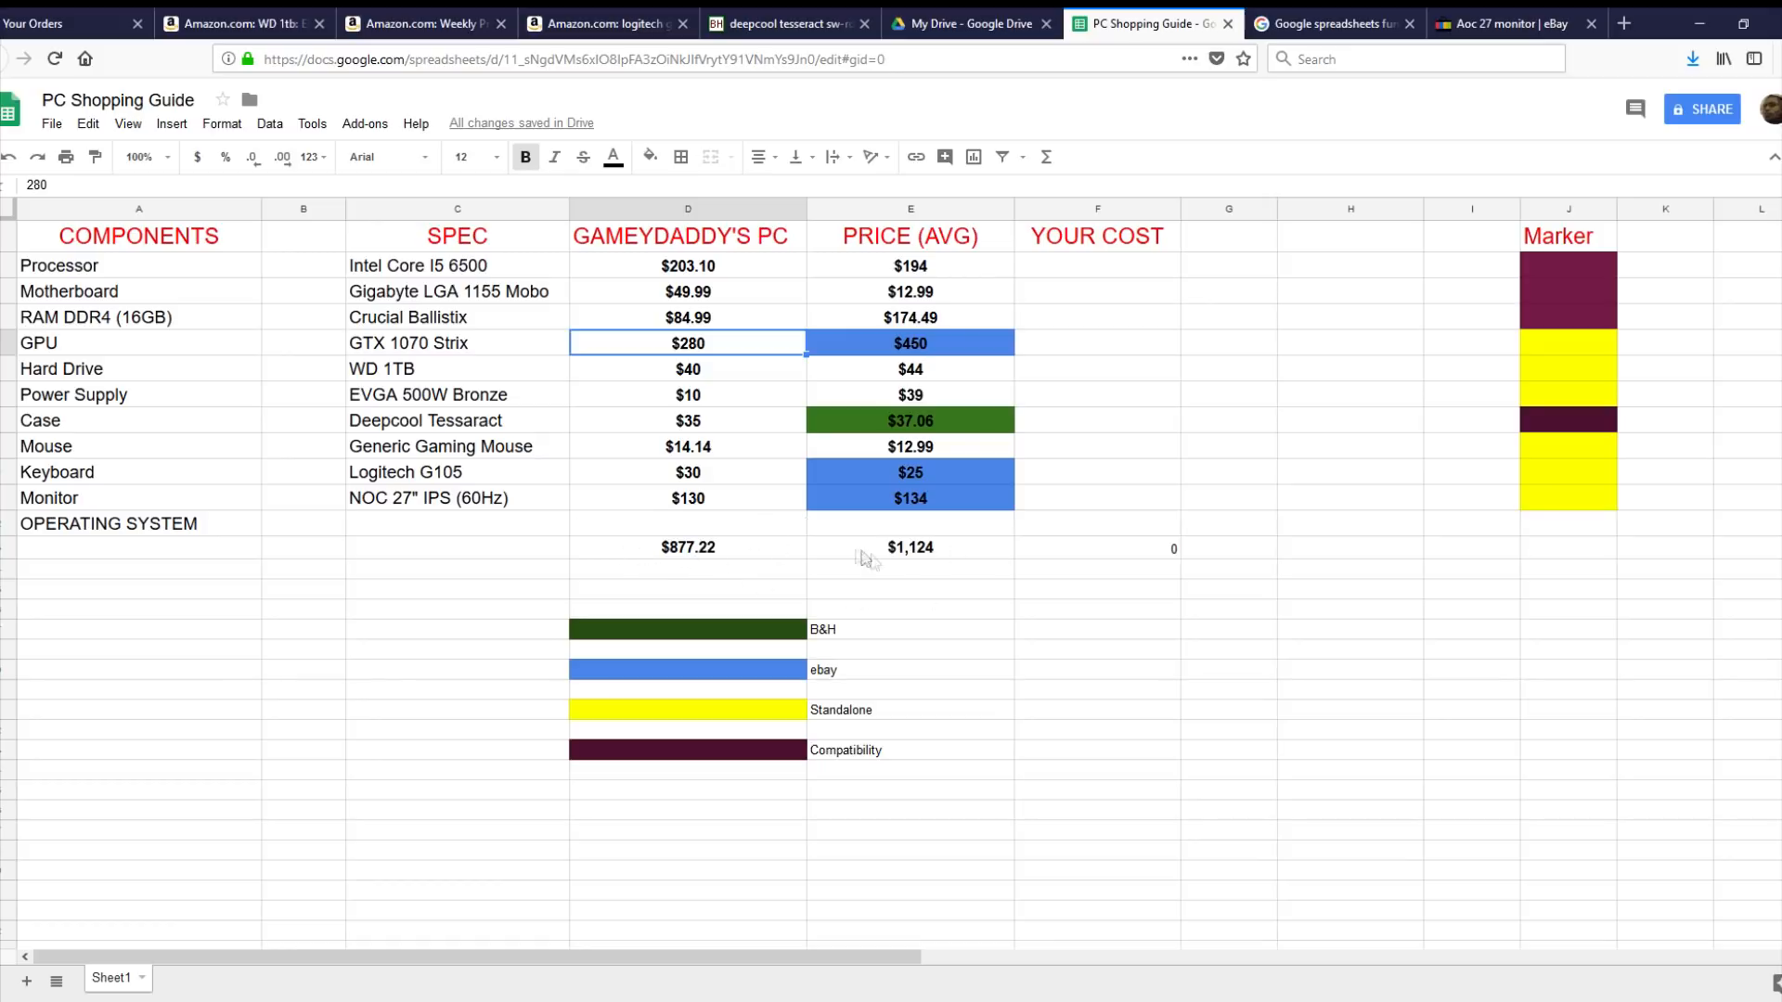
pyautogui.moveTo(1055, 539)
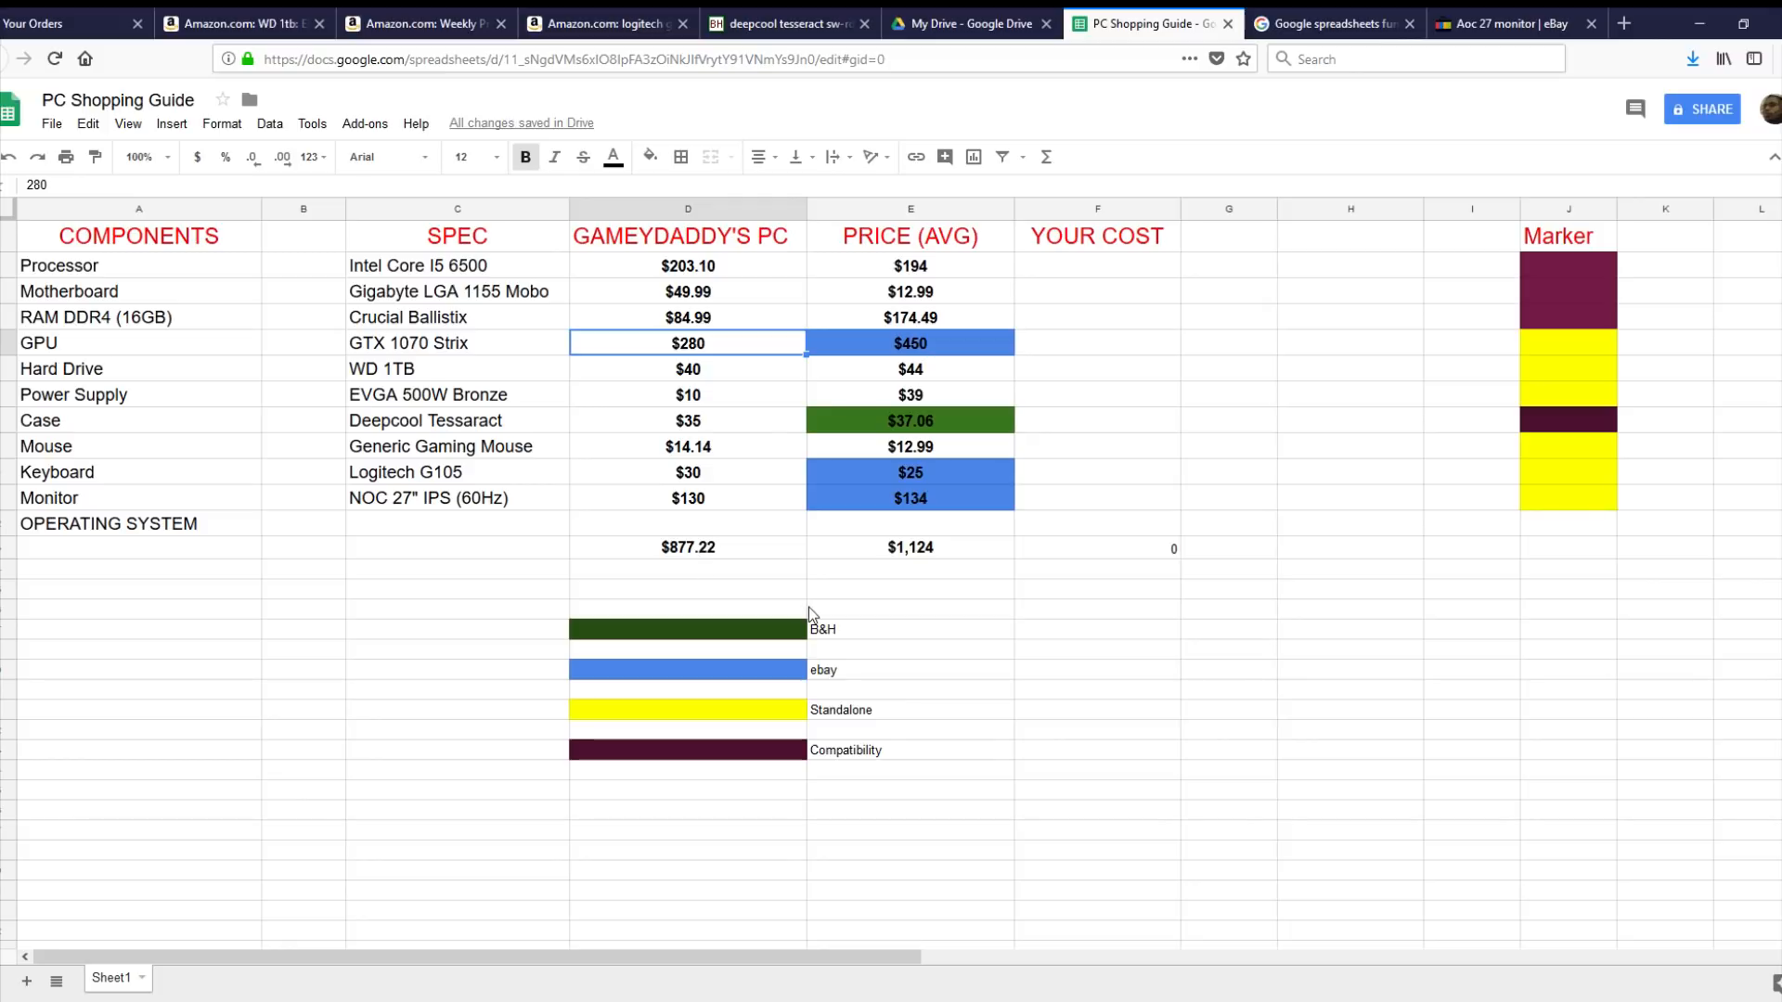
pyautogui.moveTo(899, 572)
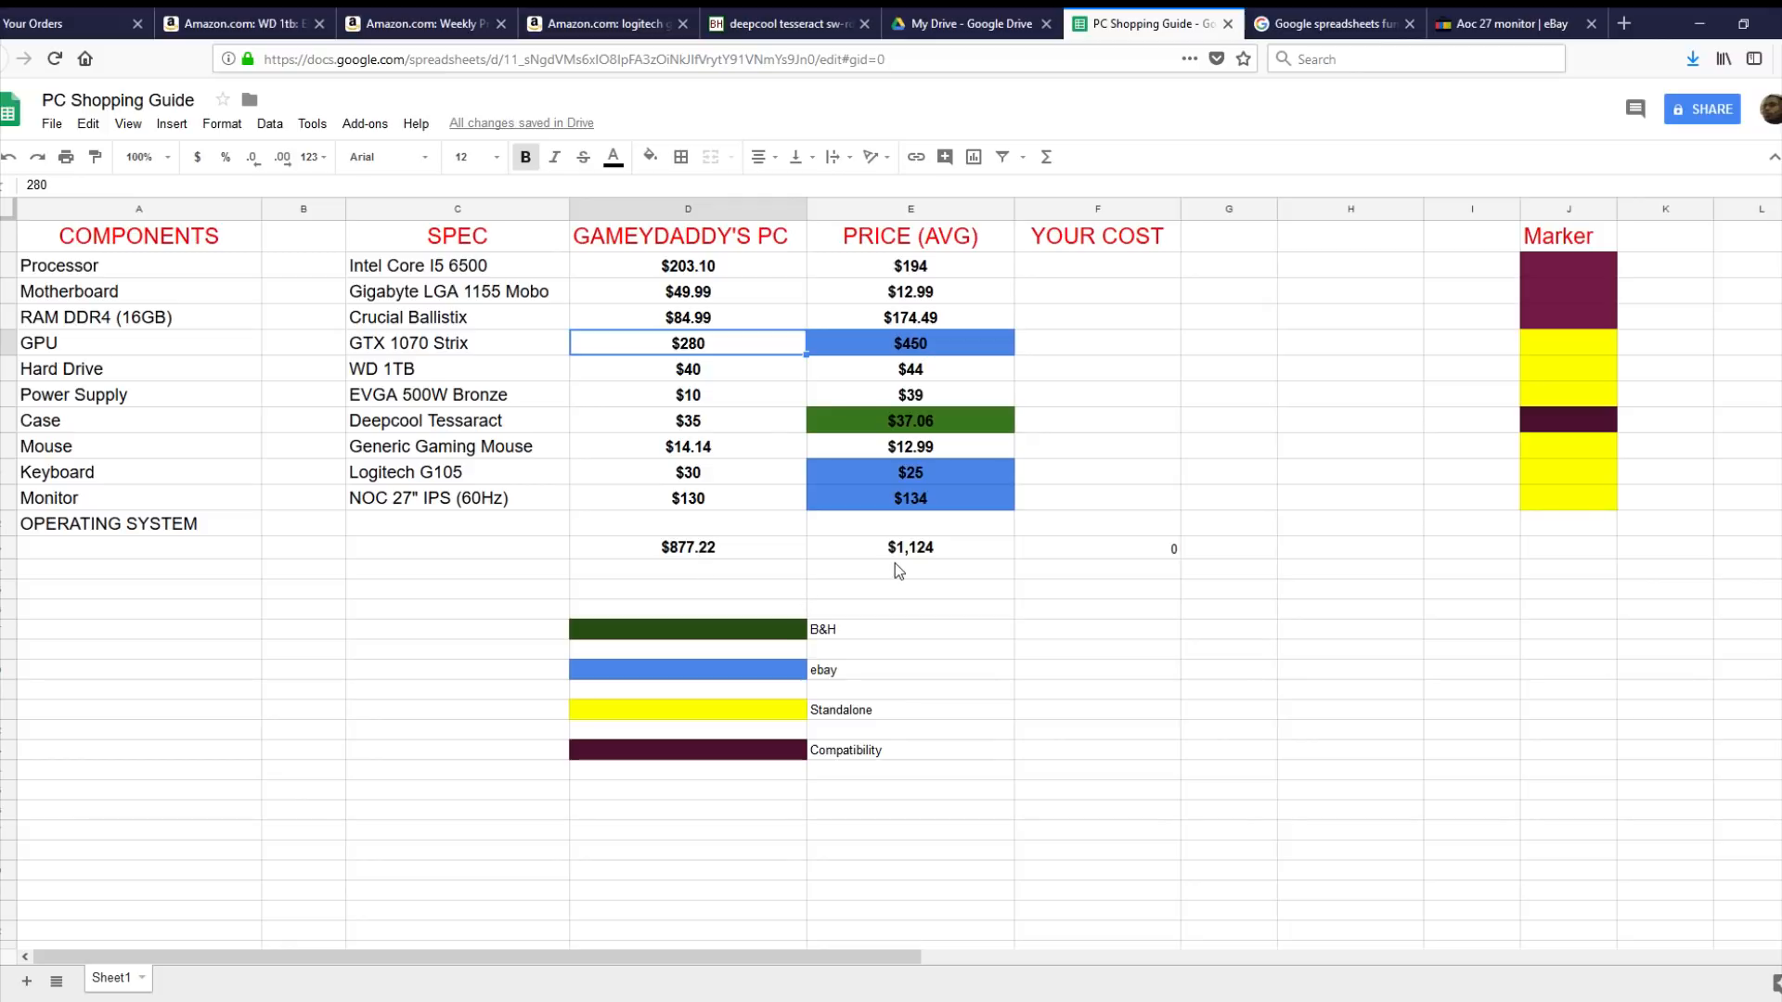